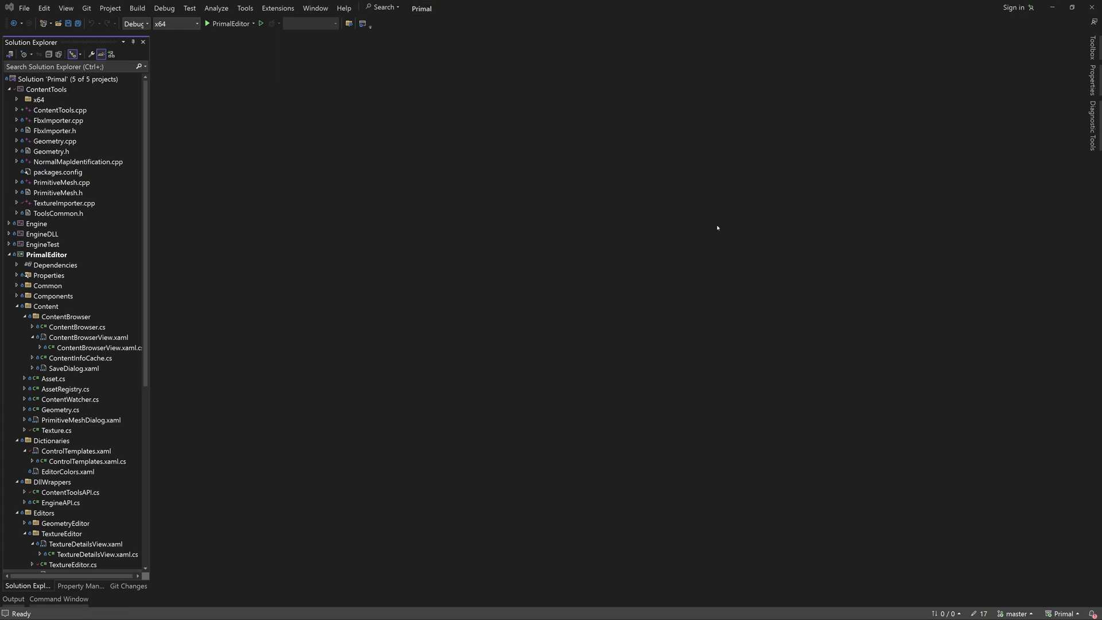
Open ContentBrowser.cs and add 'public ICommand RenameCommand { get; }' to ContentInfo.
double_click(77, 327)
type("public ICommand RenameCommand { get; ")
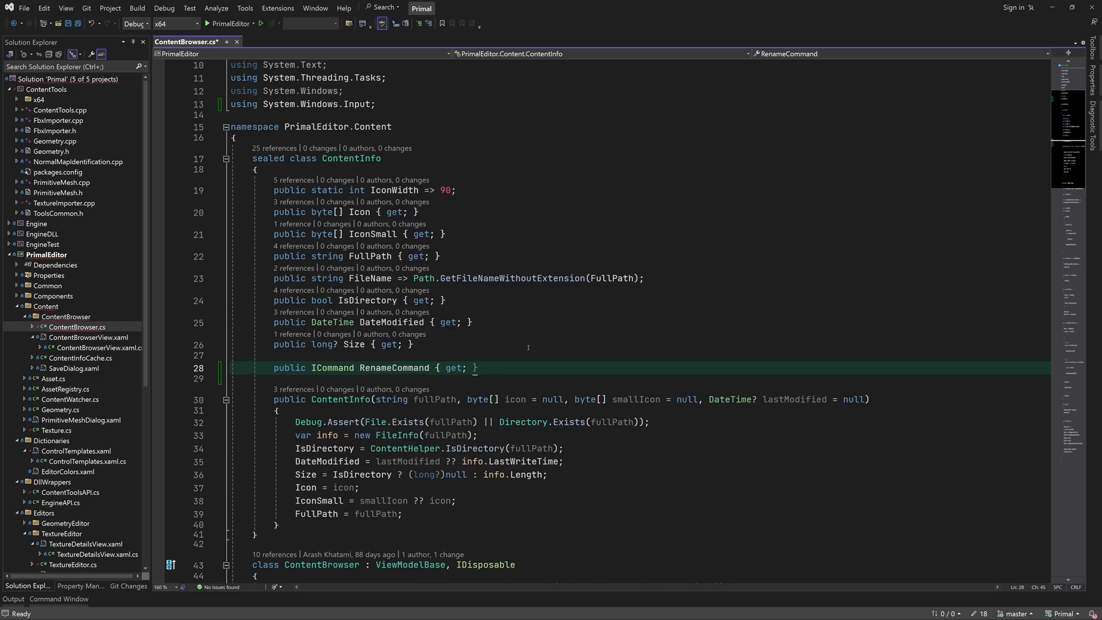
Add private set, assign RenameCommand = new RelayCommand<string>(x => Rename(x)), and generate the Rename stub.
type("private set;")
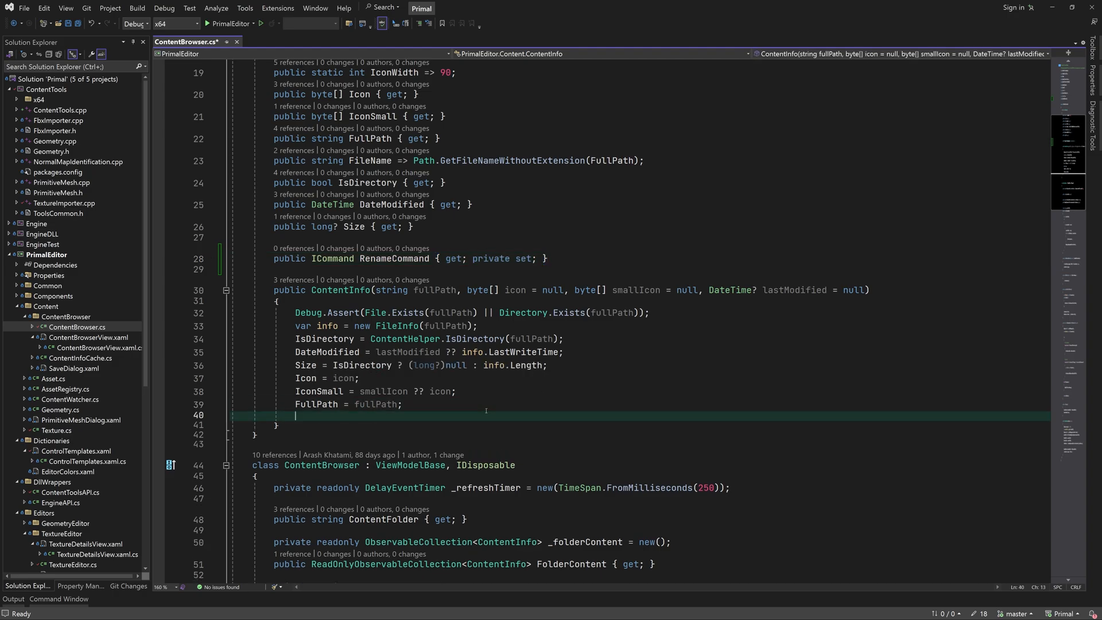
type("RenameCommand =")
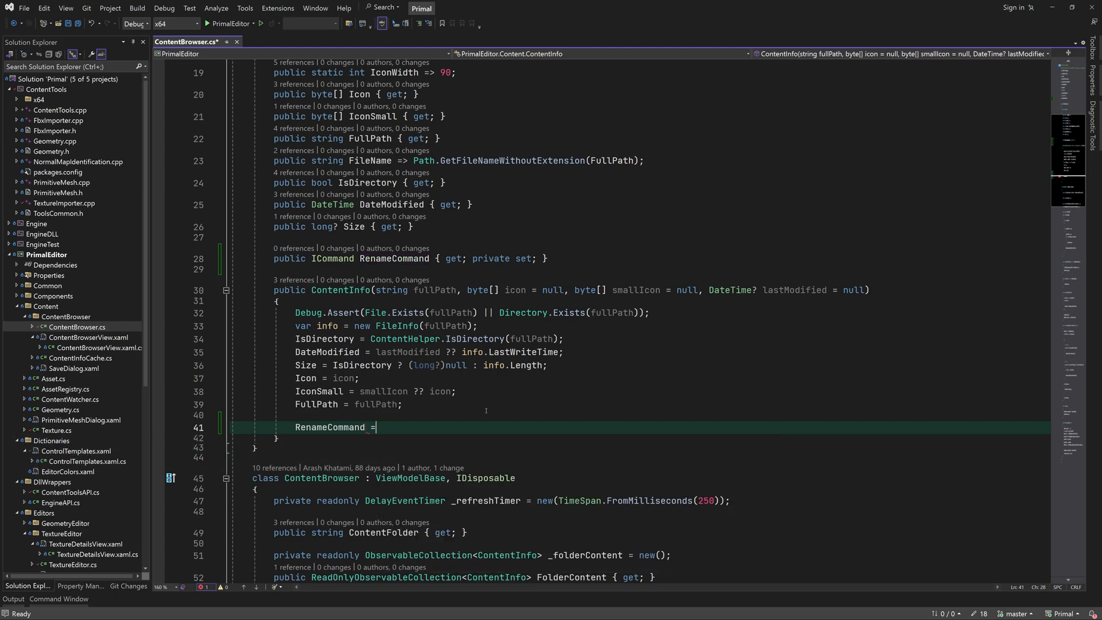
type("new RelayCommand<s>")
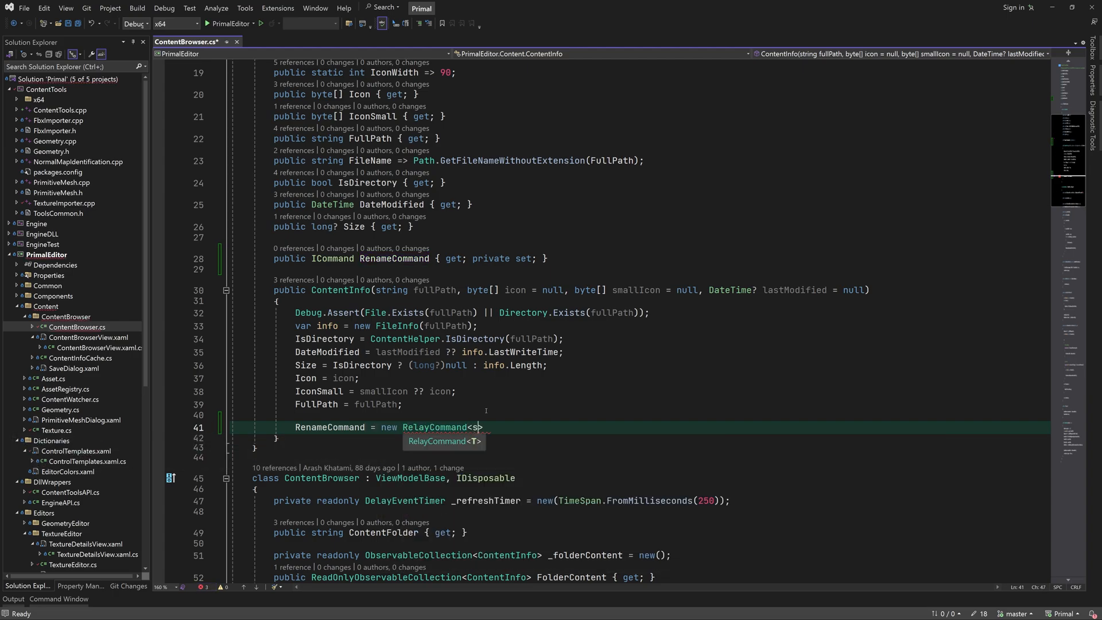
type("tring>(x=>RenameCommand()")
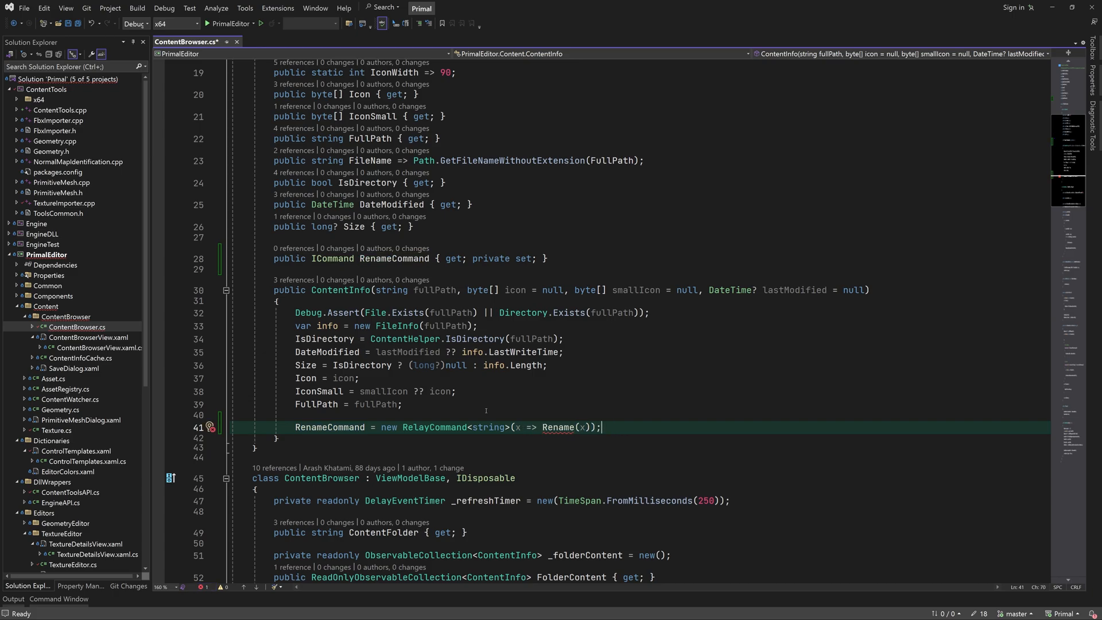
left_click(209, 428)
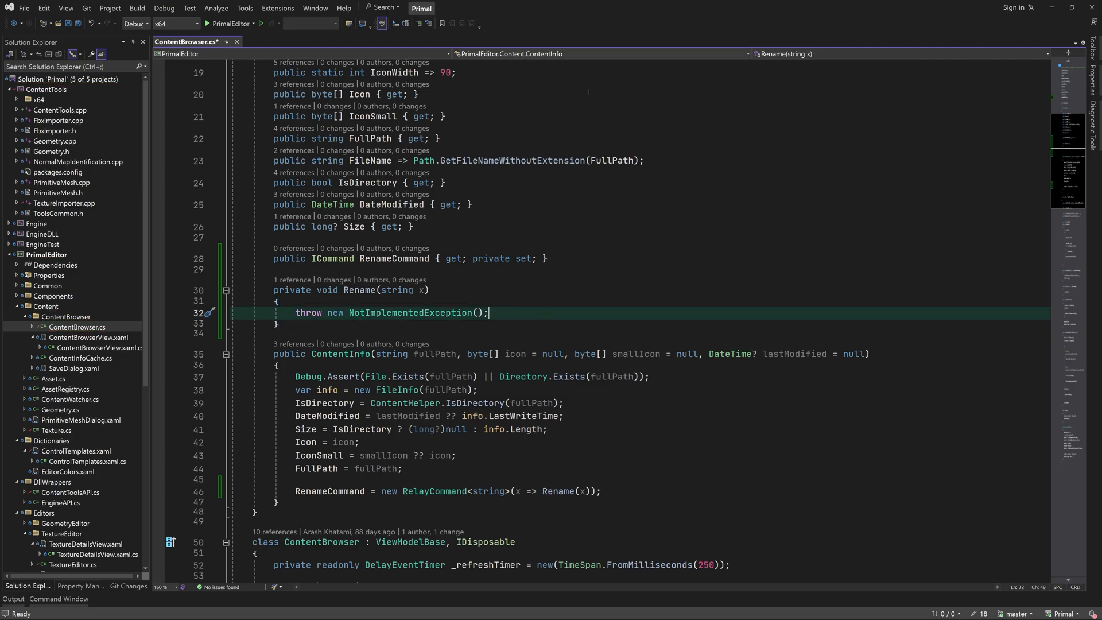
Guard Rename with an IsNullOrEmpty(Trim()) return and derive the extension (empty for directories).
type("if(string.IsNullOrEmpty(newfileName")
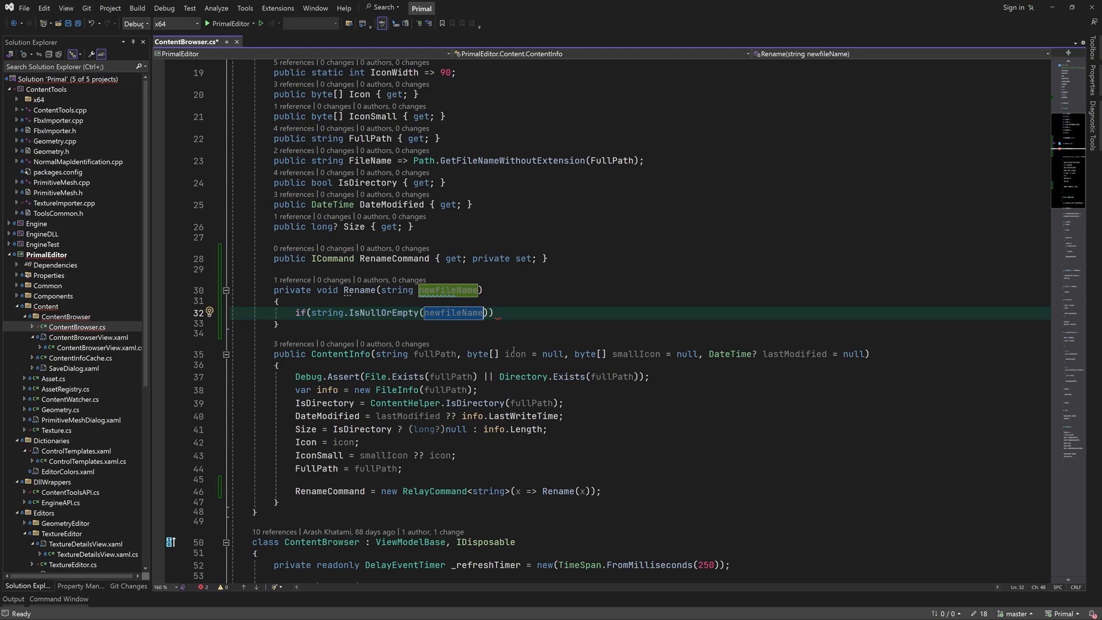
type(".Trim())) return;")
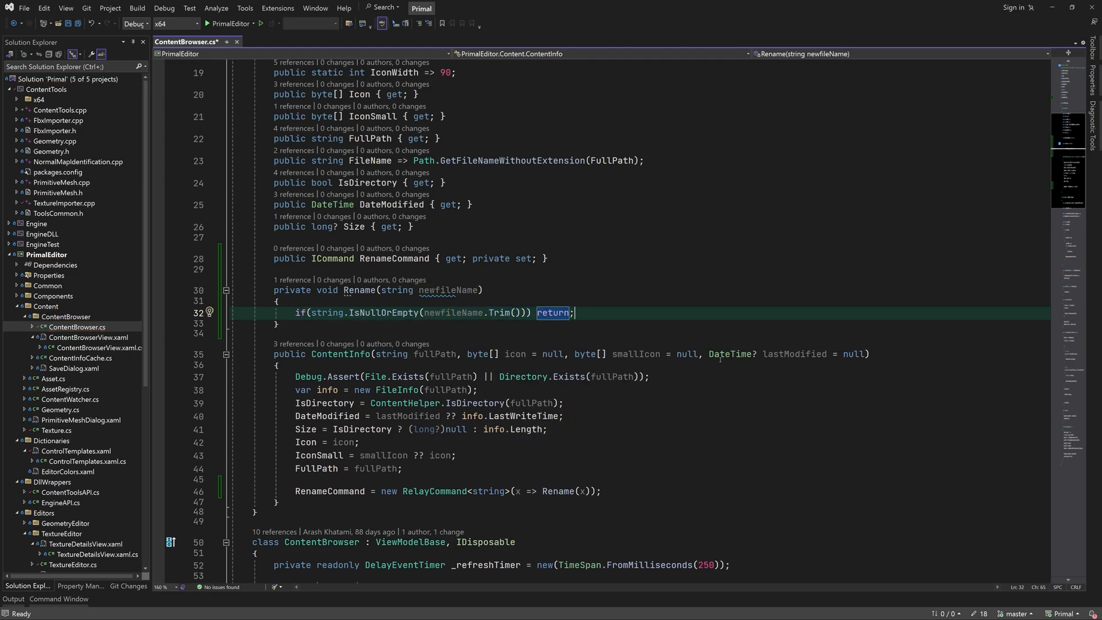
type("var extensio")
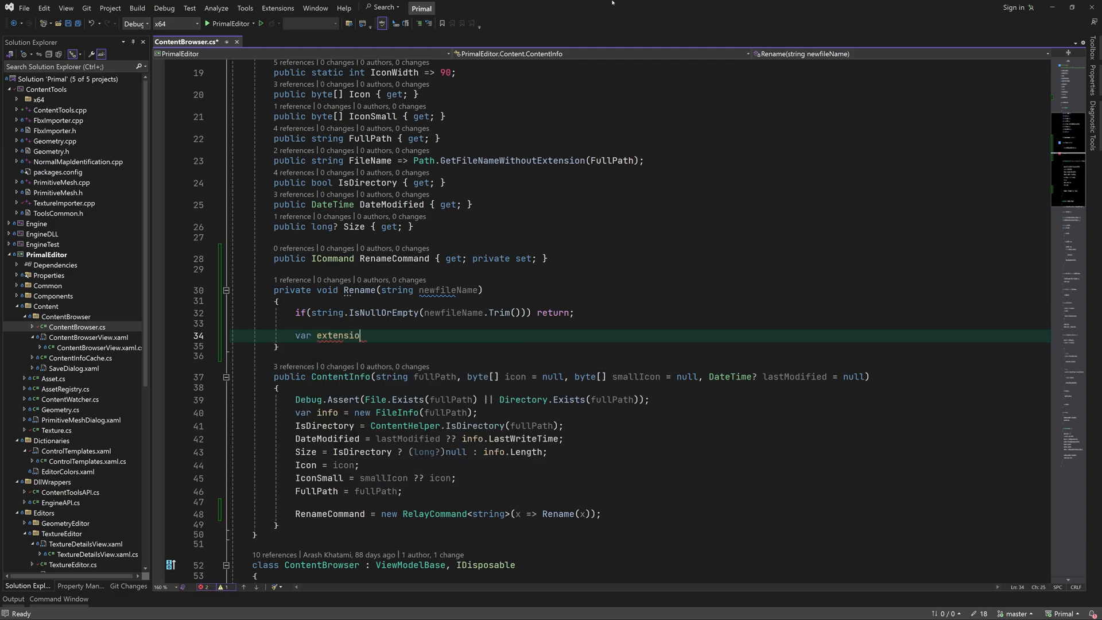
type("= IsDirectory ? string.Empty : Asset.AssetFileExtension;")
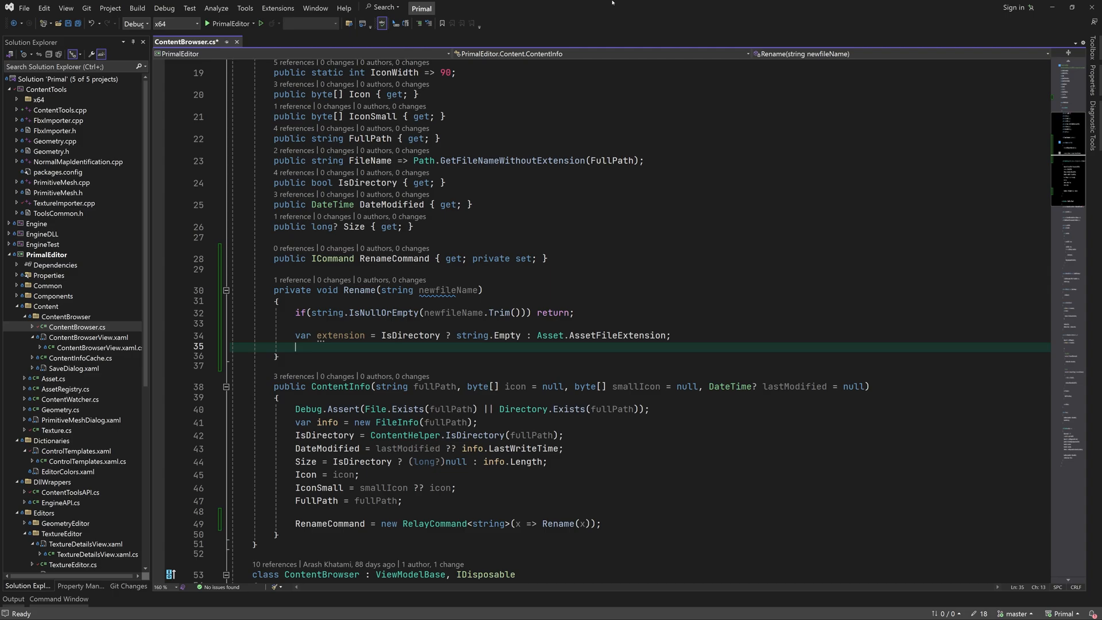
Build the new path as an interpolated string from directory name, separator, newFileName and extension.
type("var path = $@\"{Path.GetDirectoryName(FullPath)}\";\"")
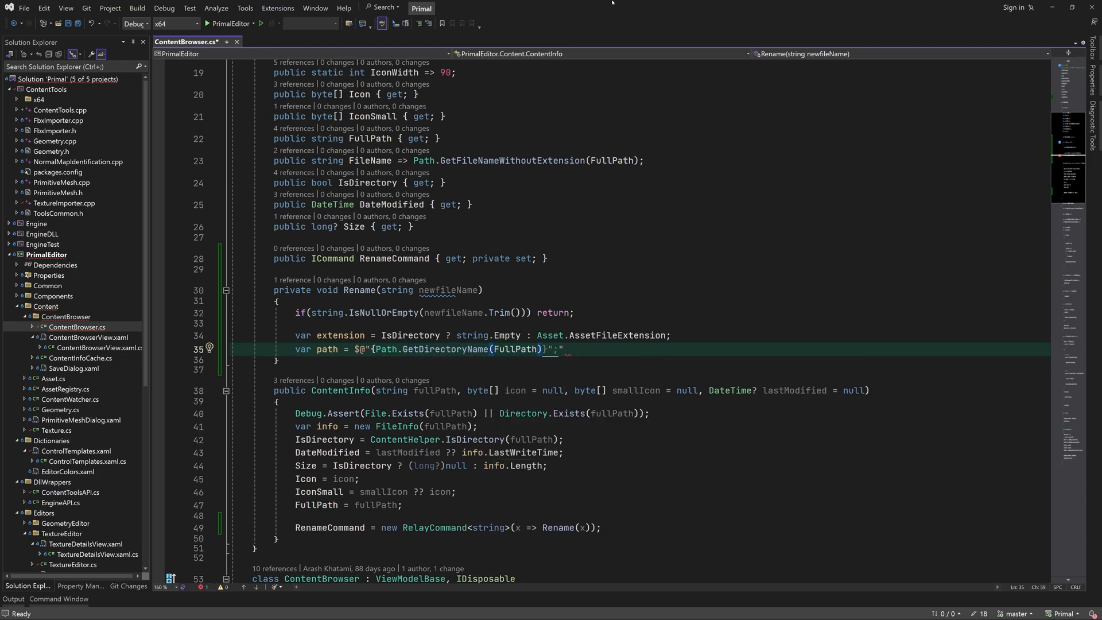
type("\\{newfi")
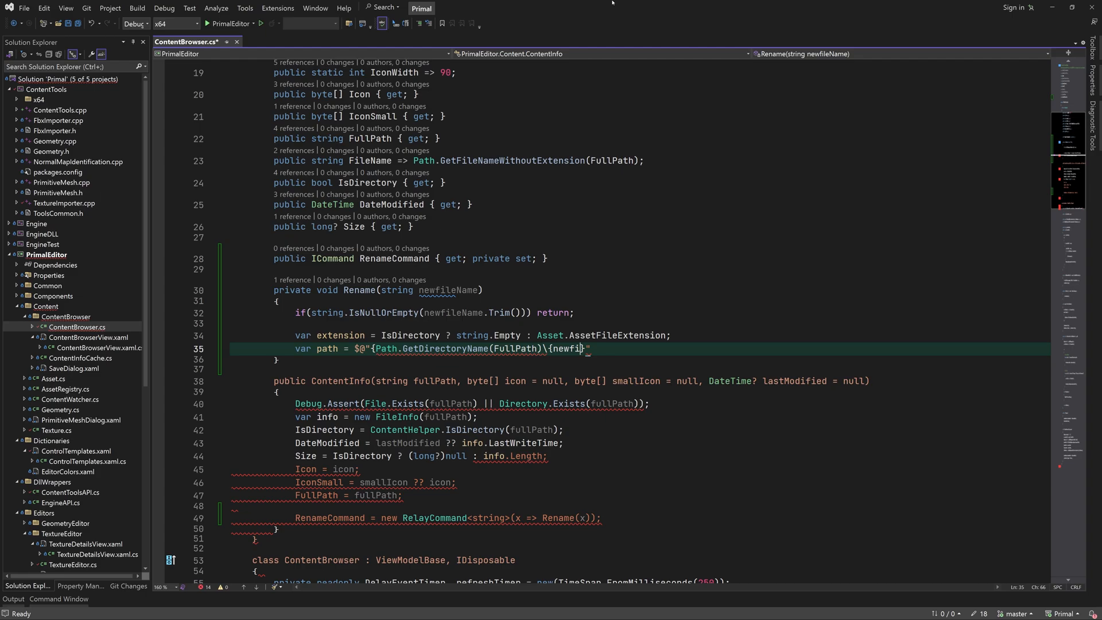
type("leName}{extension")
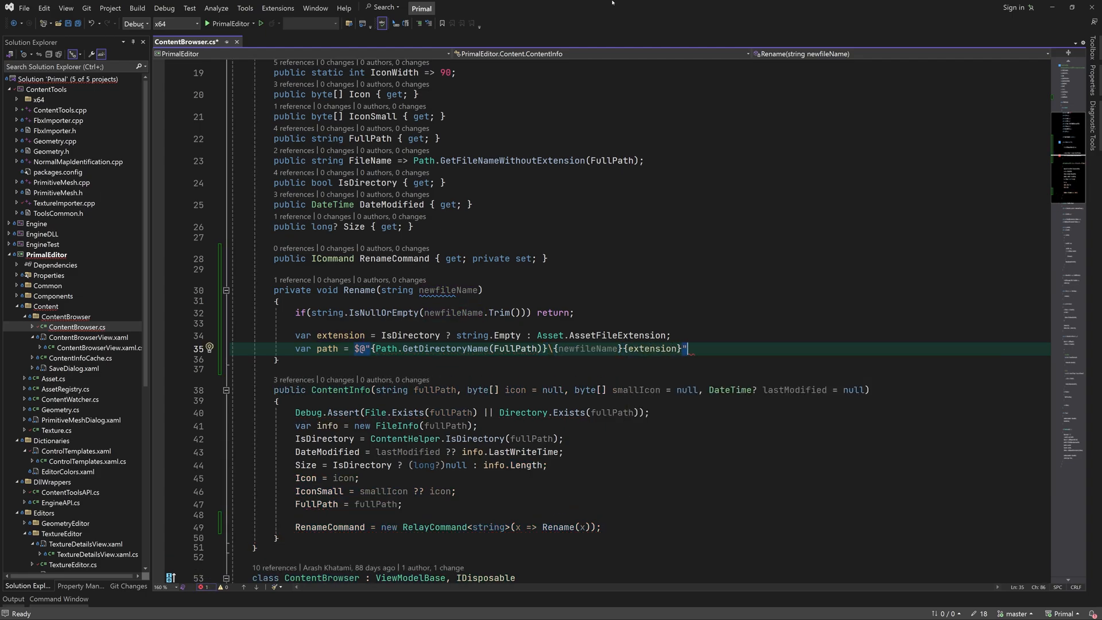
type("Path.DirectorySeparatorChar}")
type("if(")
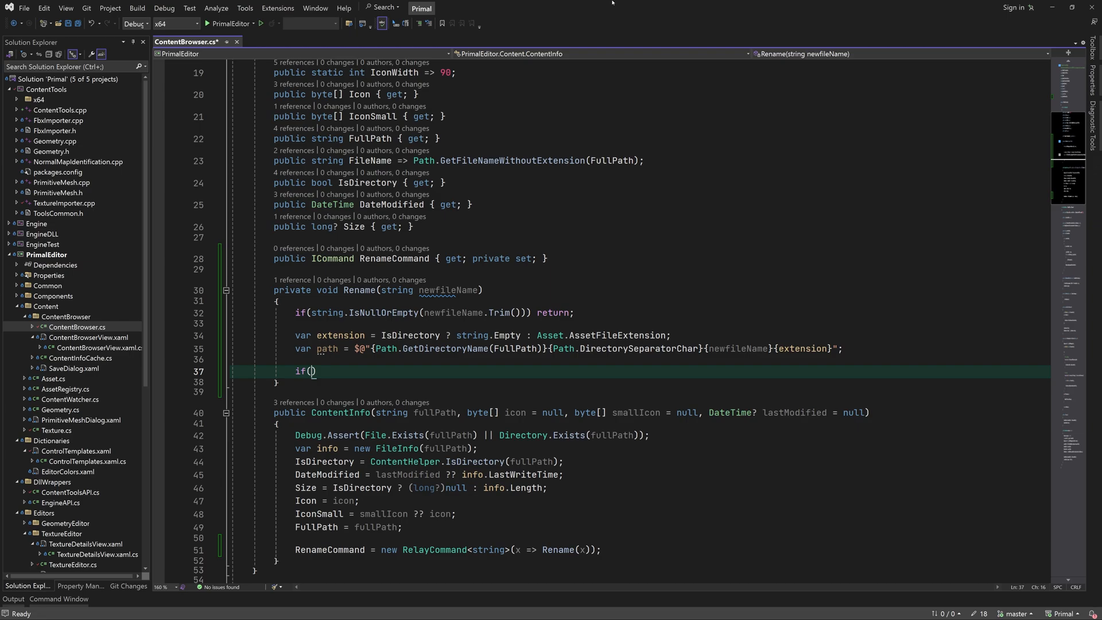
Return if !Validate(path), then move the directory or file in a try/catch logging ex.Message and set FullPath = path.
type("!validate(path")
type("catch (Exception ex)             {             ")
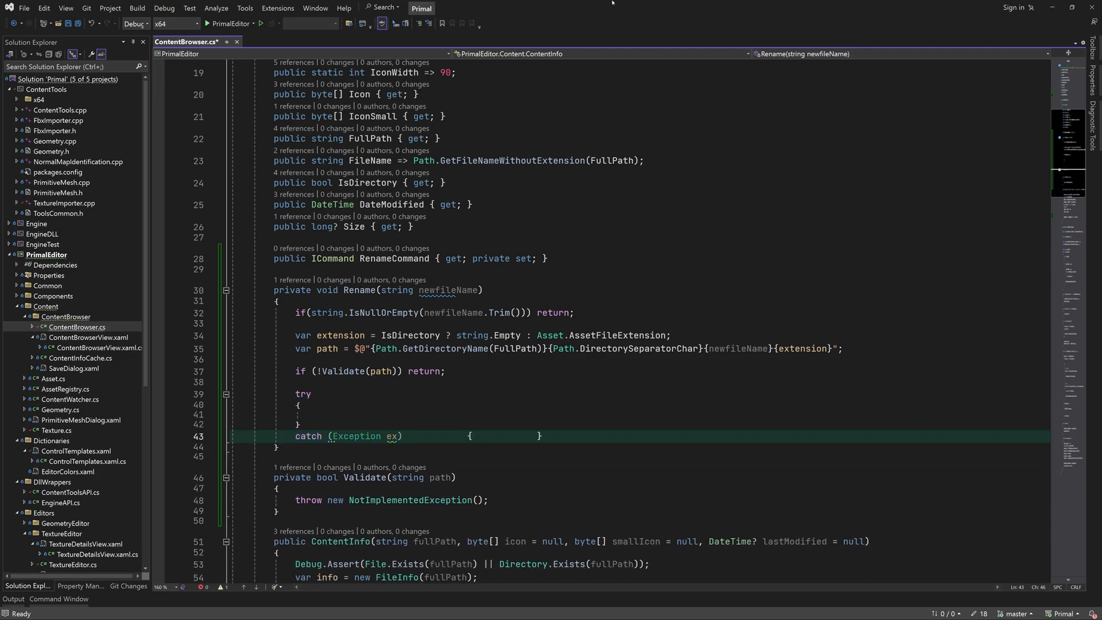
type("Debug.WriteLine")
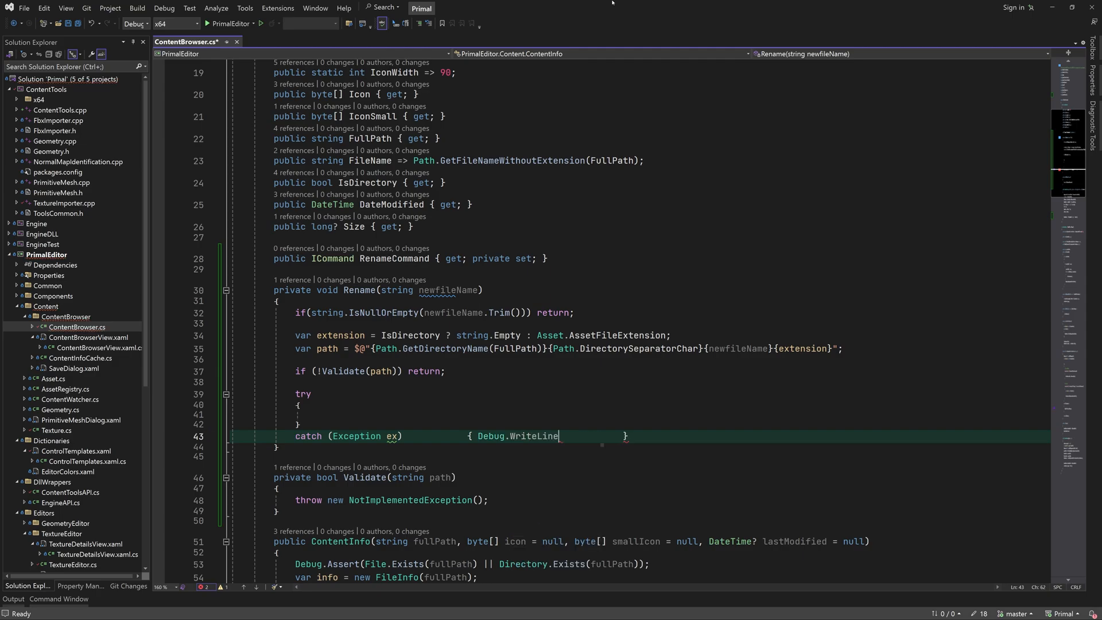
type("ex.Message);")
left_click(673, 415)
type("Directory.Move")
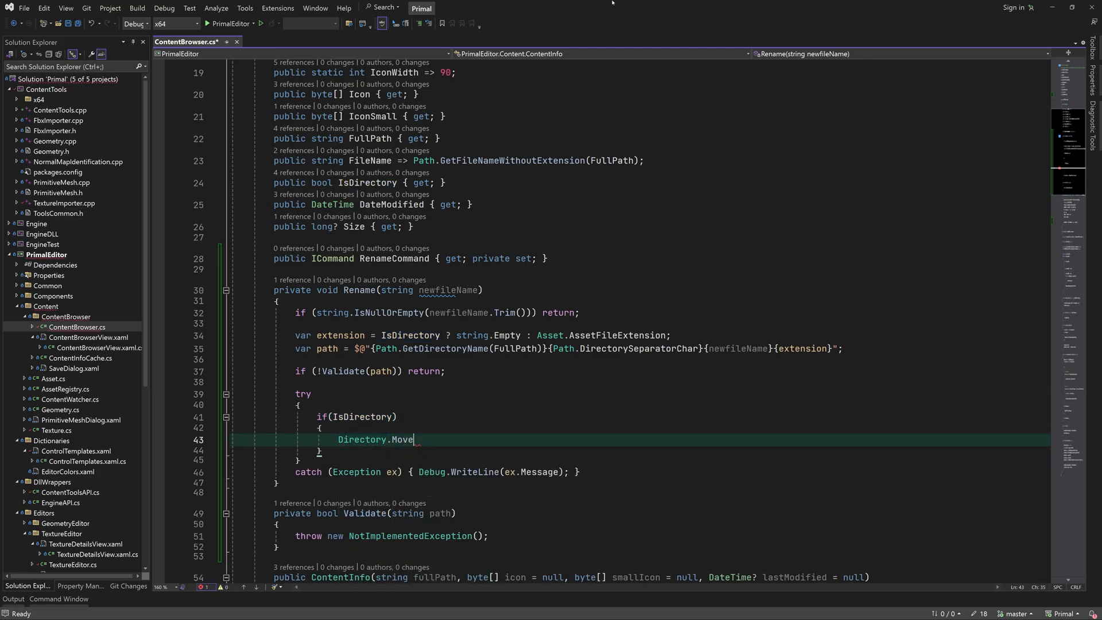
type("(FullPath, path);")
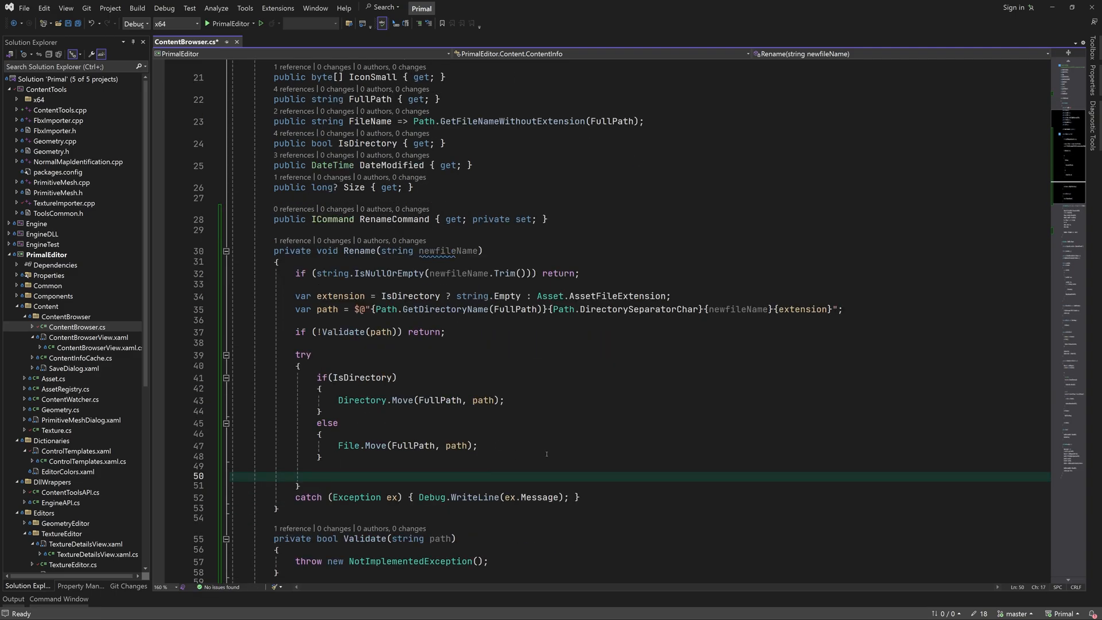
type("FullPath = PathTooLongException;")
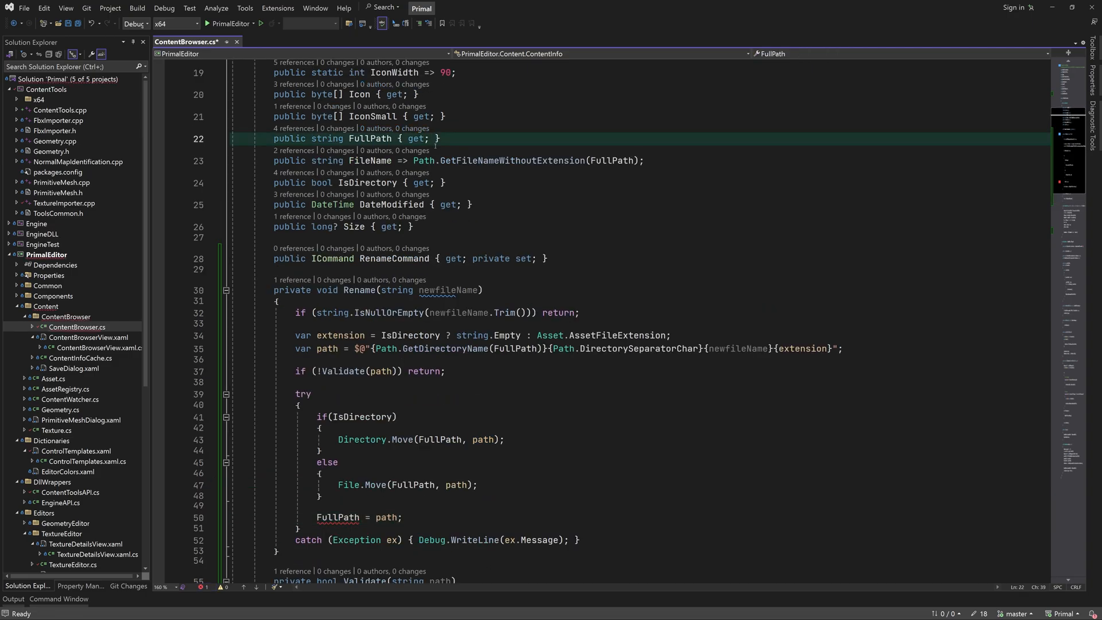
Give FullPath and DateModified private setters.
type("private set;")
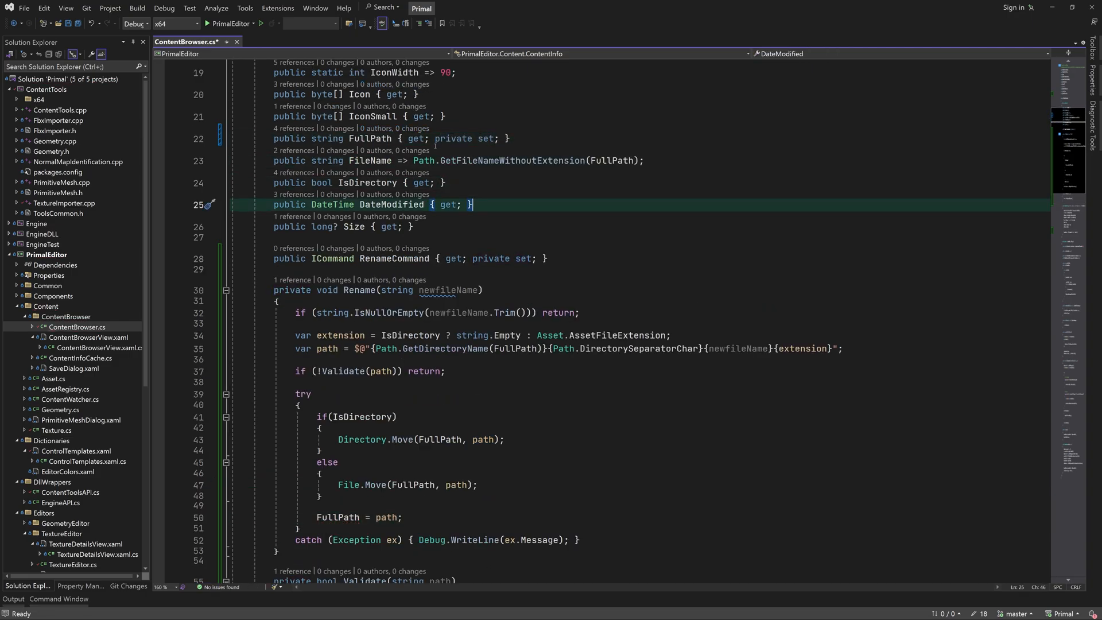
type("private set;")
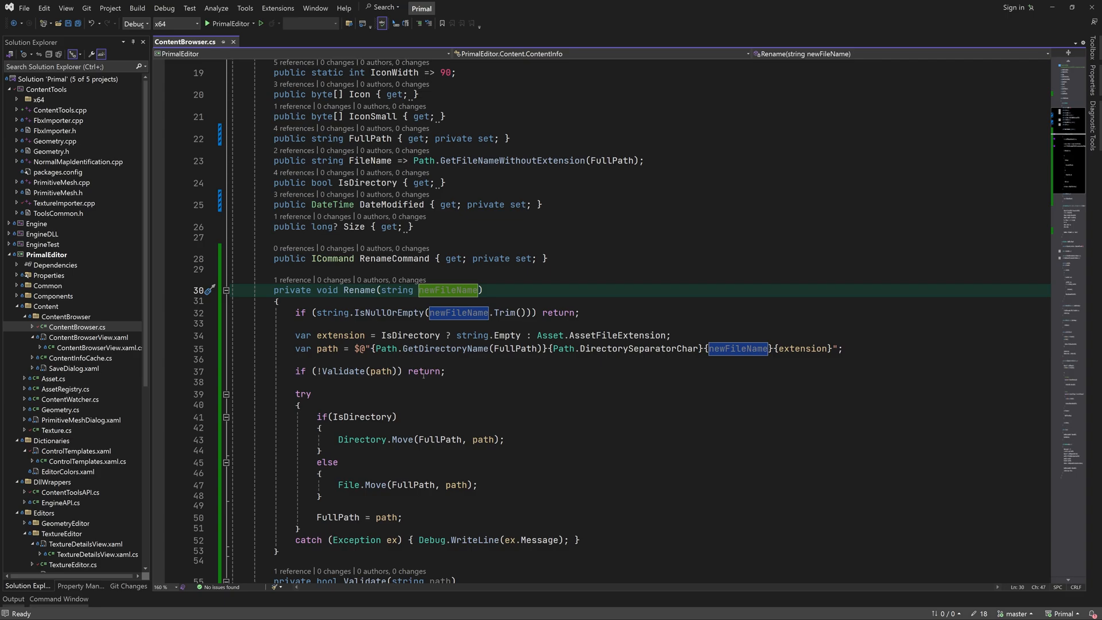
Derive ContentInfo from ViewModelBase, reload FileInfo to set DateModified, and notify FullPath and DateModified changes.
type("var info")
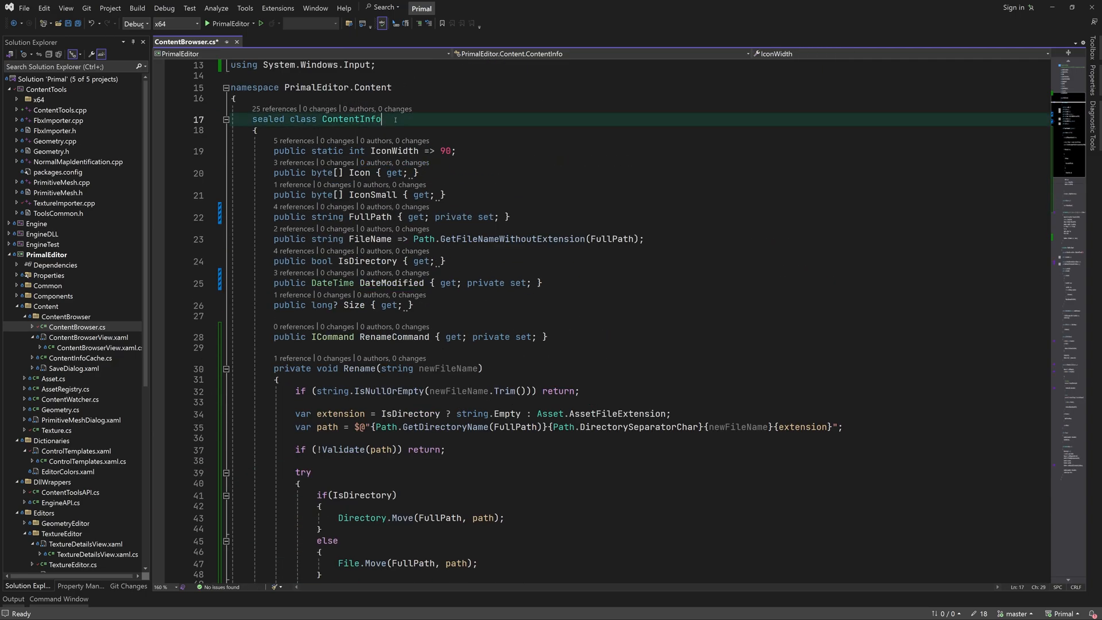
type(": ViewModelBase")
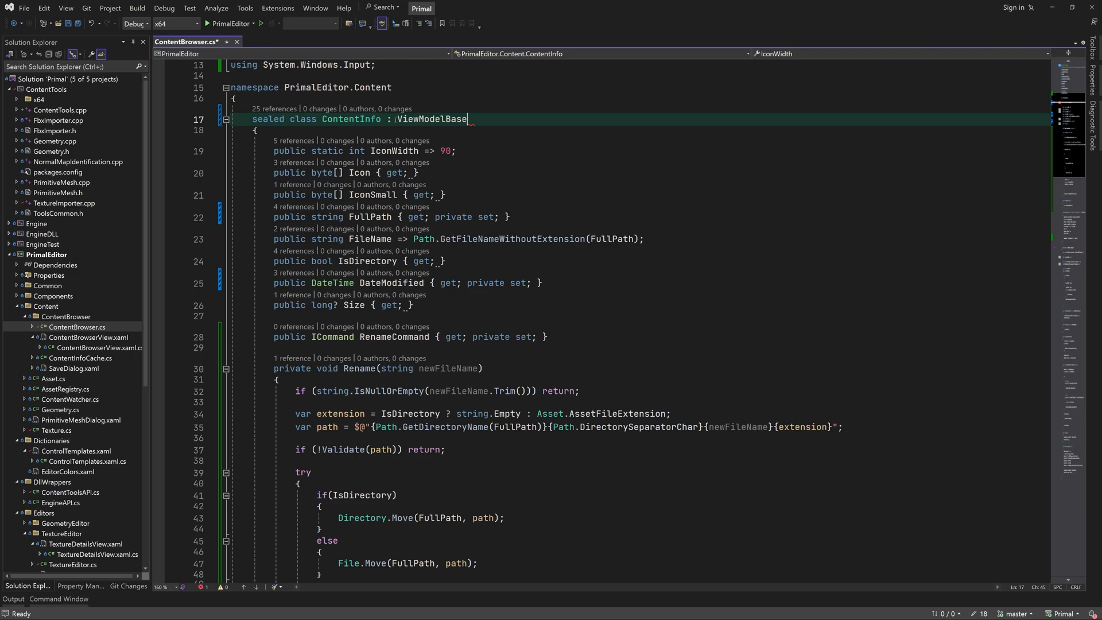
double_click(432, 118)
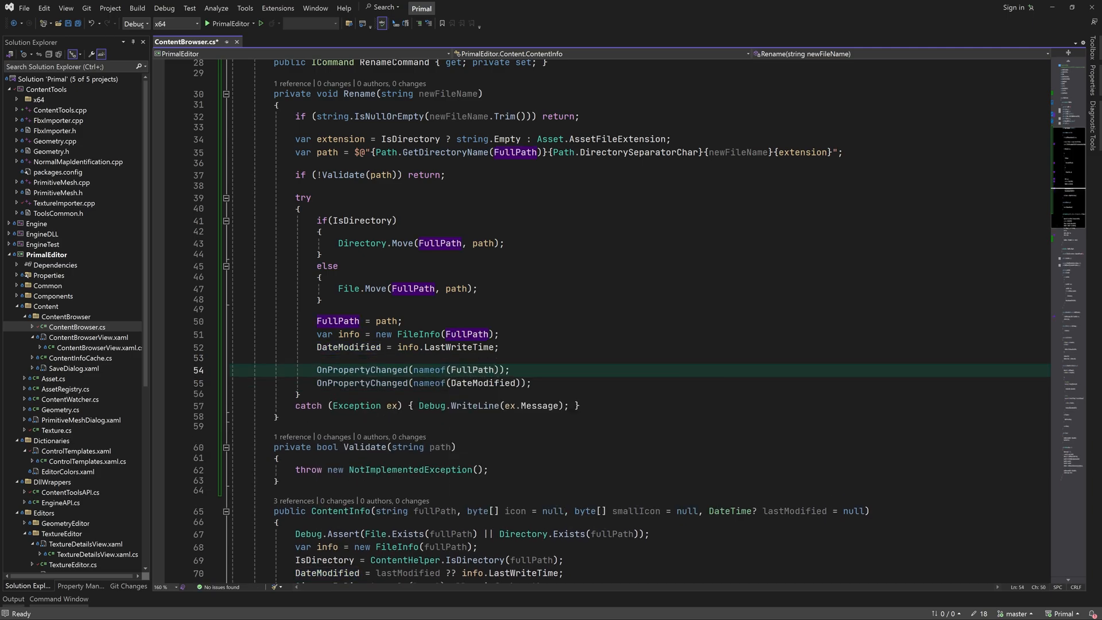
double_click(471, 370)
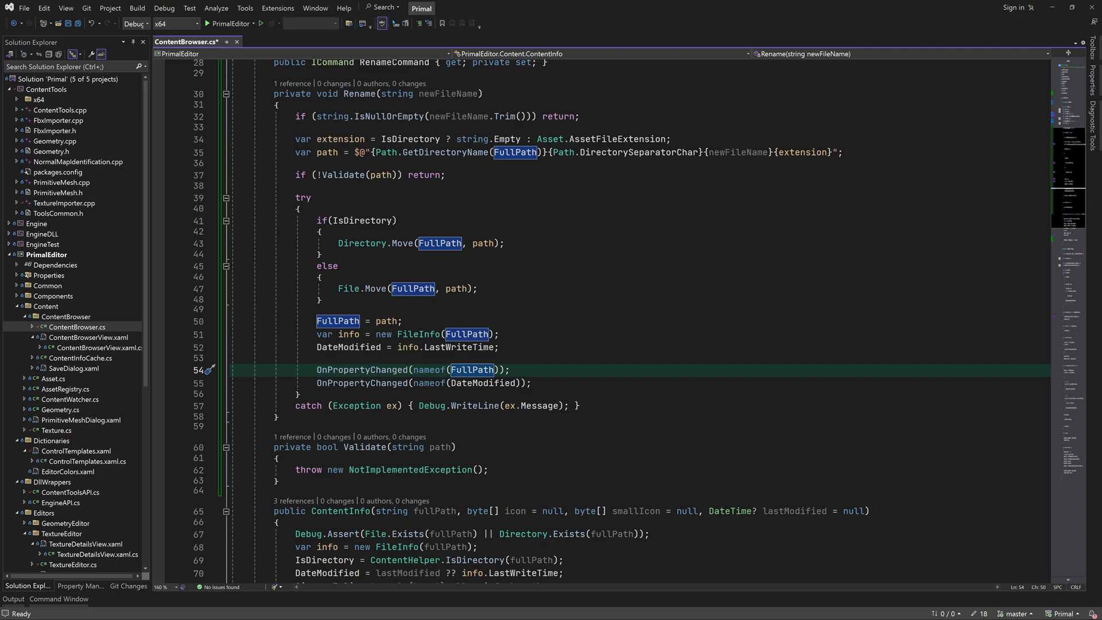
scroll("down", 3)
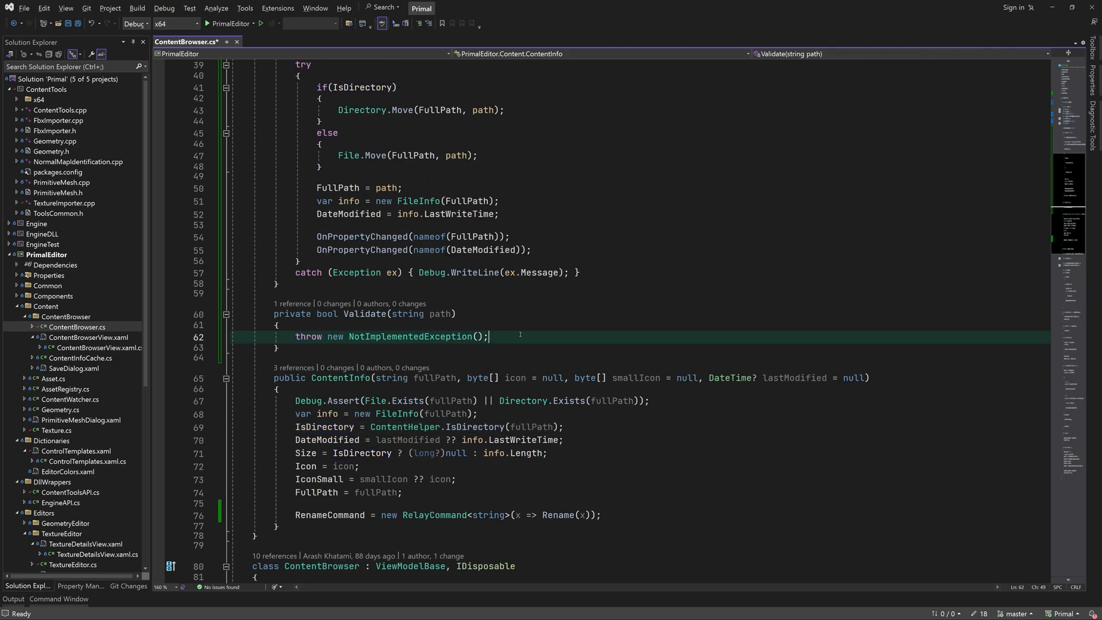
In Validate, get fileName and dirName from the path and initialise errorMsg to string.Empty.
type("v")
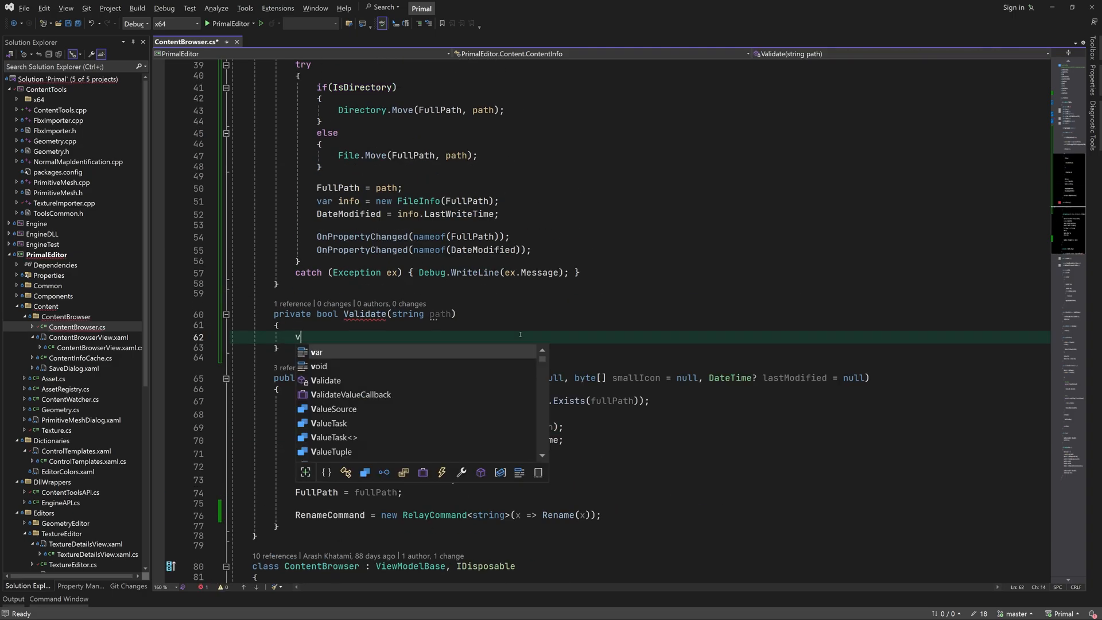
type("ar fileName = Path.GetFileName(path);")
type("var dir")
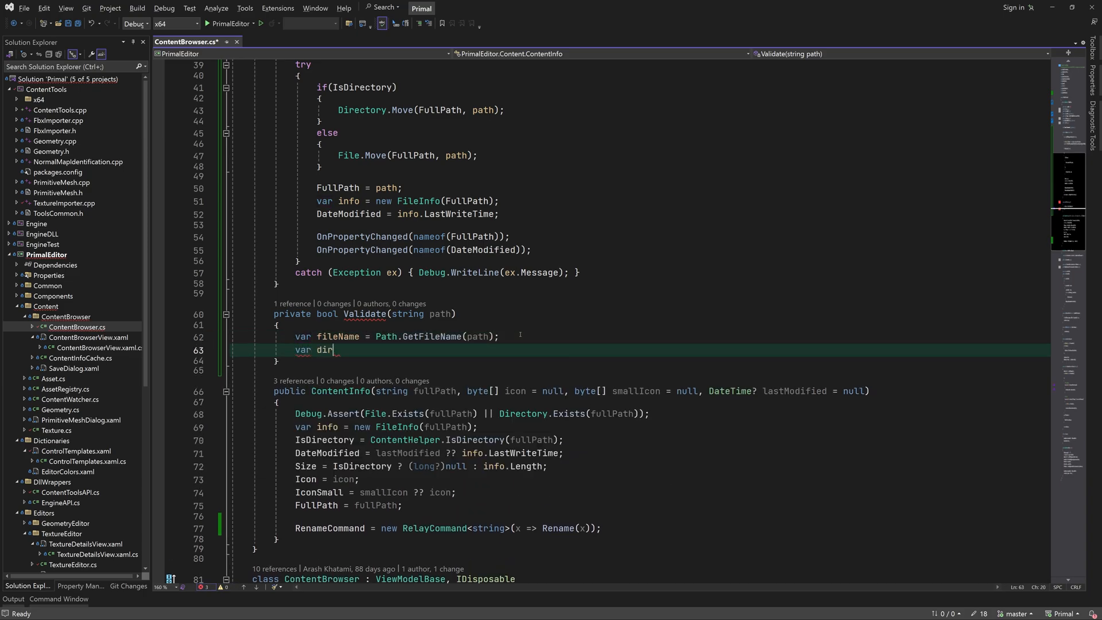
type("Name = IsDirectory ? path : Path.GetDirectoryName(path);")
type("va")
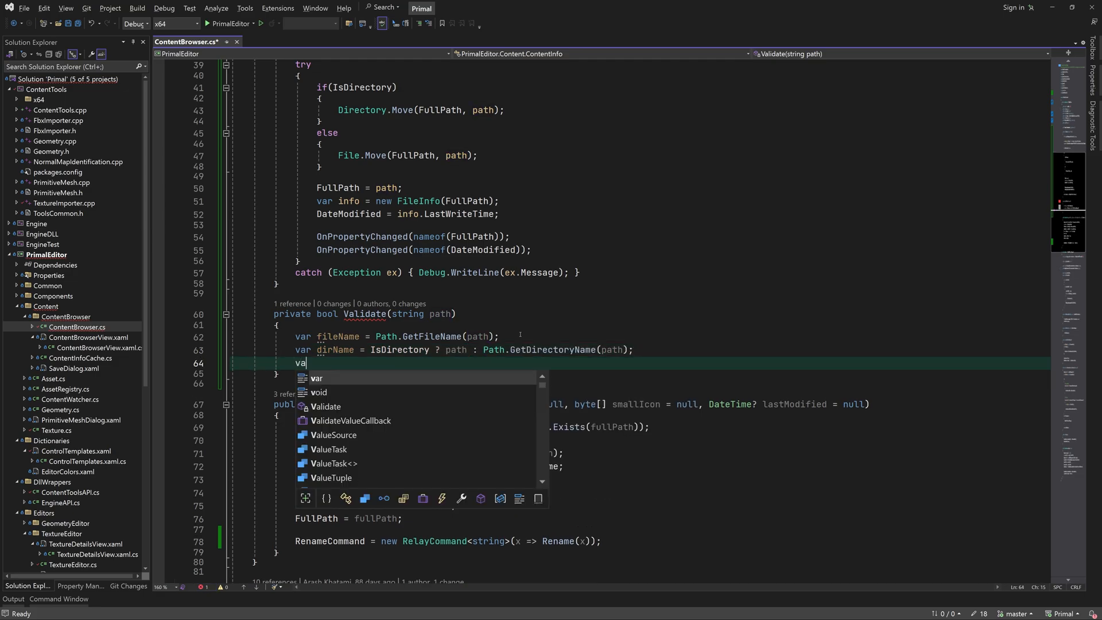
type("errorMsg = string.em")
type("if(!IsDirectory")
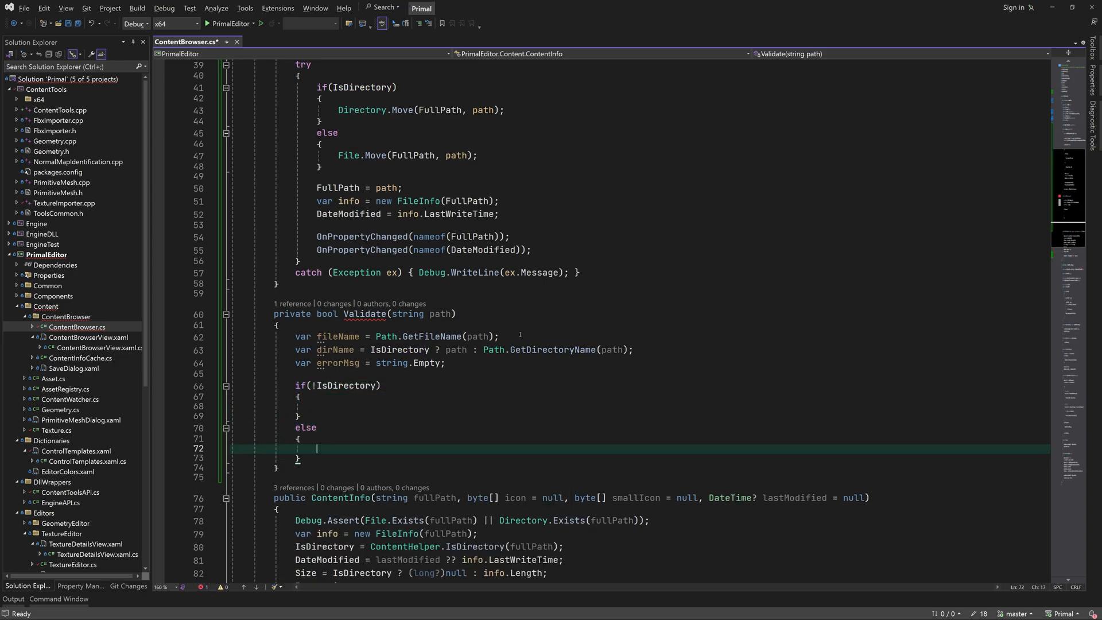
Set 'Invalid character(s) used in file name.' on GetInvalidFileNameChars and add the File.Exists check.
type("if(fileName)")
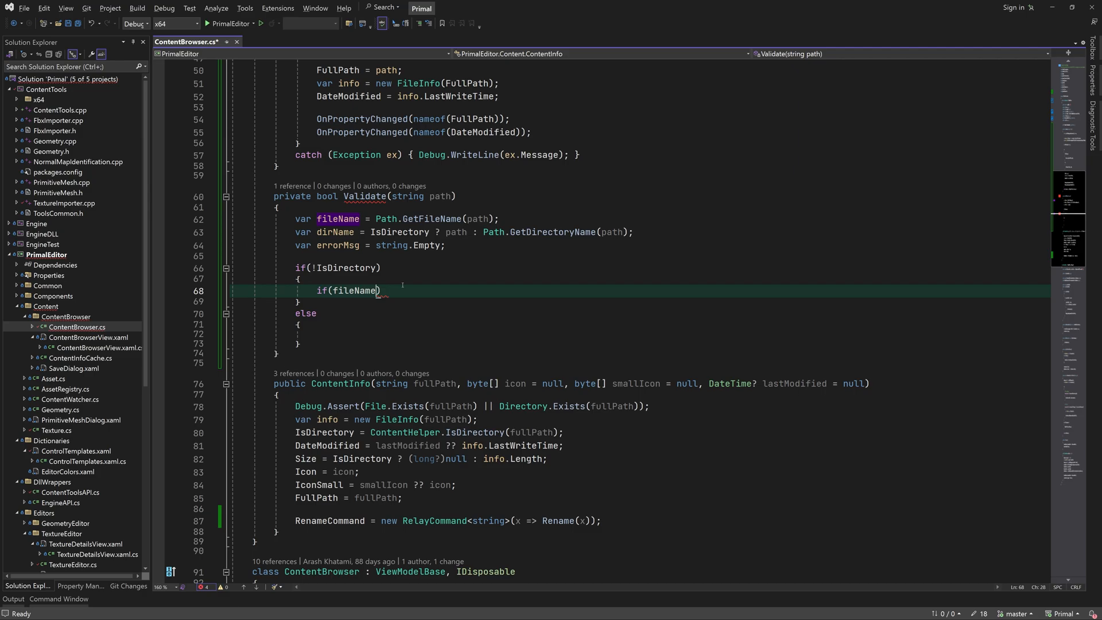
type(".IndexOfAny(pa")
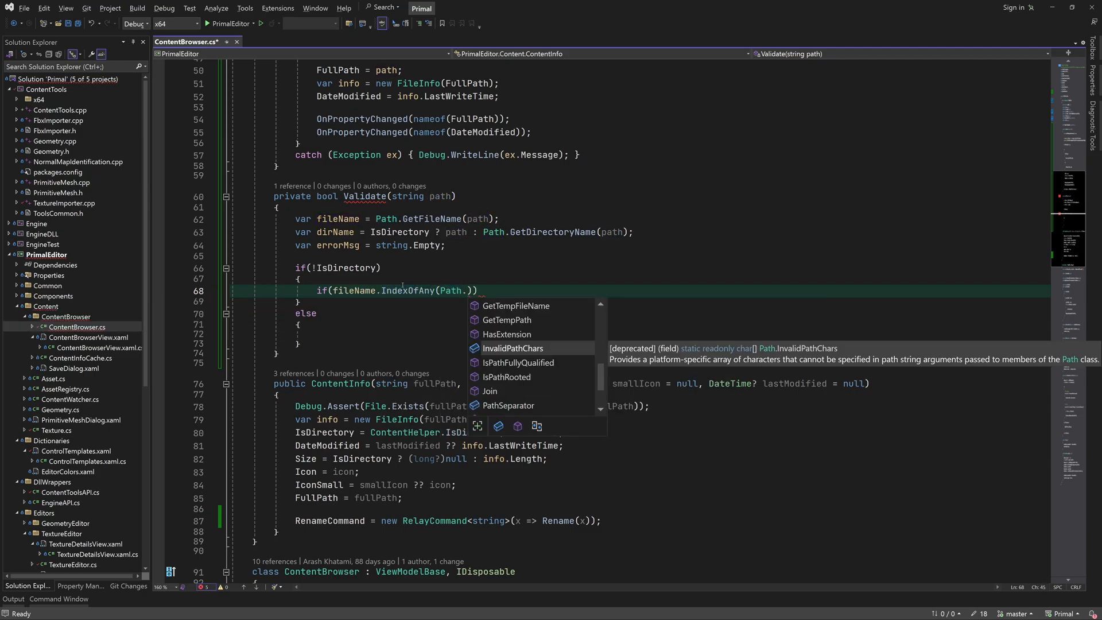
type("GetInvalidFileNameChars(")
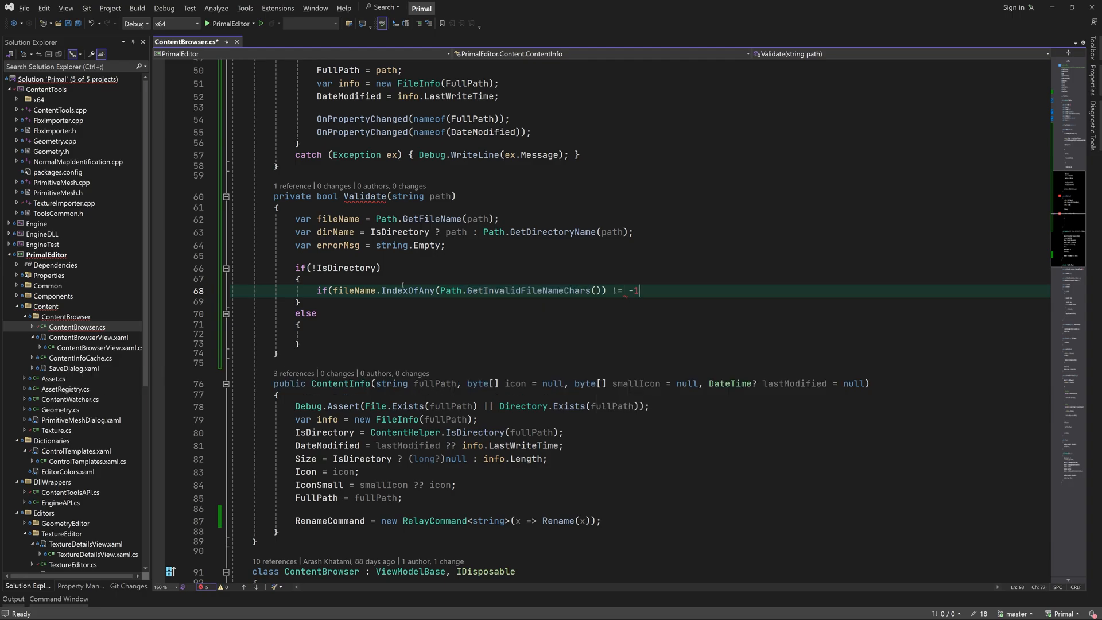
type("errorMsg =")
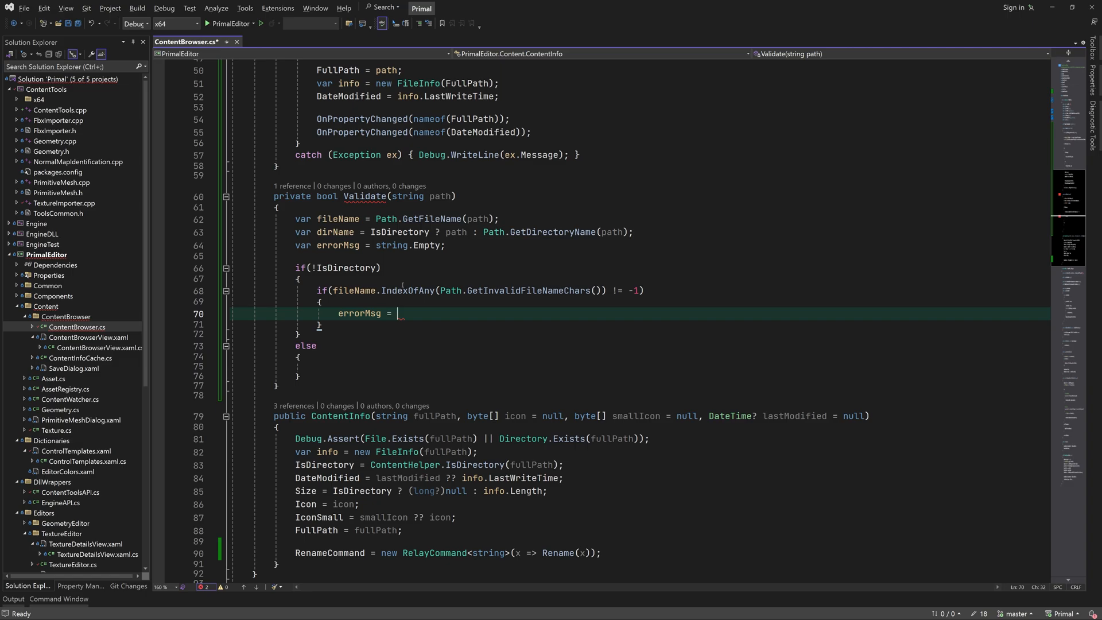
type("\"Invalid character\"")
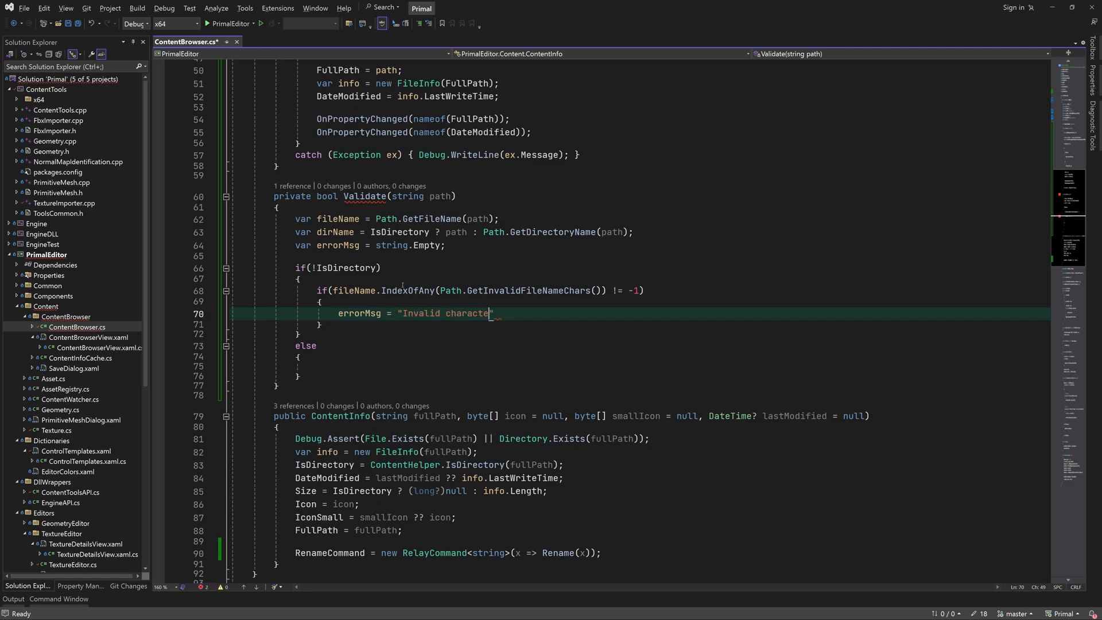
type("r(s) used in file name.")
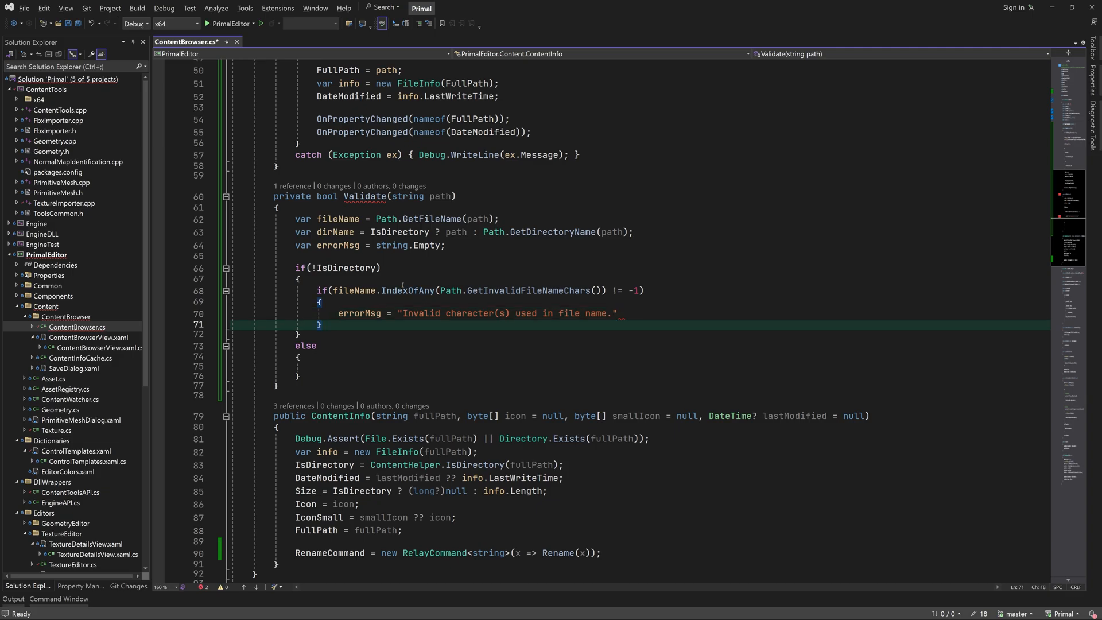
type("if(File.Exists)")
type("errorMsg = \"A directory already exists with the same name.\";")
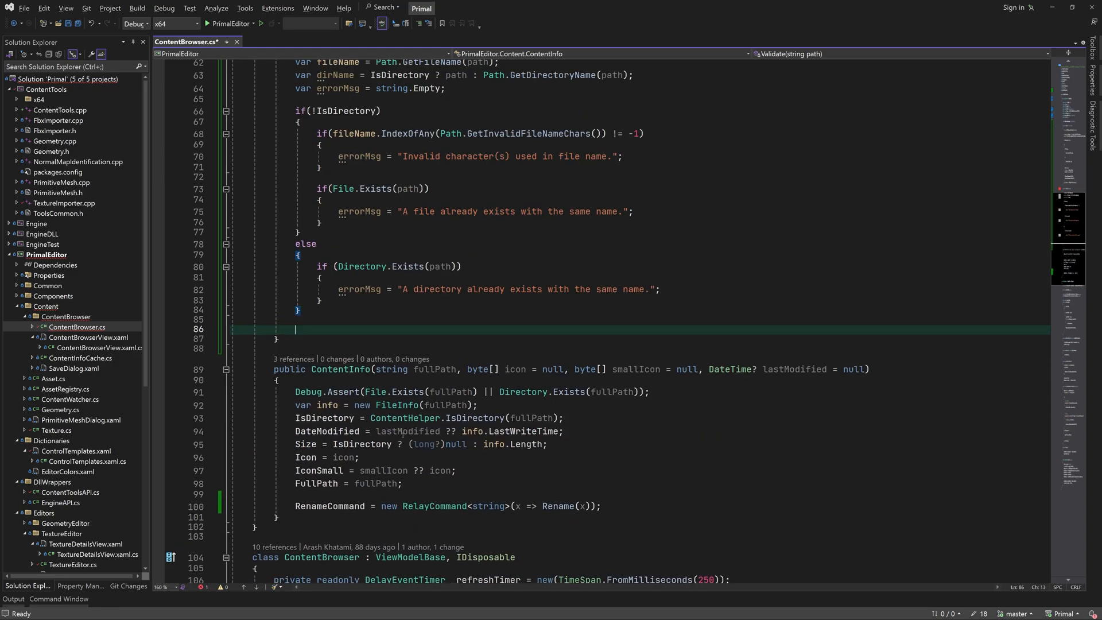
Add a dirName.IndexOfAny(Path.GetInvalidPathChars()) != -1 check setting an error message.
type("if(dirName.indexofan")
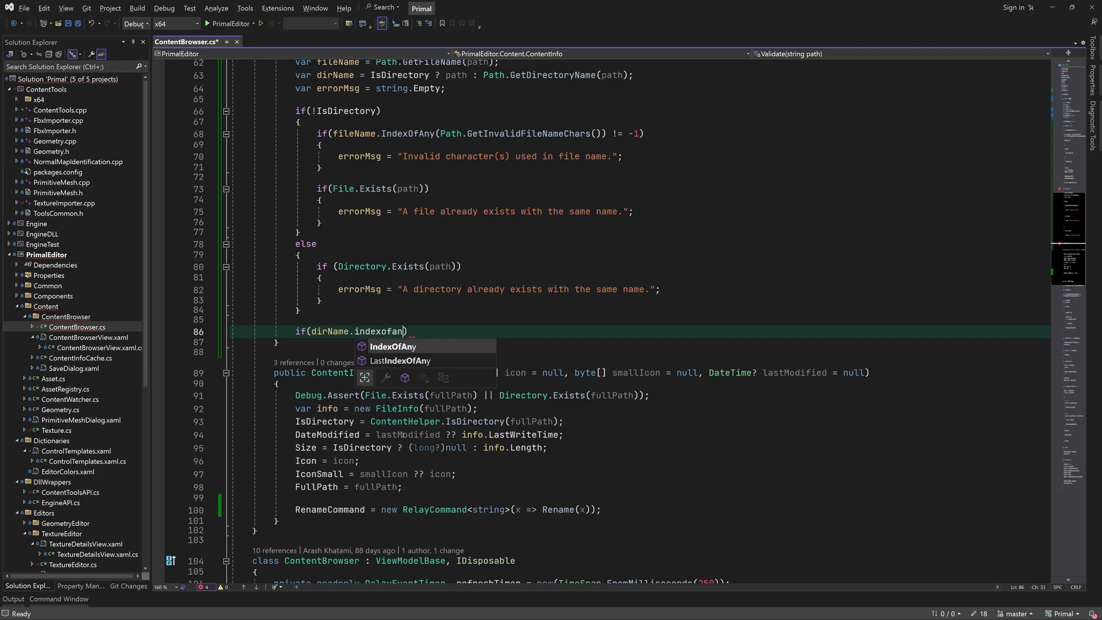
type("(Path.ge")
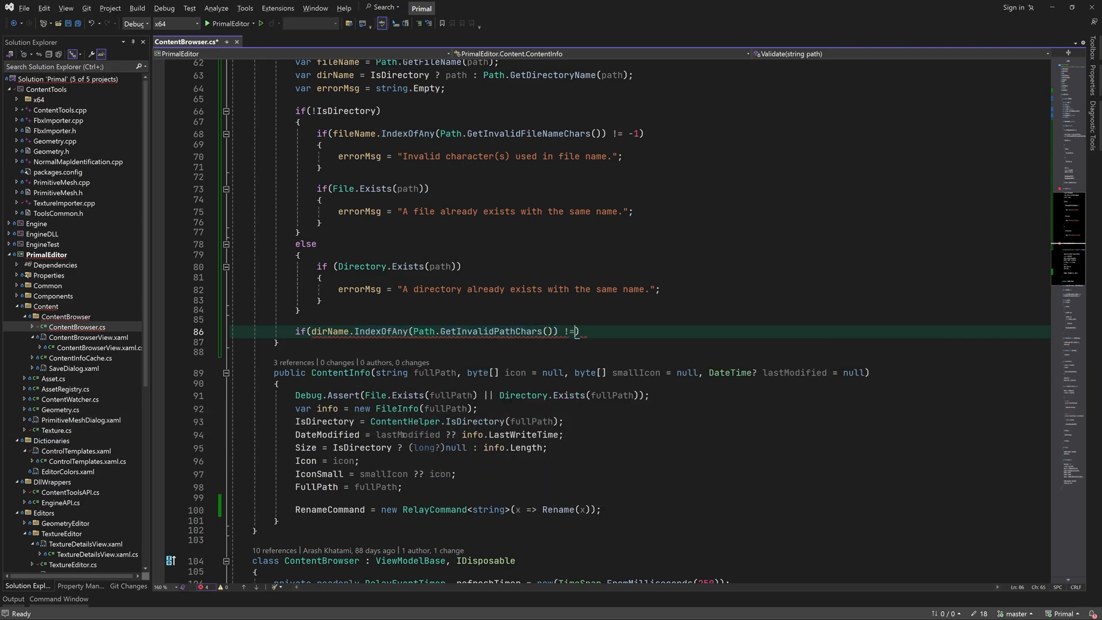
type("-1")
type("if(!string.IsNullOrEmpty(errorMsg")
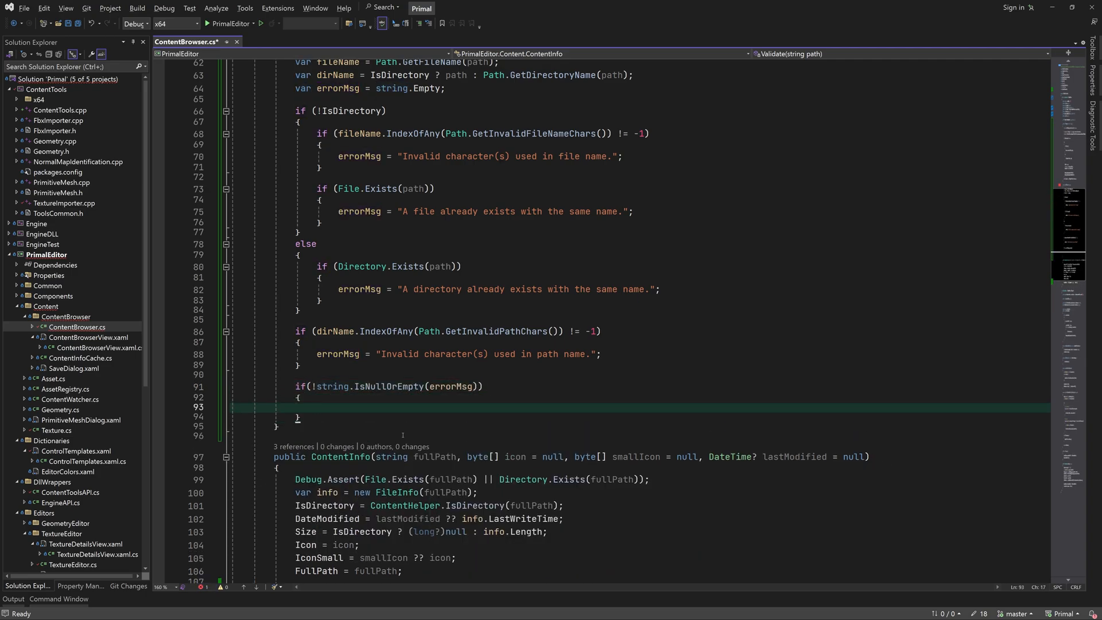
Show errorMsg via MessageBox.Show(errorMsg, "Error", OK, Error), return string.IsNullOrEmpty(errorMsg), and save.
type("MessageBox.Show")
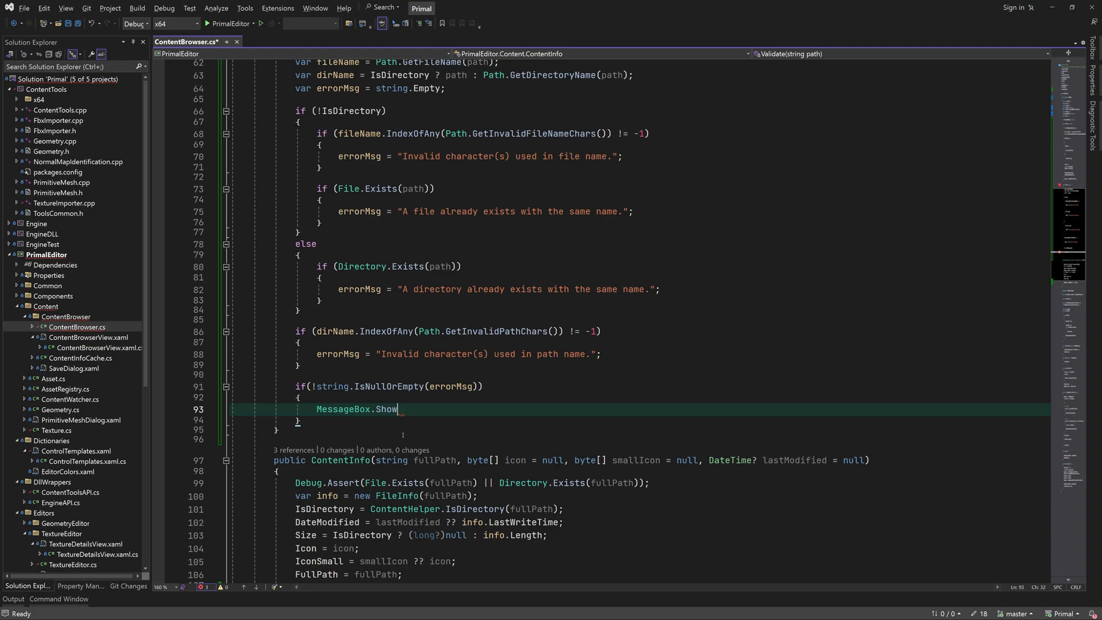
type("(errorMsg, \"\")")
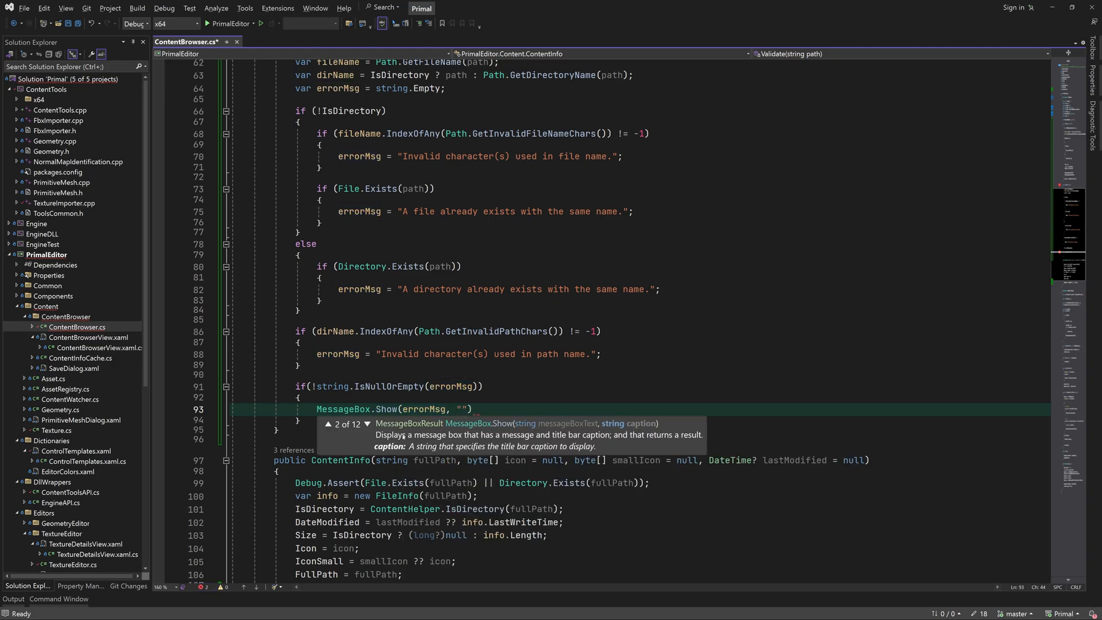
type("Error\",")
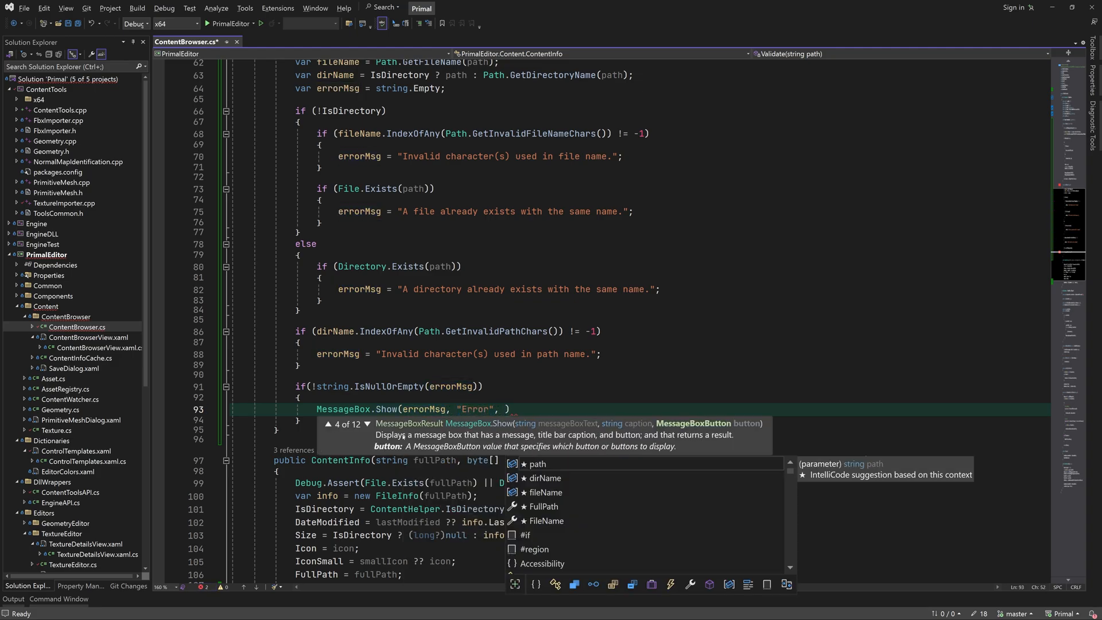
type("messageBoxT")
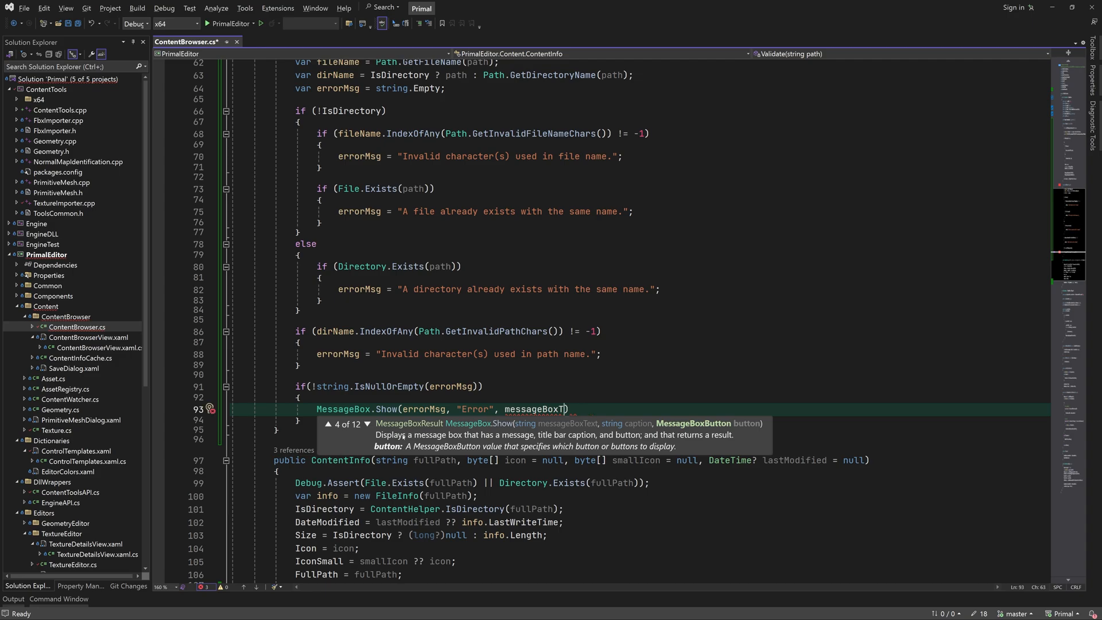
type("MessageBoxButton.OK, MessageBoxImage.Error);")
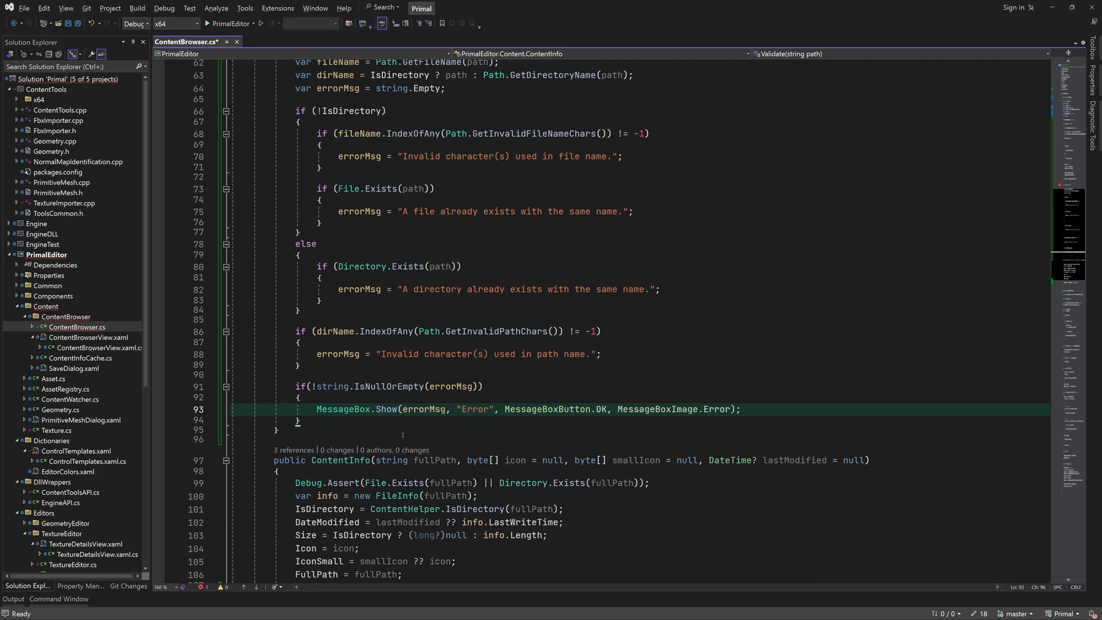
type("return true;")
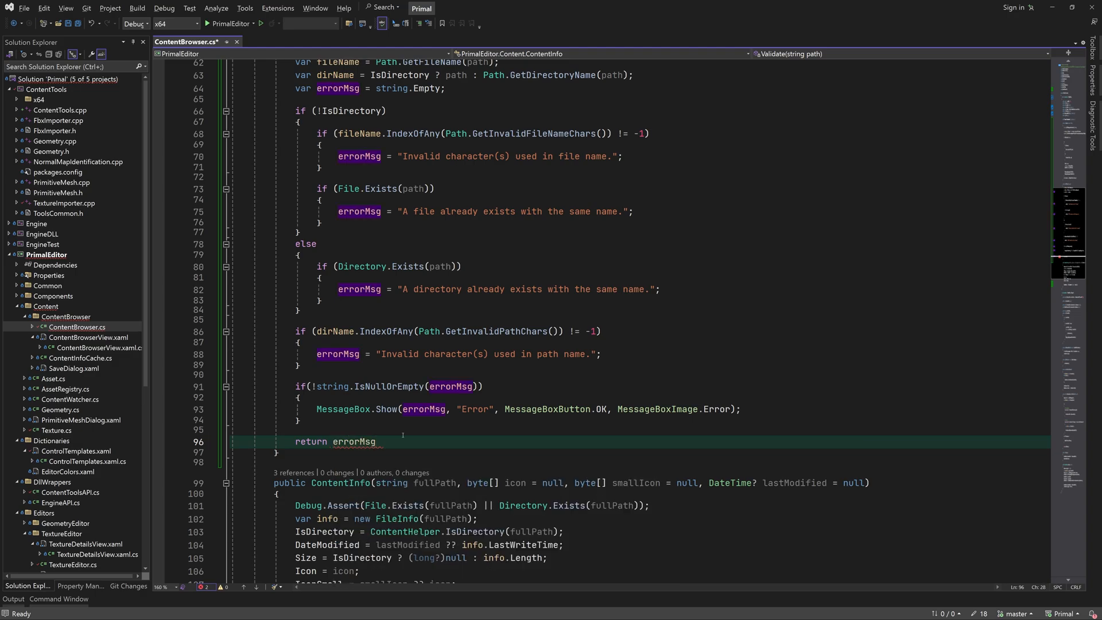
type("string.isn")
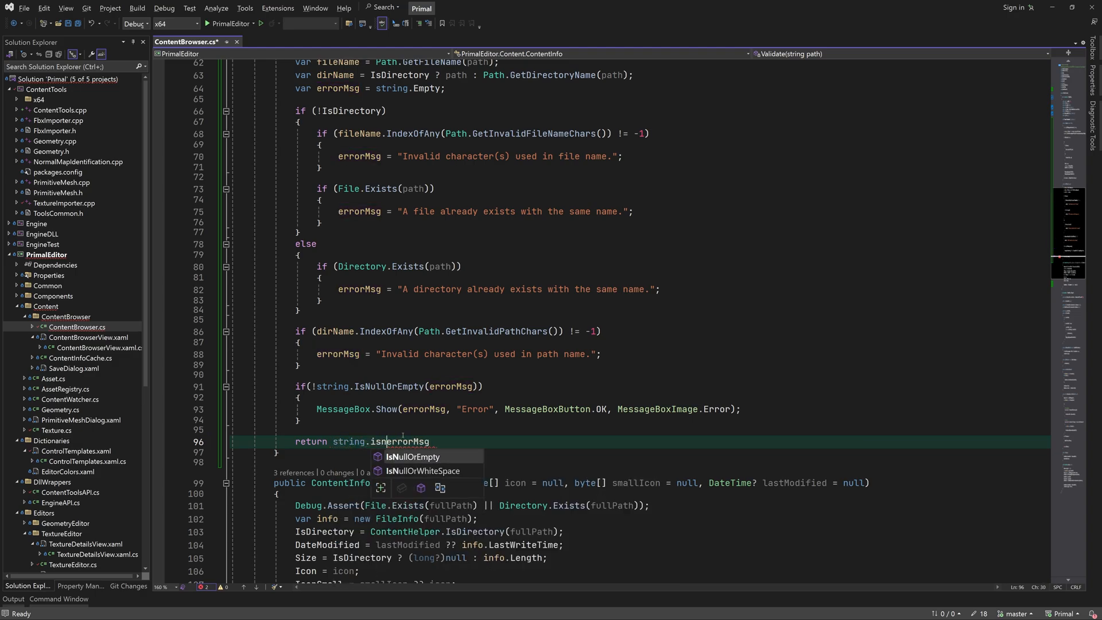
key("Tab")
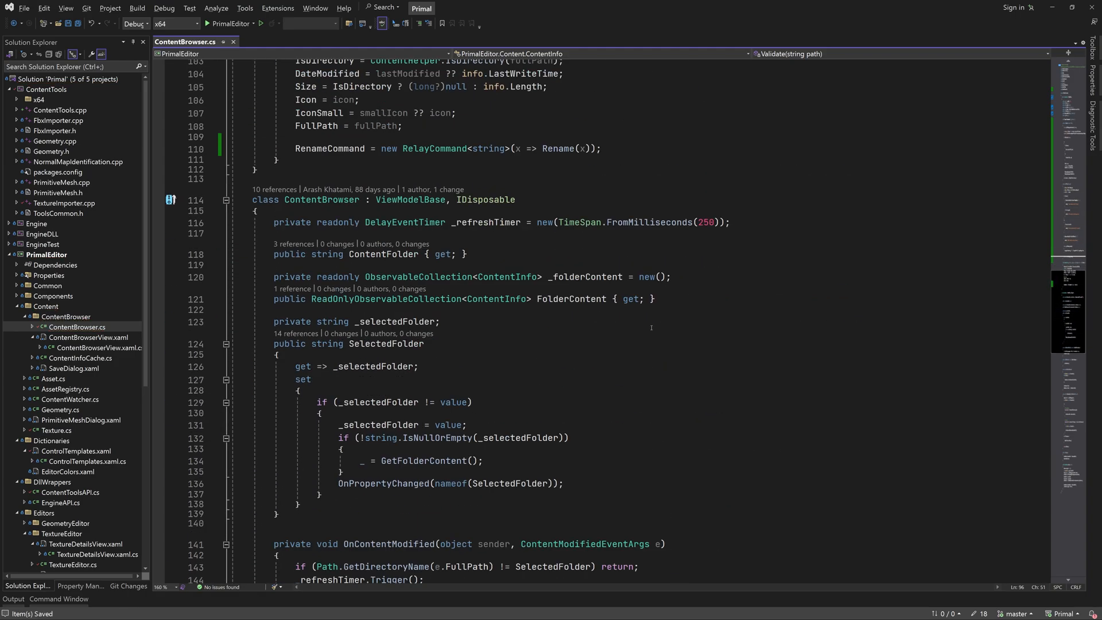
Review the folder-content code, then open ContentBrowserView.xaml from Solution Explorer.
scroll("down", 3)
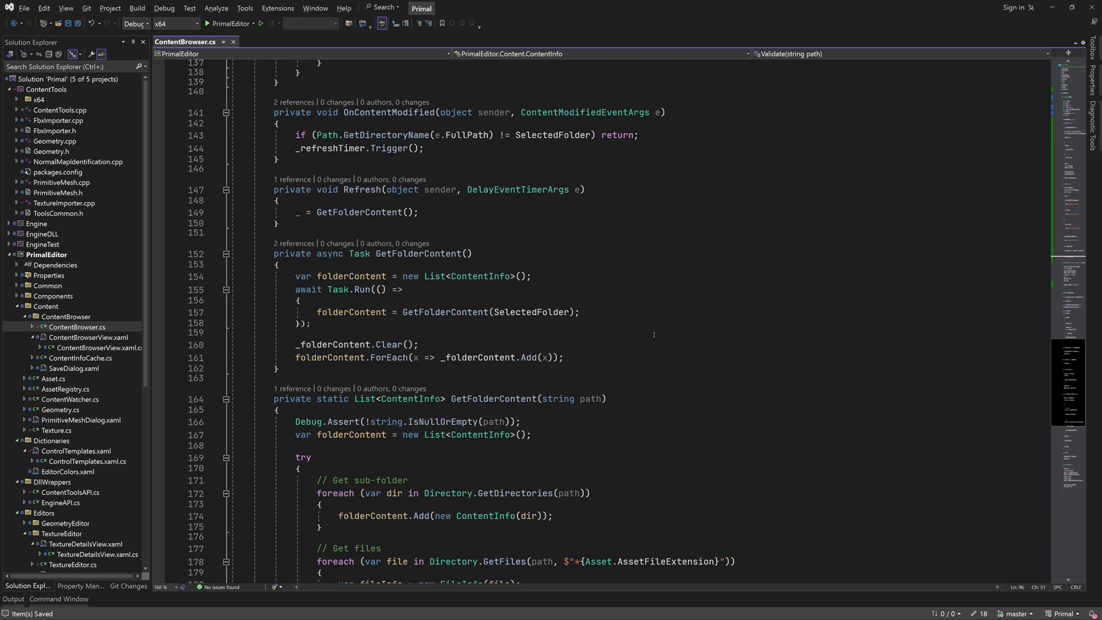
scroll("down", 3)
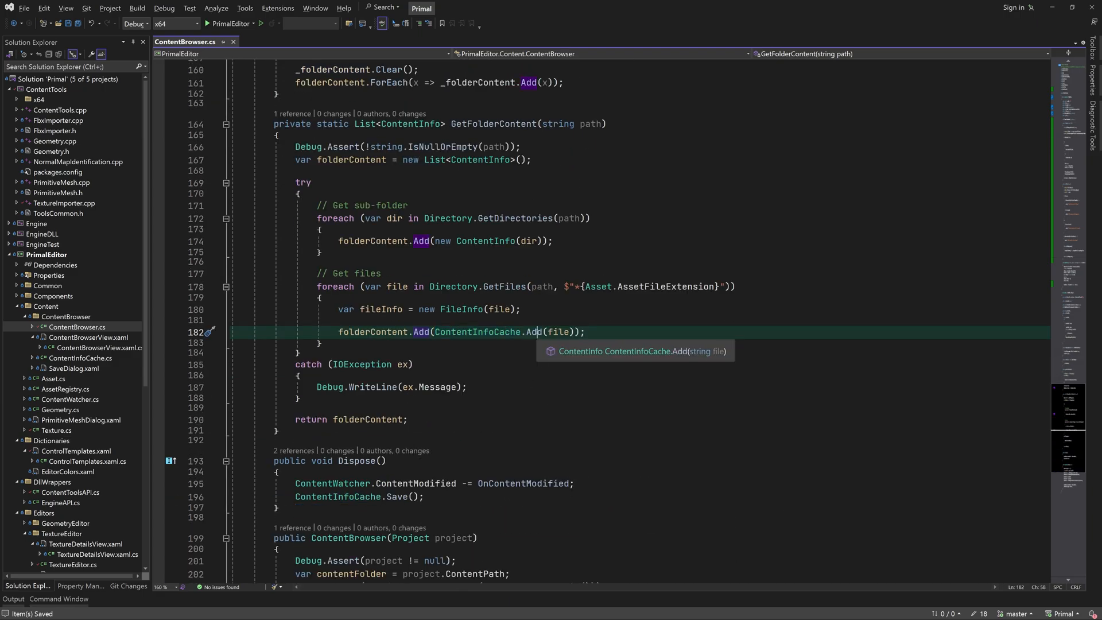
left_click(534, 332)
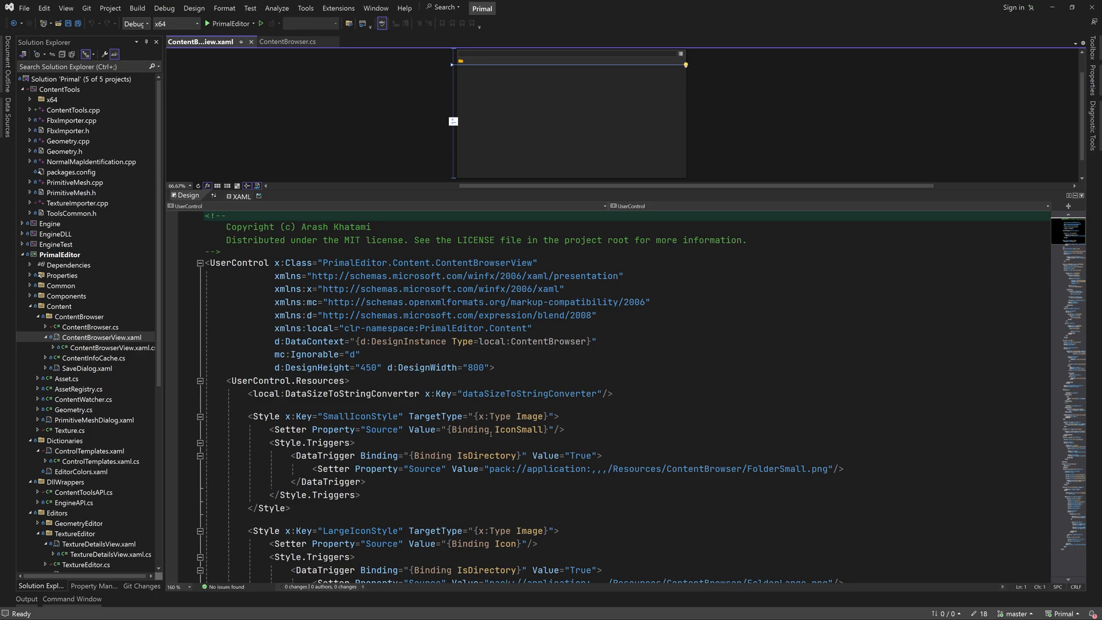
In Tools > Options, enable Line numbers under Text Editor > XAML > General and confirm.
left_click(246, 9)
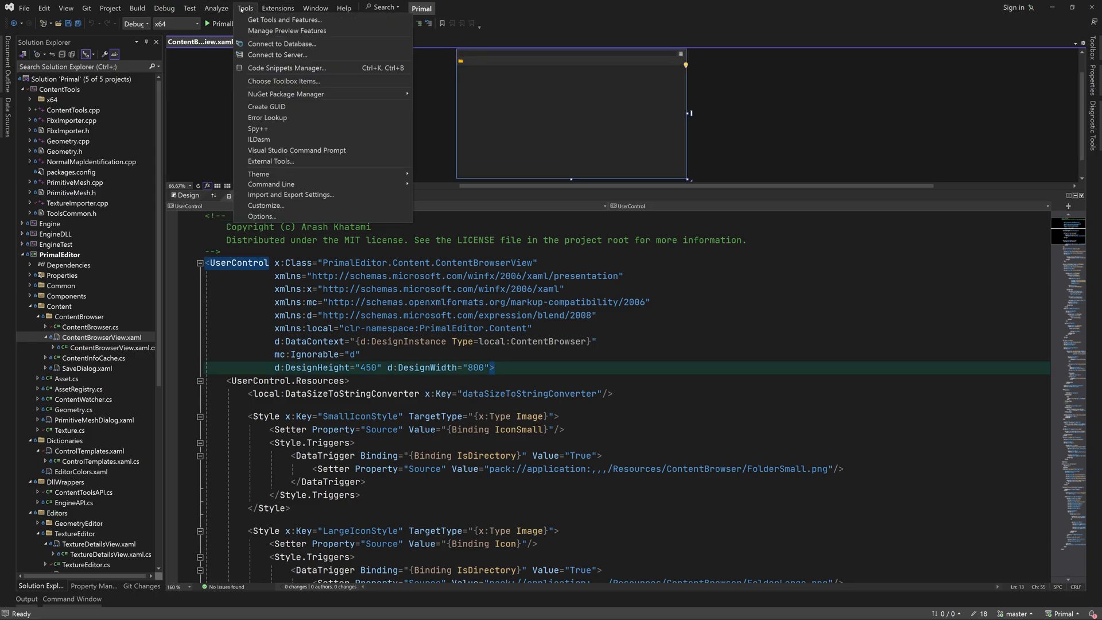
left_click(263, 216)
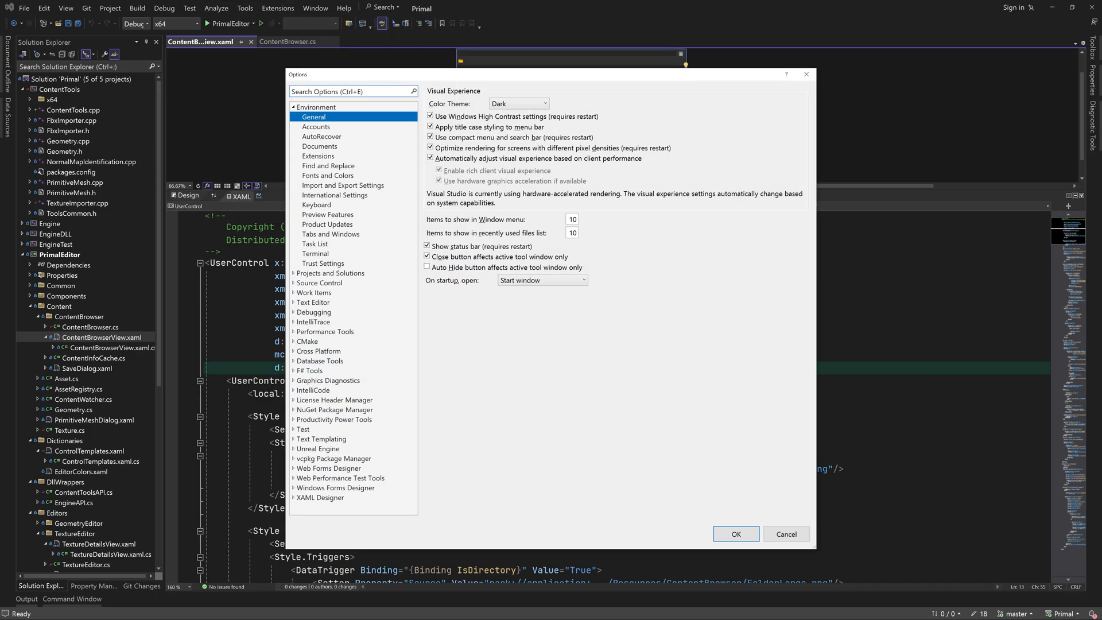
type("line numbers")
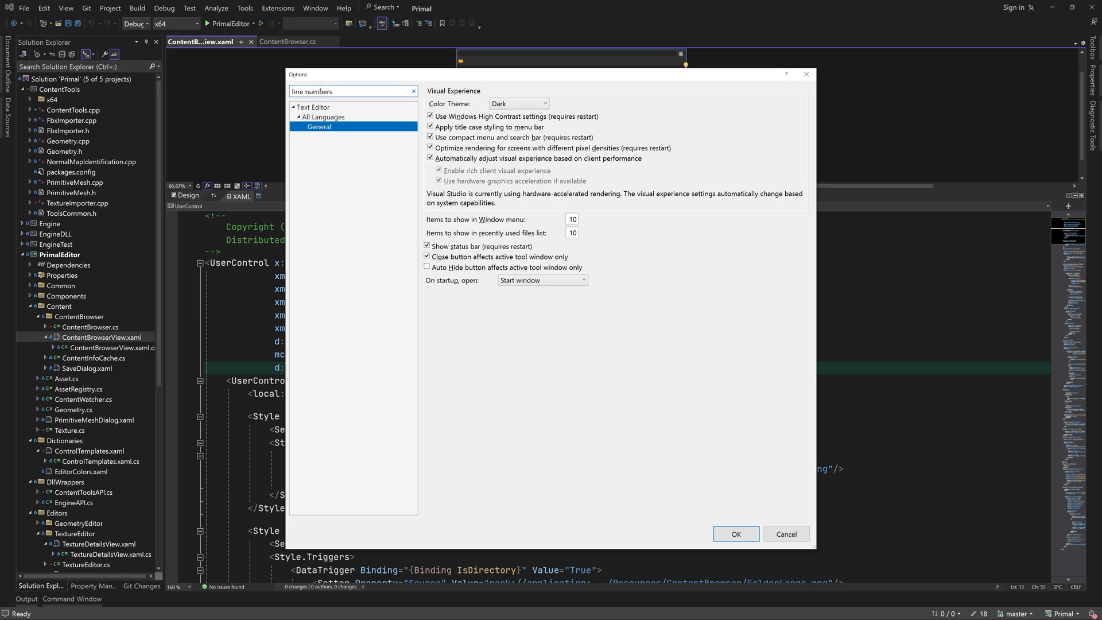
left_click(413, 91)
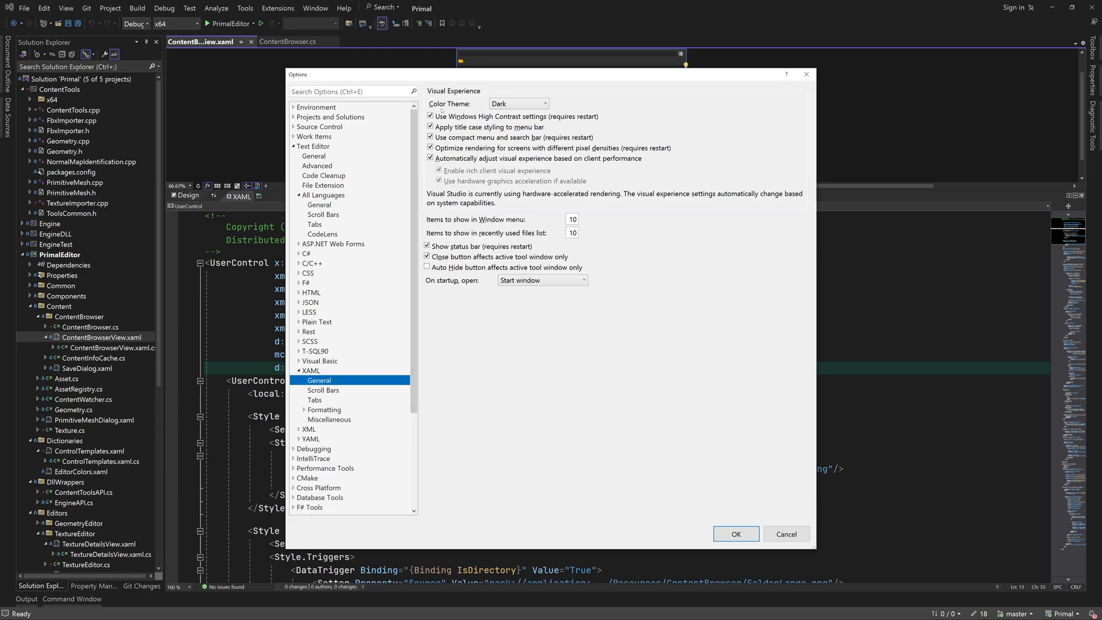
left_click(311, 371)
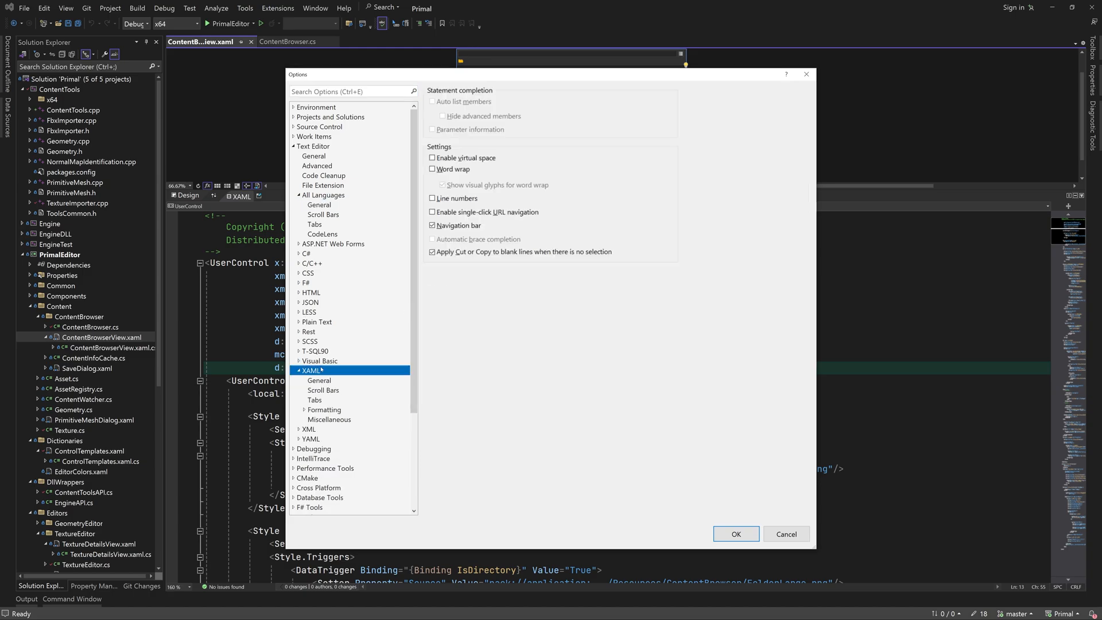
left_click(433, 198)
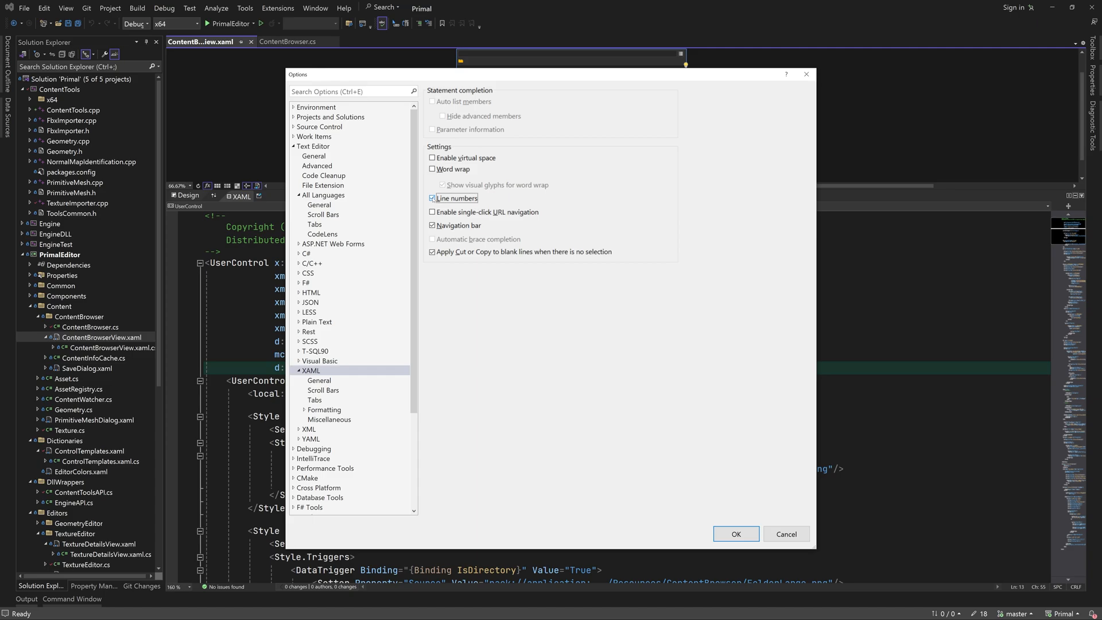
left_click(735, 534)
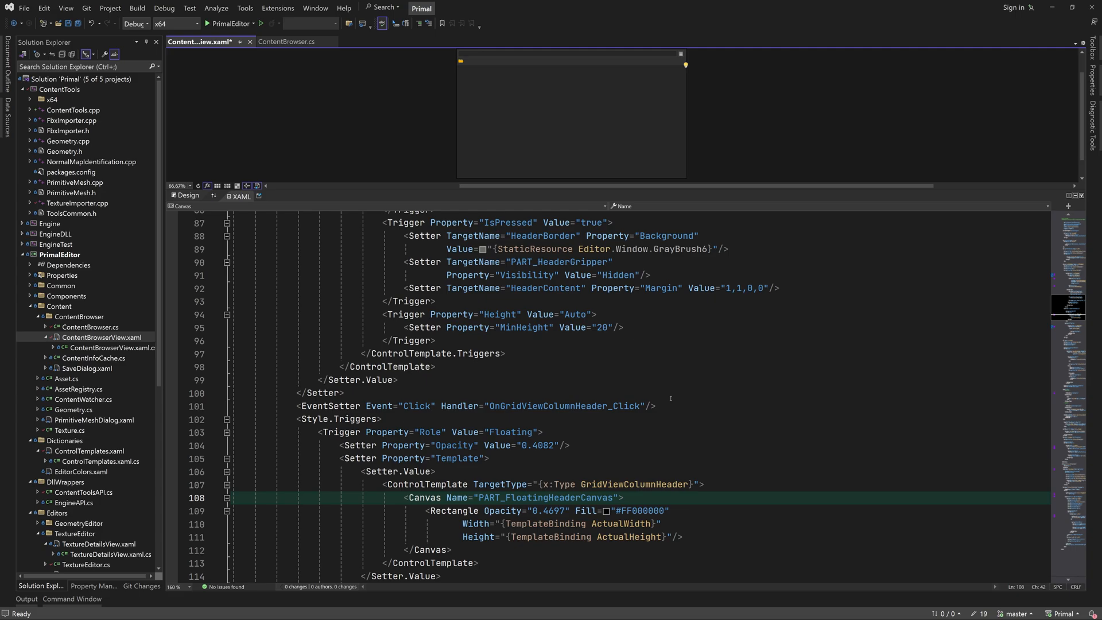
scroll("down", 3)
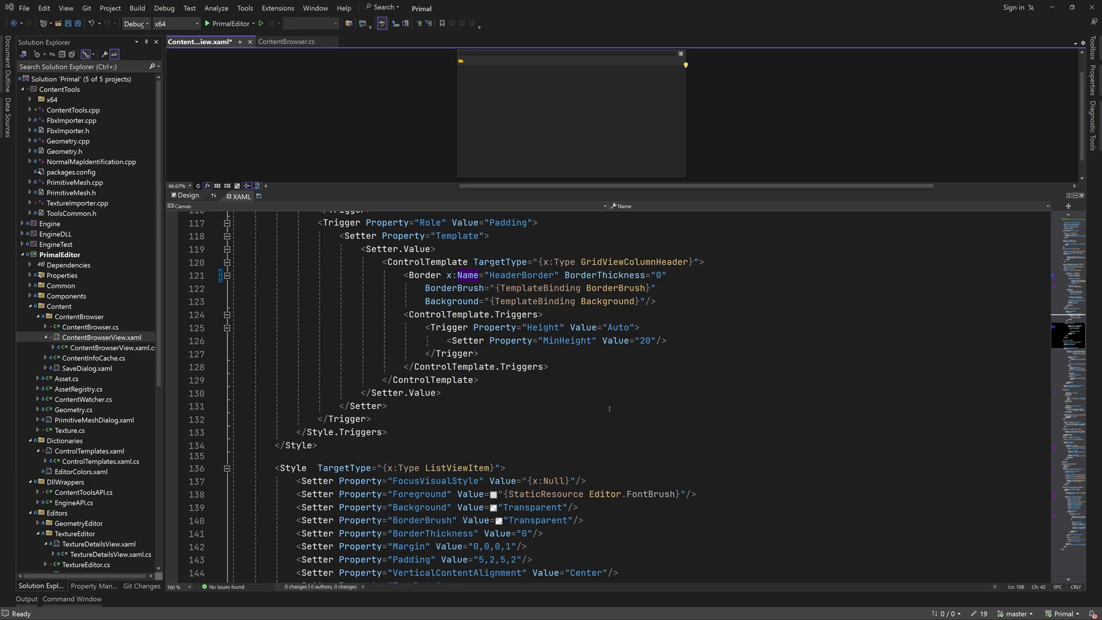
scroll("down", 3)
type("<Grid")
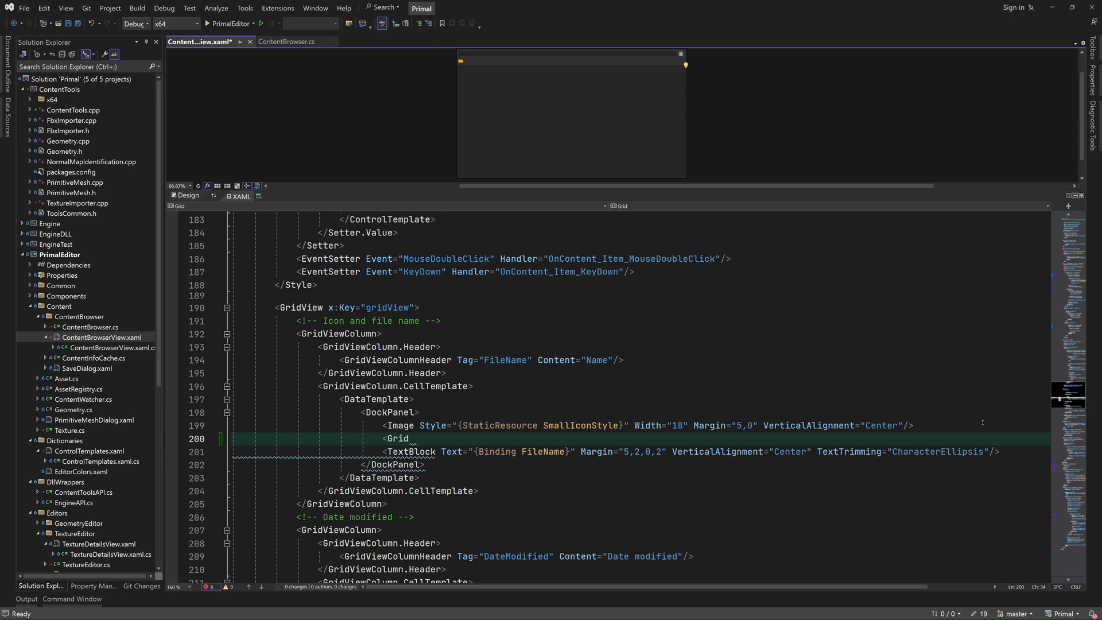
Wrap the name TextBlock in a centred, stretched Grid and add a TextBox with Margin 0,-2 and TextBoxStyle_WithRename.
type("VerticalAlignment=\"Center\"")
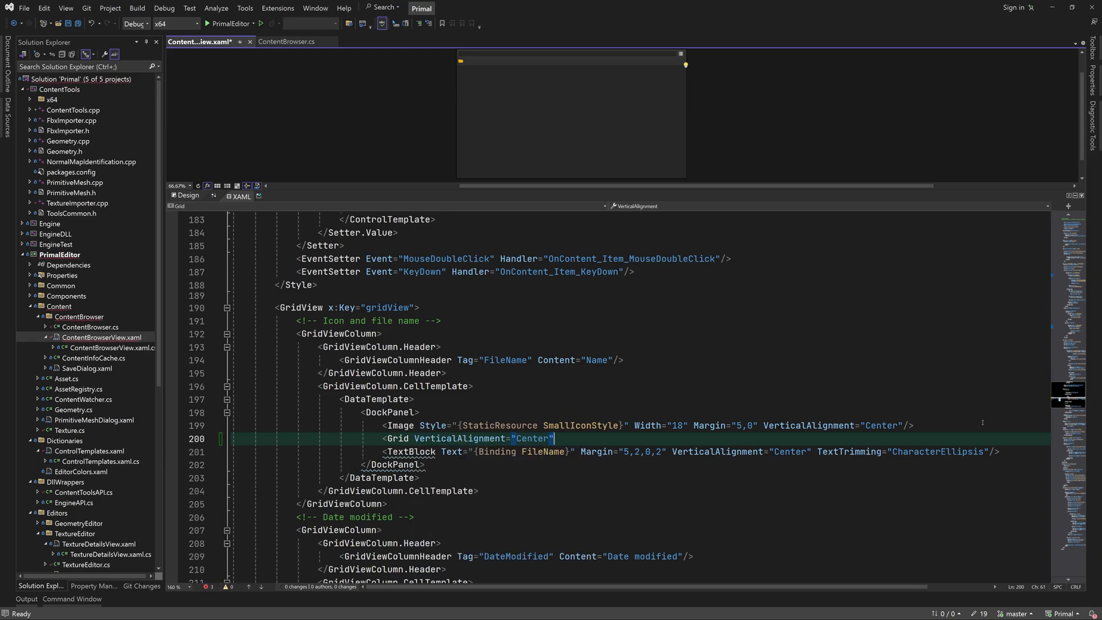
type("HorizontalAlignment=\"Stretch\"></Grid>")
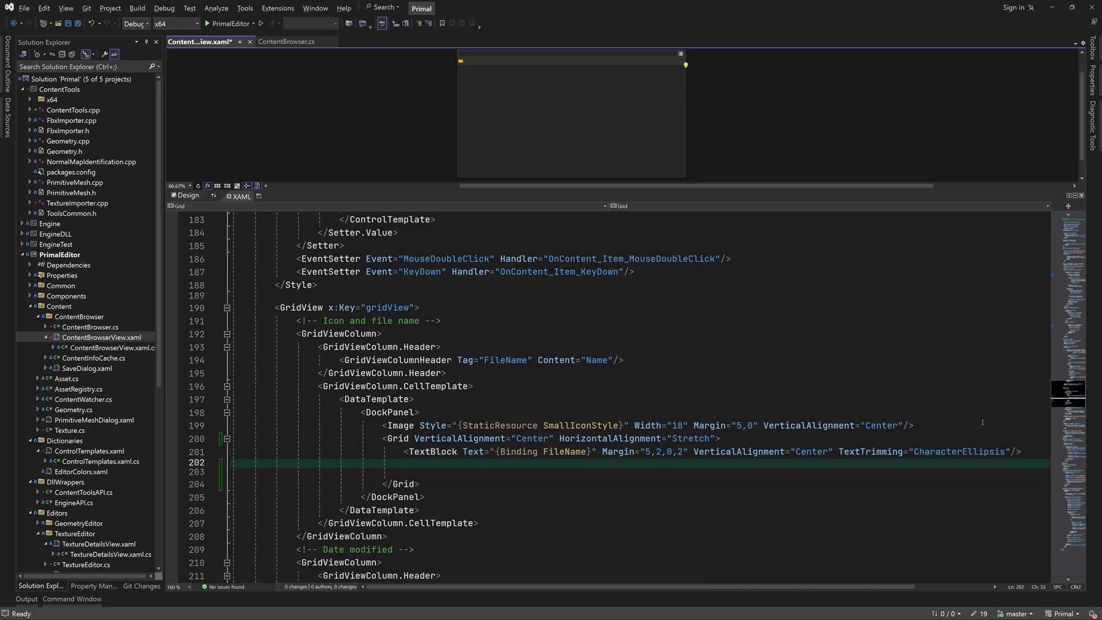
type("<TextBox")
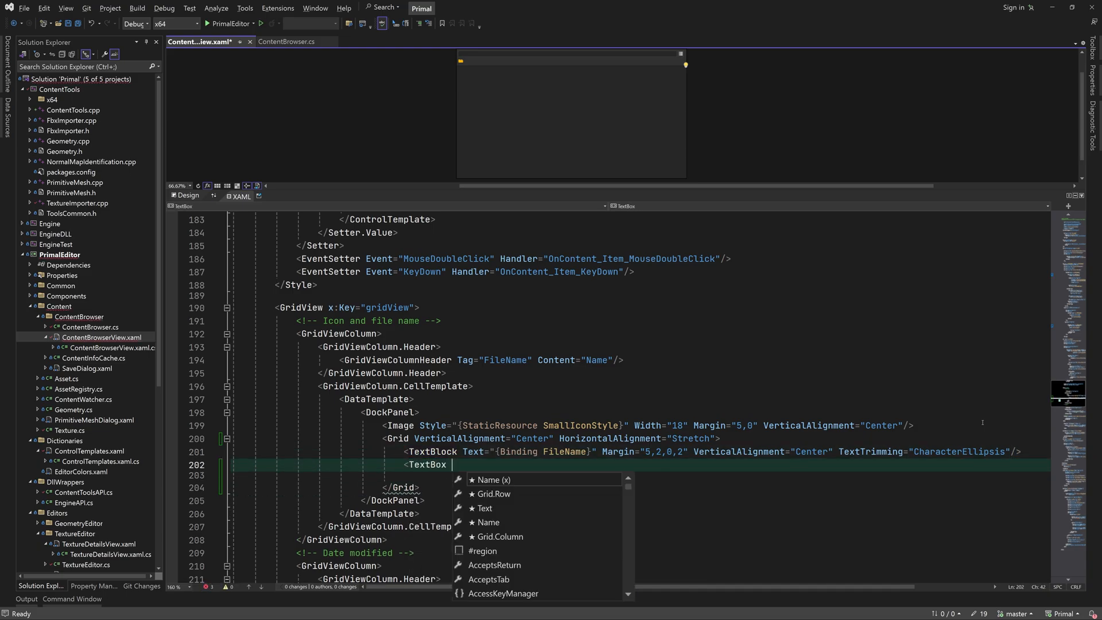
type("Margin=\"0, -2\"")
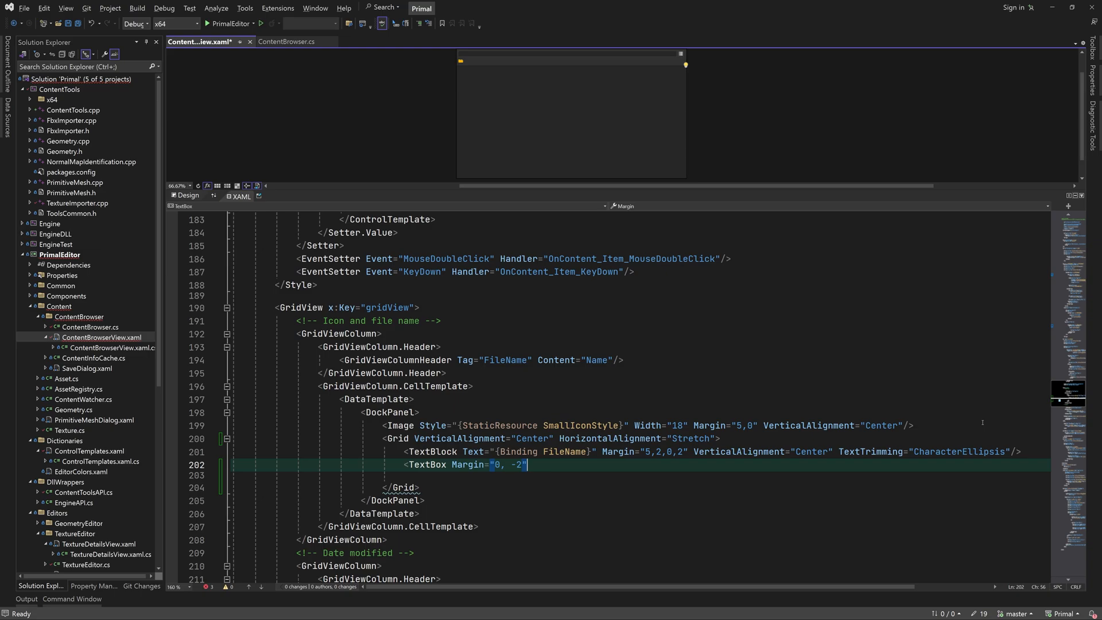
type("HorizontalAlignment=\"s")
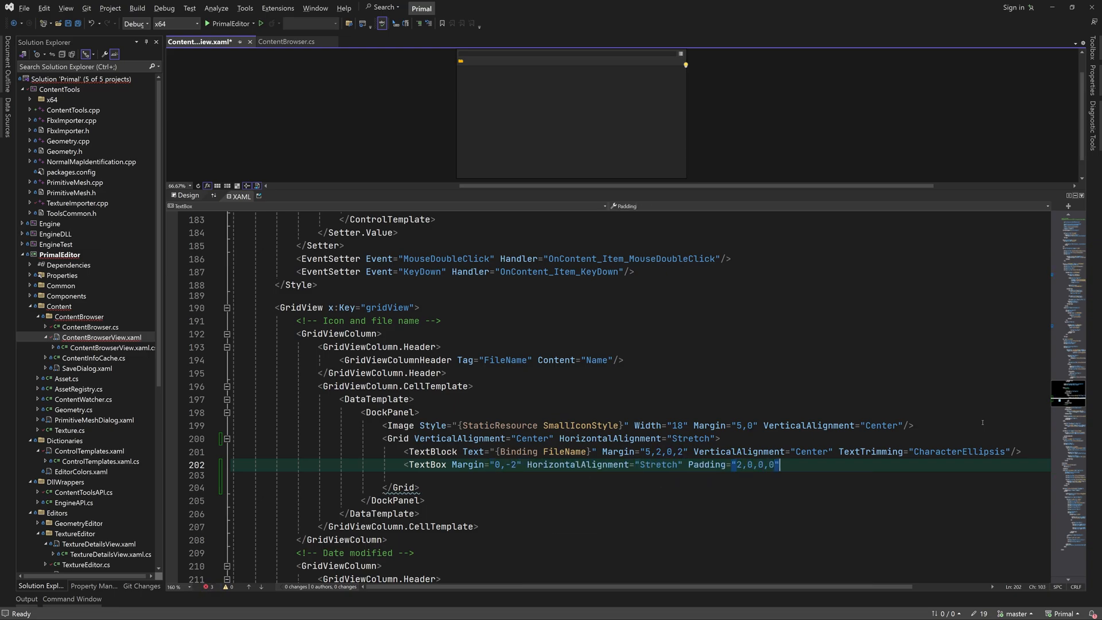
type("Style=\"{StaticResource }\"")
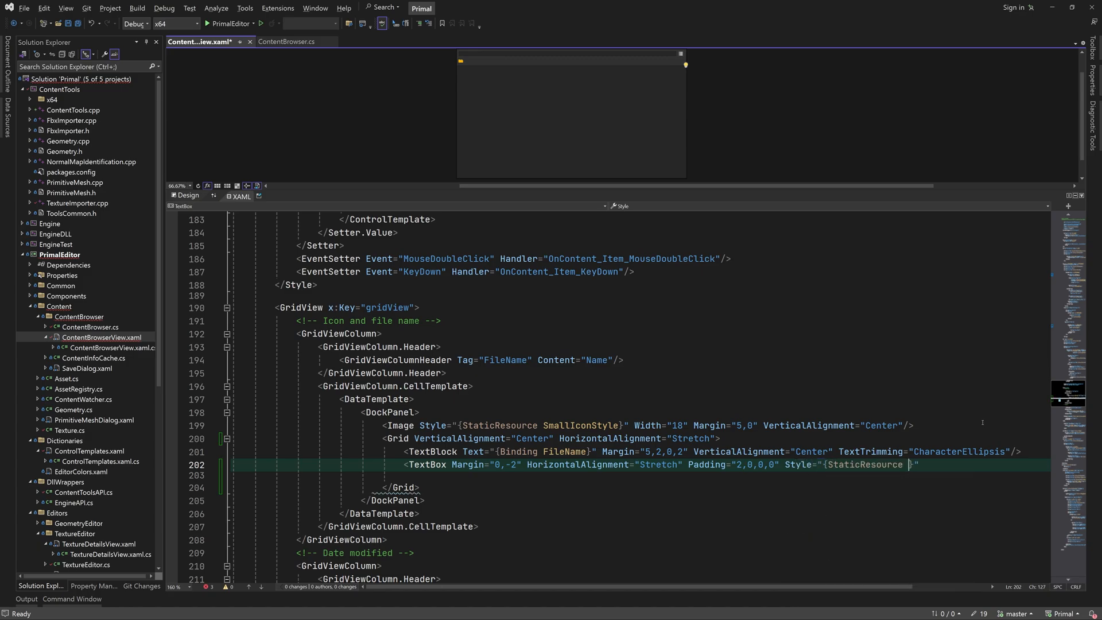
type("TextBoxStyle_WithRename}\"")
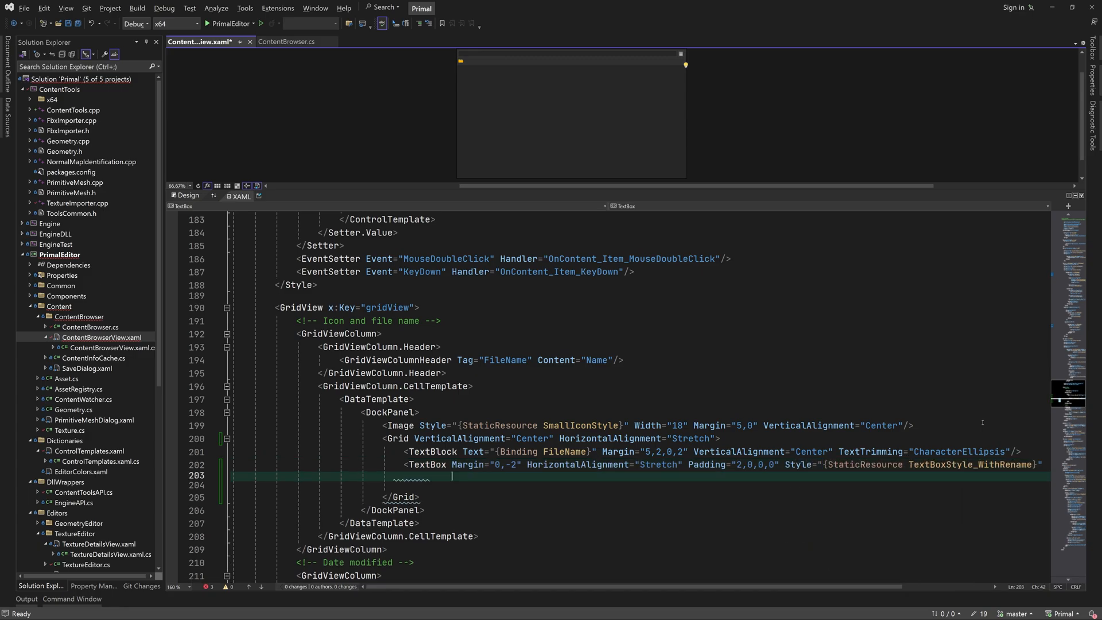
Bind the TextBox Tag to RenameCommand, Text to FileName with Explicit update, and set Visibility Collapsed.
type("c")
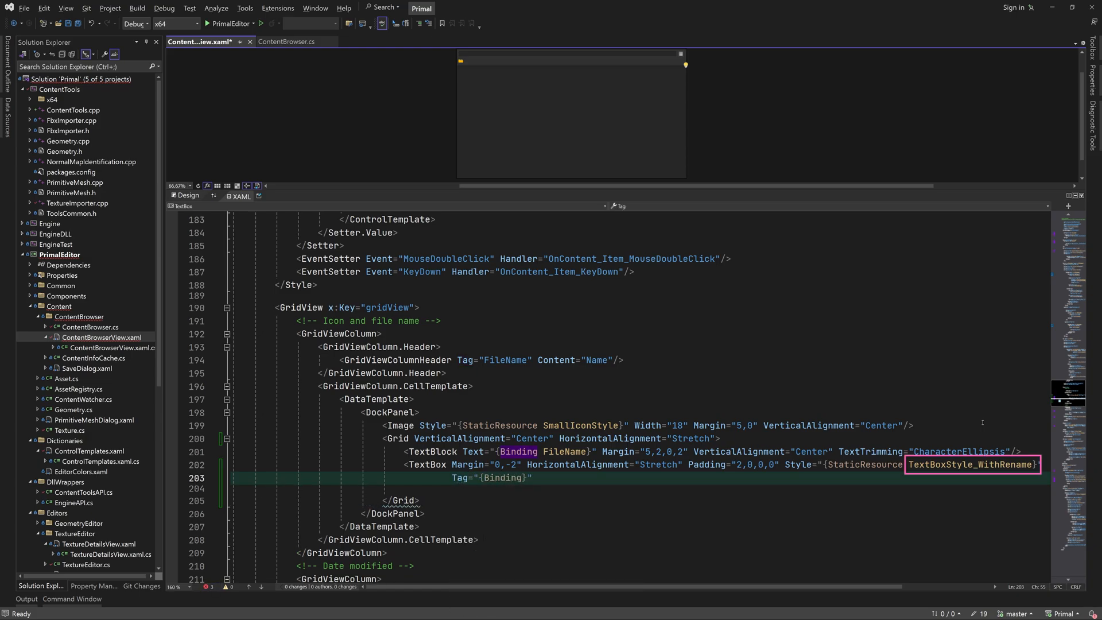
type("RenameCommand")
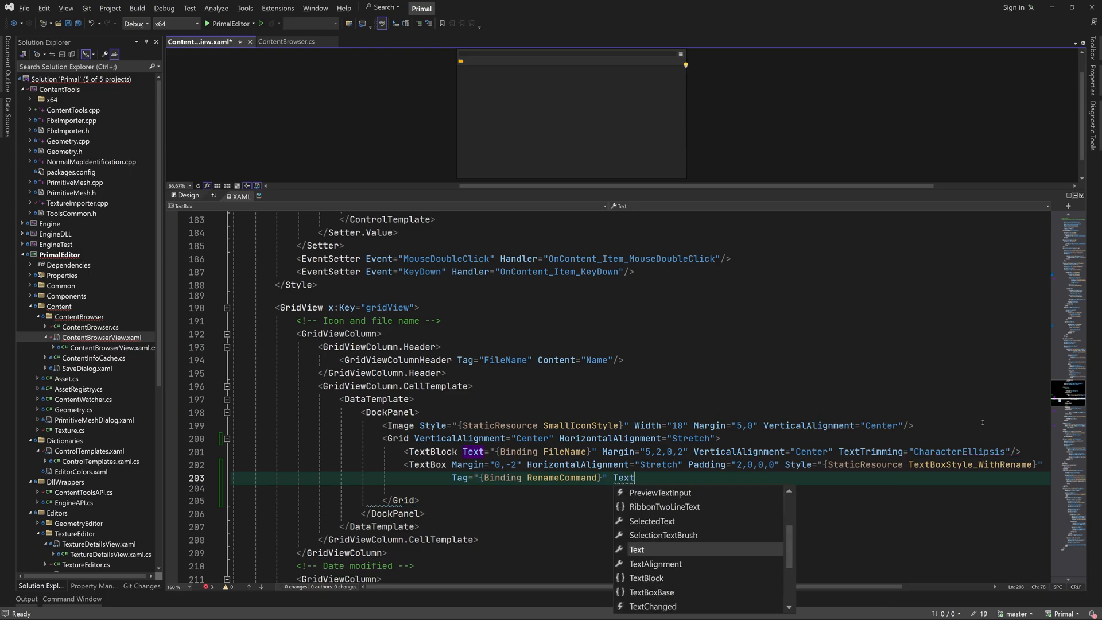
type("=\"{Binding FileName, UpdateSourceTrigger=}")
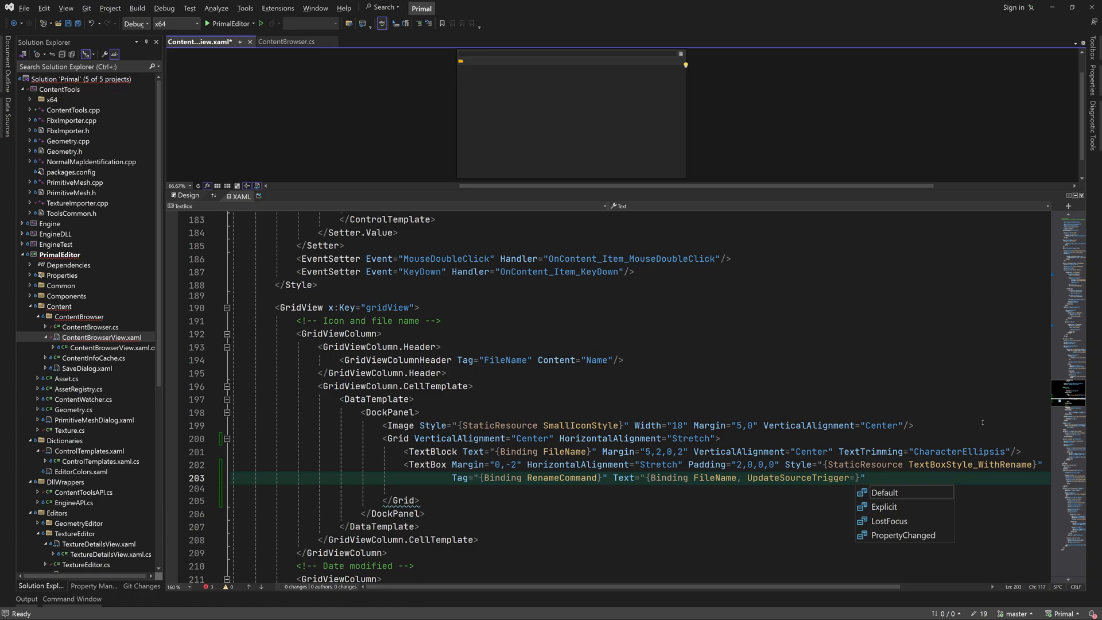
type("Explicit, Mode=OneWay")
left_click(641, 490)
type("Visibility=\"")
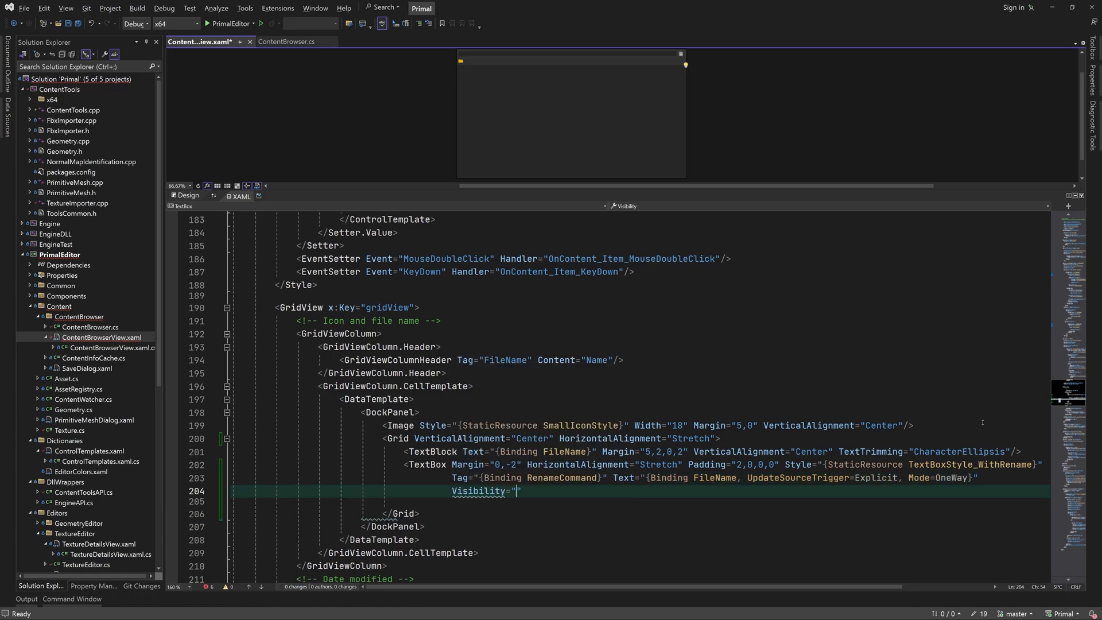
type("Collapsed")
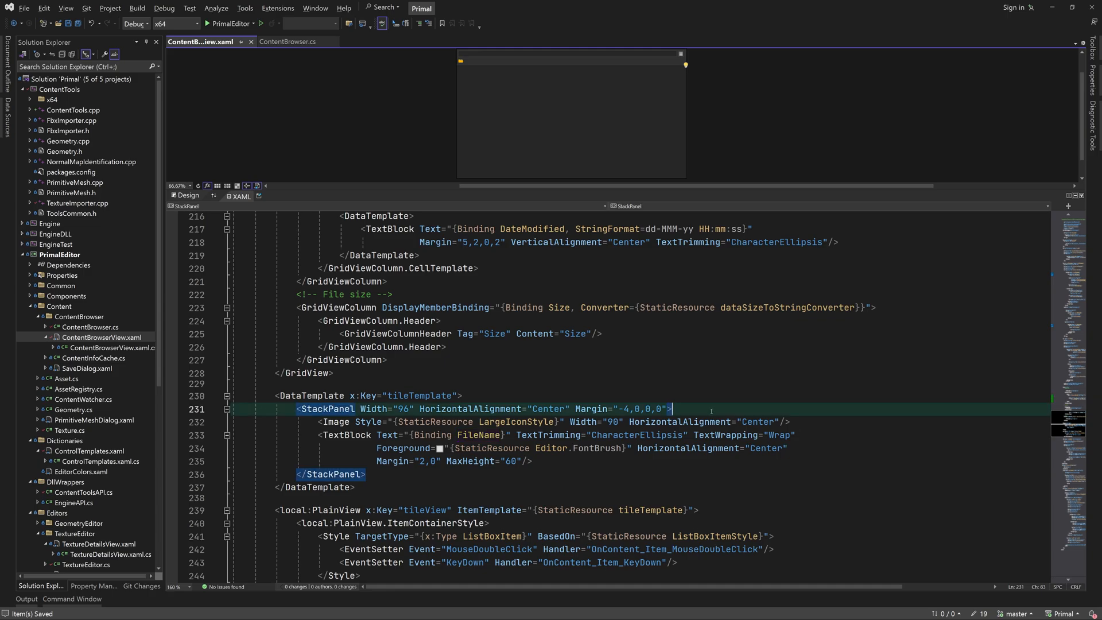
Wrap the tile TextBlock in a Grid with the collapsed rename TextBox at Padding 0, starting a Border.
type("grid")
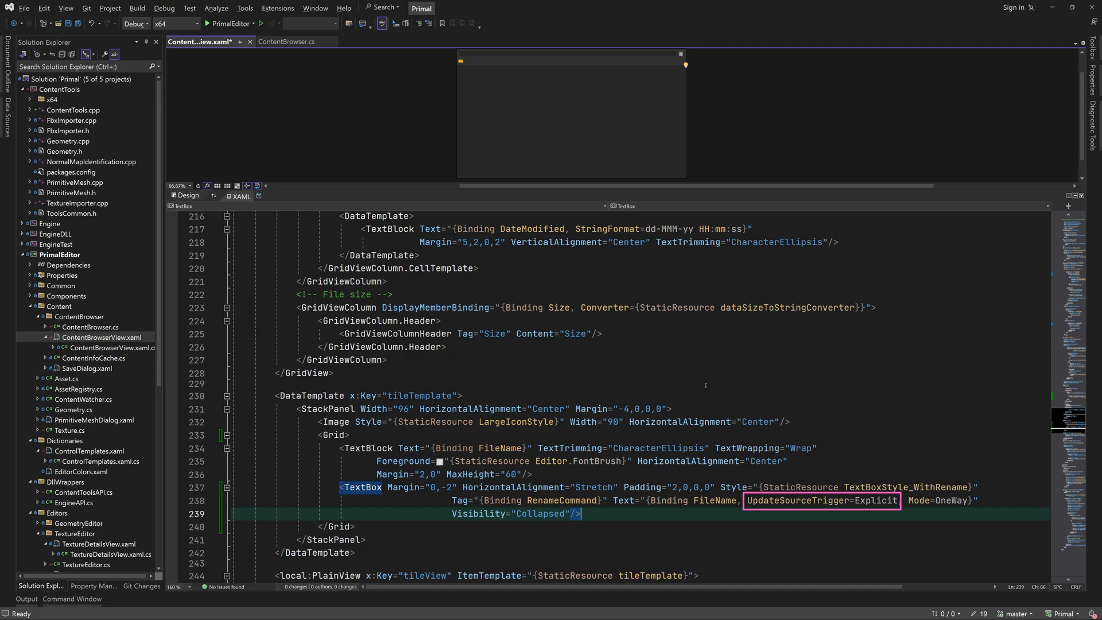
mouse_move(463, 501)
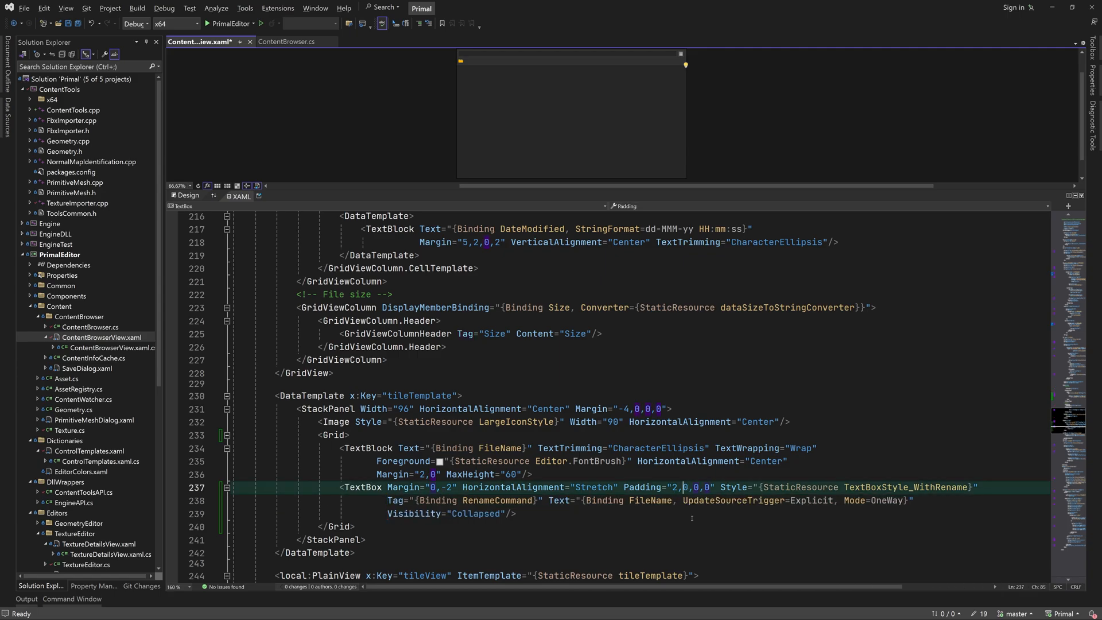
type("0")
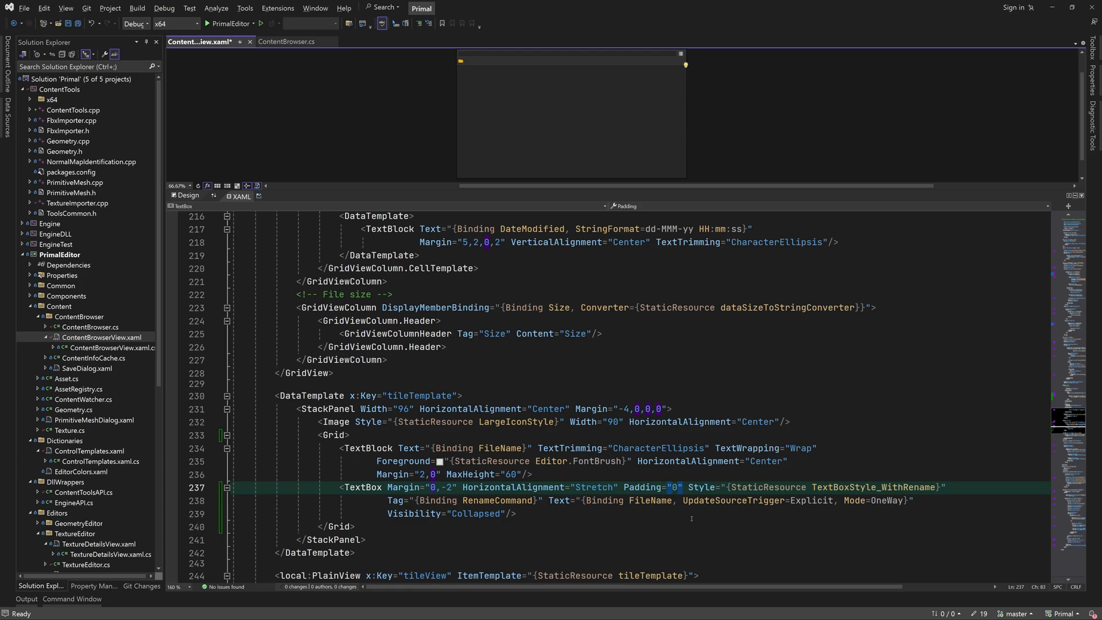
type("<Border>")
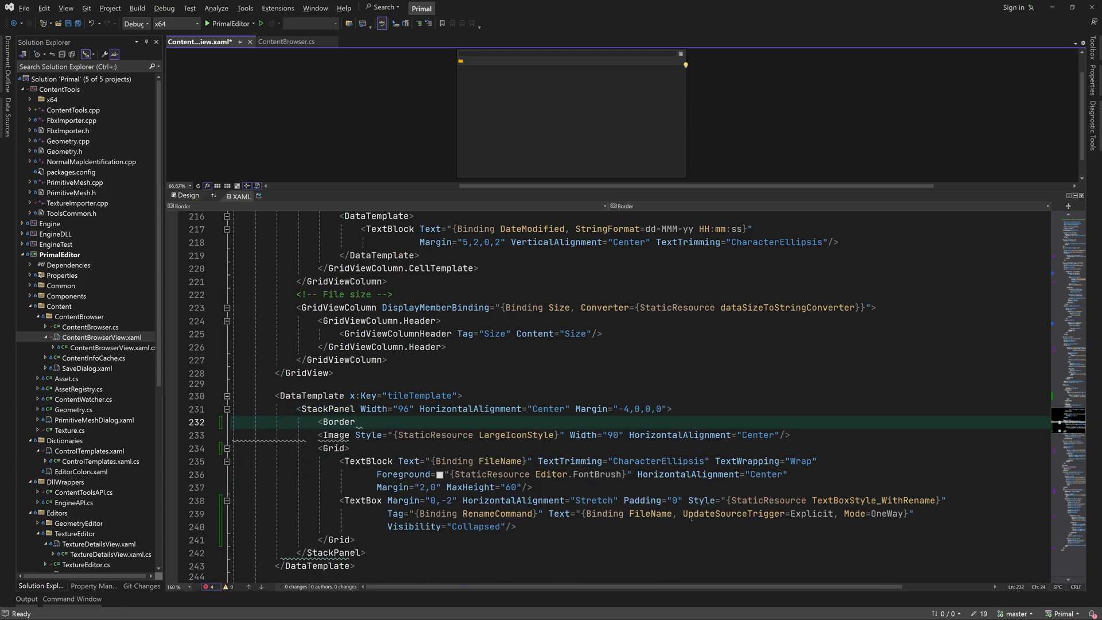
Give the tile Border MinHeight from the AssetIconWidth resource, then go to ControlTemplates.xaml.
type("MinHeight=\"{StaticResource }\"")
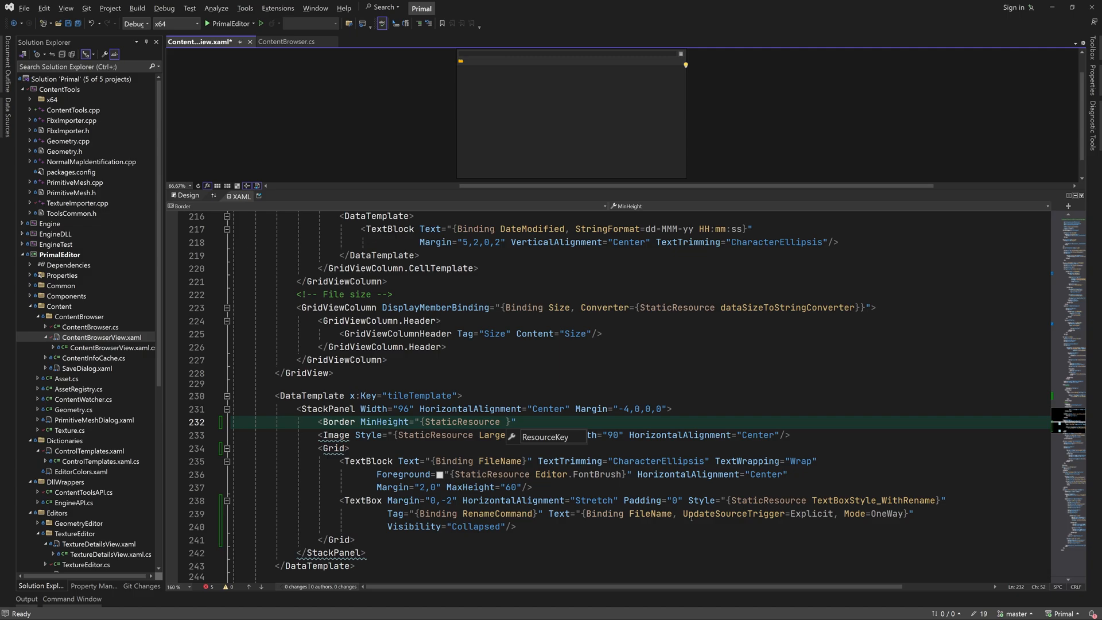
type("AssetIconWidth")
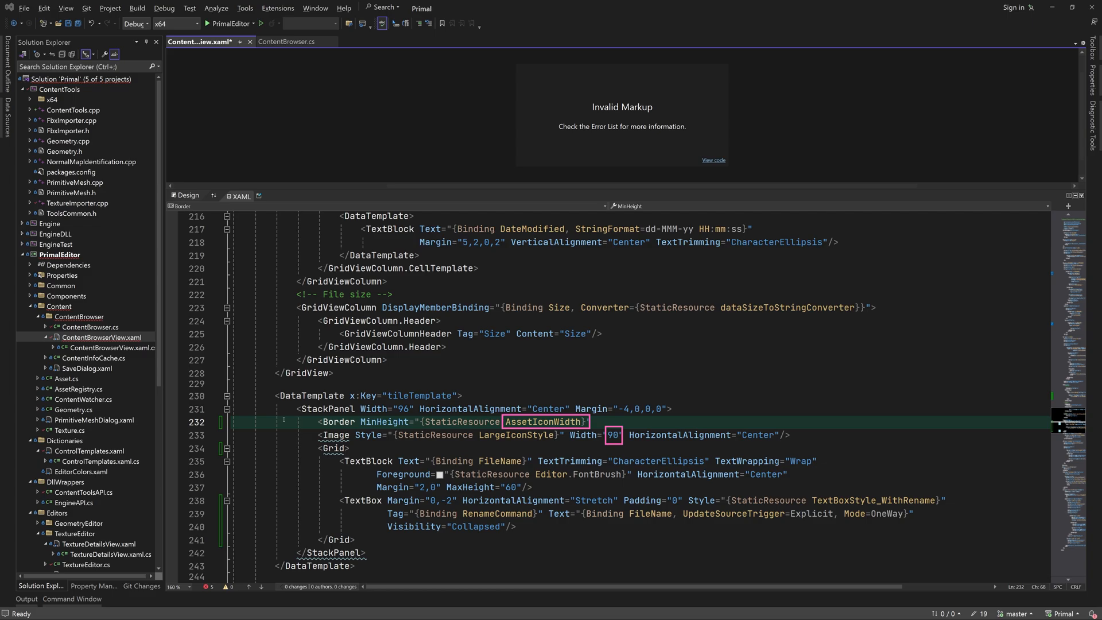
left_click(92, 450)
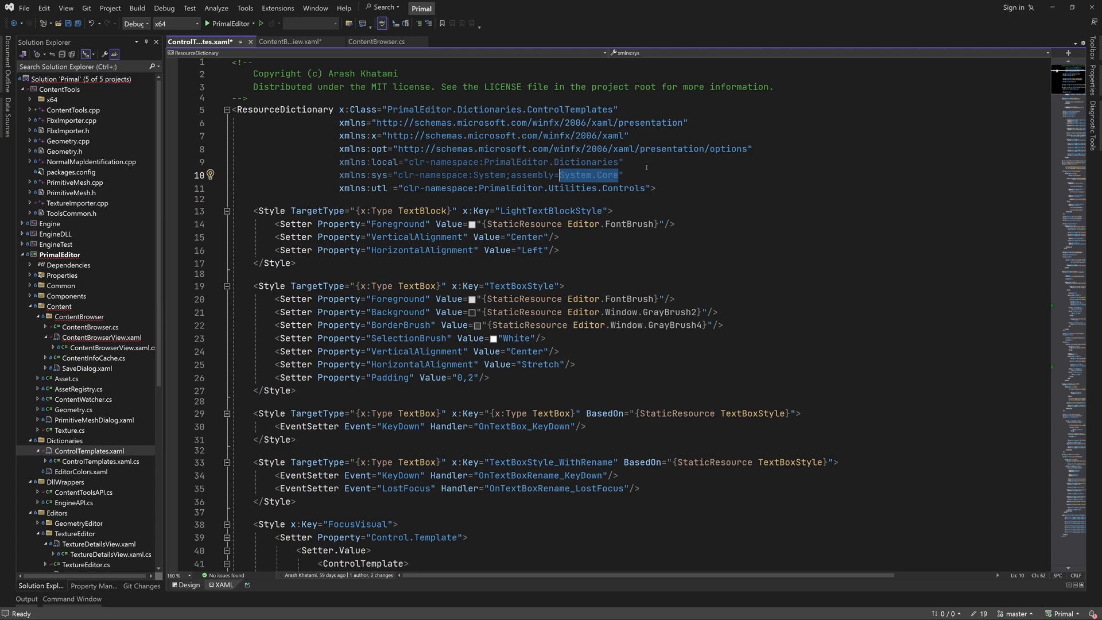
Point the sys namespace at mscorlib and define a sys:Double AssetIconWidth resource, copying its key.
type("mscorlib")
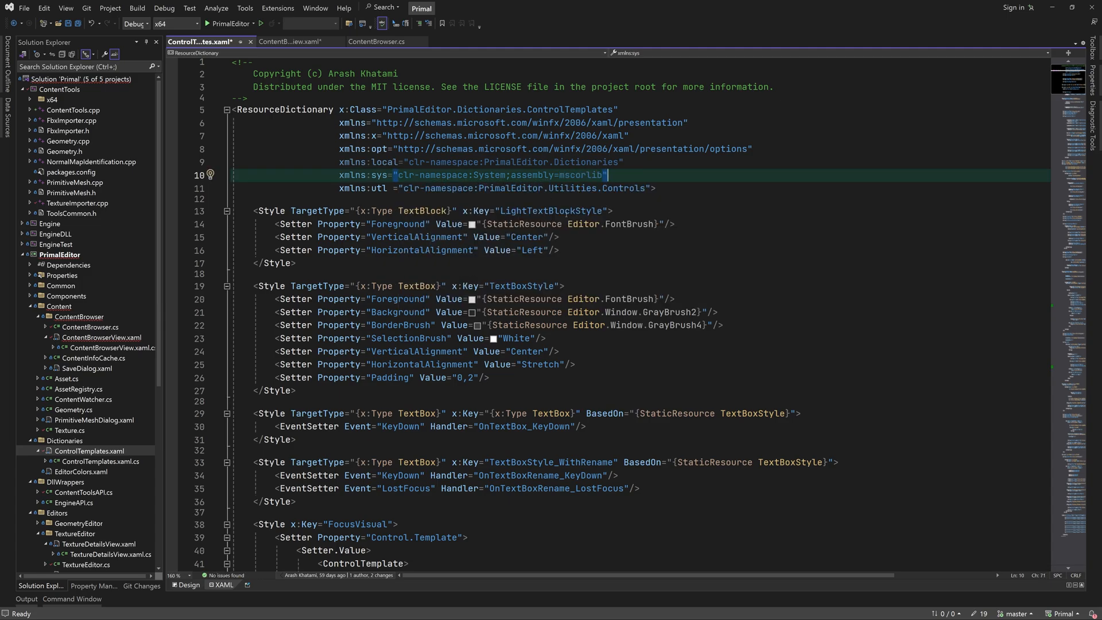
type("<sys:dou")
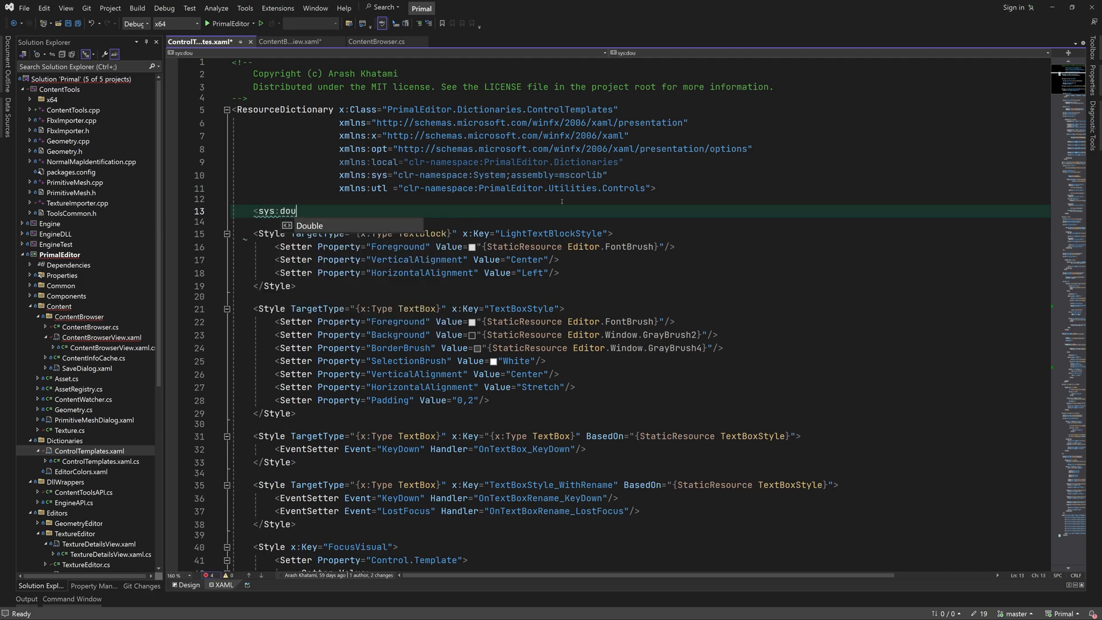
type("Double x:Key=\"Asset\"")
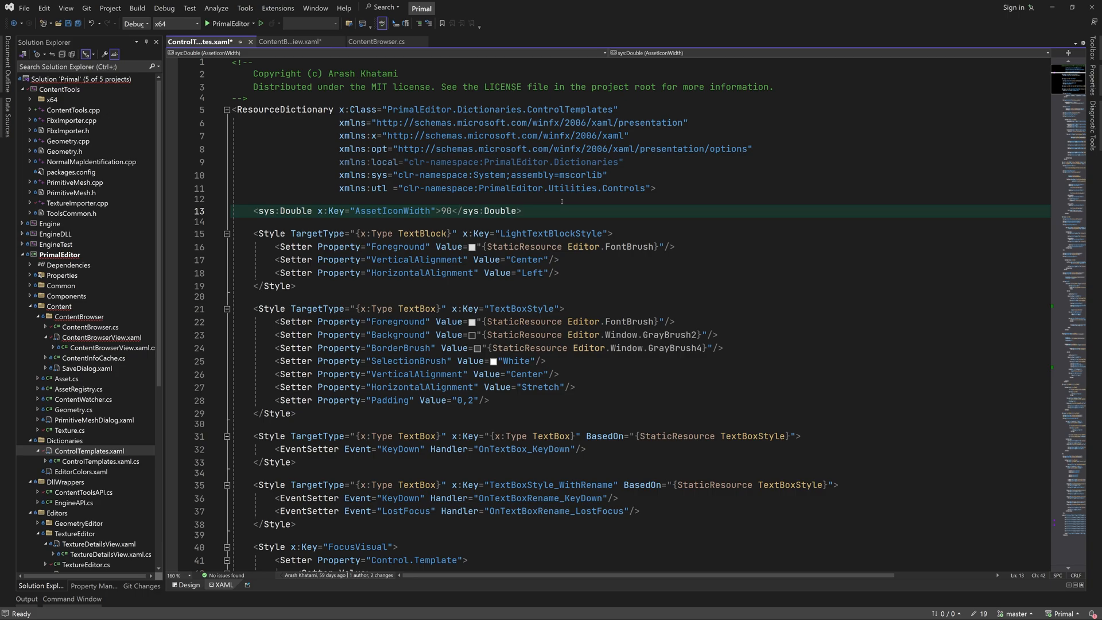
double_click(390, 212)
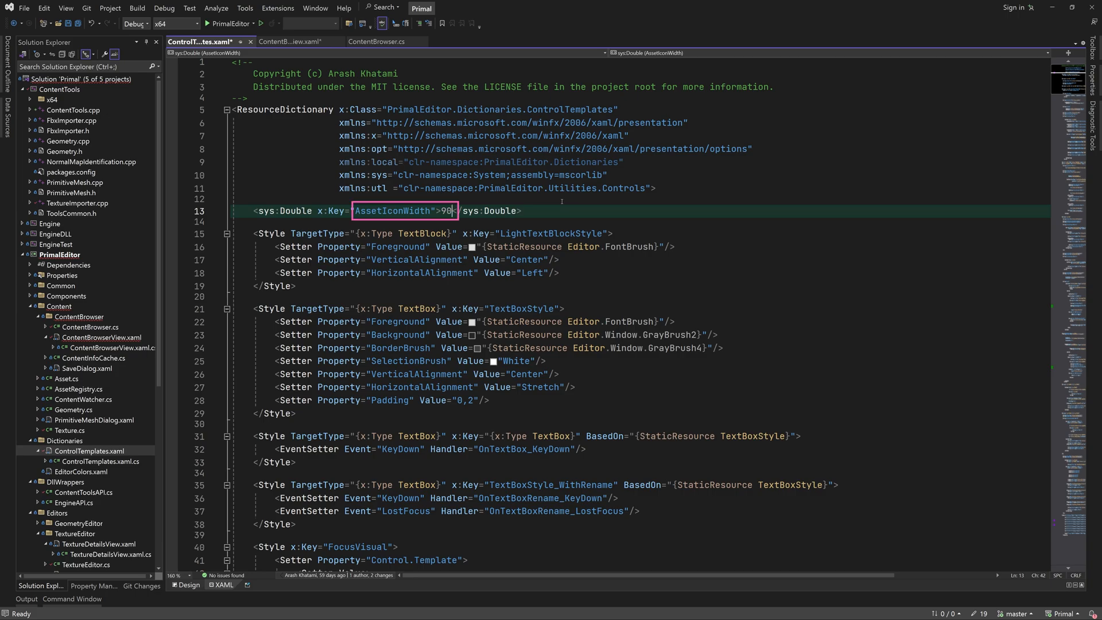
left_click(293, 41)
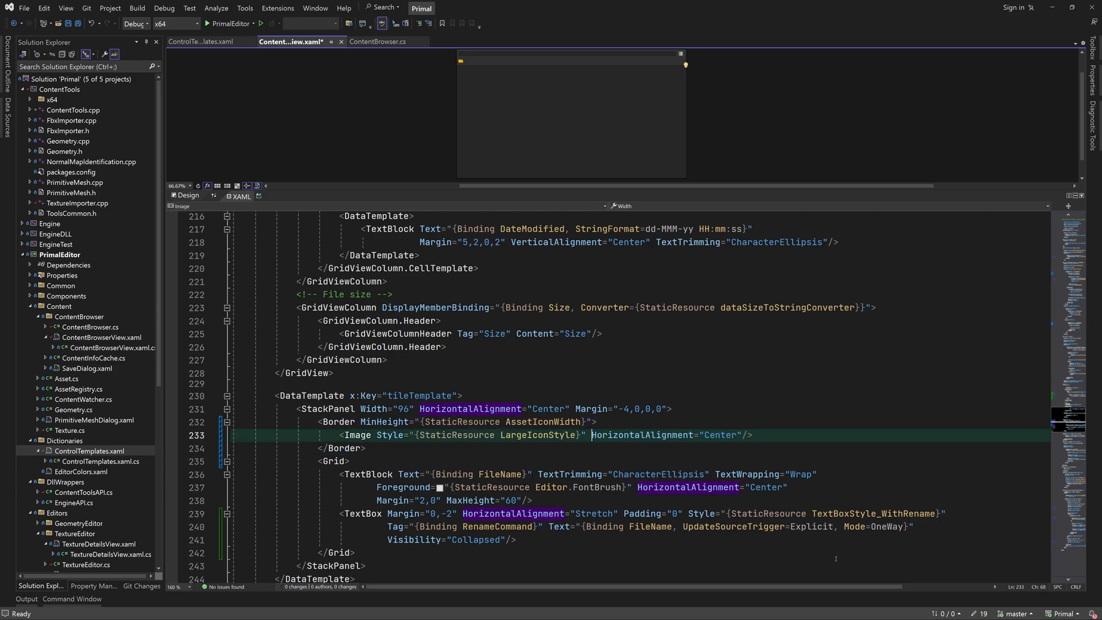
Set the tile Width to the AssetIconWidth resource and locate the rename TextBox's KeyDown handler.
type("Width=\"{StaticResource AssetIconWidth}\"")
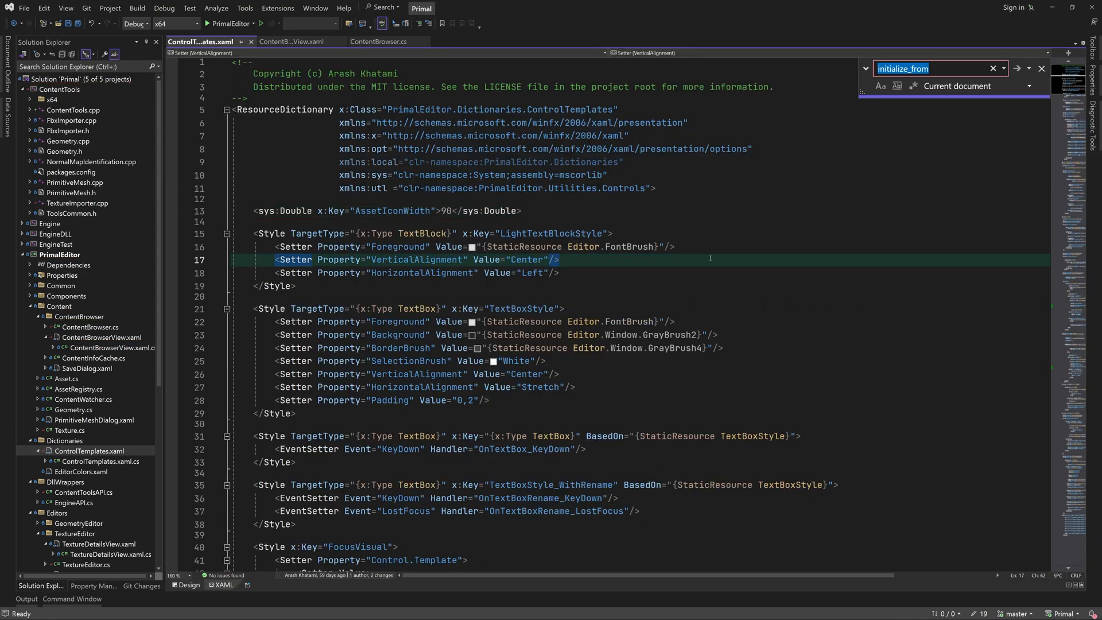
type("withrenam")
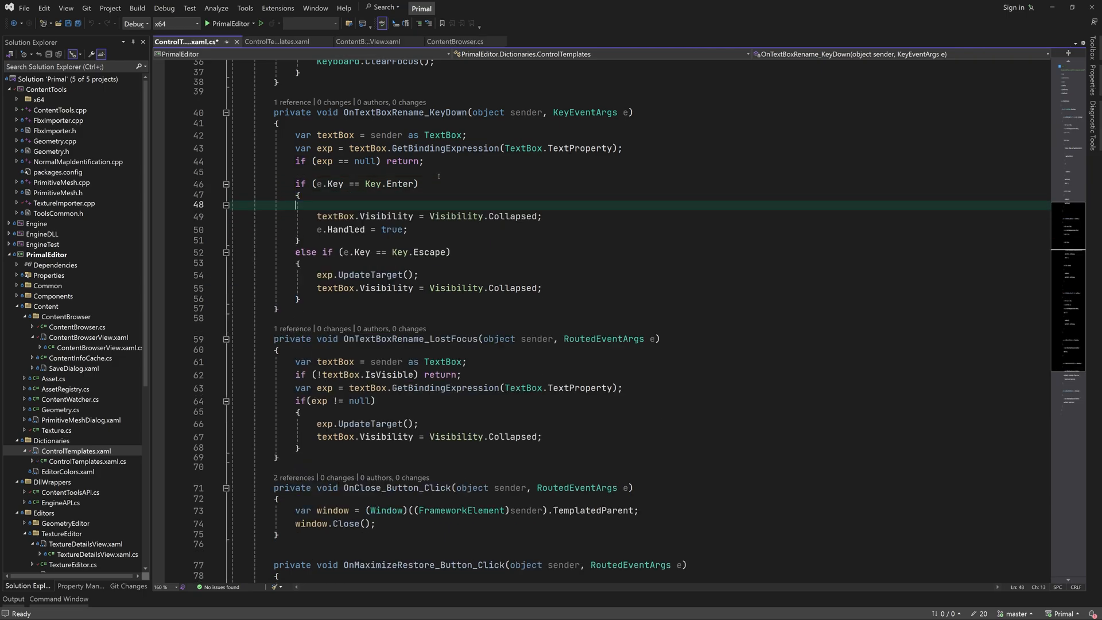
Add a local updateSource() committing the rename command, call it on Enter and Tab, and save.
type("void updateSource()")
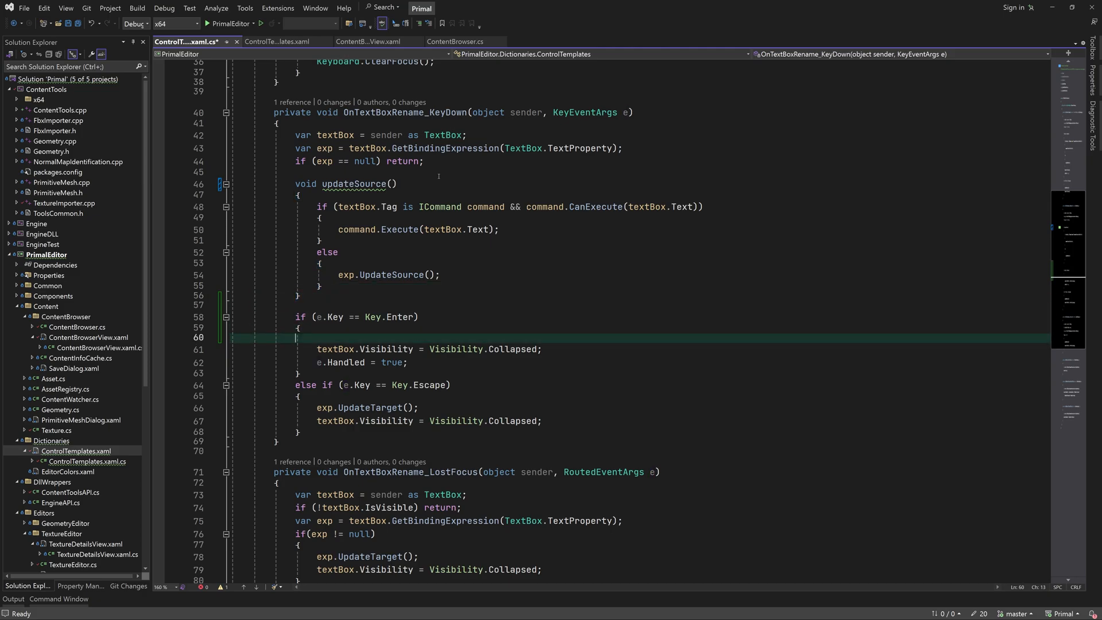
type("updateSource();")
type("else if(e.Key == Key.Tab)")
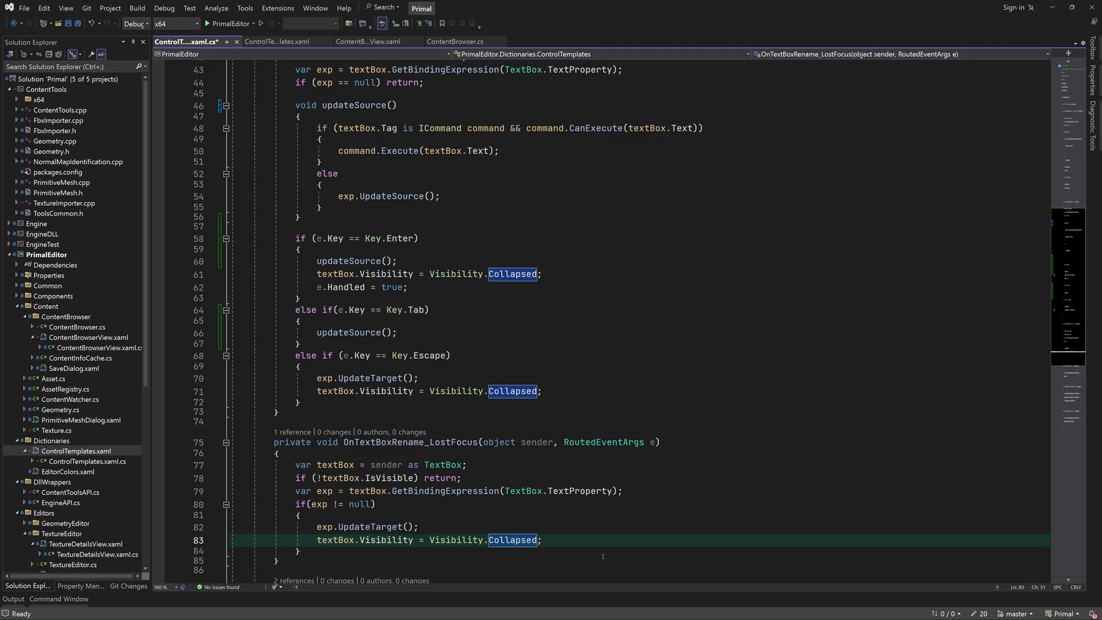
key("ctrl+s")
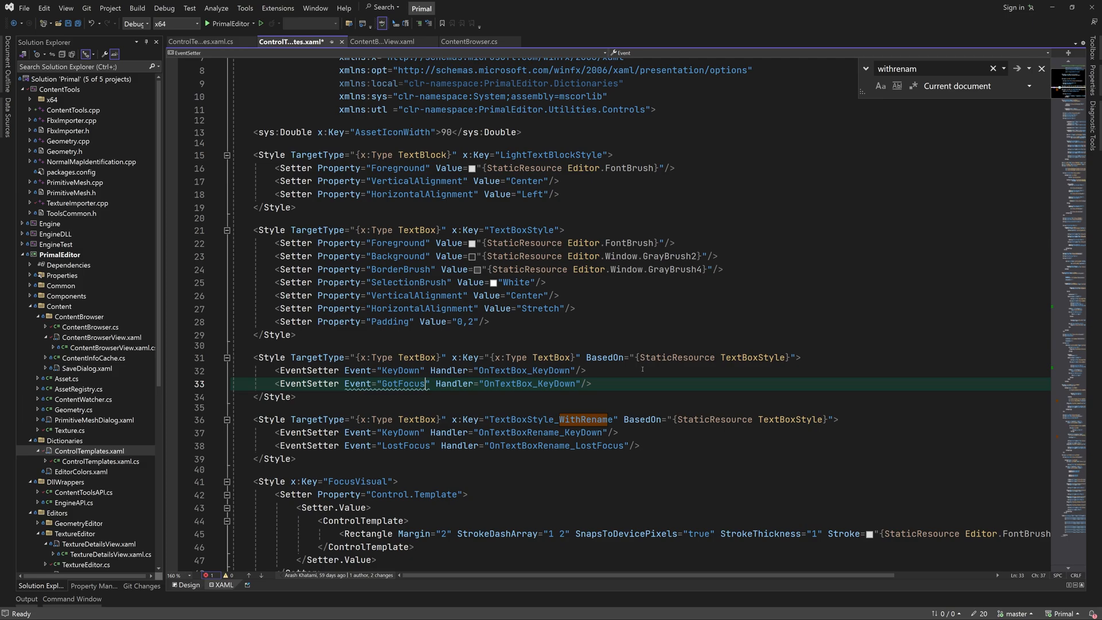
Write the OnTextBox_GotFocus handler selecting the focused TextBox's text, then search the solution for SelectAll.
type("OnTextBox_GotFocus")
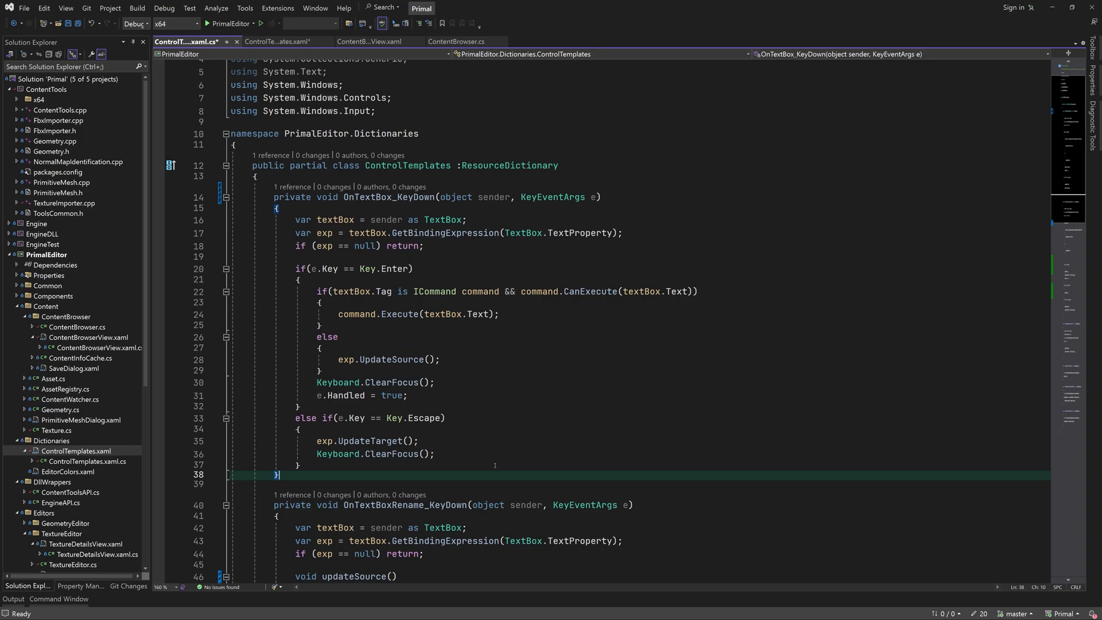
type("private void OnTex")
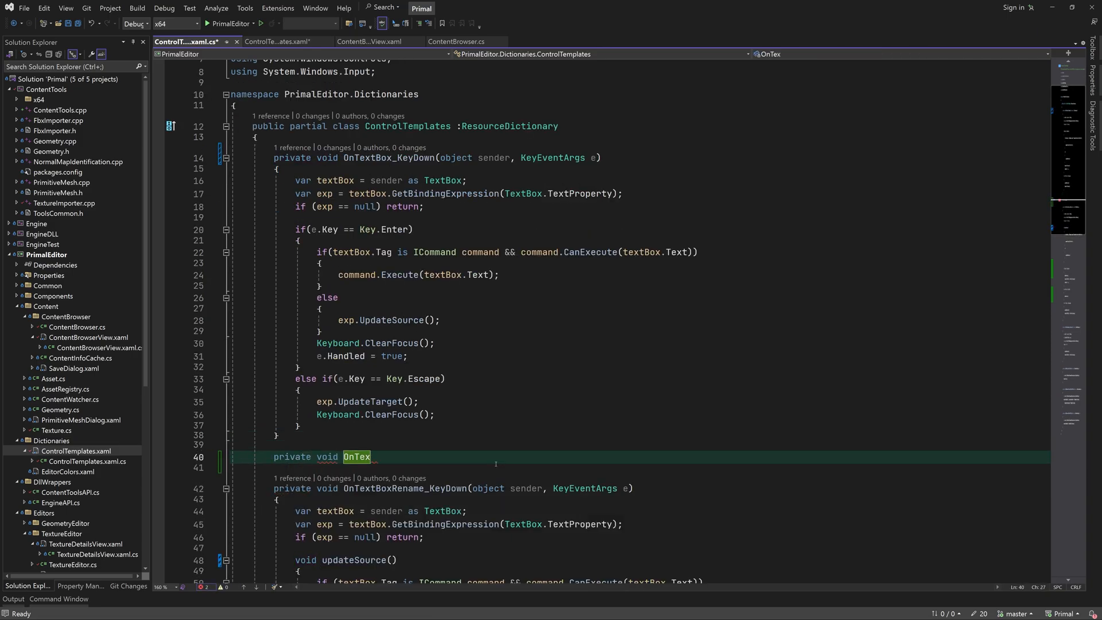
type("tBox_GotFo")
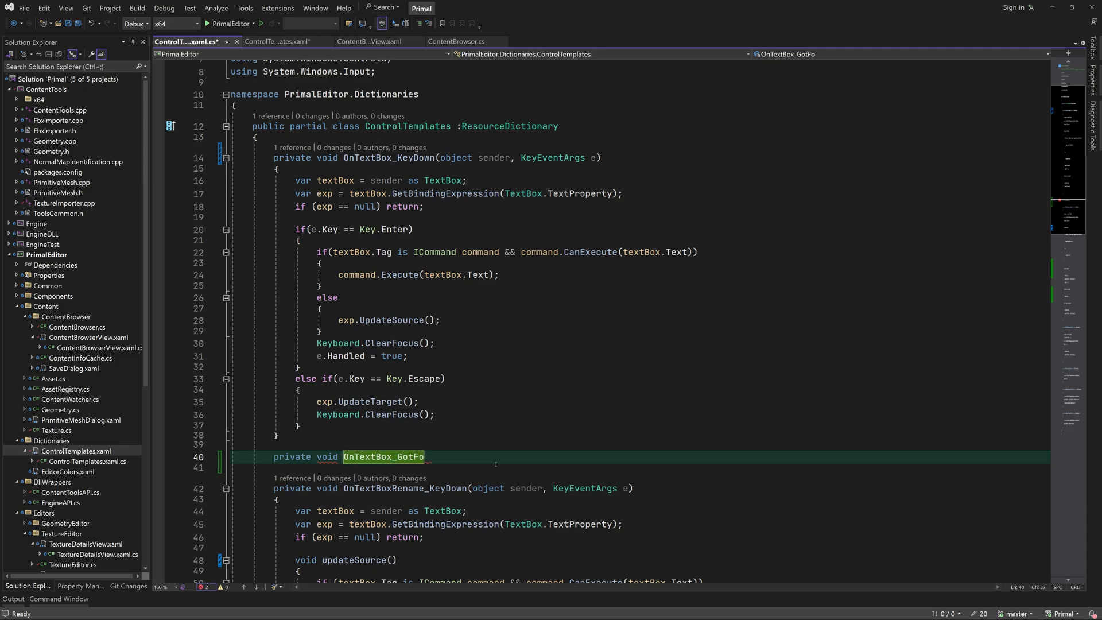
type("cus(object sender, RoutedEventArgs e) { }")
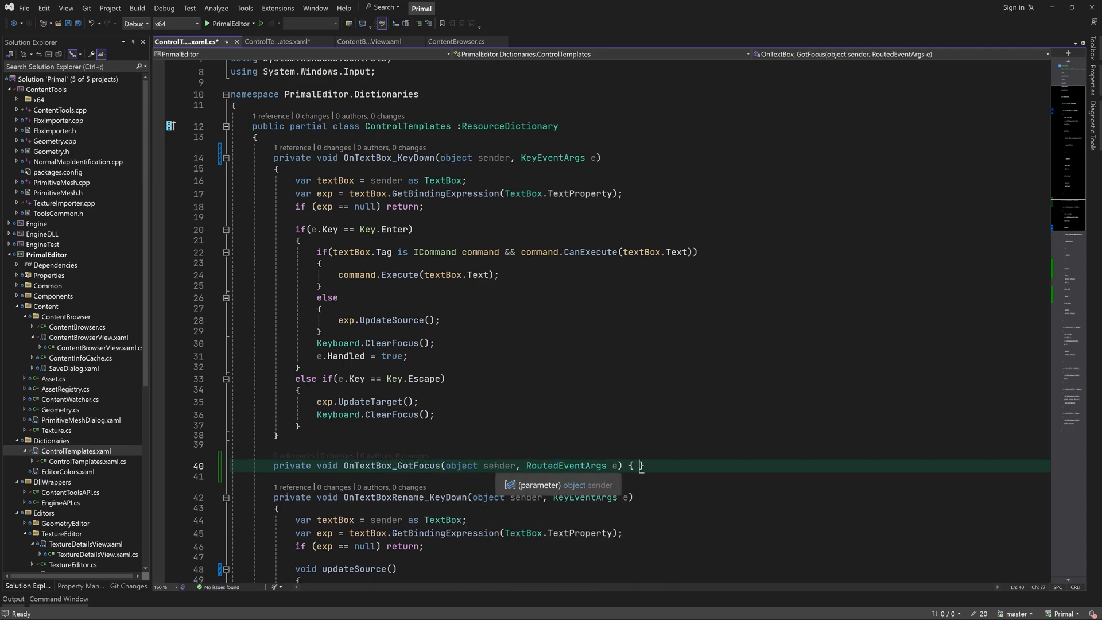
type("(sender as TextBox).Focus();")
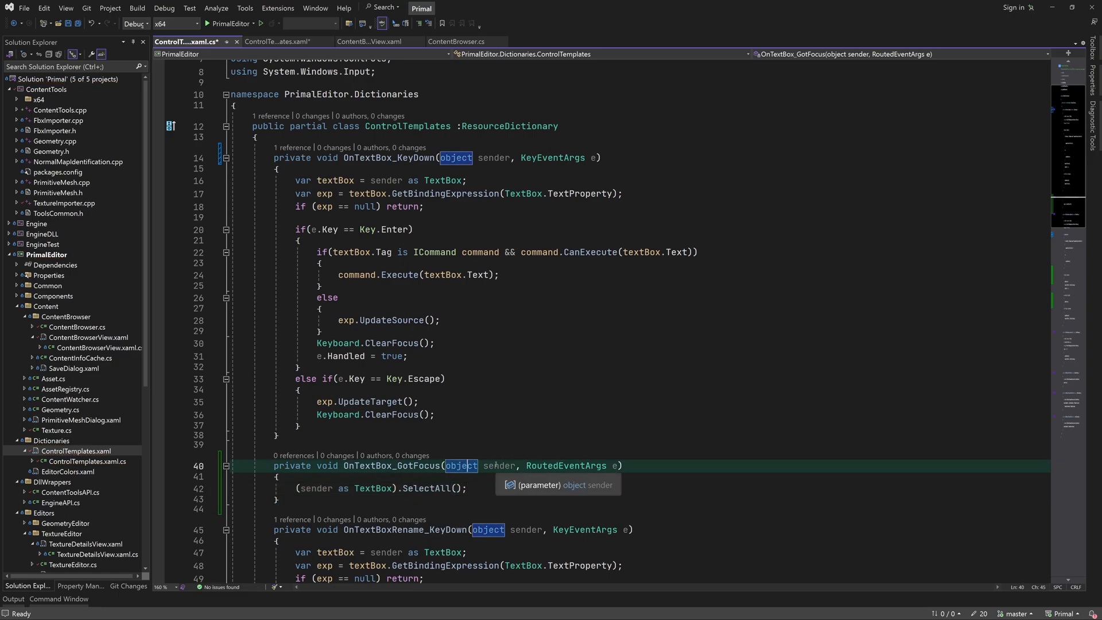
key("ctrl+shift+f")
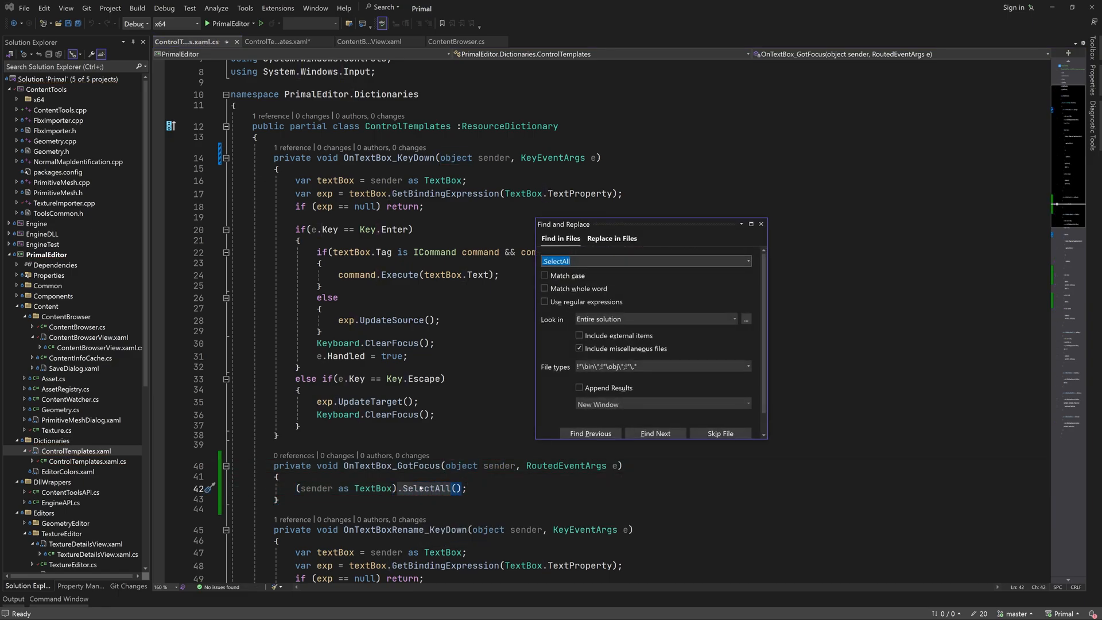
Remove textBox.SelectAll() from NumberBox's mouse-up handler and search ContentBrowserView code for execute.
left_click(654, 433)
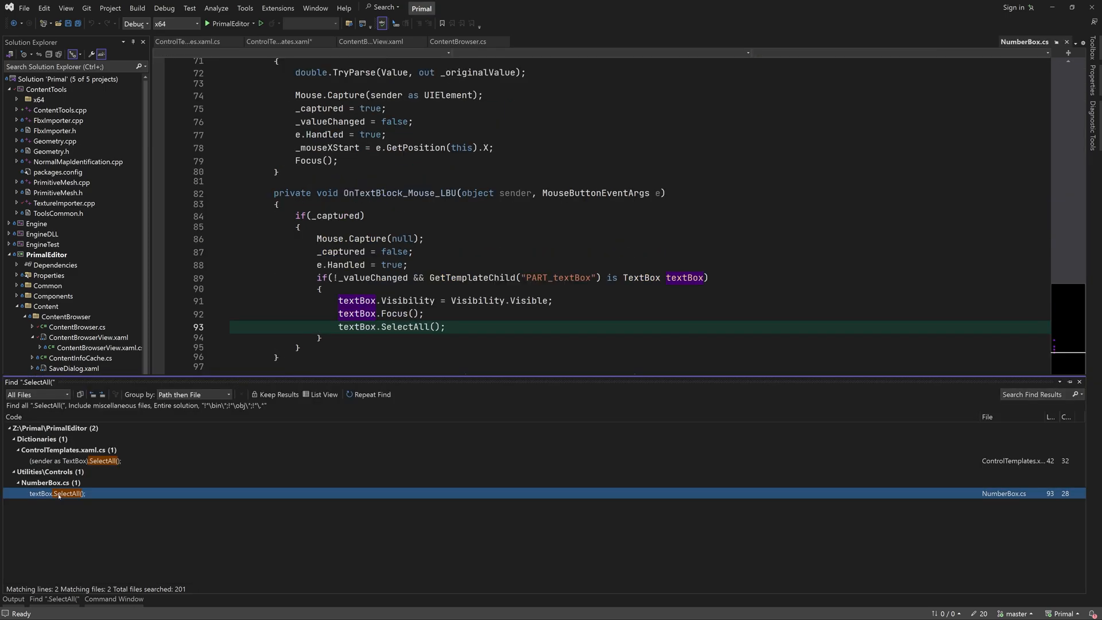
double_click(57, 493)
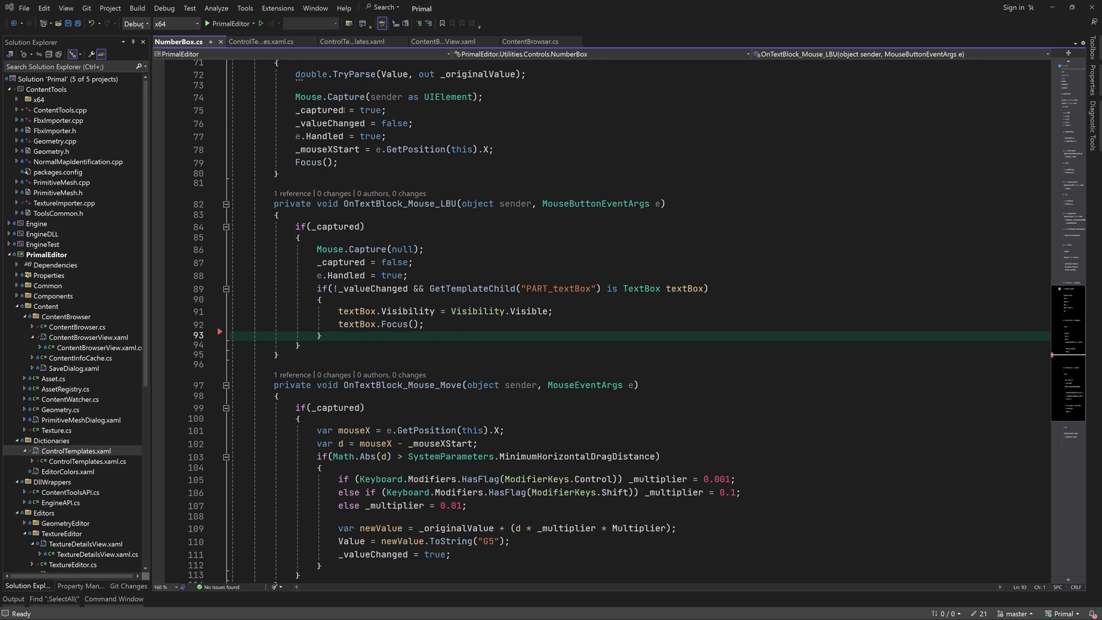
left_click(529, 41)
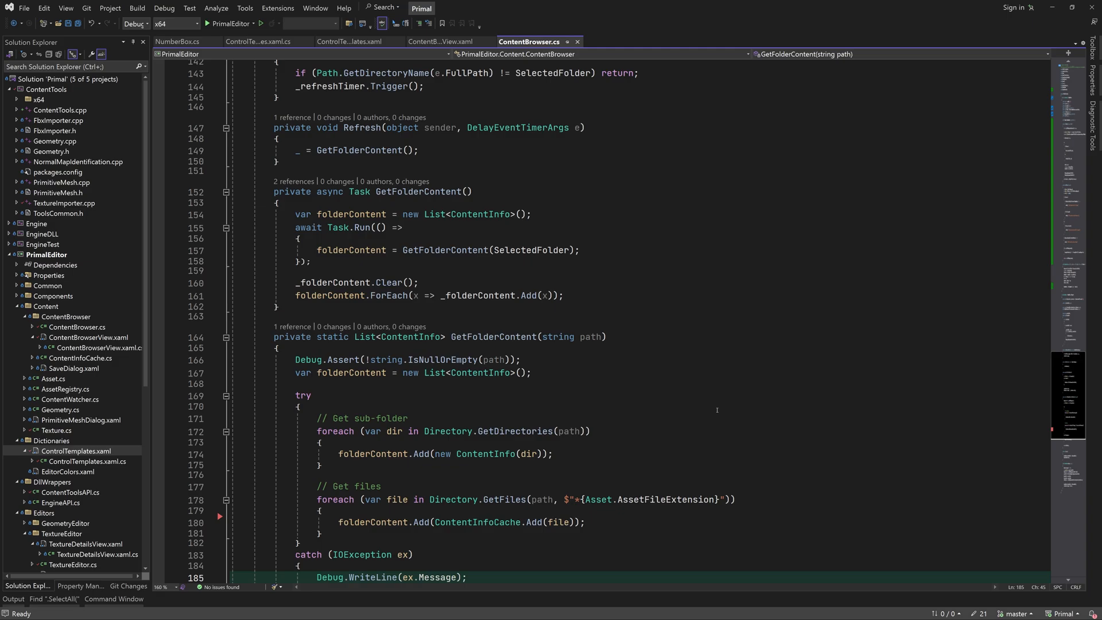
type("execute")
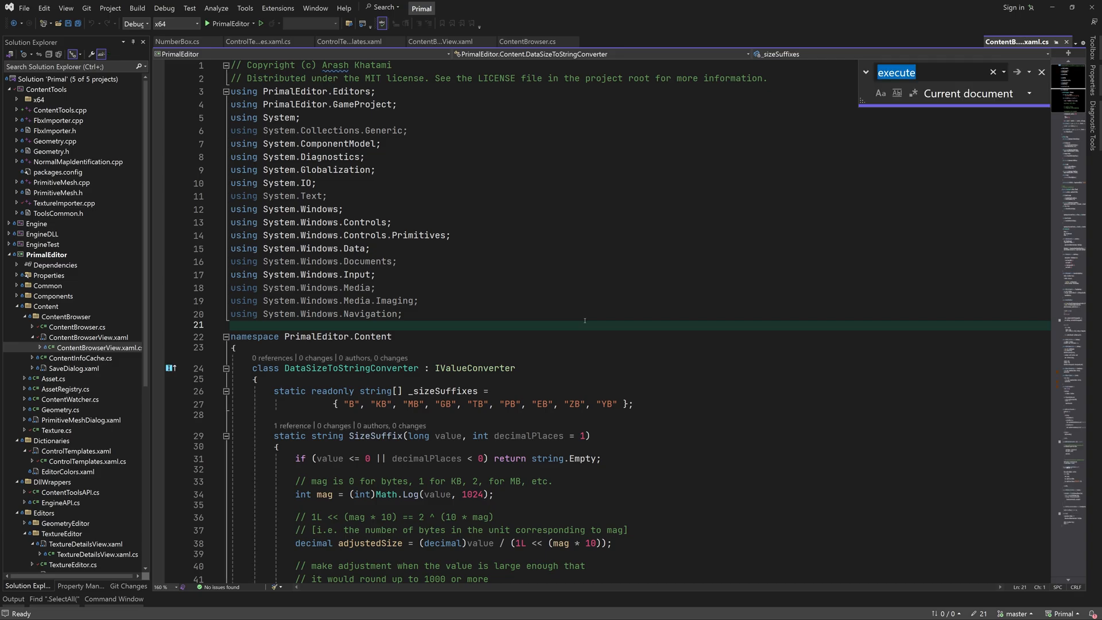
On F2 in the item KeyDown handler, call a new TryEdit(folderListView, info.FullPath) stub.
left_click(1012, 71)
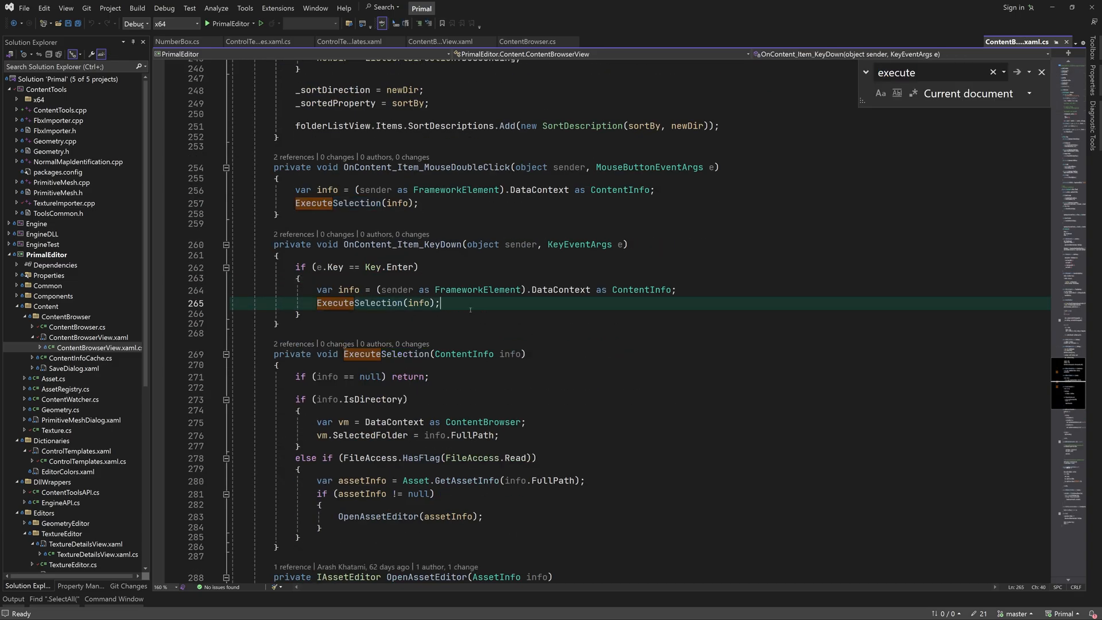
type("else if(e.Key = Key.Space) {")
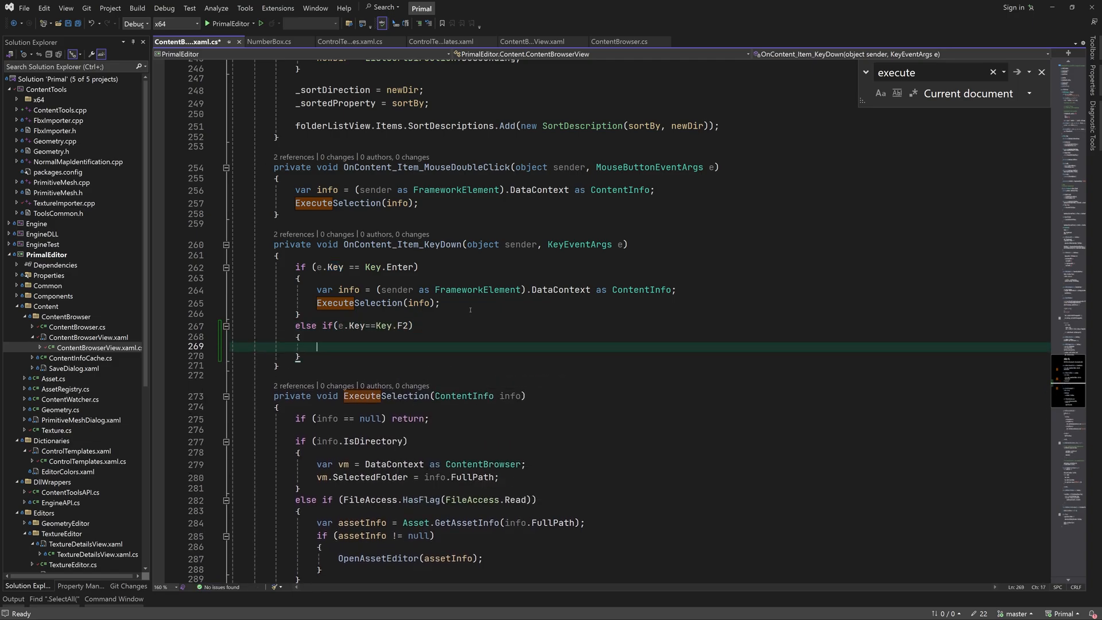
type("TryEdit(e);")
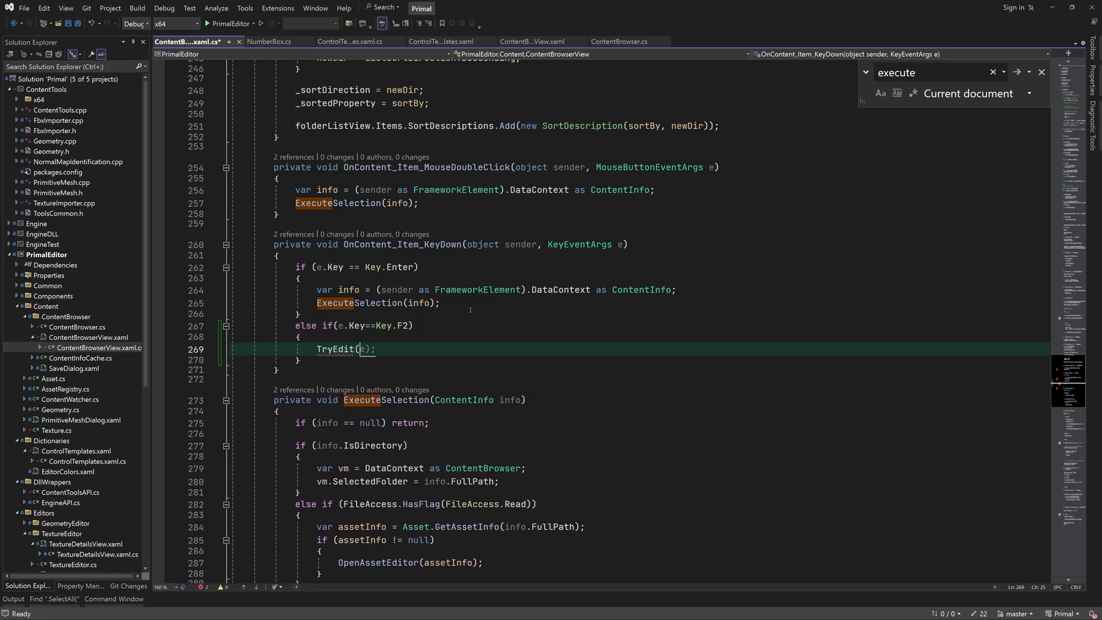
type("folderListView, info.")
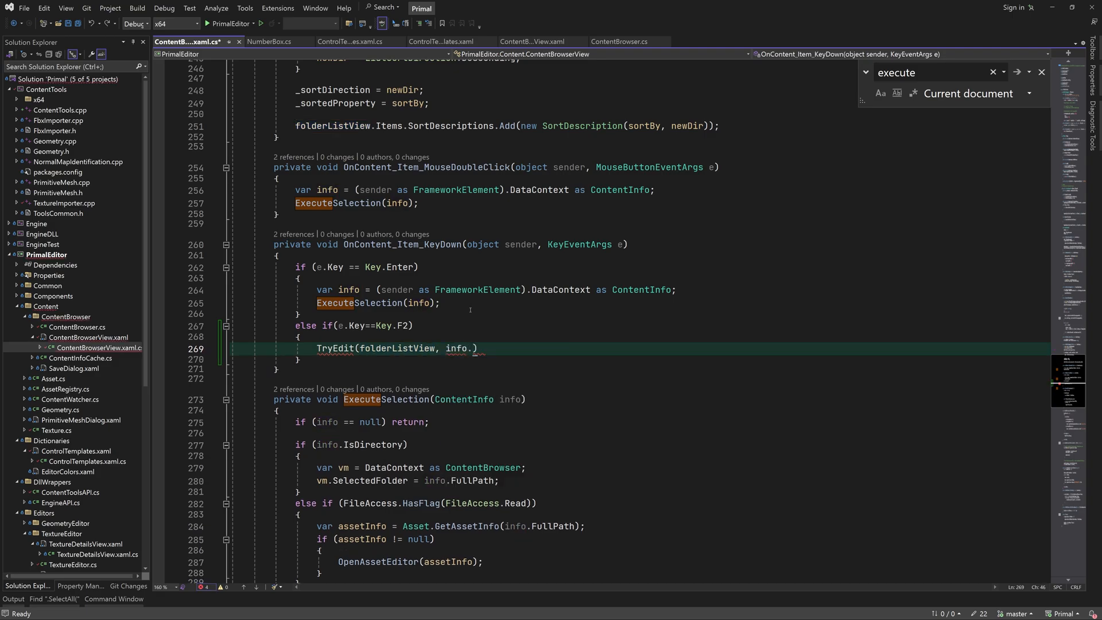
type("FullPath")
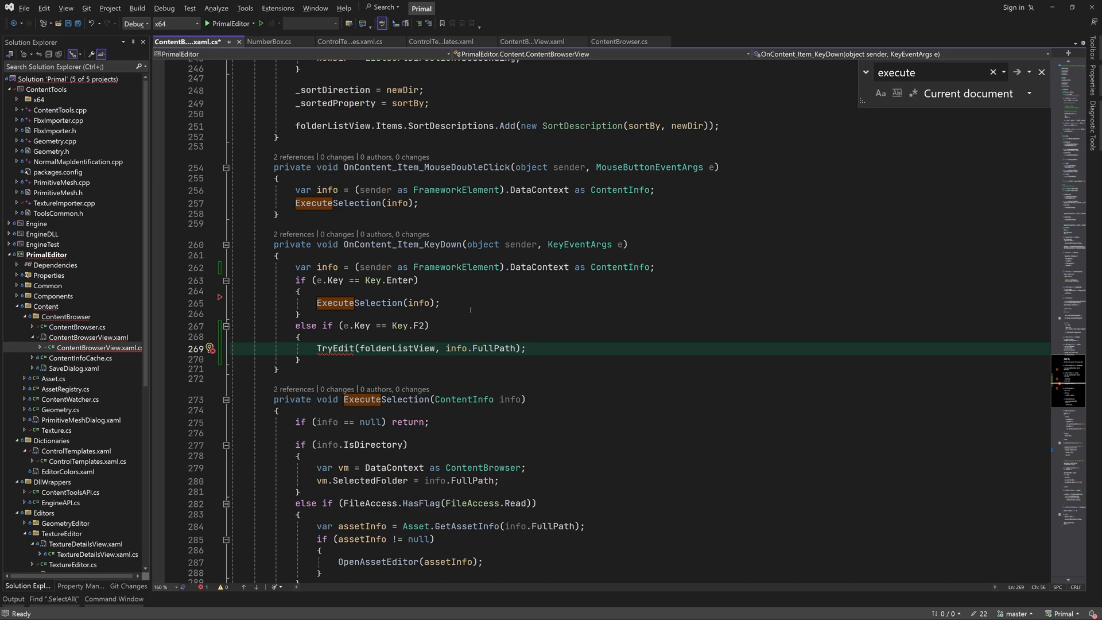
scroll("down", 3)
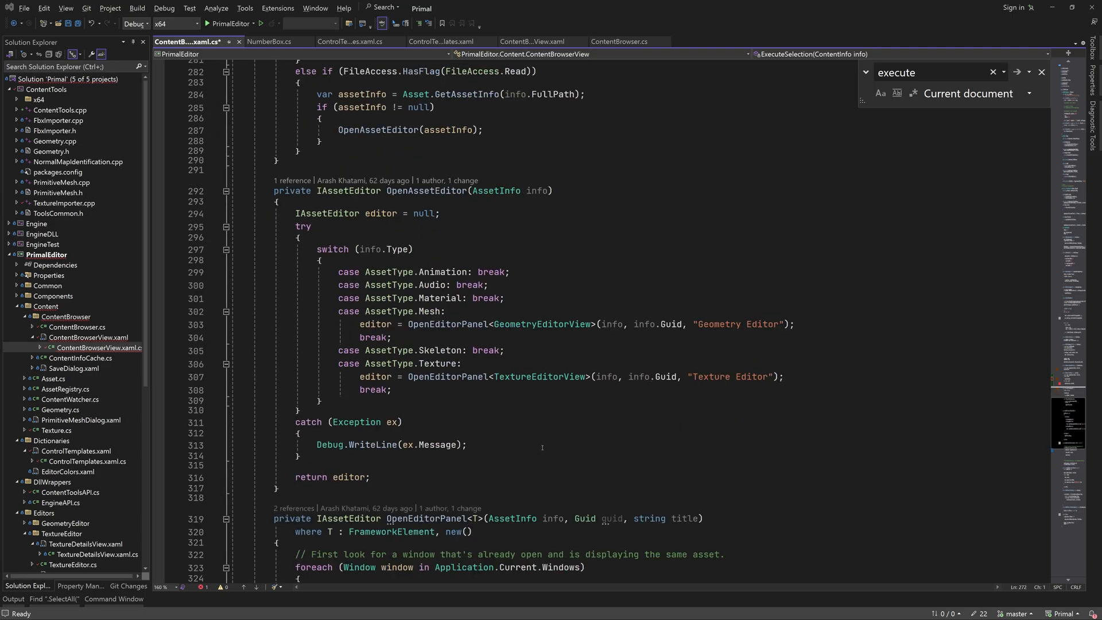
scroll("down", 3)
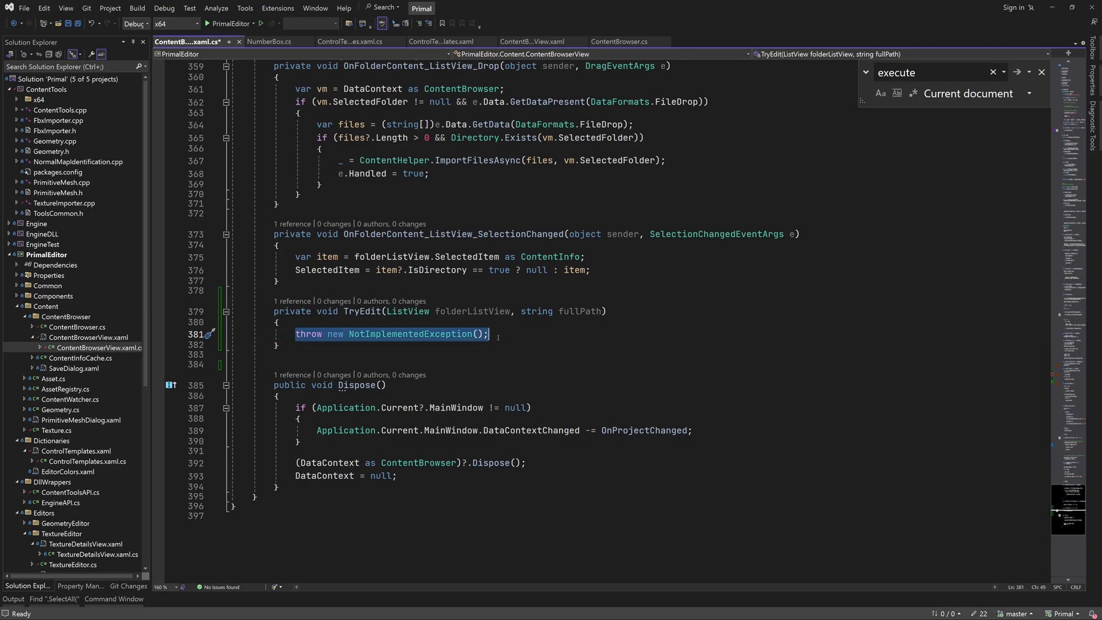
Loop over the list items in TryEdit, getting each ListBoxItem container and selecting the one matching the path.
type("foreach (var item in folderListView.Items) {")
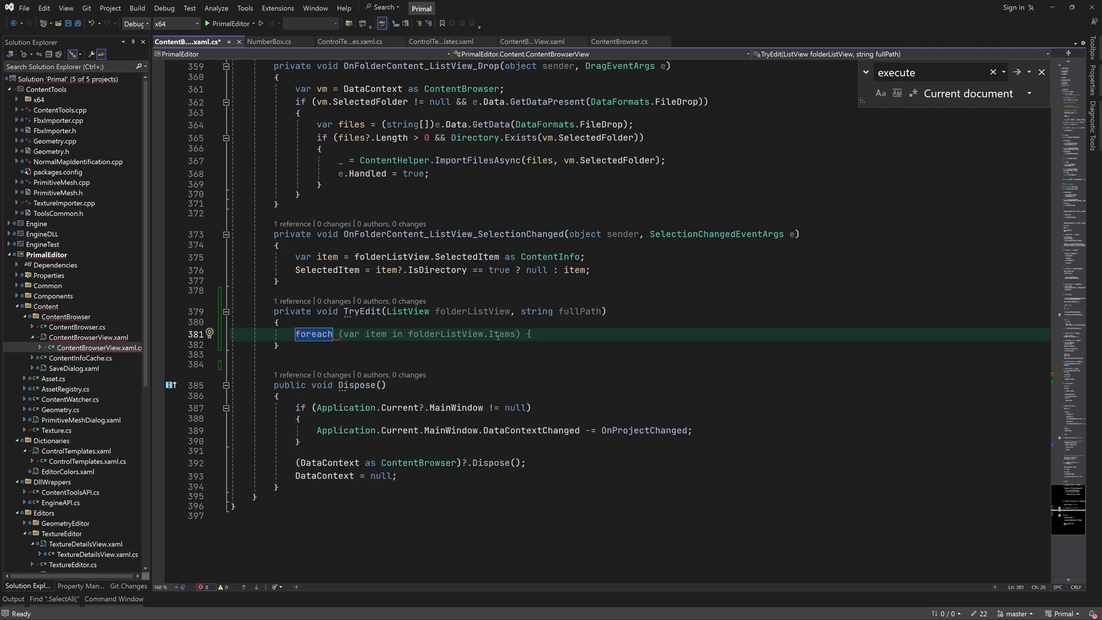
type("ContentInfo")
type("if(item.FullPath")
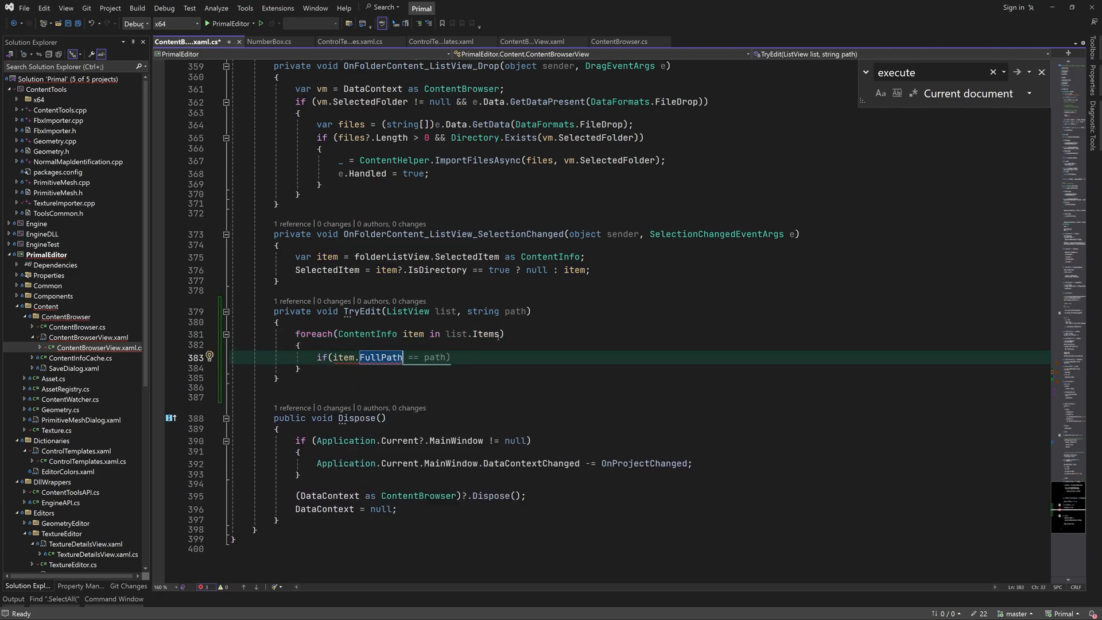
type("var lis")
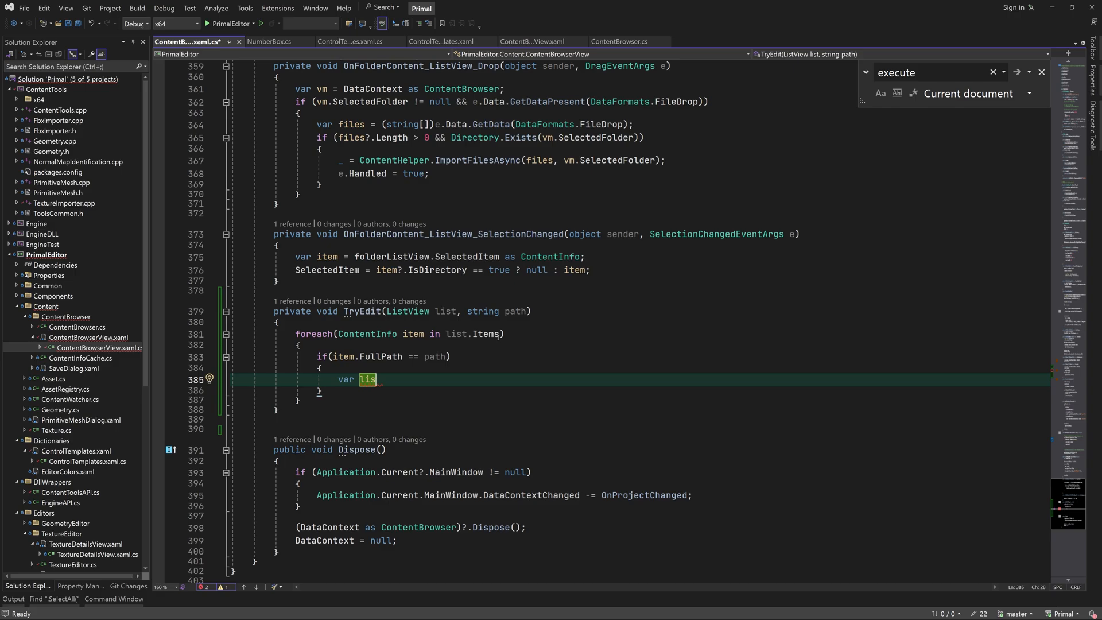
type("tBoxItem = list.item")
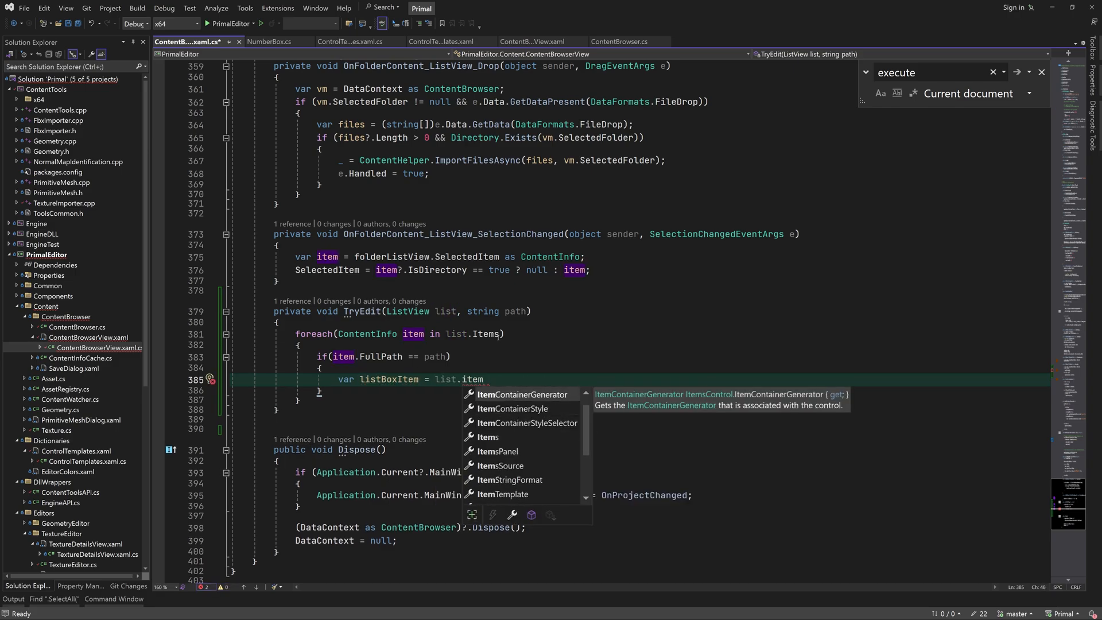
type("ItemContainerGenerator.ContainerFromItem(item) as li")
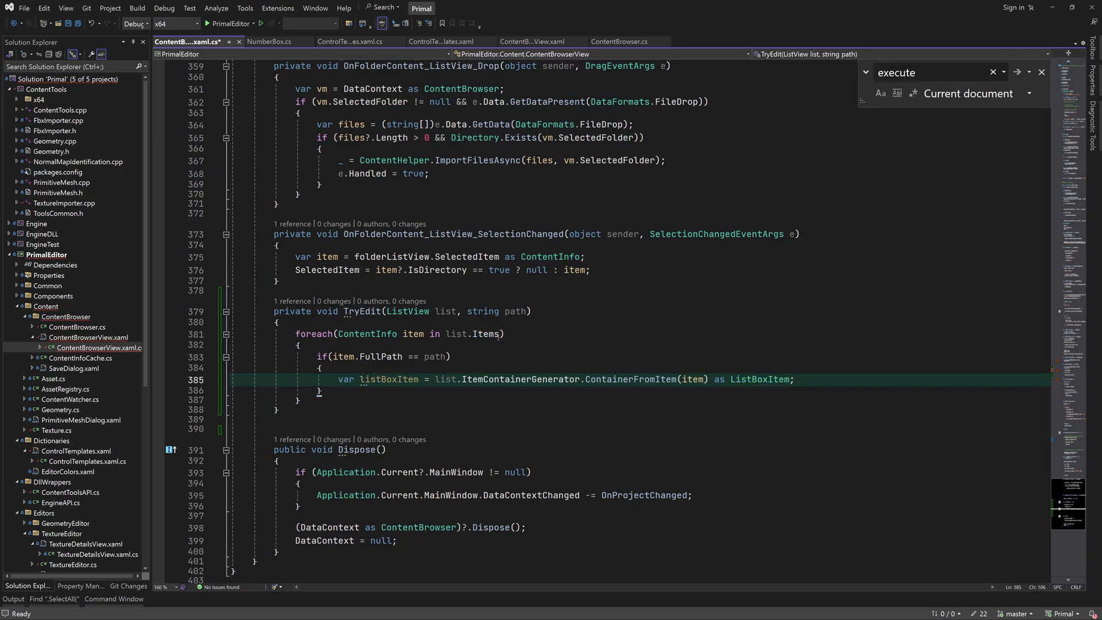
type("listBoxItem.IsSelected = true;")
type("list.SelectedIndex=")
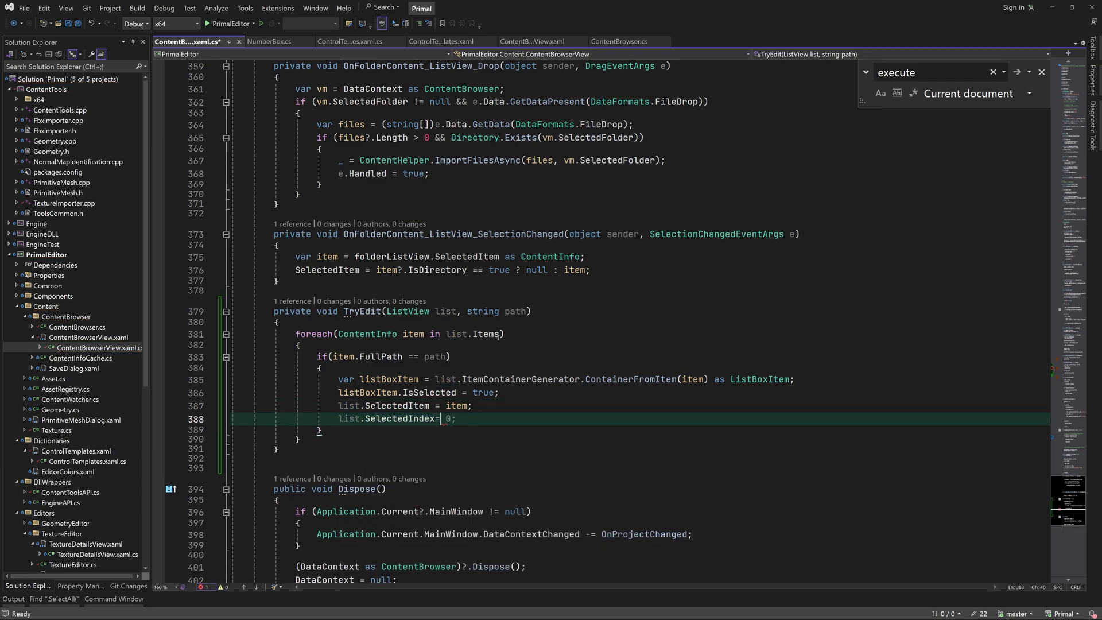
type("list.Items.IndexOf(item);")
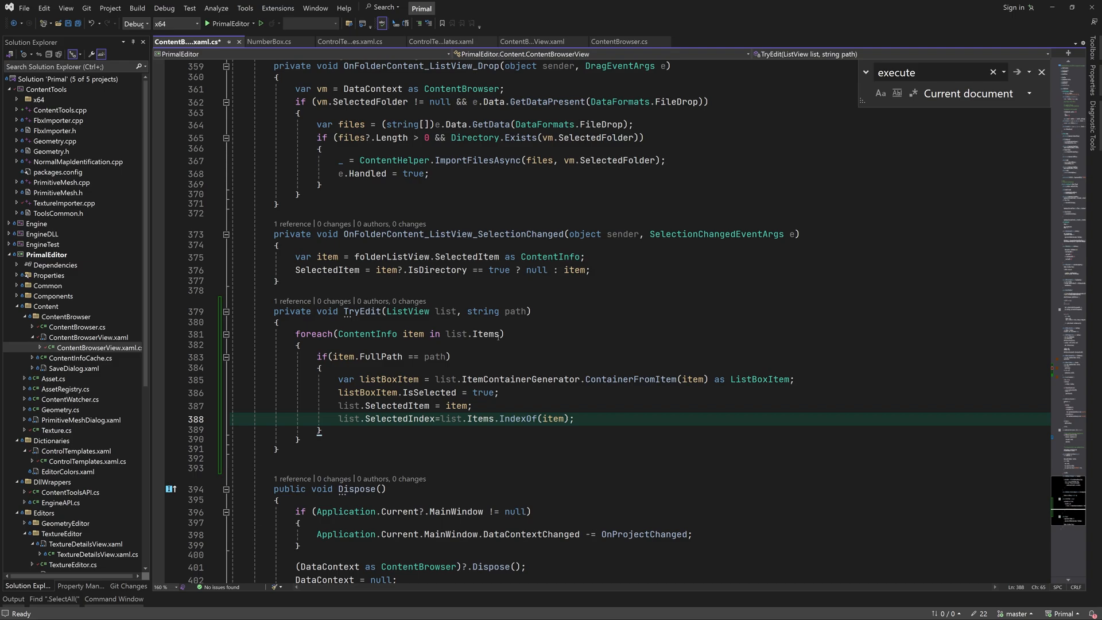
Call a bool TryEdit(ListBoxItem, string) overload that looks up the item's TextBox.
type("TryEdit(listBoxItem, path);")
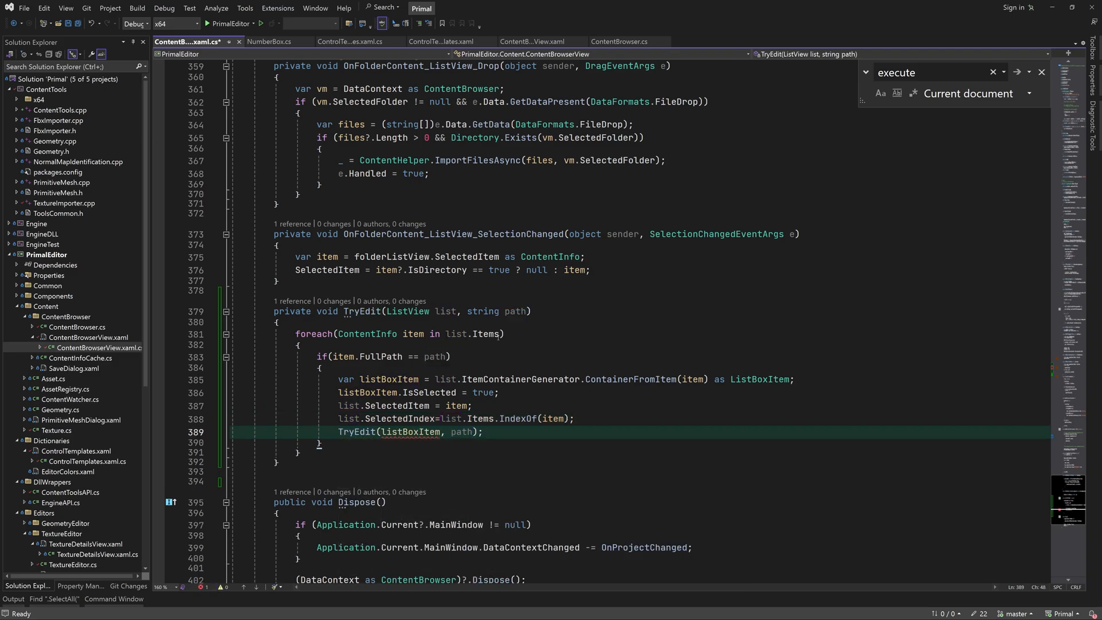
type("return true;")
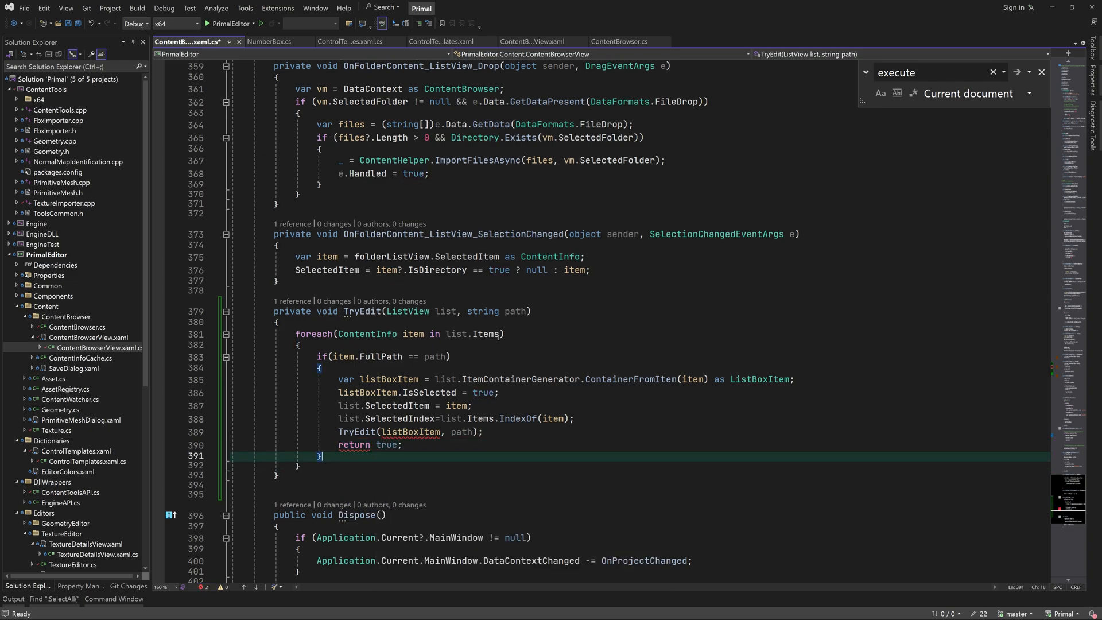
type("bool")
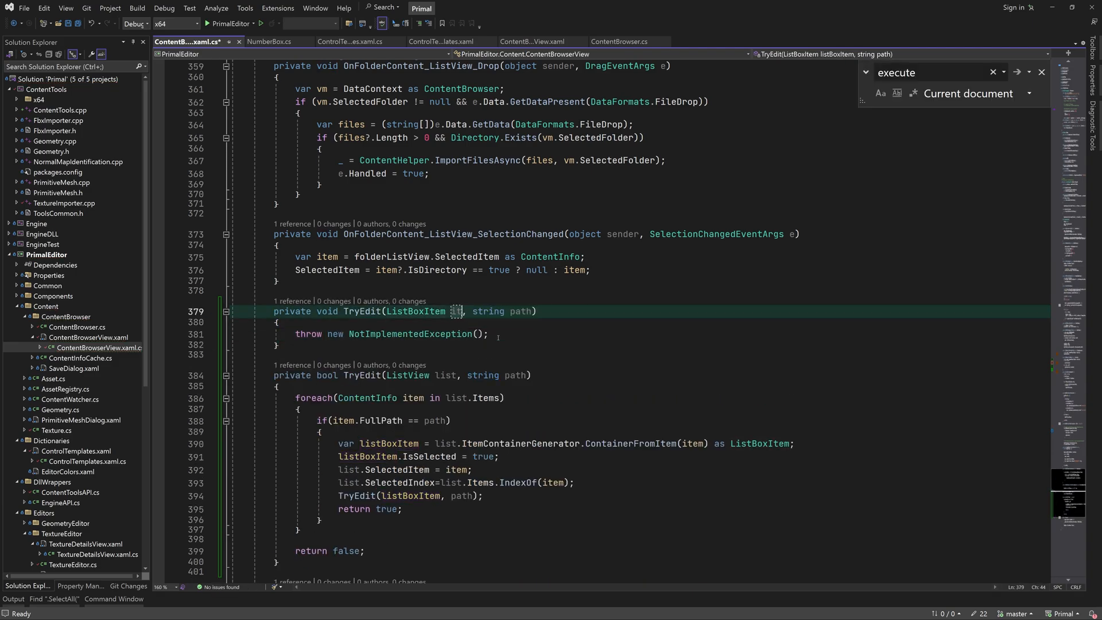
type("var textBox")
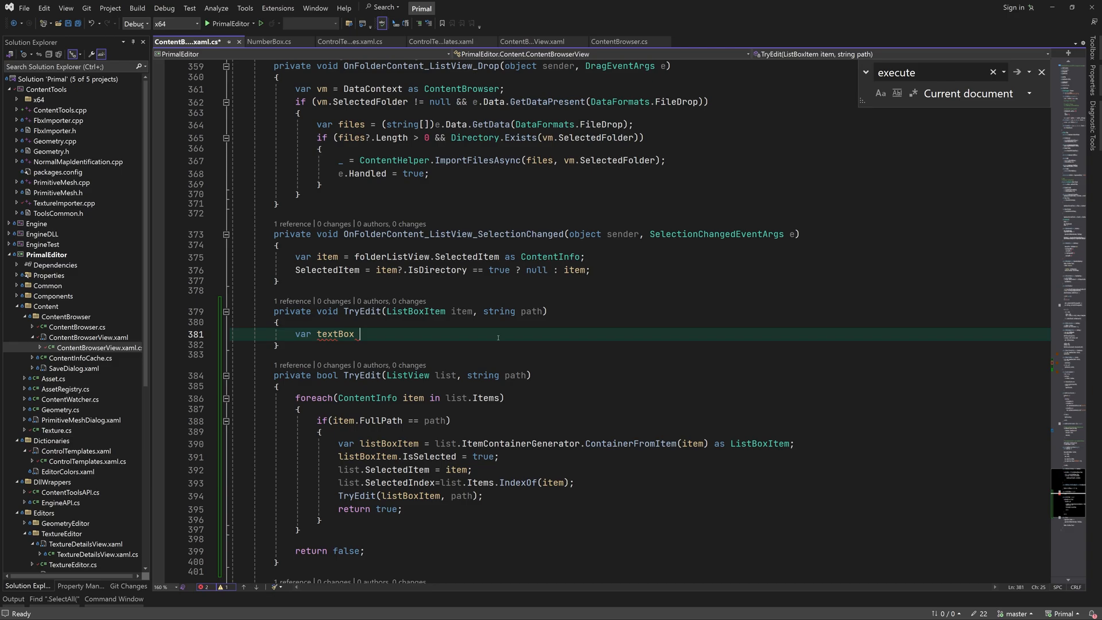
type("= item.FindVisualParent<TextBox>();")
type("public static T Fin")
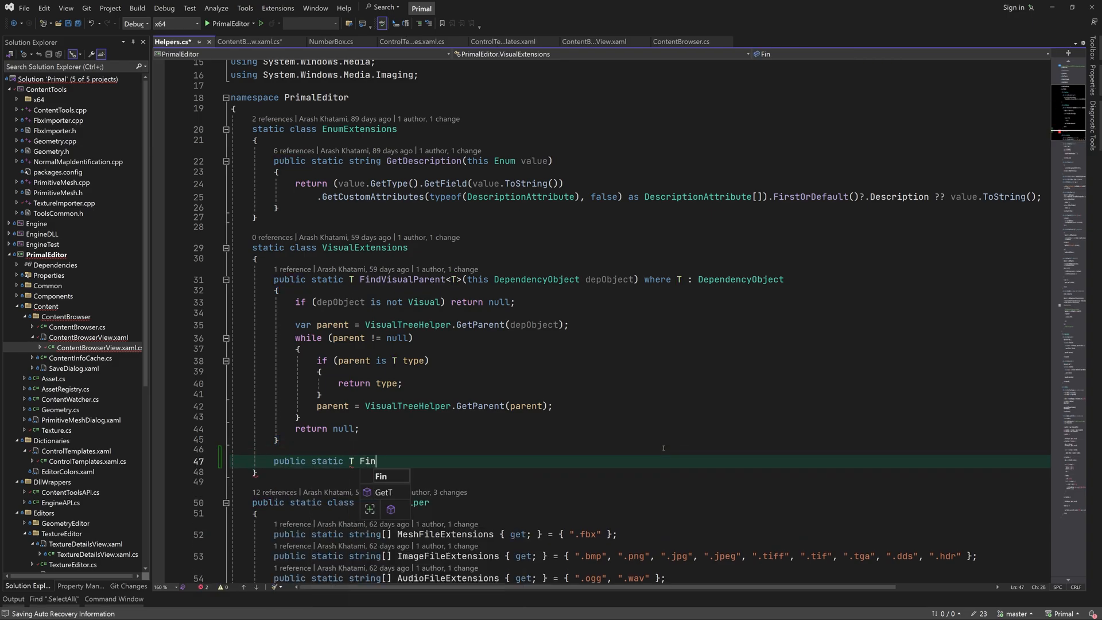
Declare a static FindVisualChild<T> extension that bails on non-Visuals and iterates VisualTreeHelper children.
type("dVisualChild<T>()")
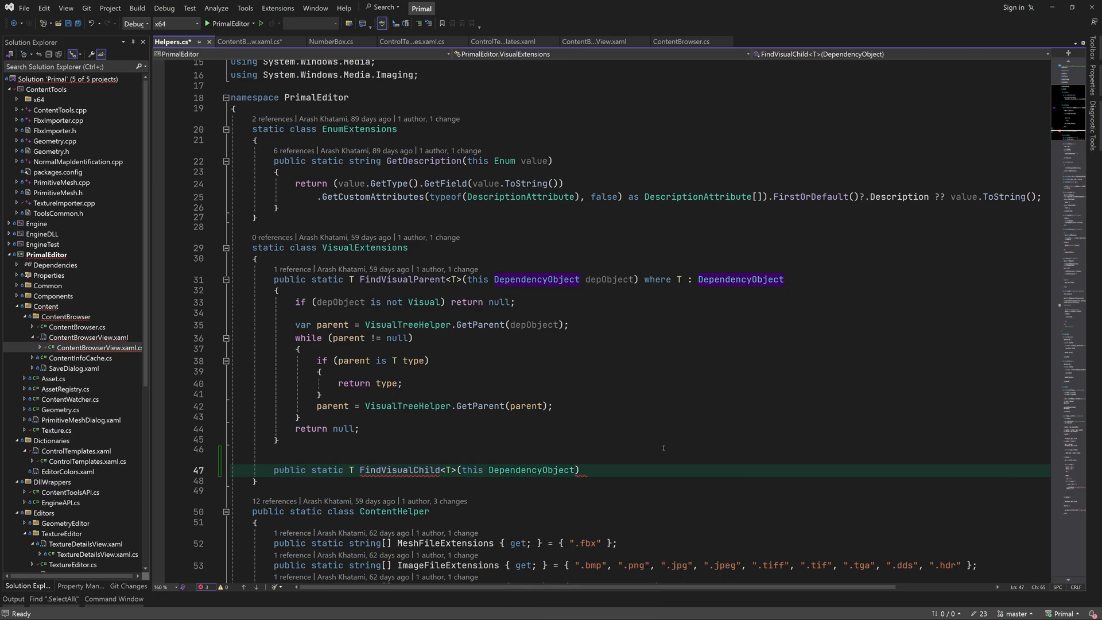
type("depObj) : w")
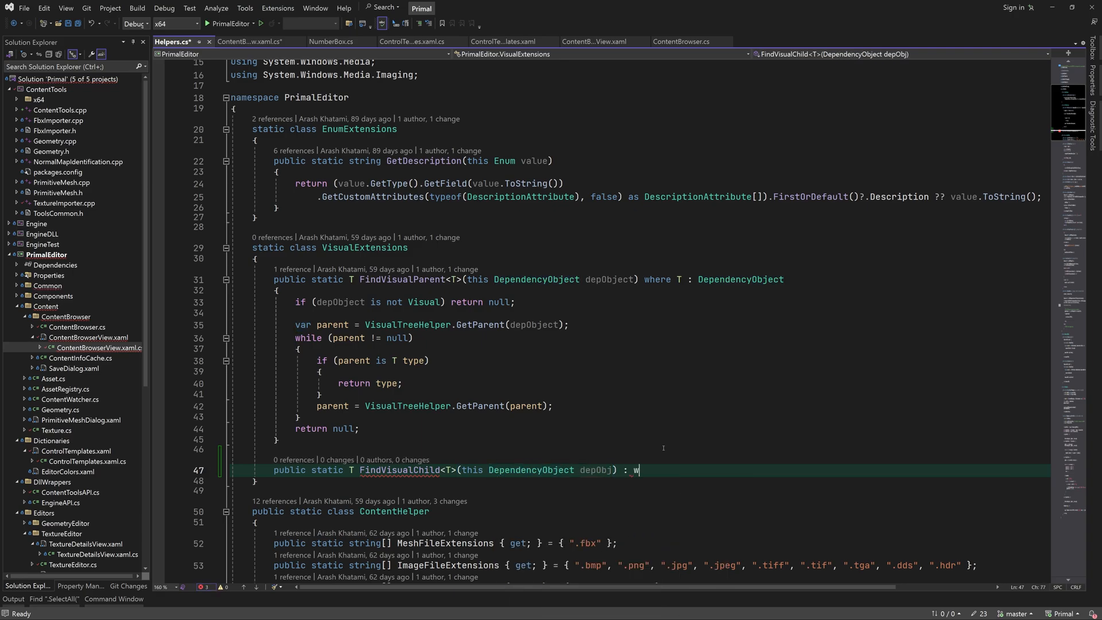
type("here T : dependencyObject")
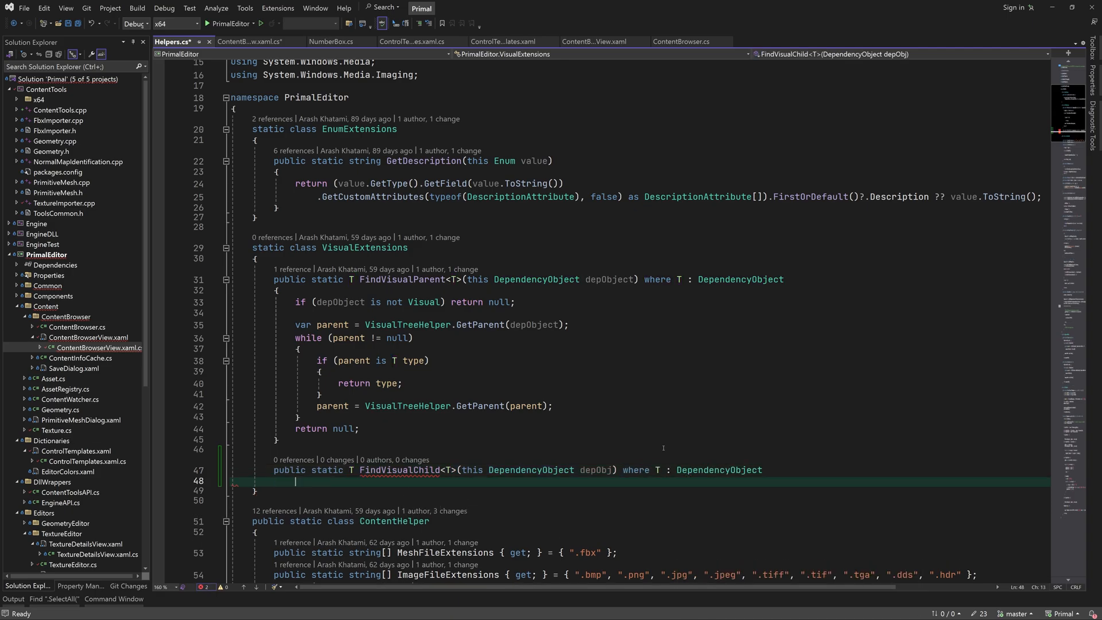
type("if(!)")
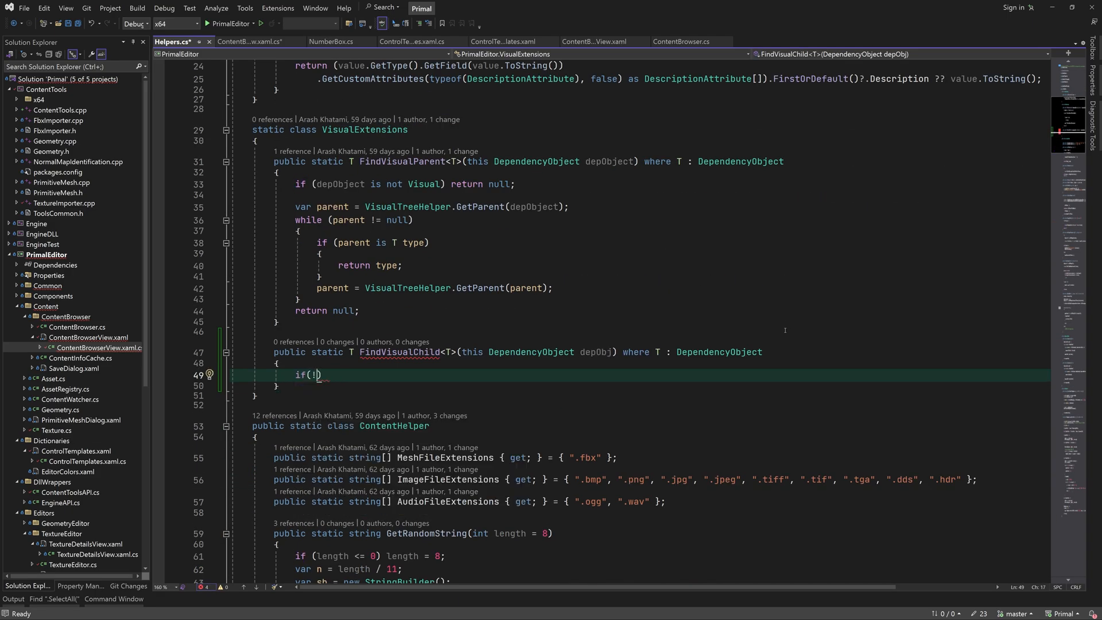
type("depObj is not Visual) return null;")
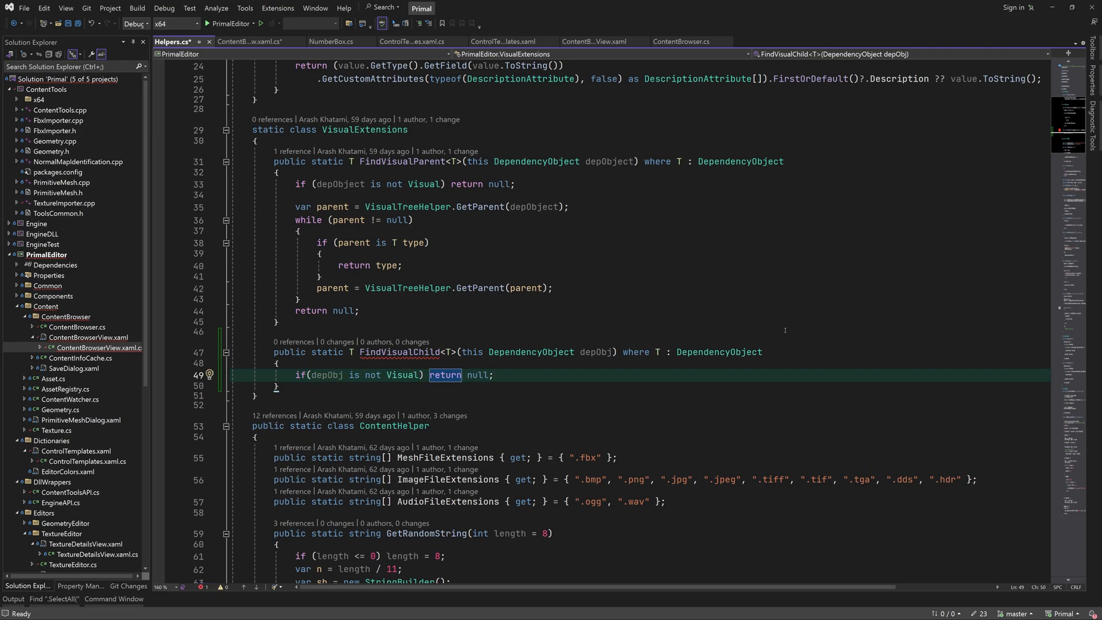
type("for(int i = 0;)")
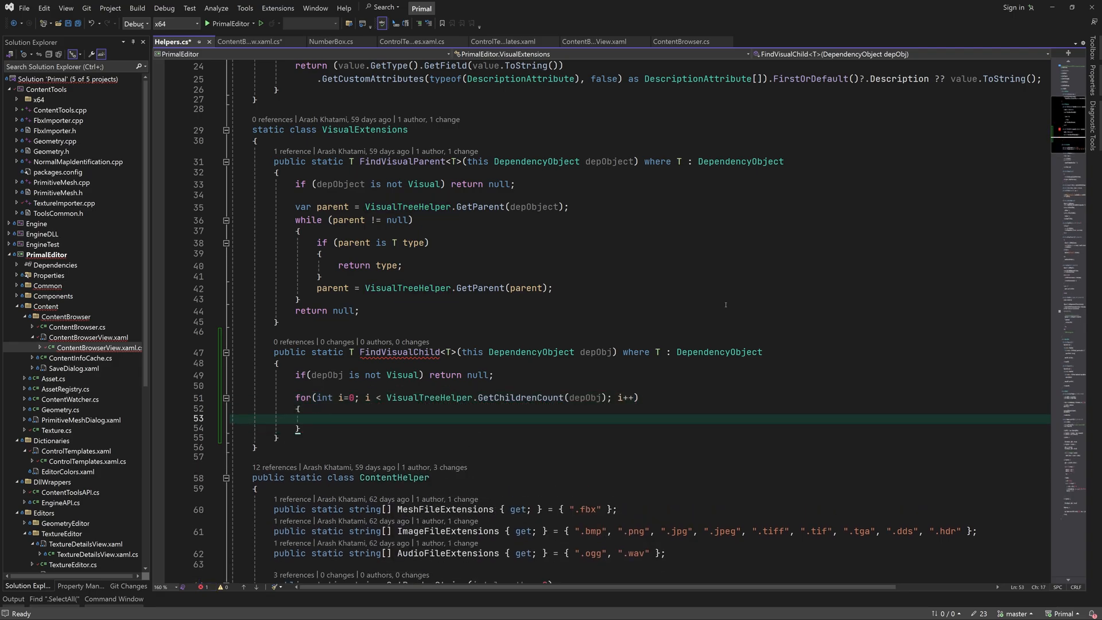
type("var child =")
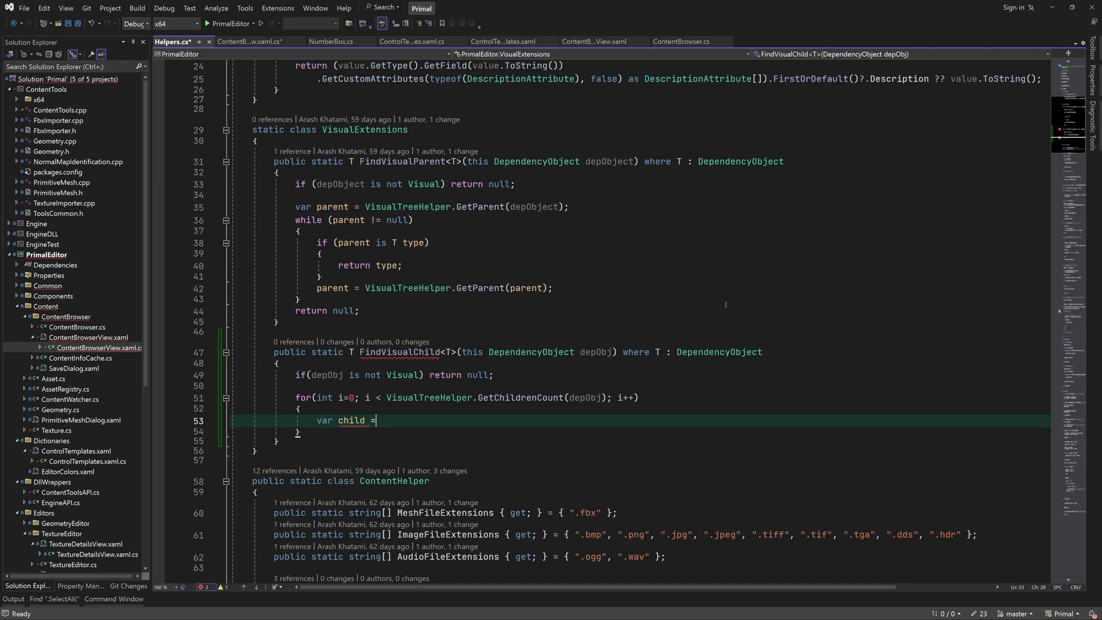
type("VisualTreeHelper.GetChild(depObj, i);")
type("var result = (child as T) ?? visual")
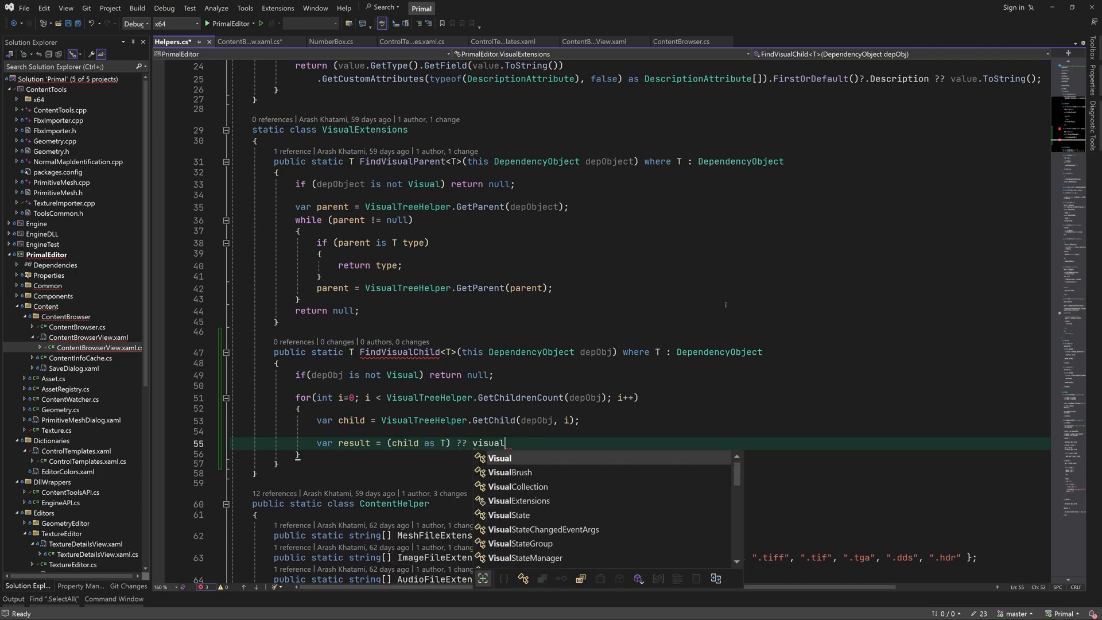
Recurse into each child returning the first match or null, then return to the content browser code.
type("FindVisualChild<T>(child);")
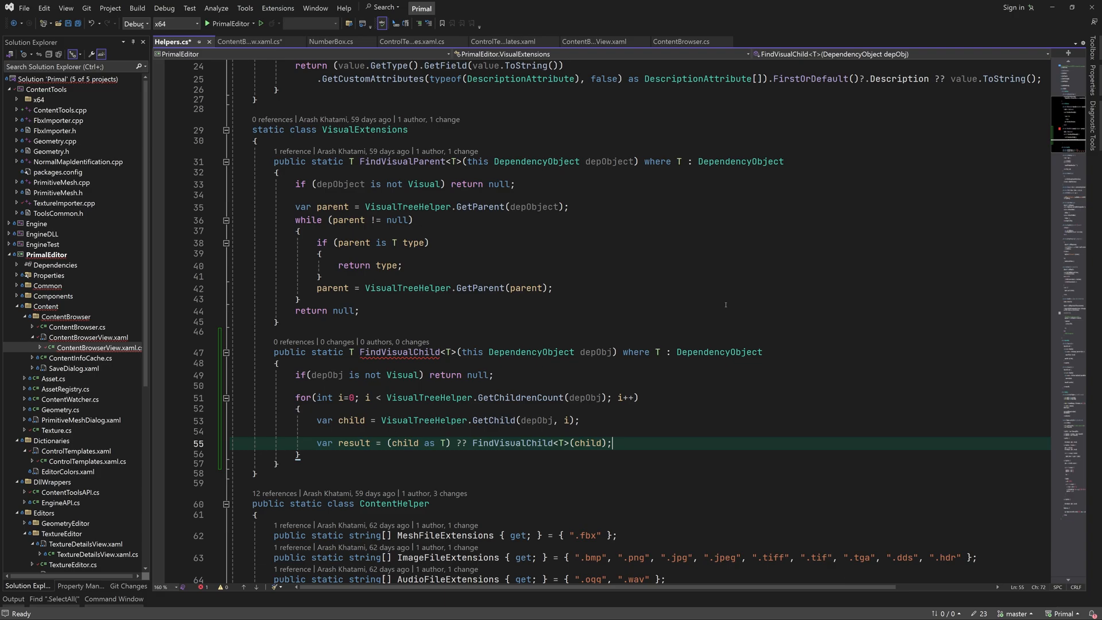
type("if(result != null) return result;")
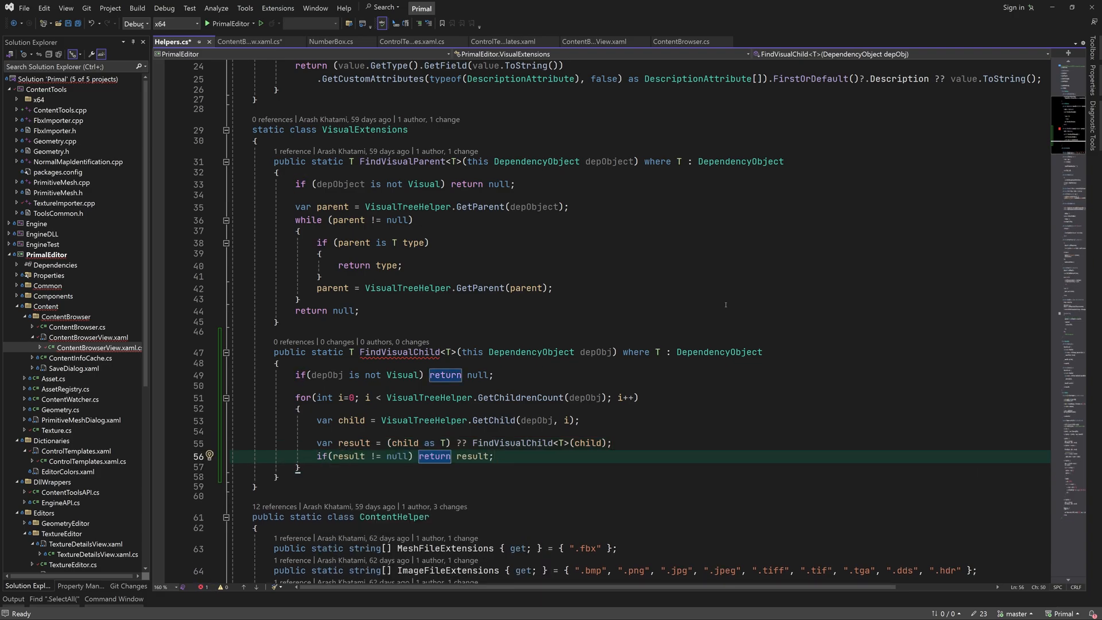
type("return null;")
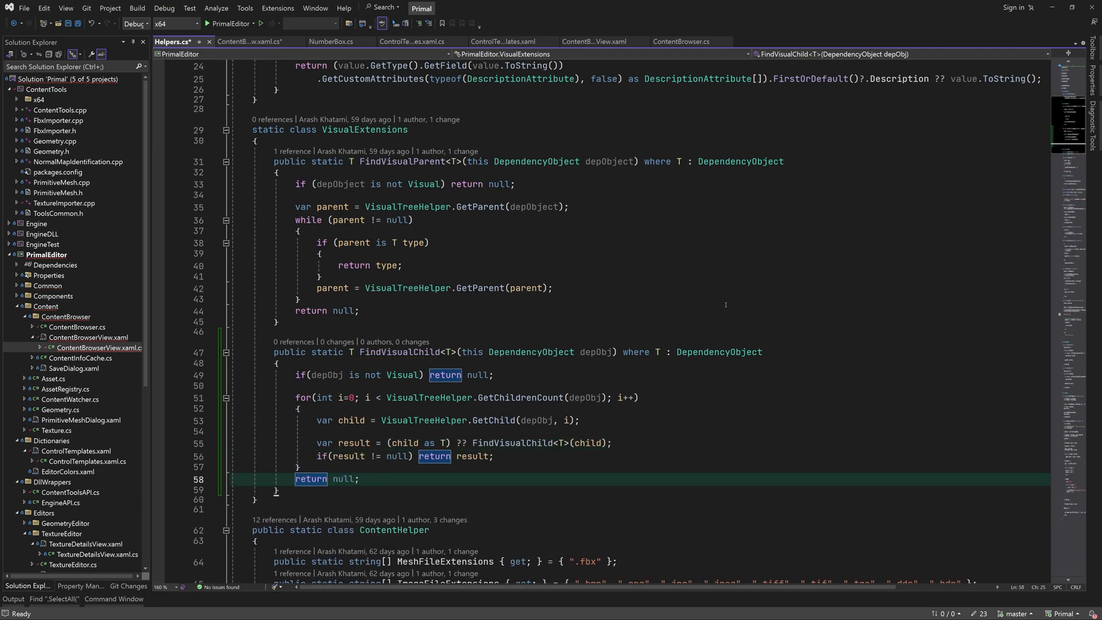
left_click(358, 479)
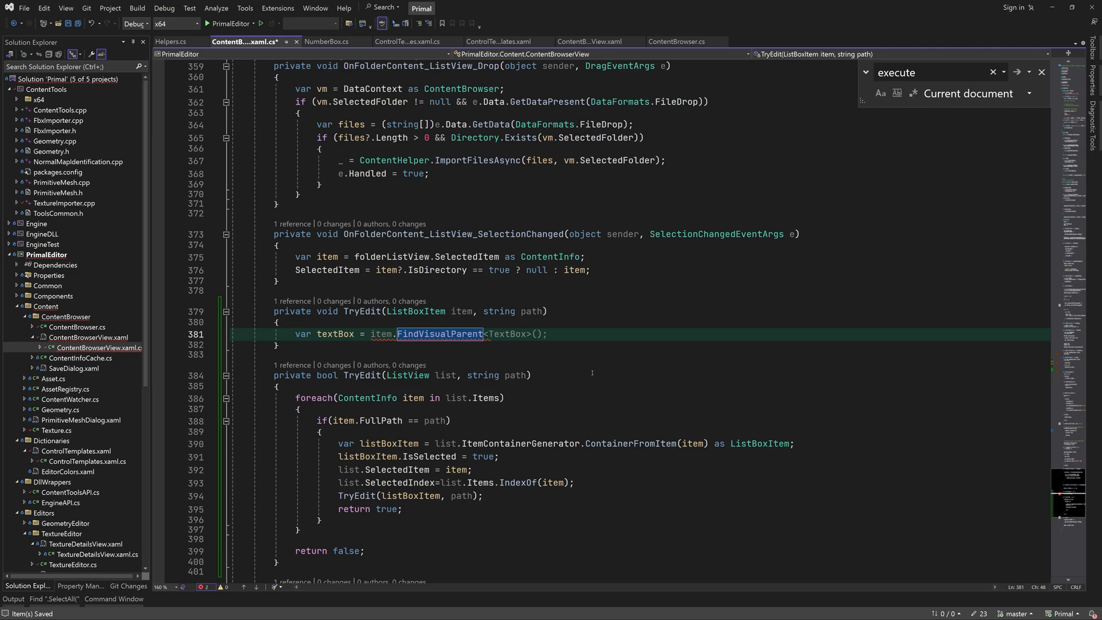
In TryEdit, null-check the found TextBox, make it Visible and set textBox.Text = path.
type("if(textBox == null)")
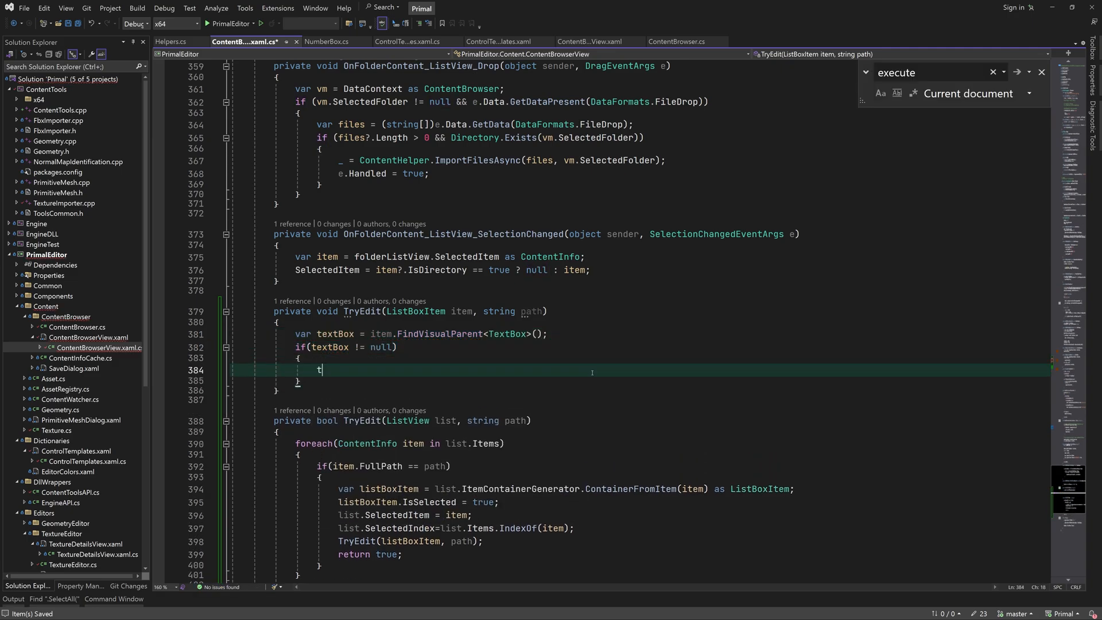
type("extBox.vi")
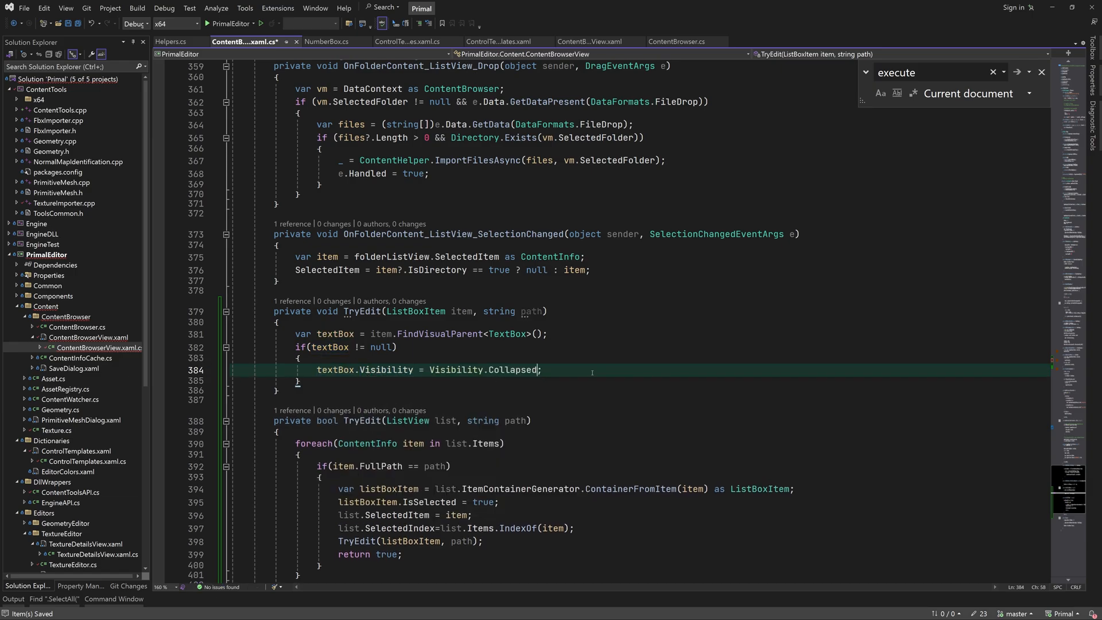
type("textBox.Text = path;")
type("Visib")
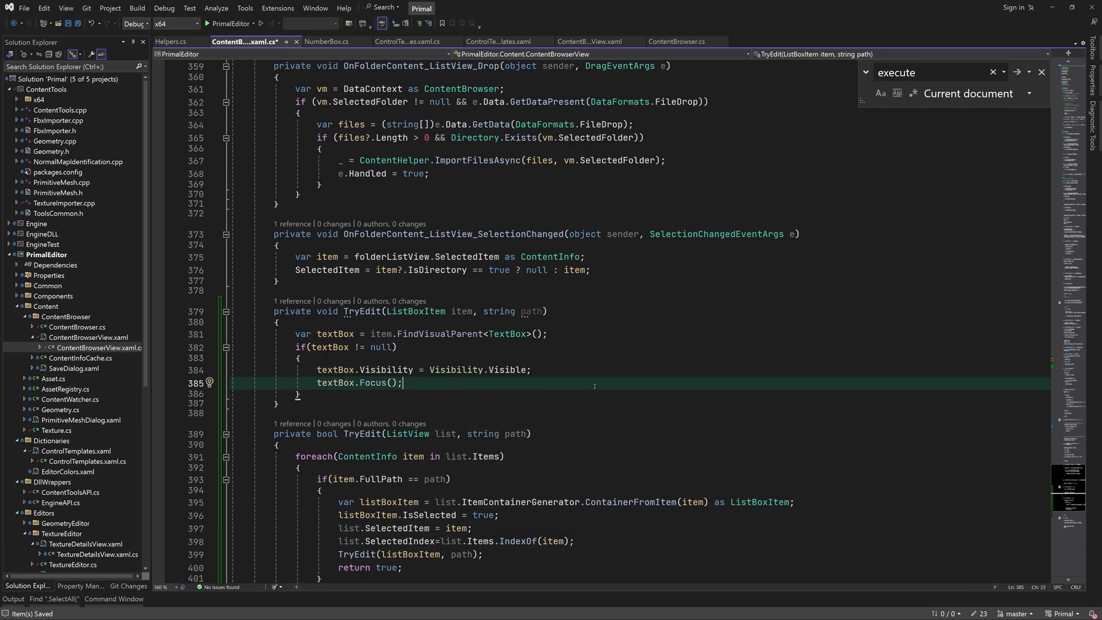
Bring up the ControlTemplates.xaml.cs code and scroll into it.
left_click(407, 41)
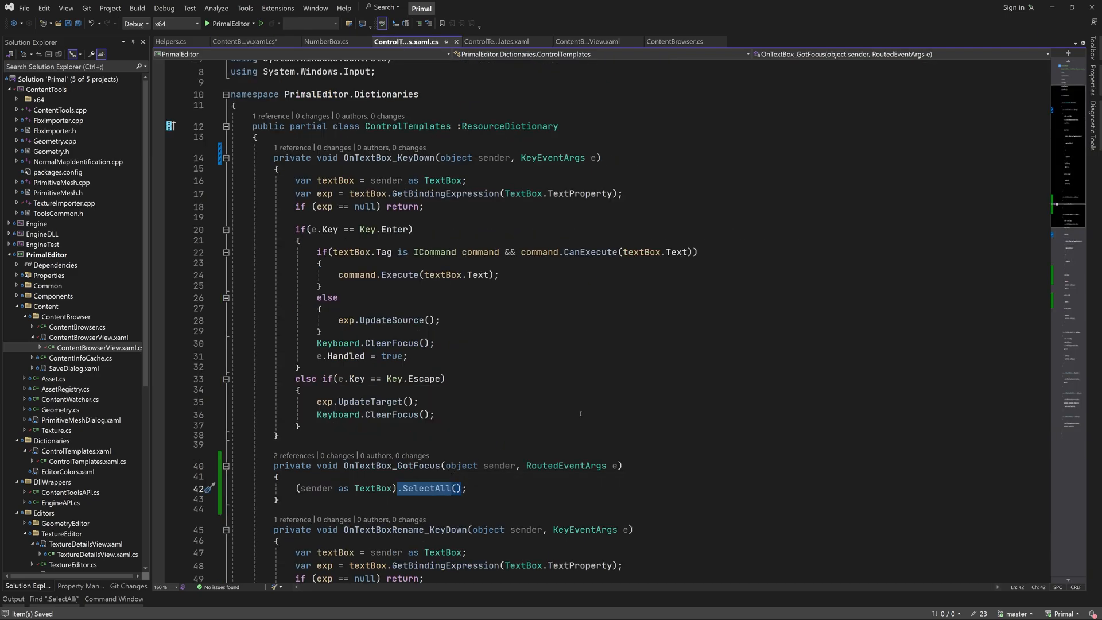
scroll("down", 3)
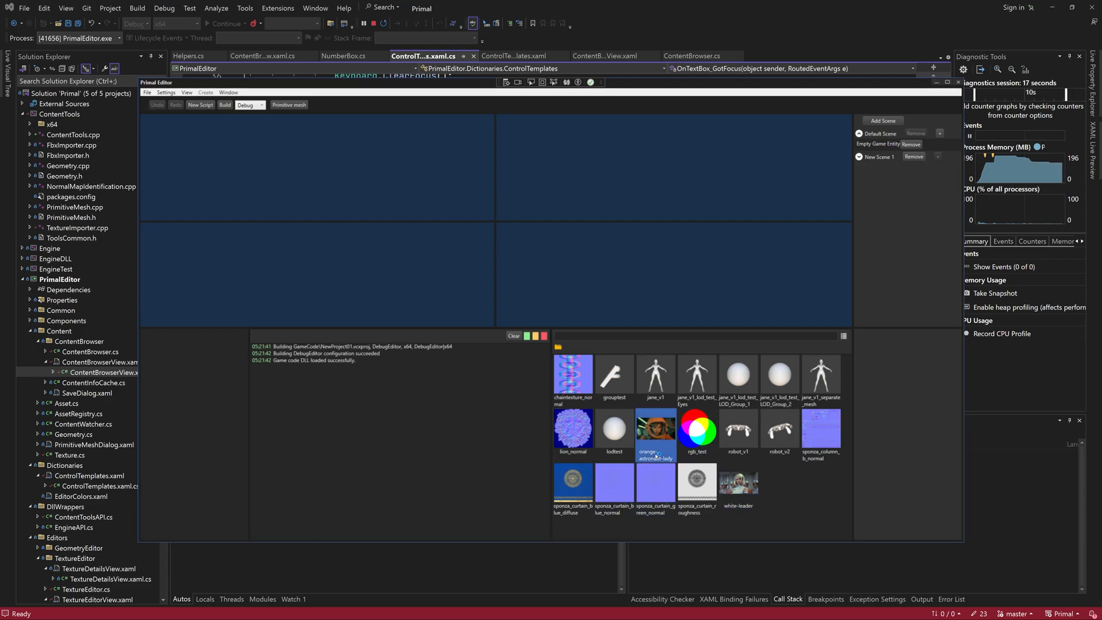
Trigger rename on an asset, step through TryEdit, add a breakpoint on the TextBox lookup and resume.
left_click(264, 55)
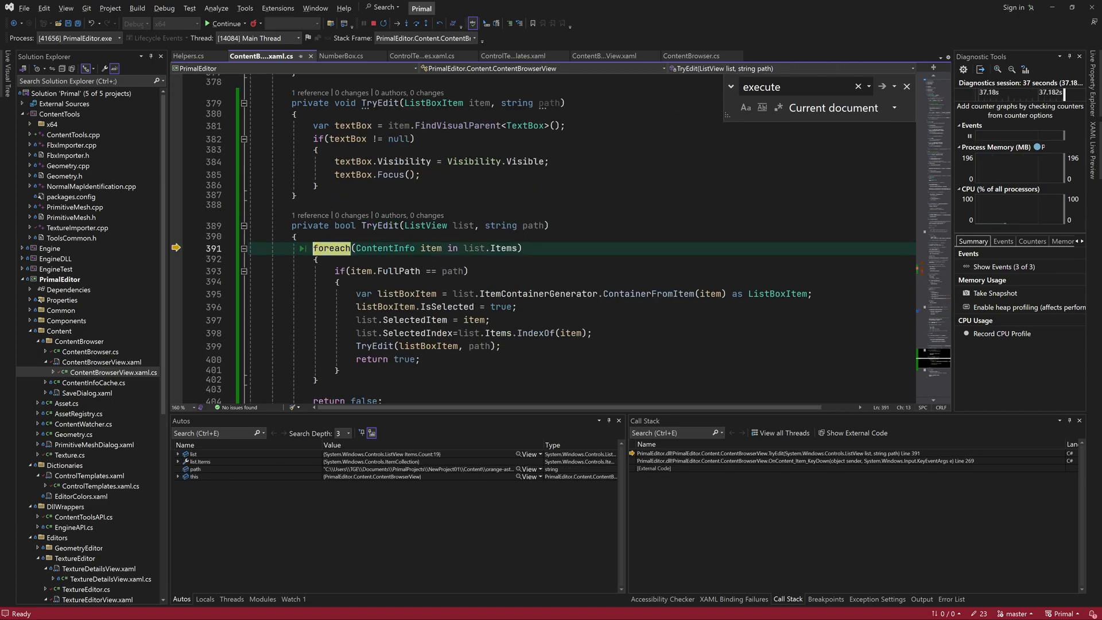
key("F10")
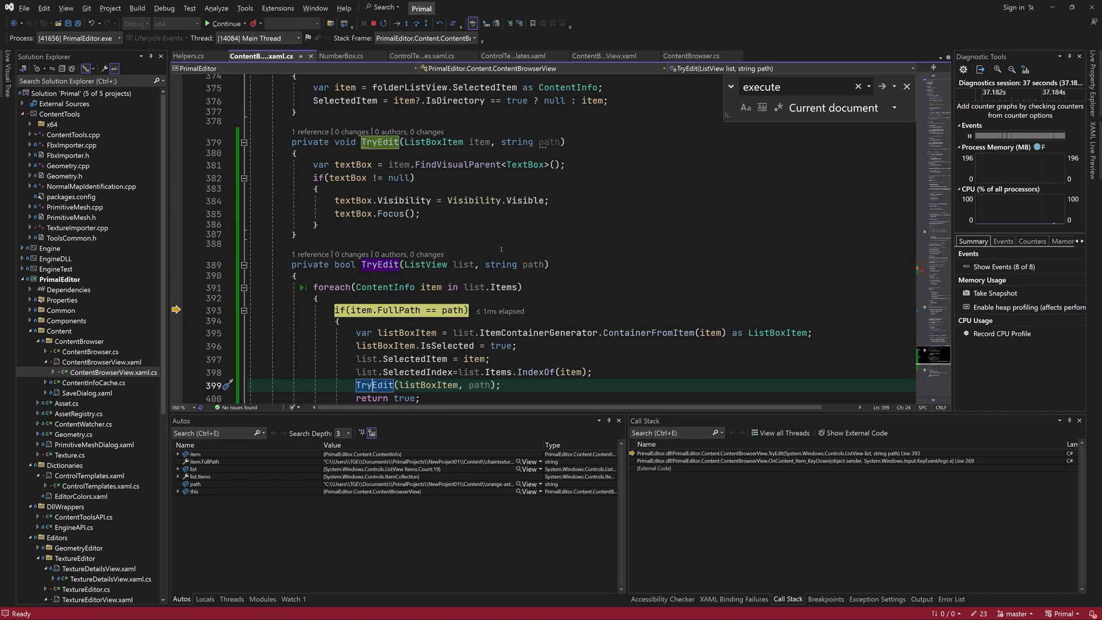
left_click(177, 164)
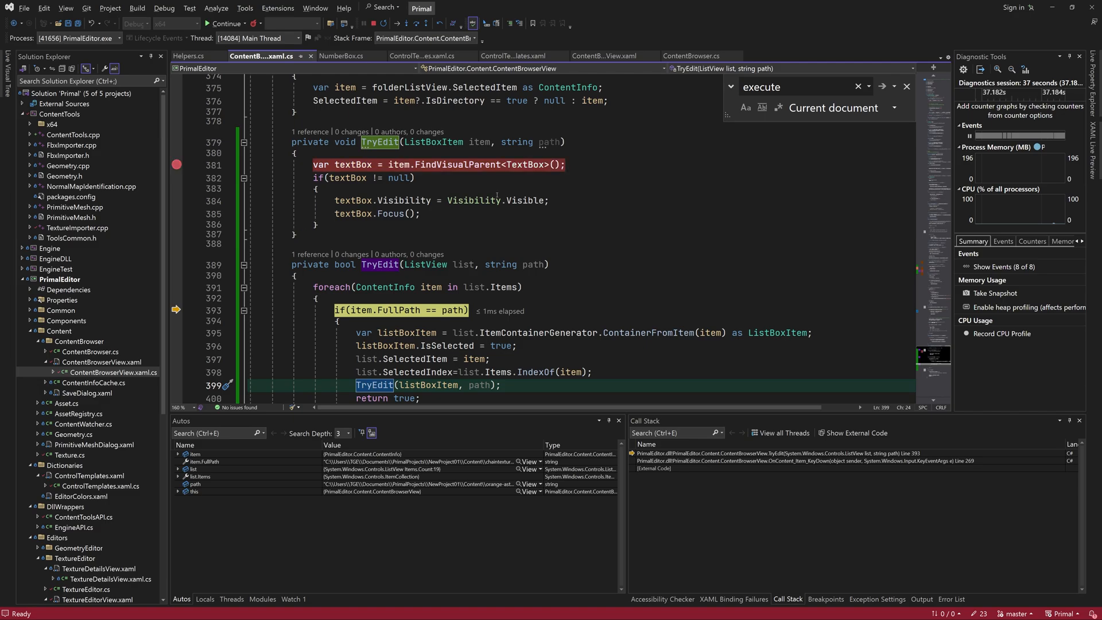
key("F11")
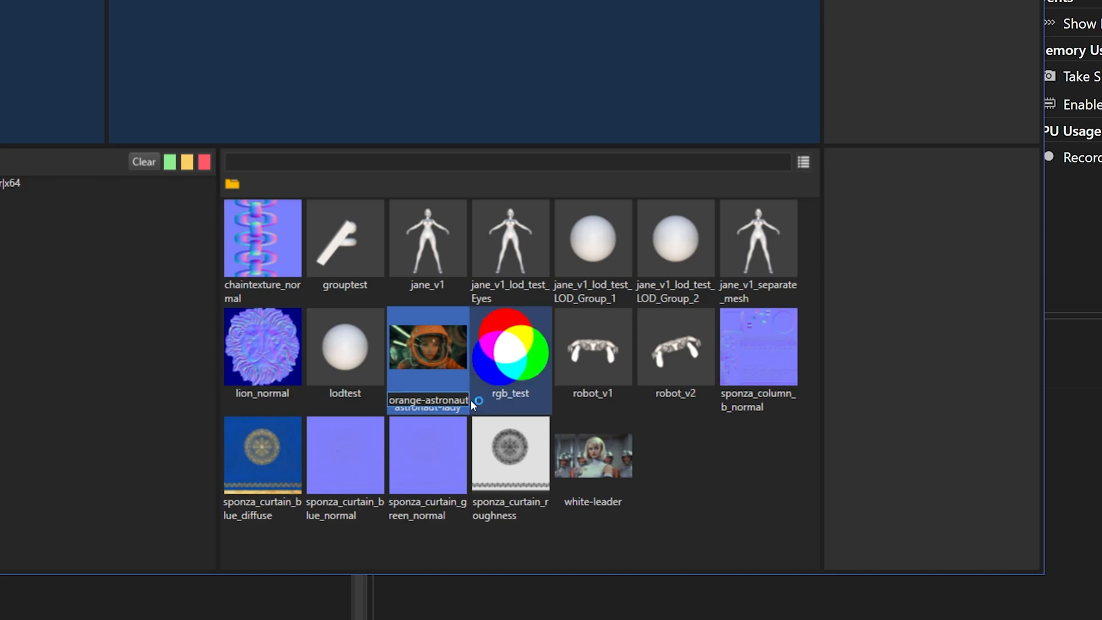
Inline-rename the grouptest tile by prefixing Awesome-, giving Awesome-grouptest.
left_click(510, 345)
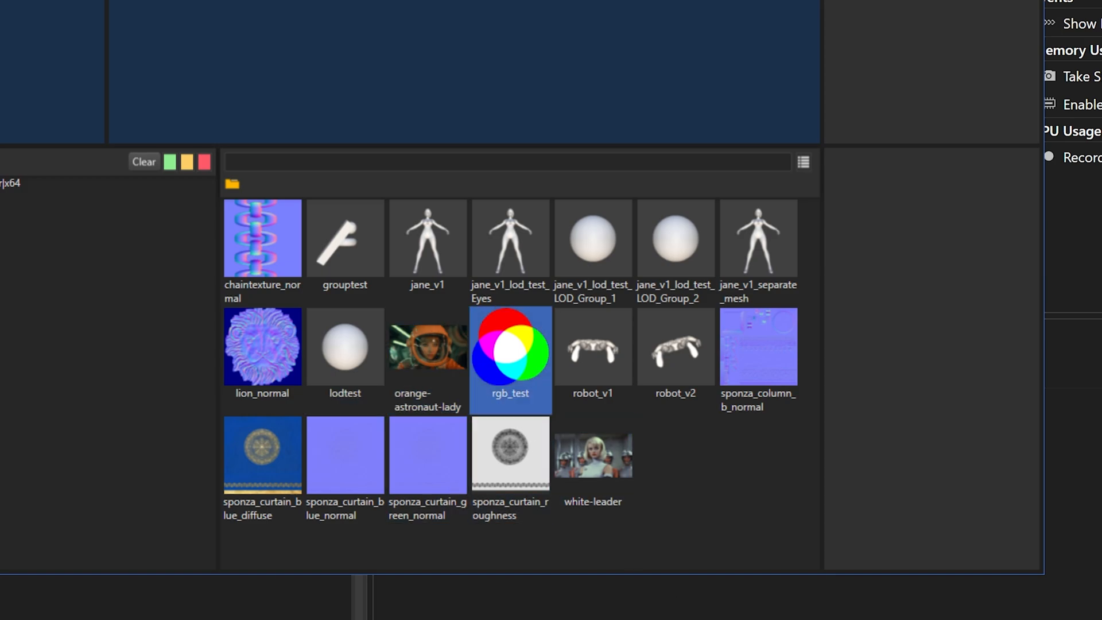
left_click(593, 239)
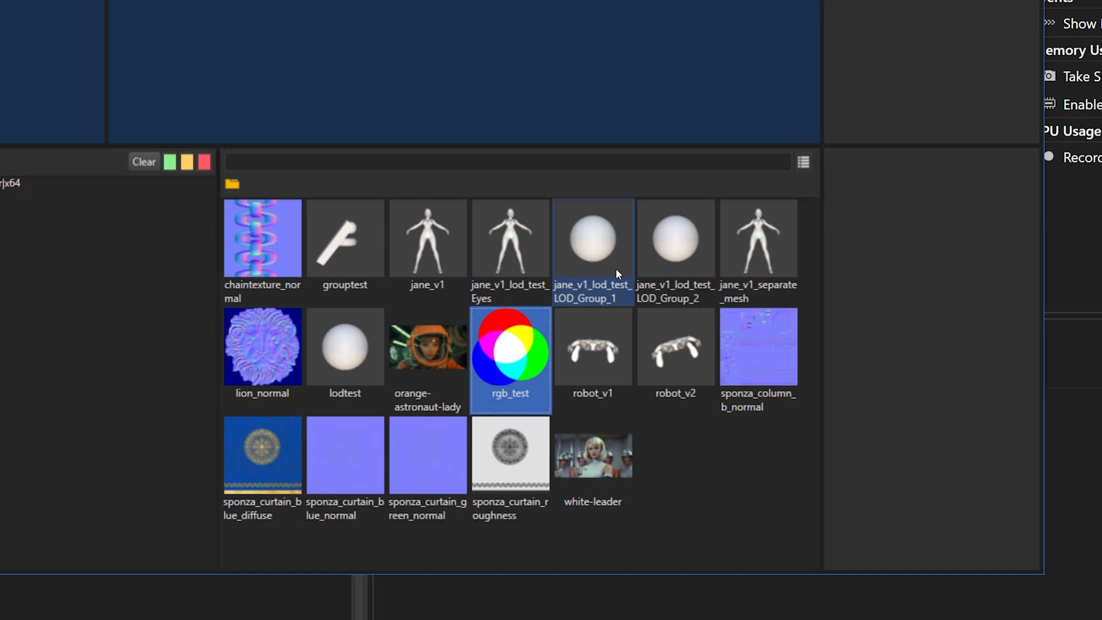
left_click(592, 238)
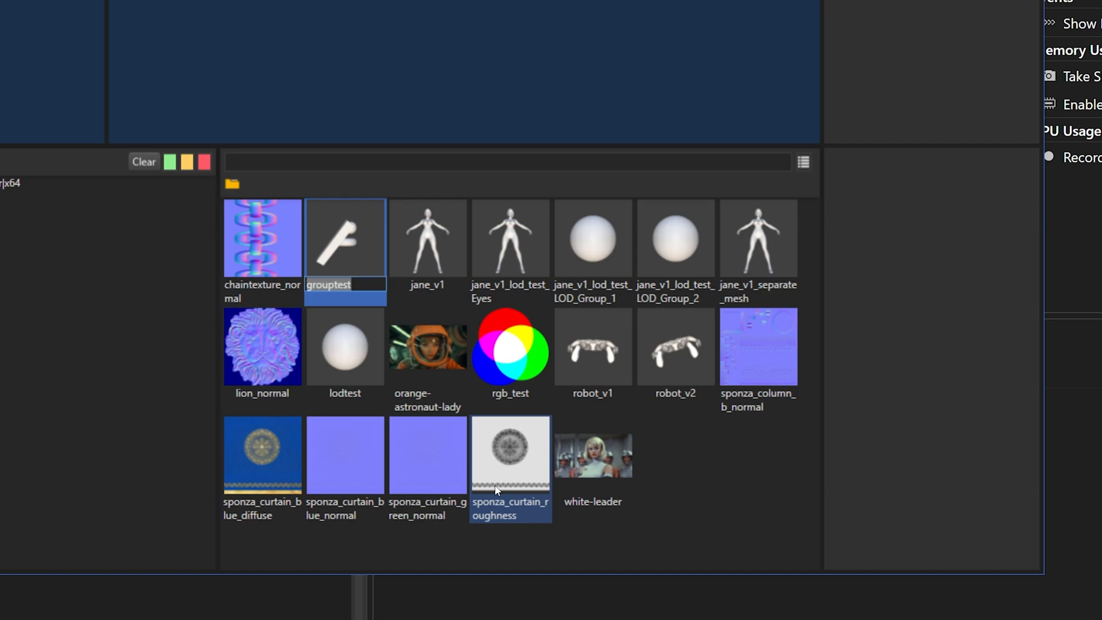
type("Awesome-")
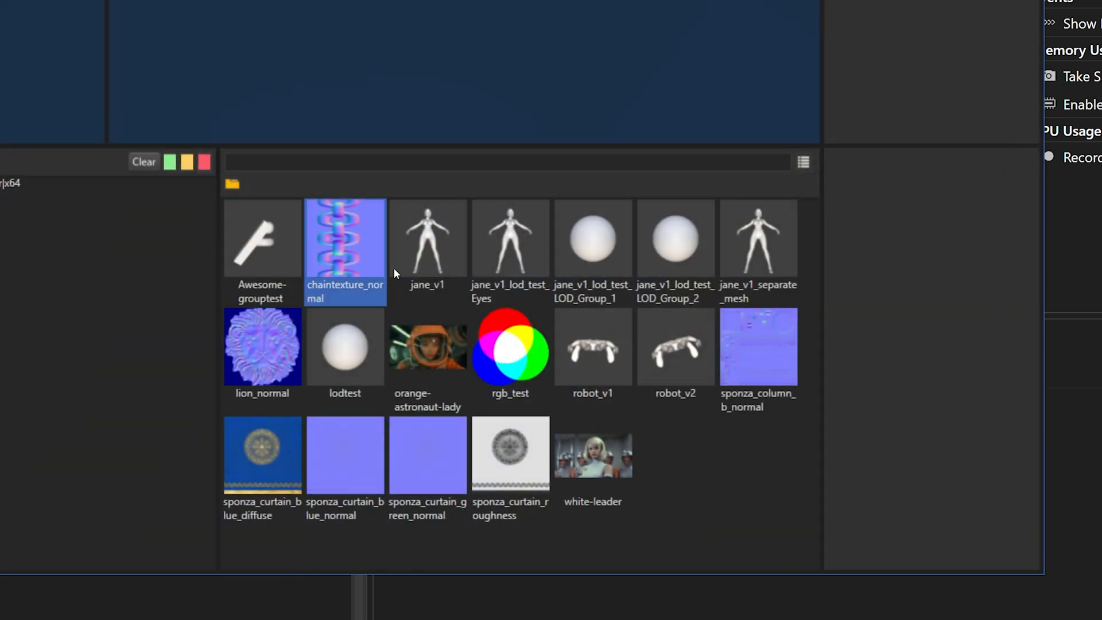
left_click(803, 162)
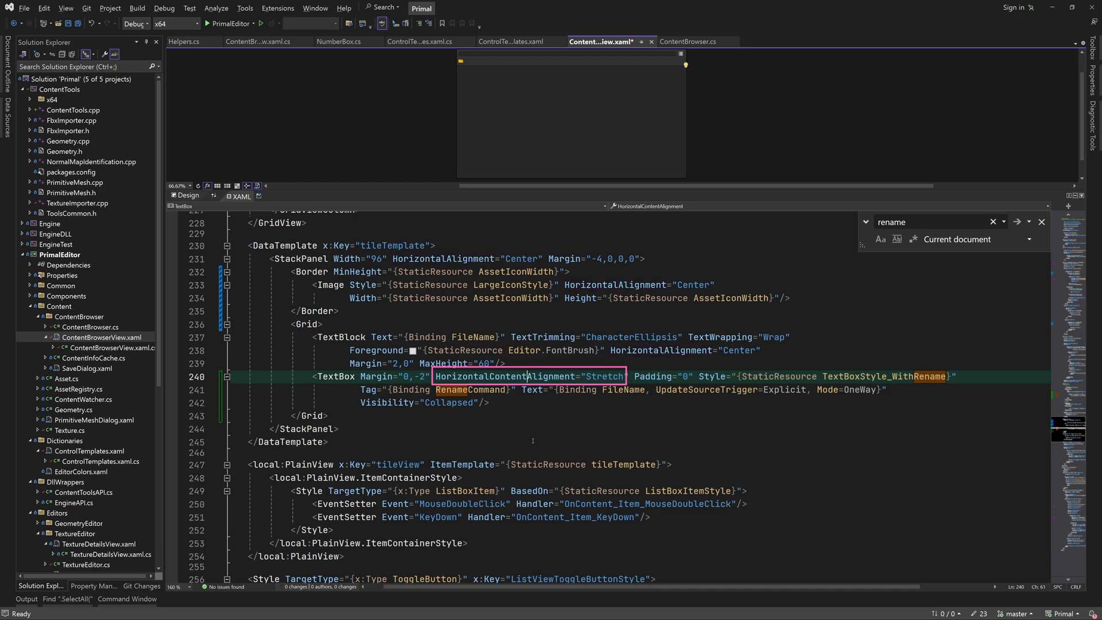
Set the rename TextBox to HorizontalContentAlignment Center with VerticalAlignment Stretch, then run the editor.
type("Center")
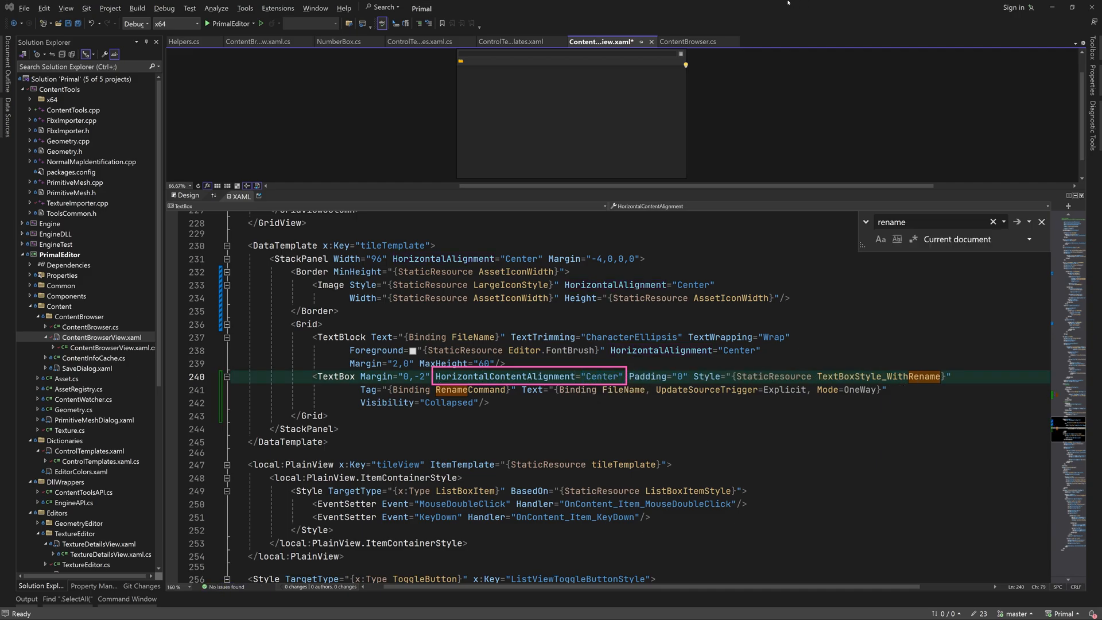
type("VerticalAlignment=\"Stretch\" TextWrapping=\"Wrap")
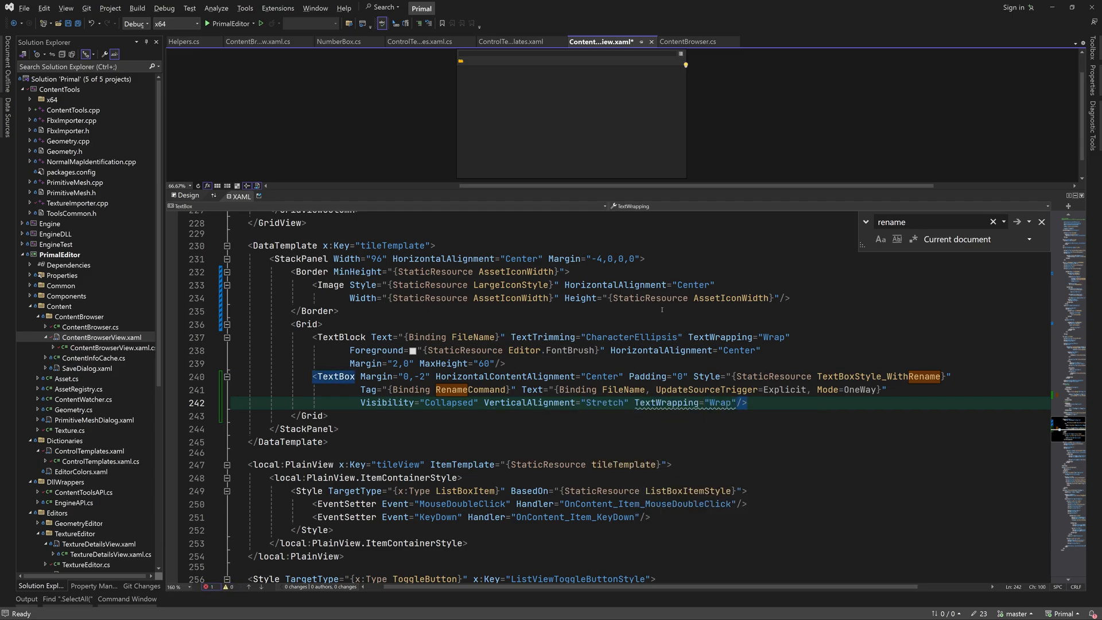
key("F7")
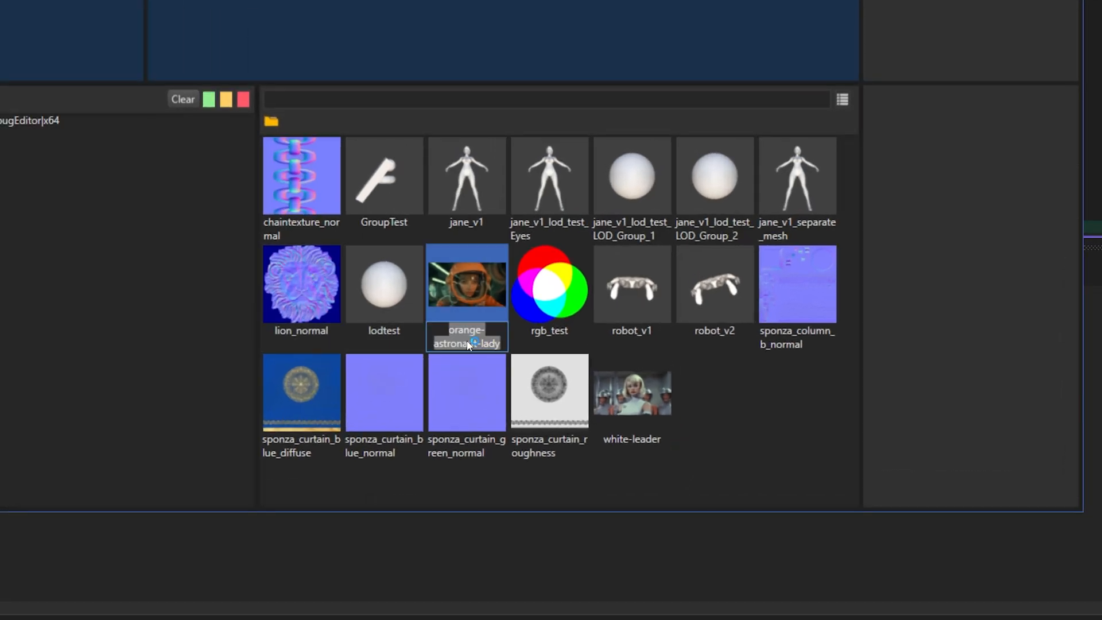
left_click(383, 175)
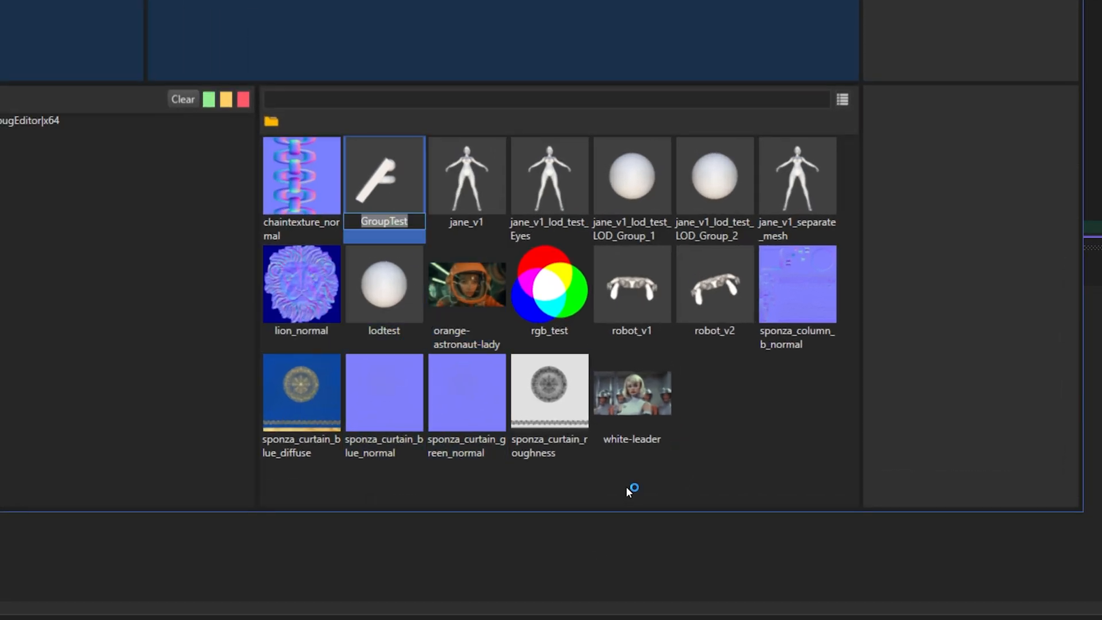
left_click(549, 175)
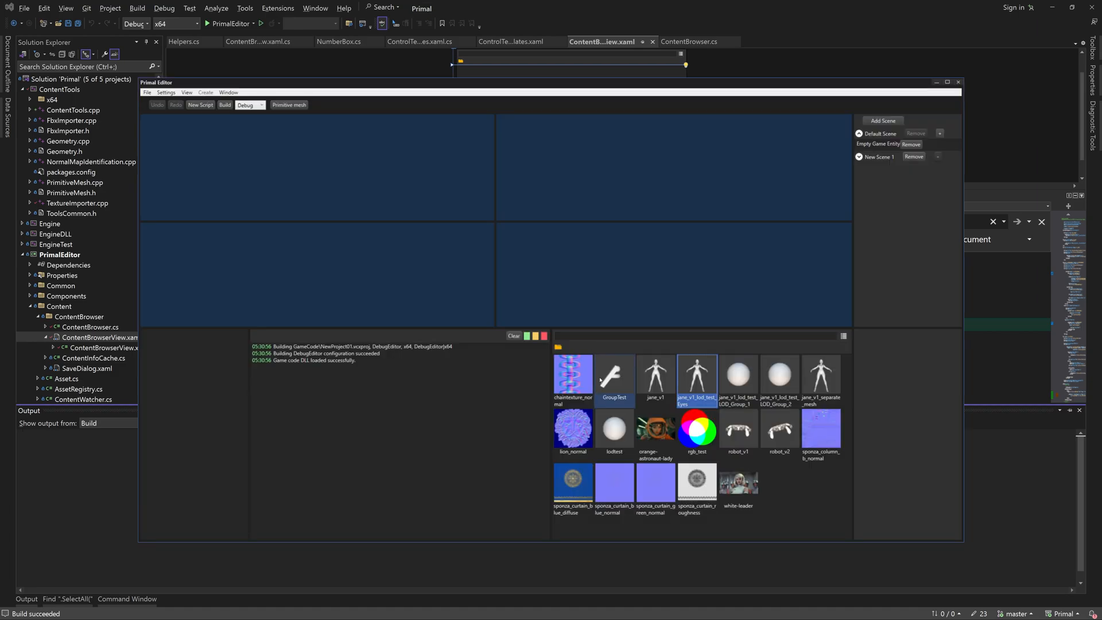
left_click(739, 375)
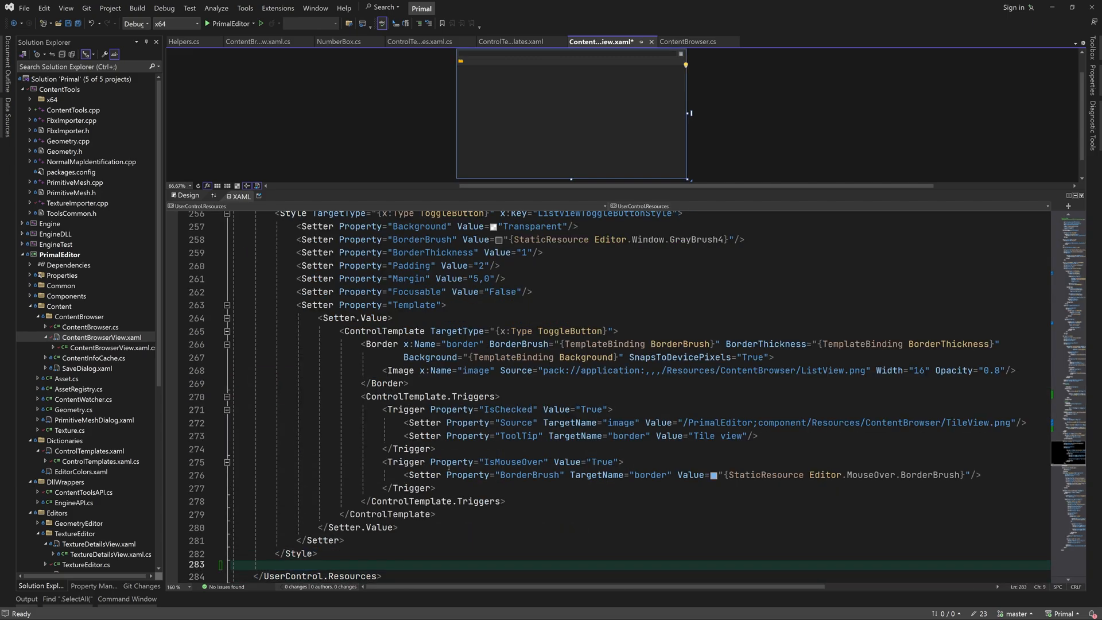
Add a ContextMenu resource keyed contextMenu containing a New MenuItem.
type("<contet")
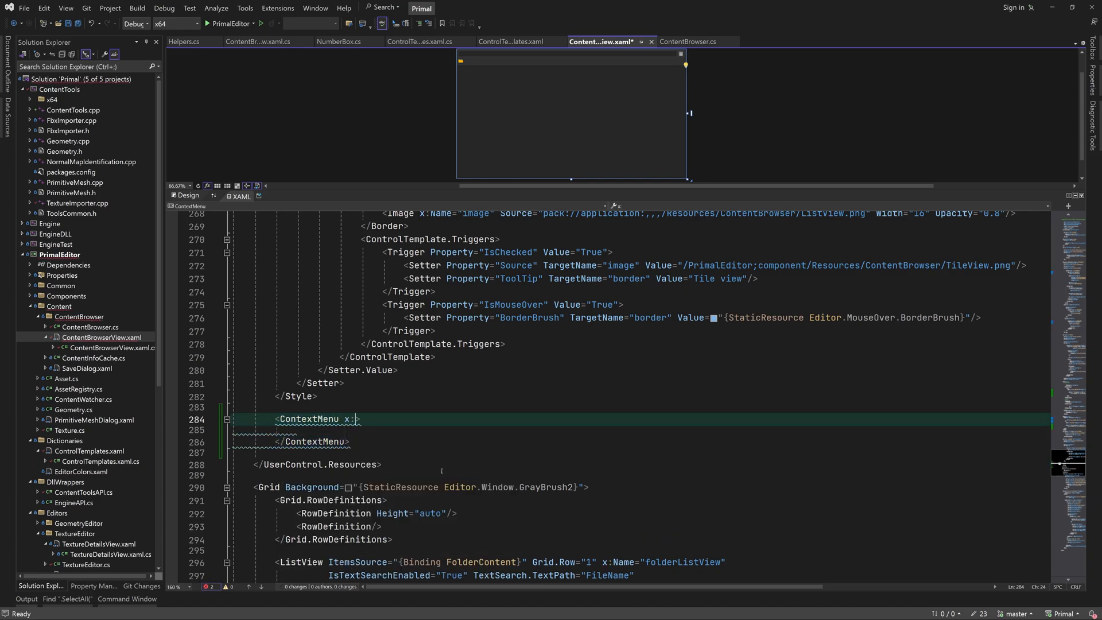
type("Key=\"contextMenu\">")
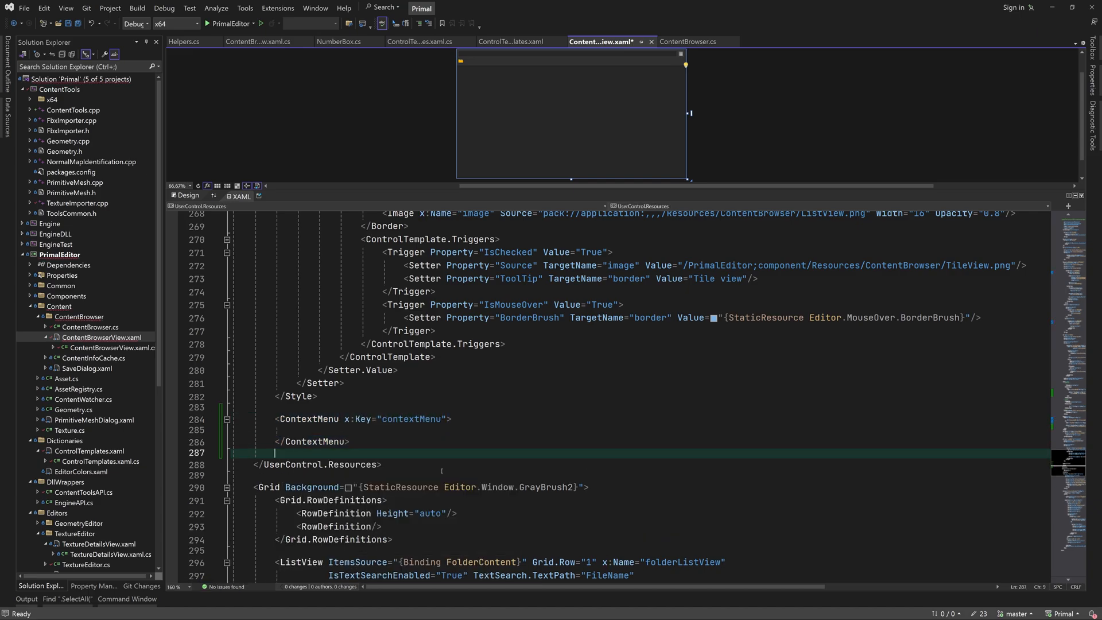
type("<MenuItem")
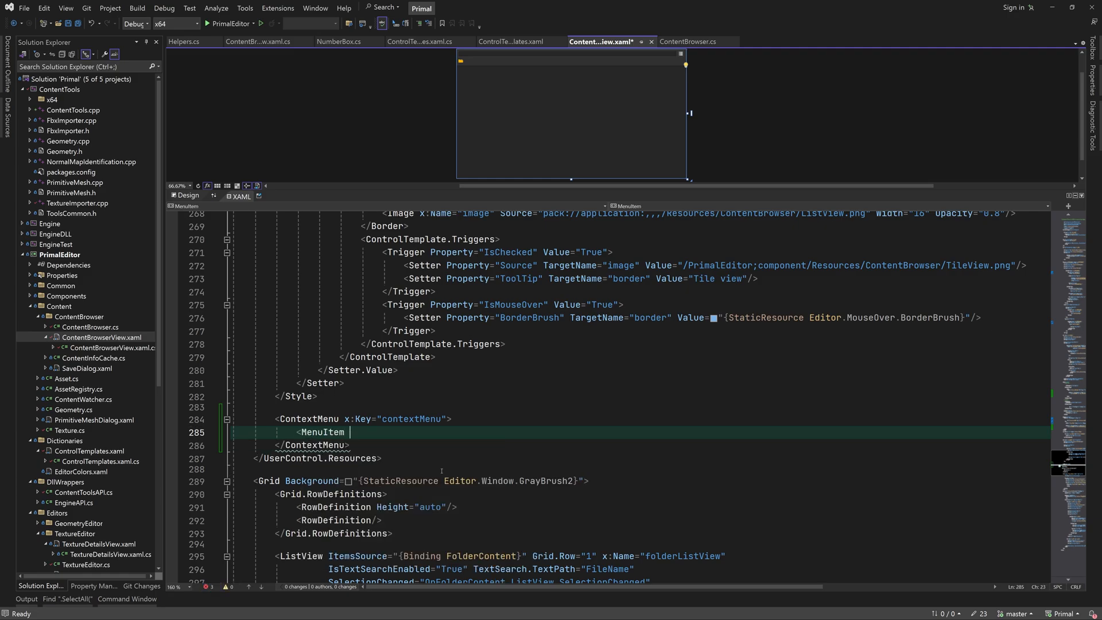
type("Header=\"New\"")
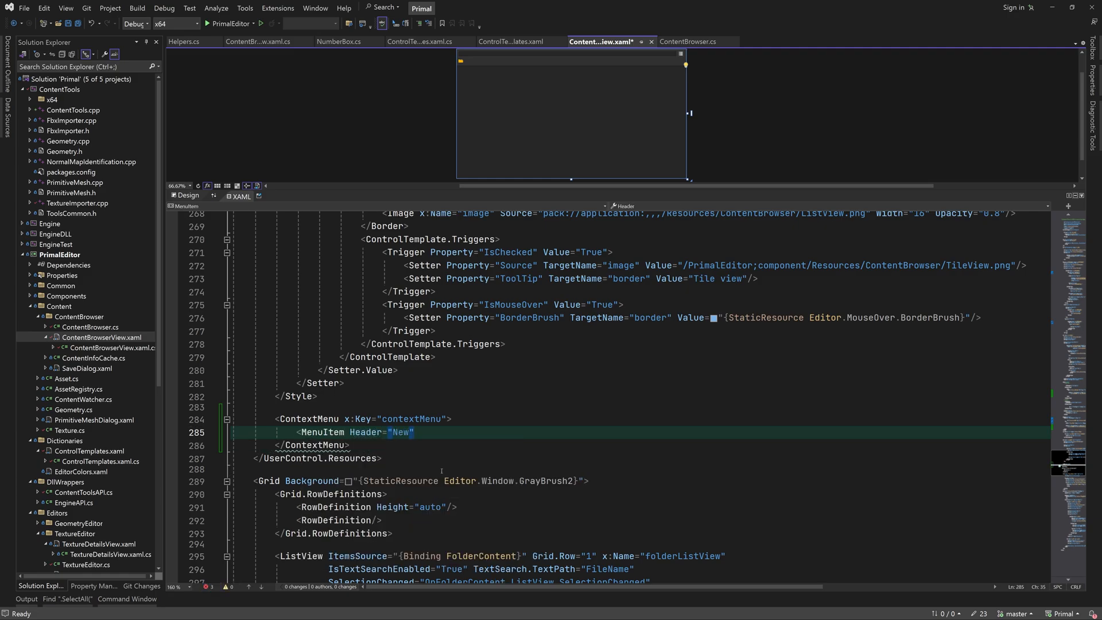
Under New, add Folder with Click=OnCreateNewFolder, a Separator, then Texture and Material items.
type("<MenuItem")
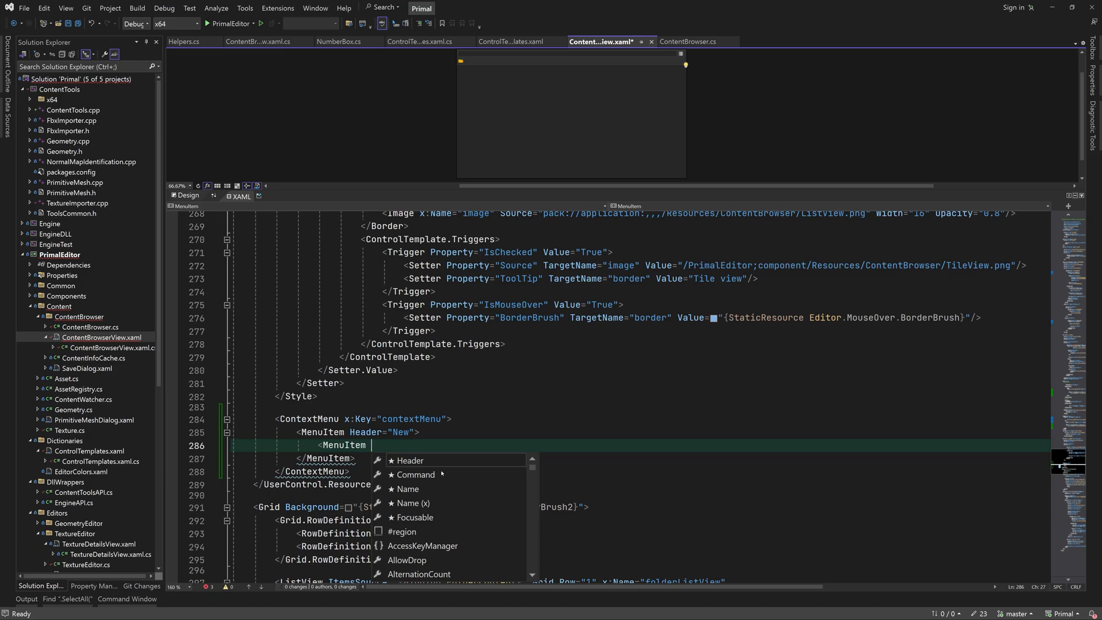
type("Header=\"F")
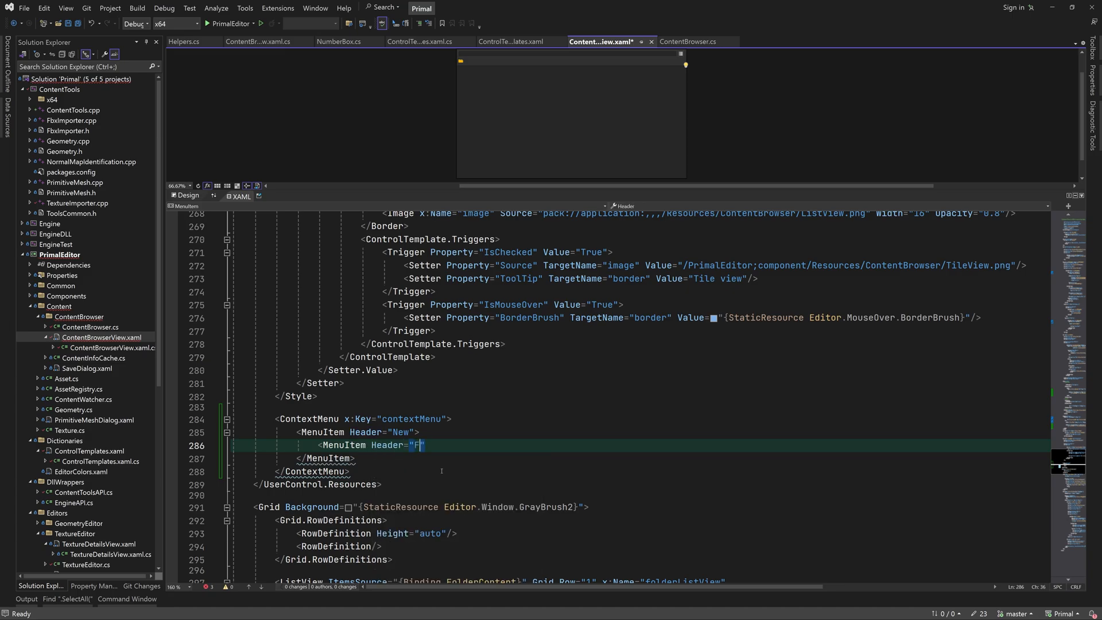
type("older\" Click=\"OnCreateNewFolder\"/>")
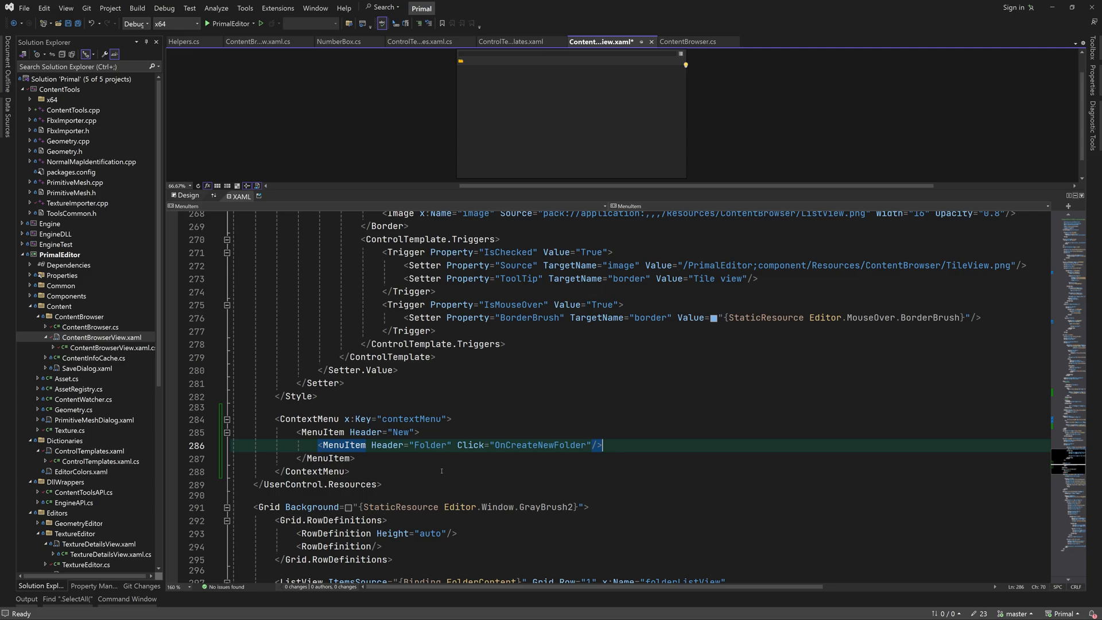
type("<Separator/>")
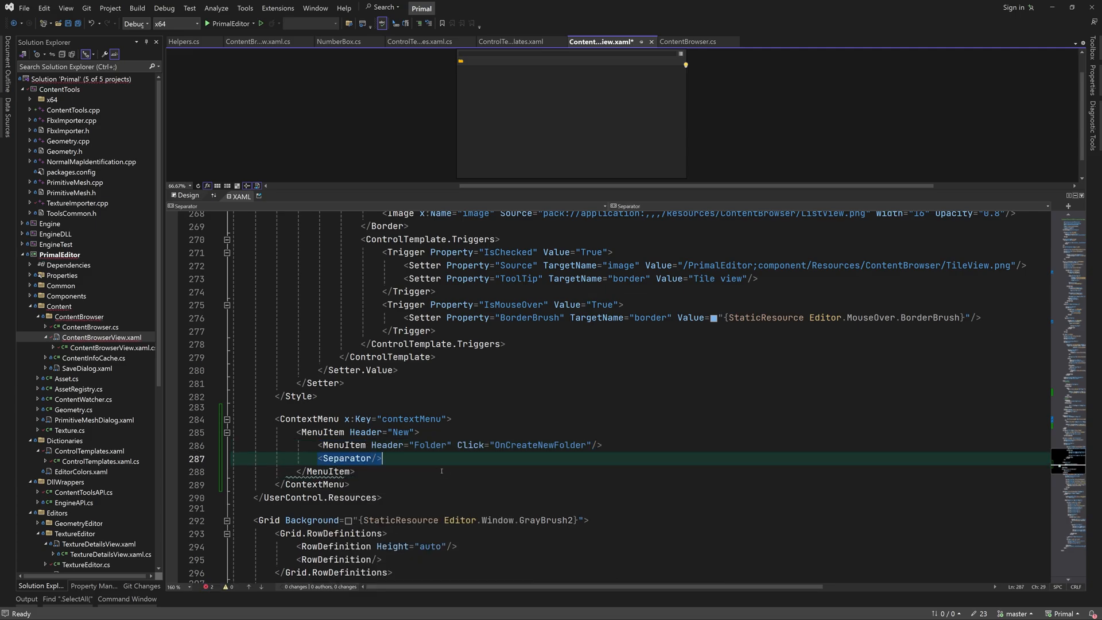
type("<MenuItem Header=\"\"")
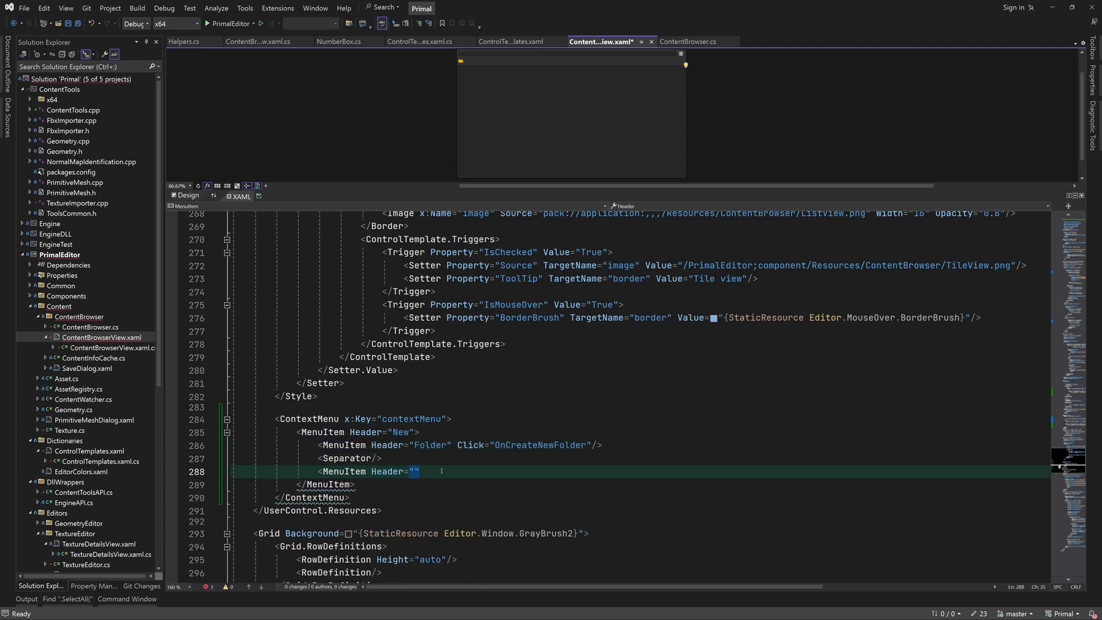
type("Material")
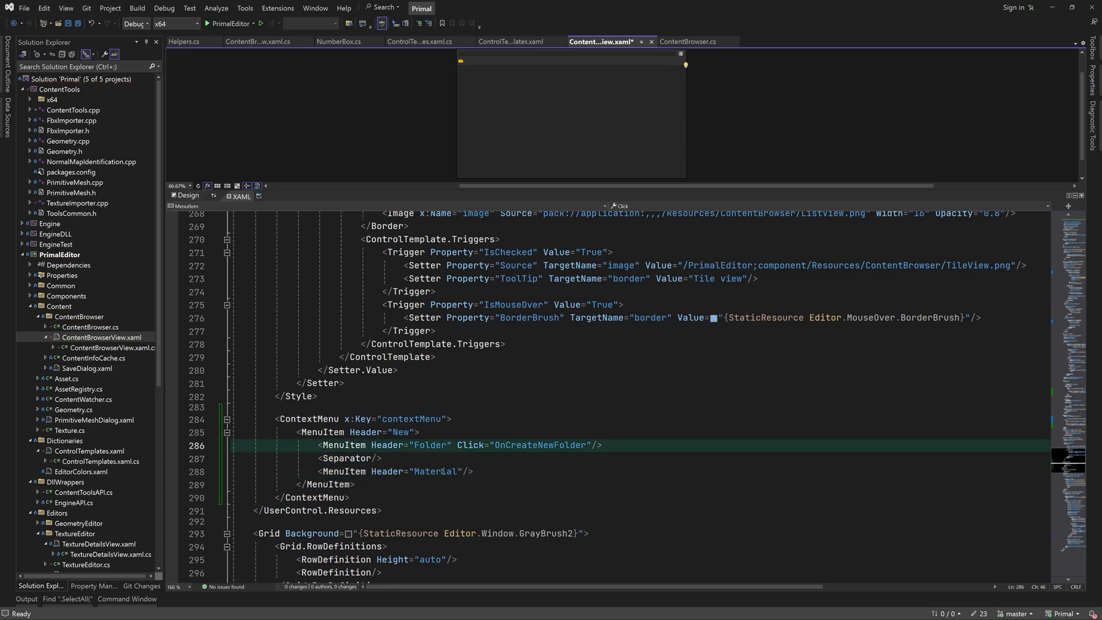
type("Texture\"/>")
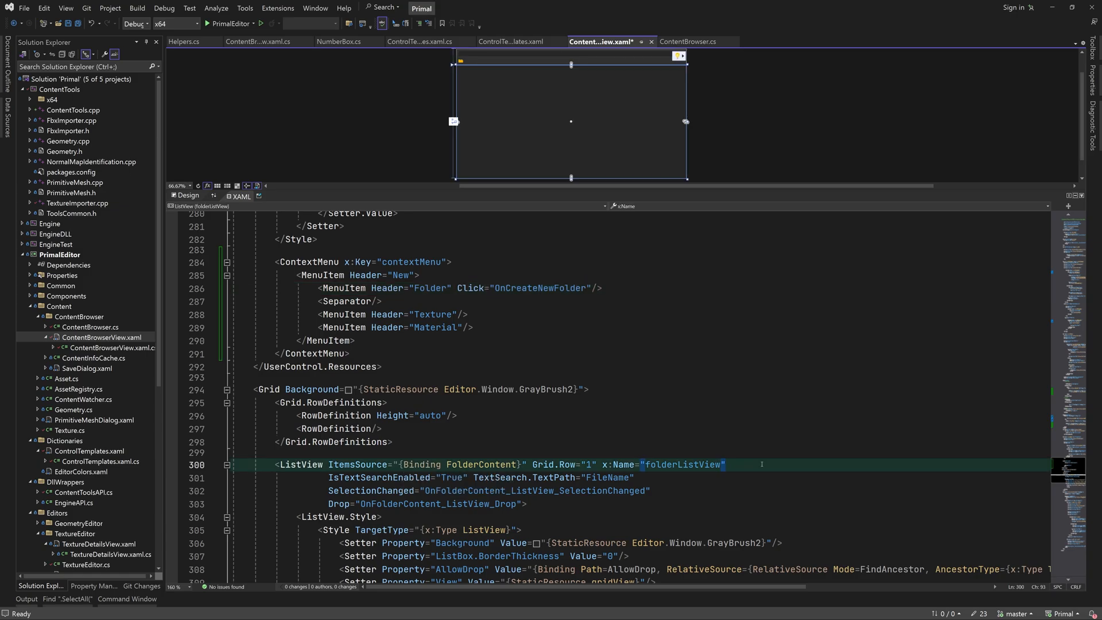
Give folderListView ContextMenu contextMenu and an EventSetter for OnFolderContent_ListView_SelectionChanged.
type("conextMenu}\" IsTextSearchEnabled=\"True")
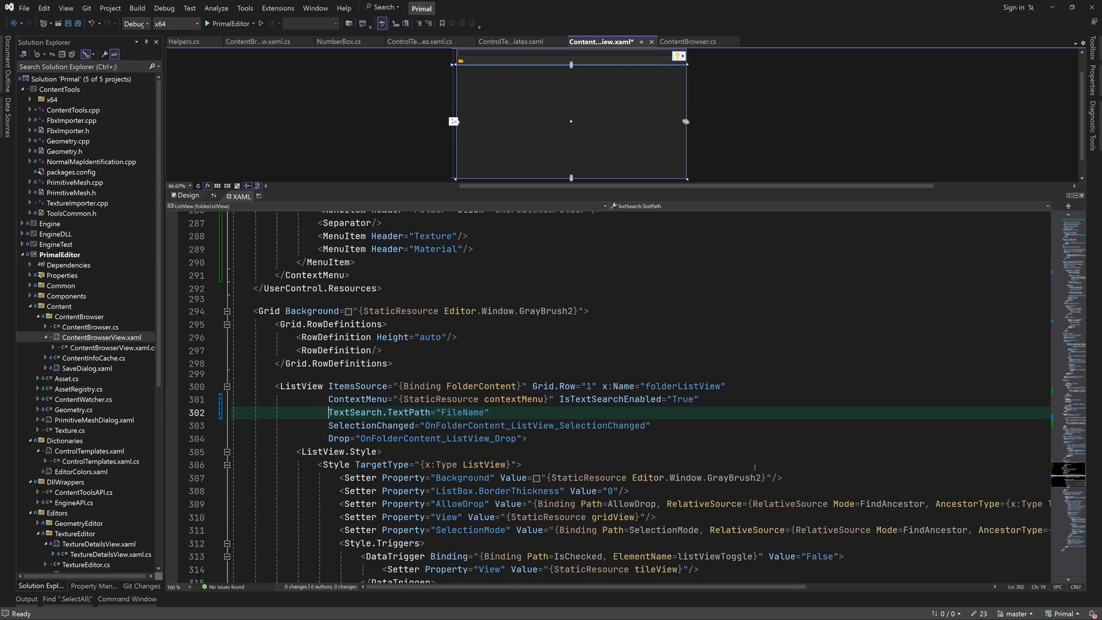
scroll("down", 3)
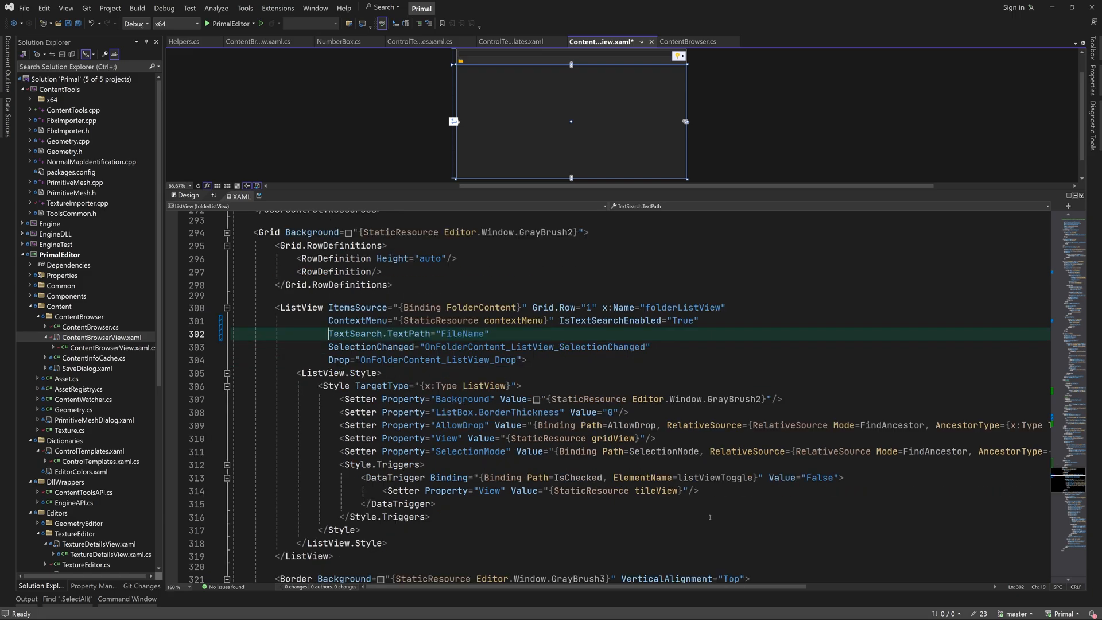
type("se")
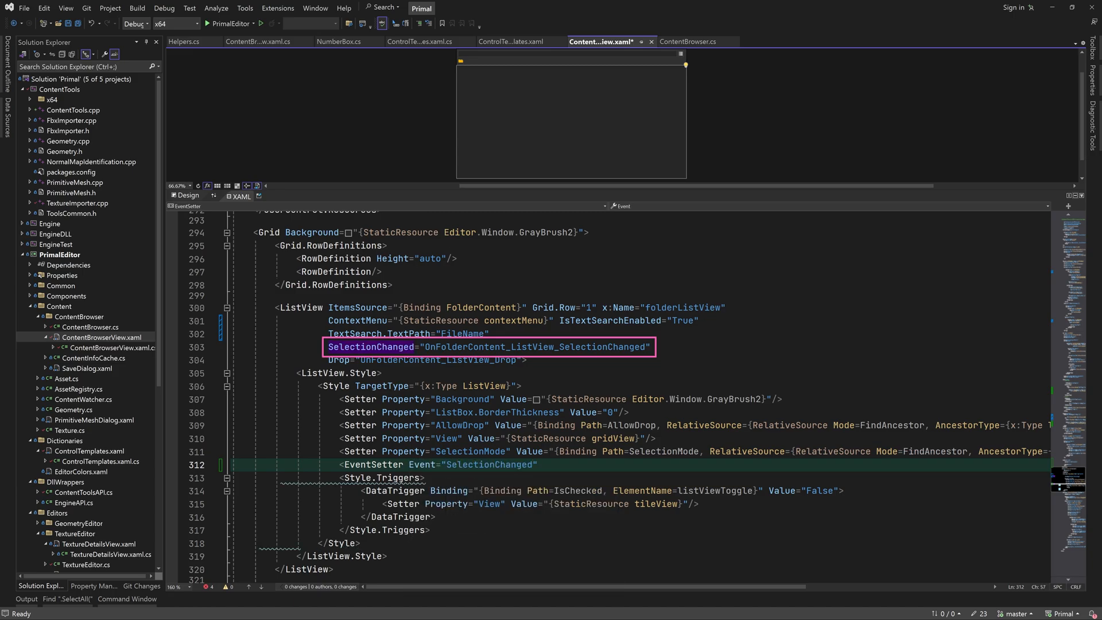
type("Handler=\"OnFolderContent_ListView_SelectionChanged\"")
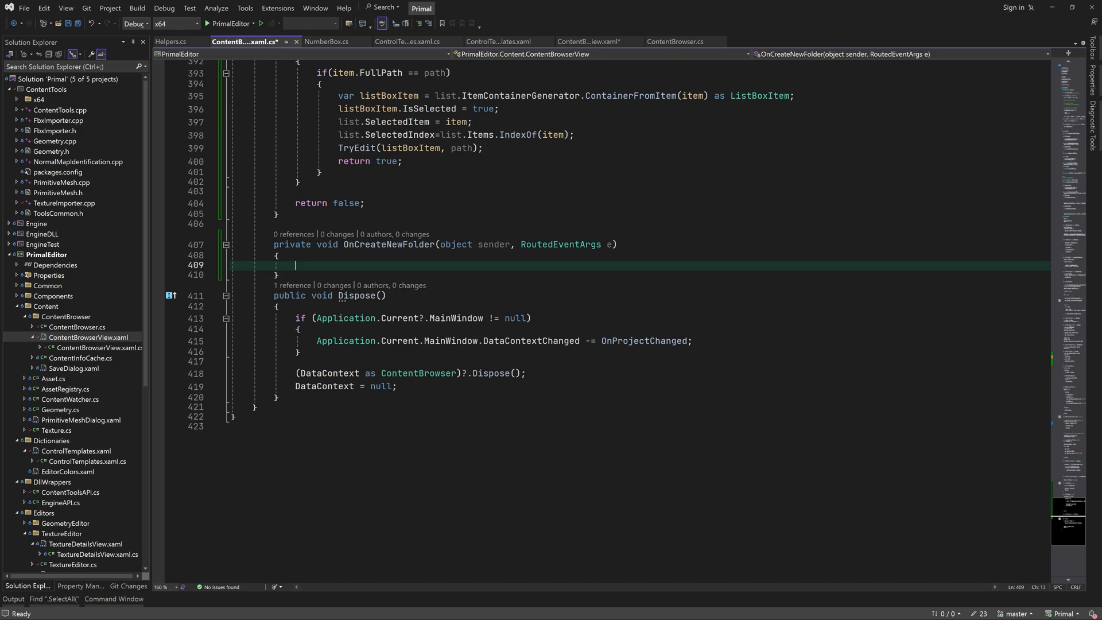
In OnCreateNewFolder, build path from vm.SelectedFolder plus DirectorySeparatorChar and start folder as "NewFolder".
left_click(277, 244)
type("var ")
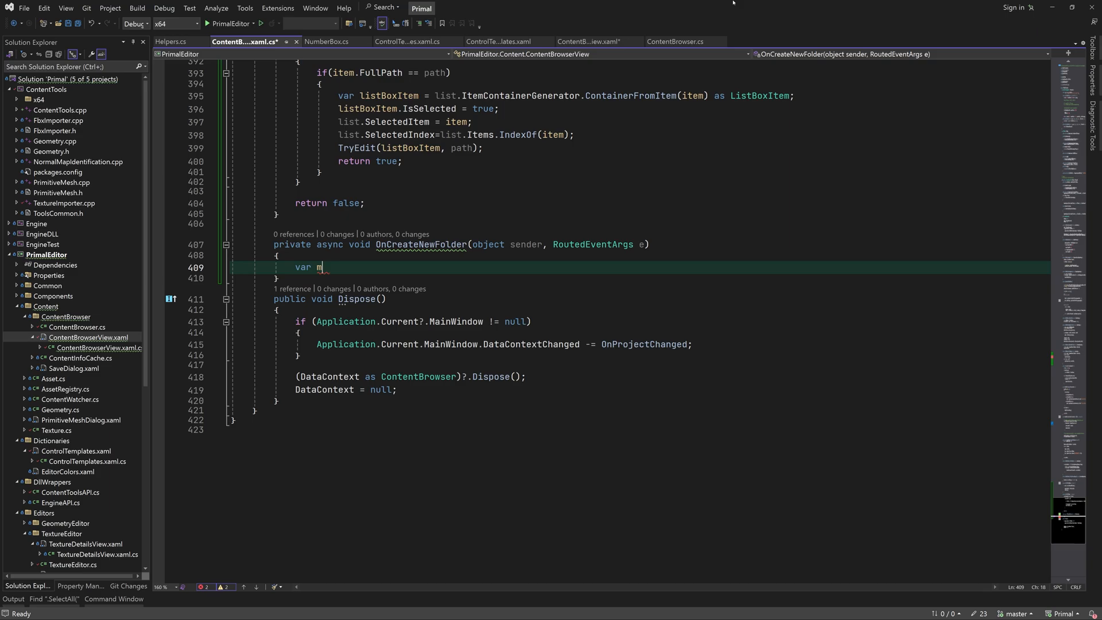
type("m = DataContext as ContentBrowser;")
type("var path = ")
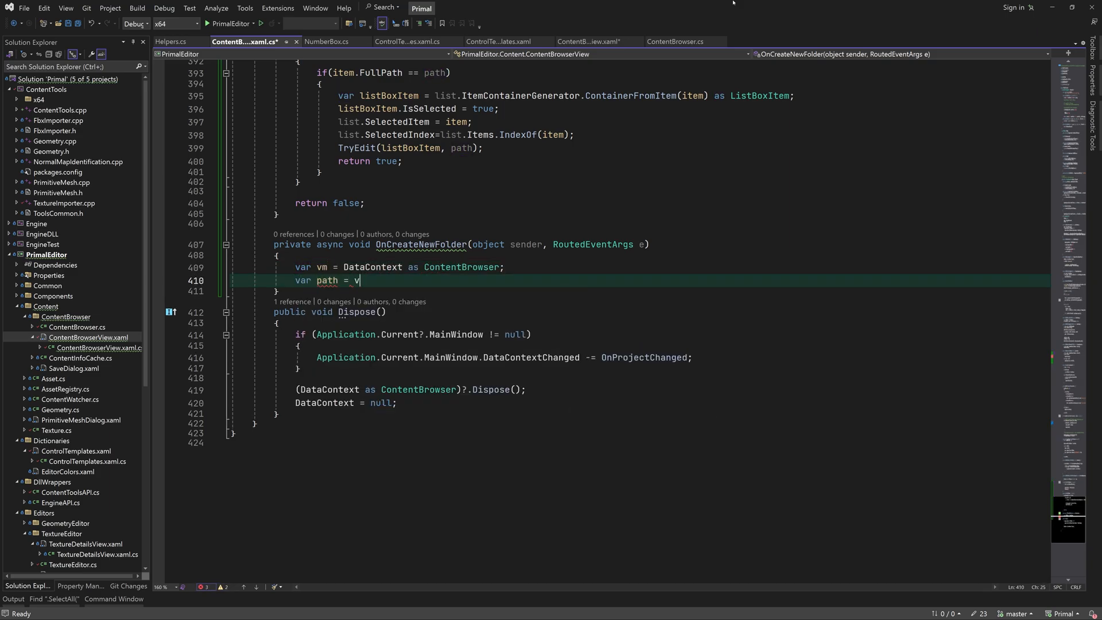
type("vm.SelectedFolder;")
type("if(!Path.EndsInDirectorySeparator")
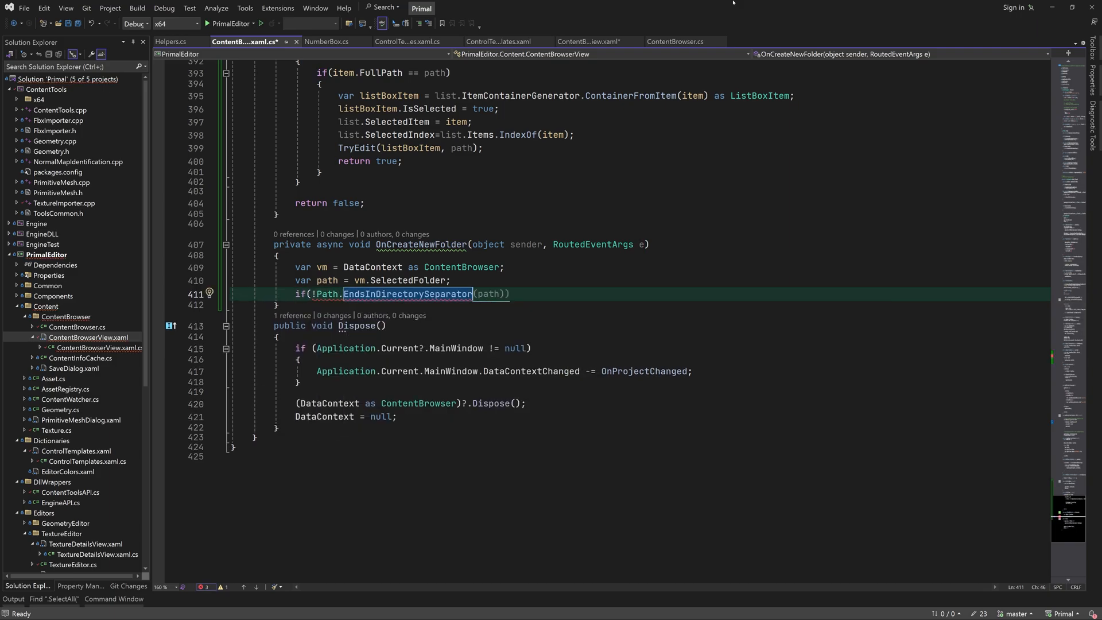
type("path +=")
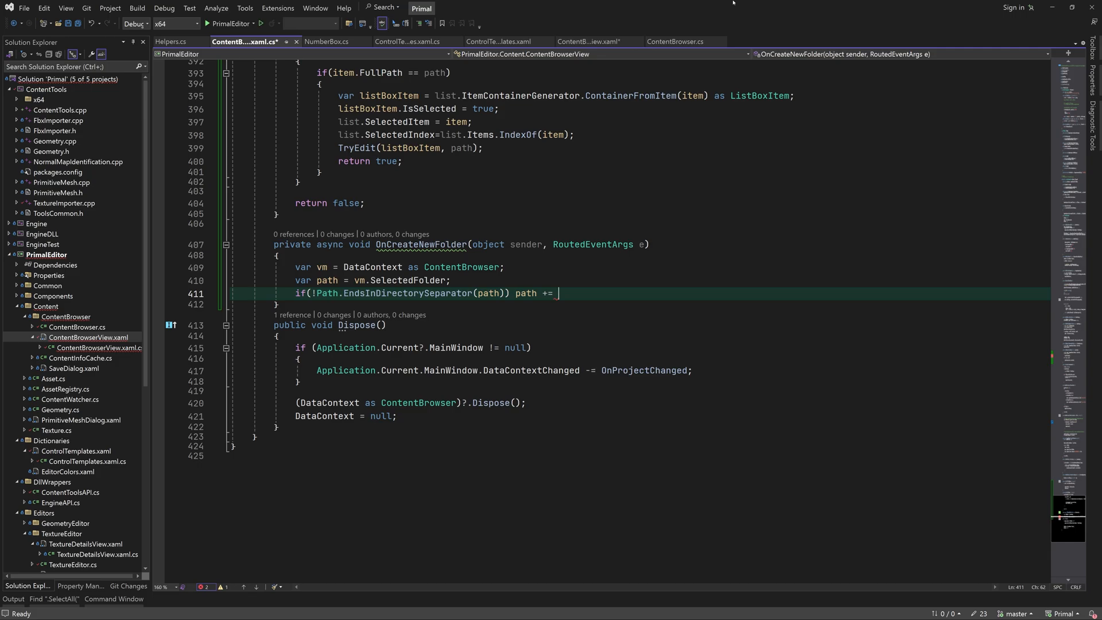
type("Path.DirectorySeparatorChar;")
type("var")
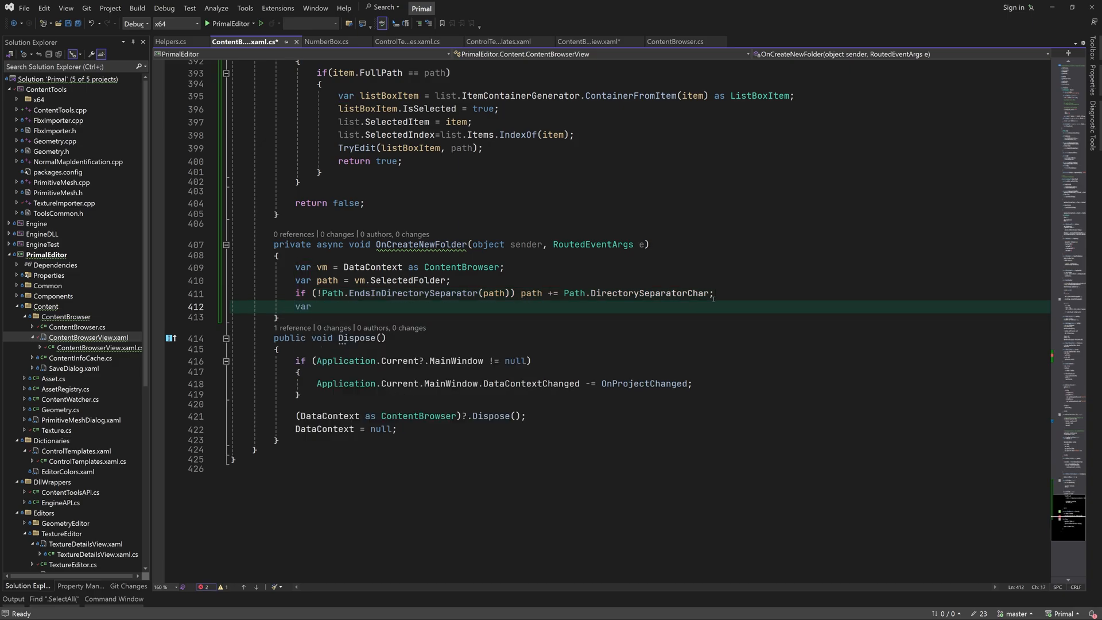
type("folder = \"NewFolder\"")
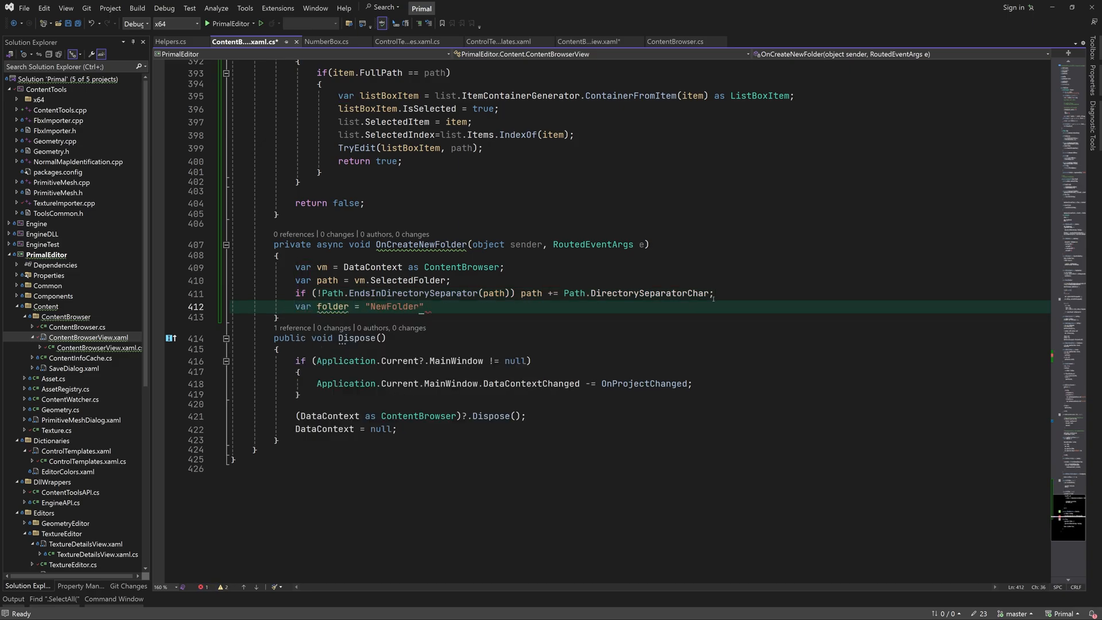
Loop while the directory exists, setting folder = $"NewFolder{index++:0#}" starting from index 1.
type("var")
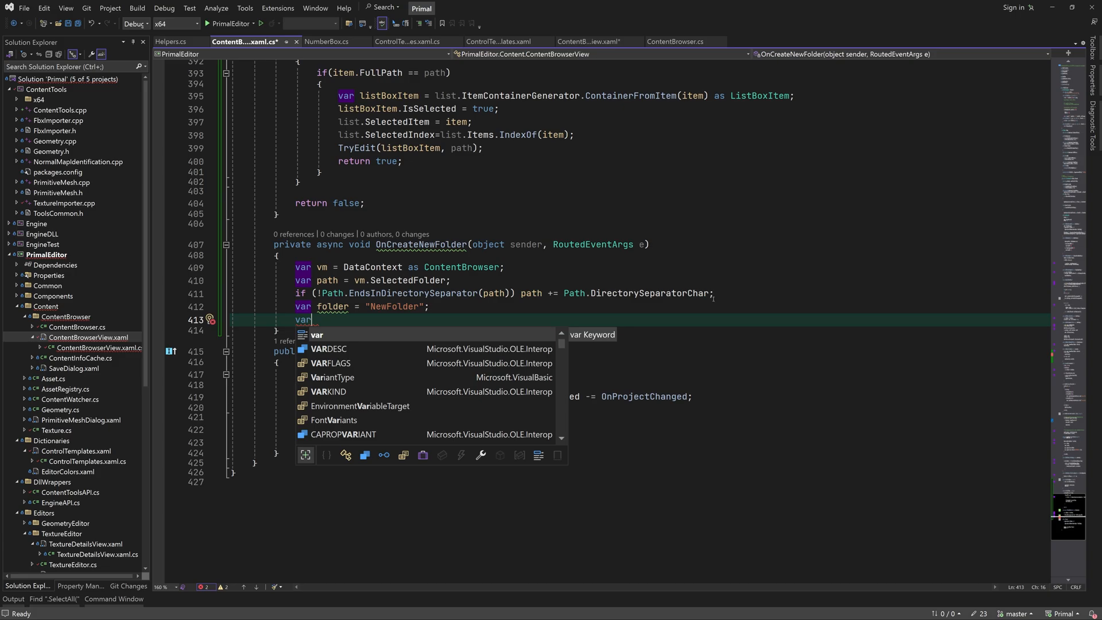
type("in")
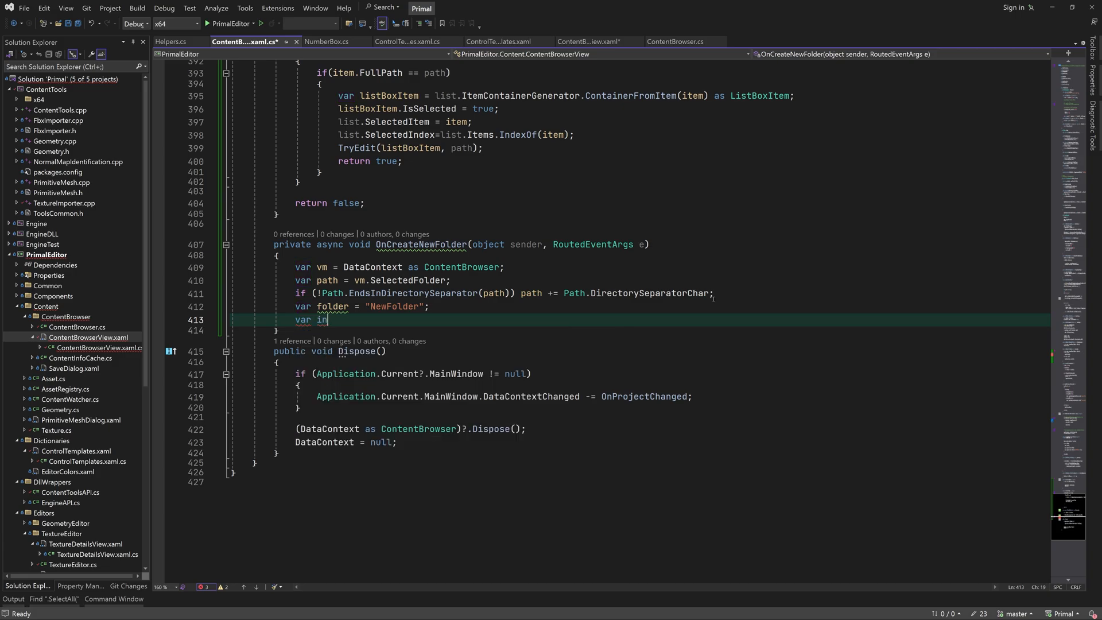
type("dex = 1;")
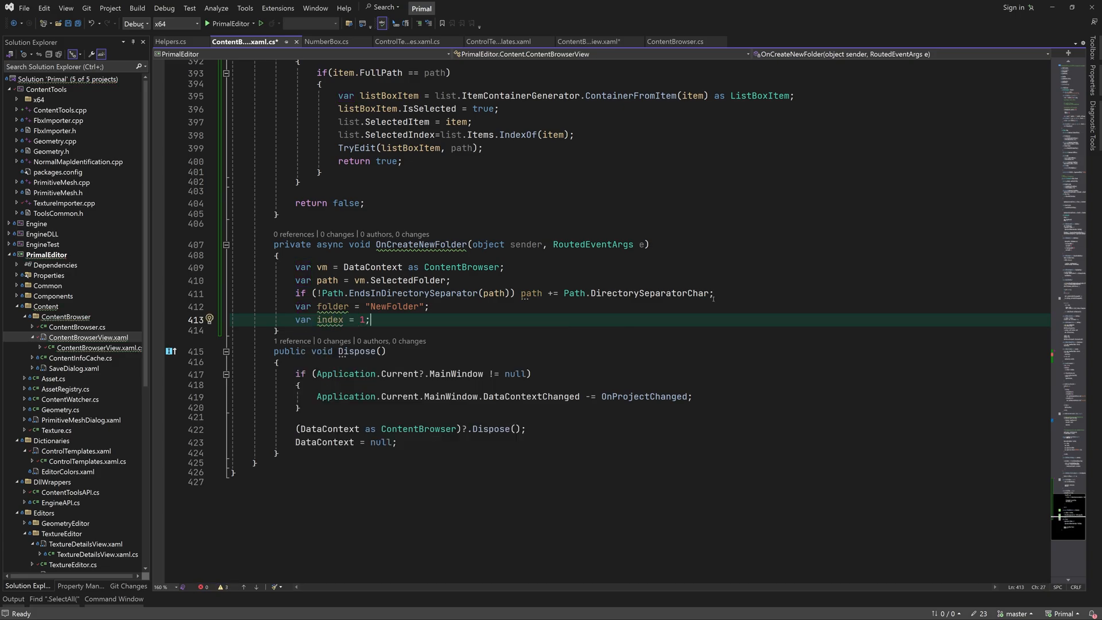
type("while(")
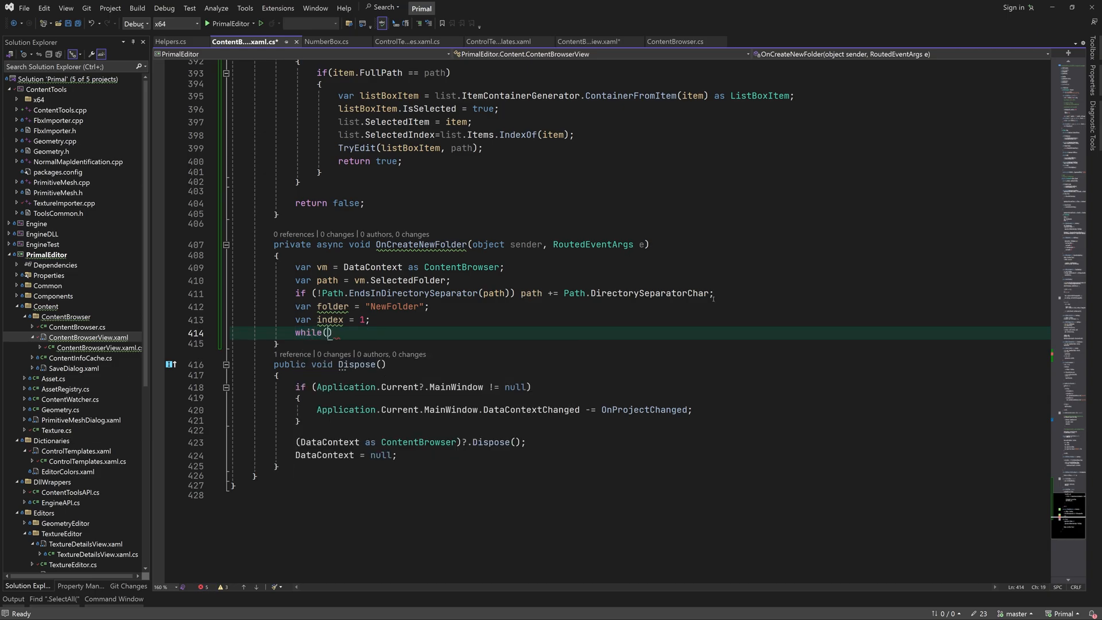
type("Directory.Exists(path)")
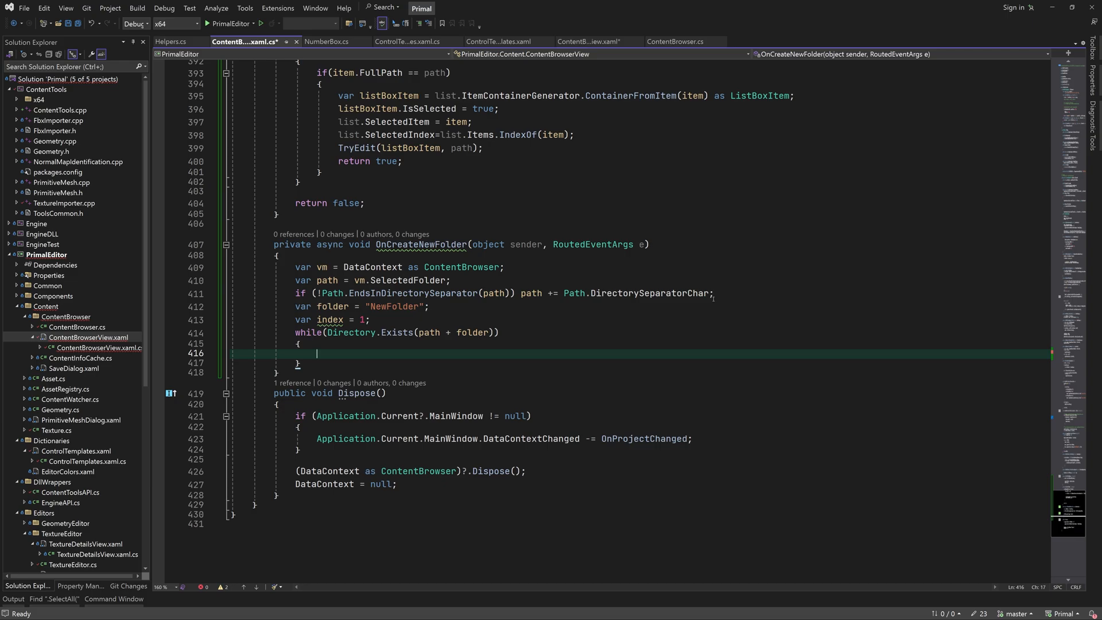
type("folder = $\"New")
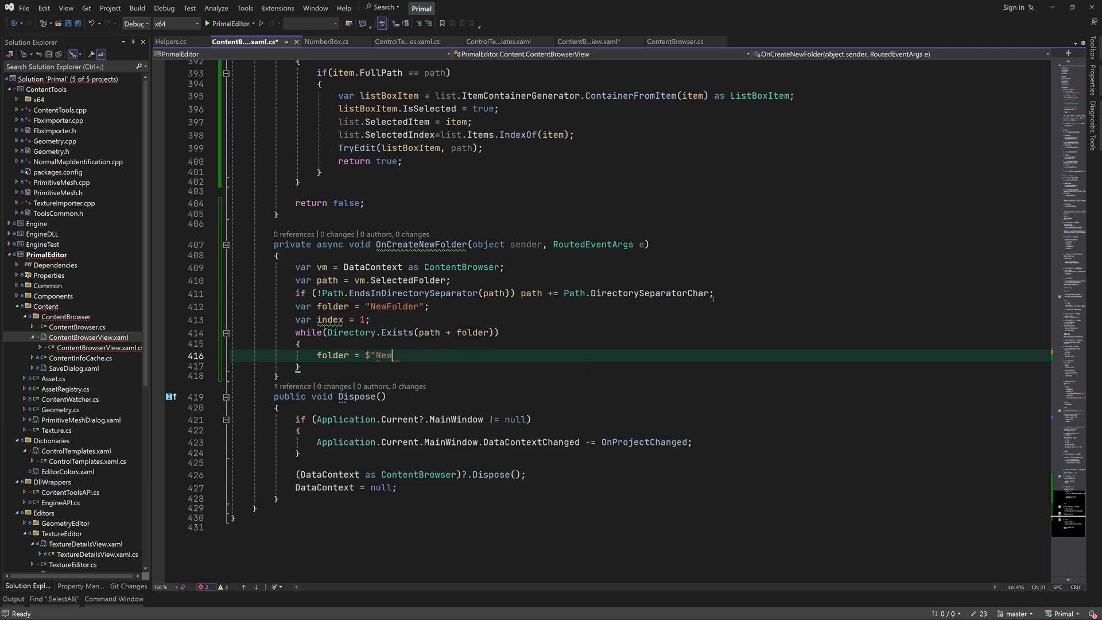
type("Folder{}")
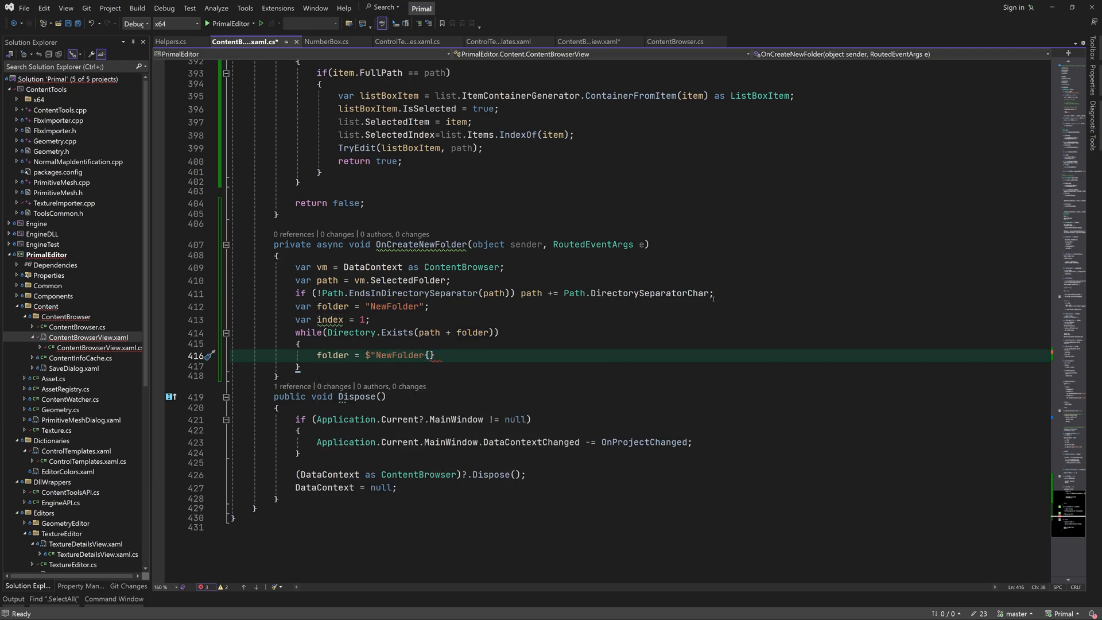
type("index++}\";}")
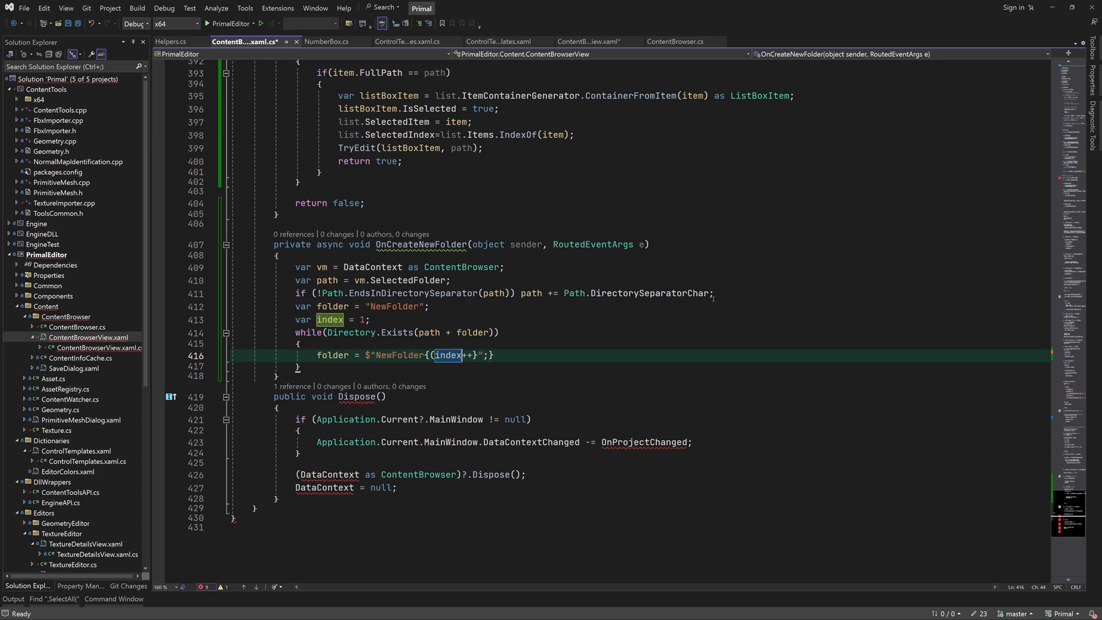
type(".ToString()")
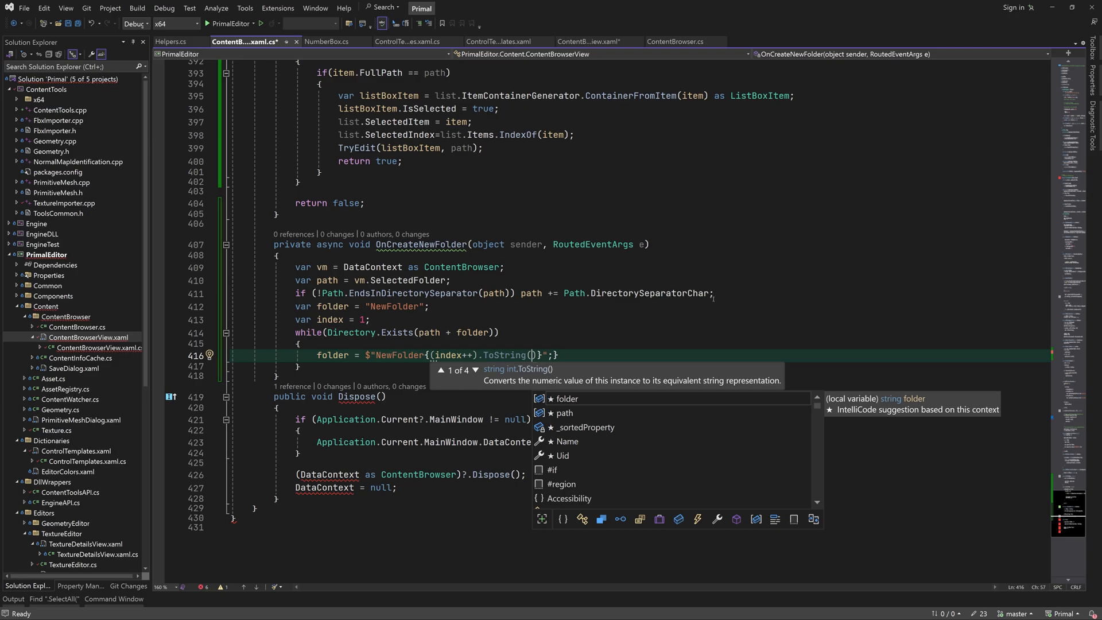
type("0\"")
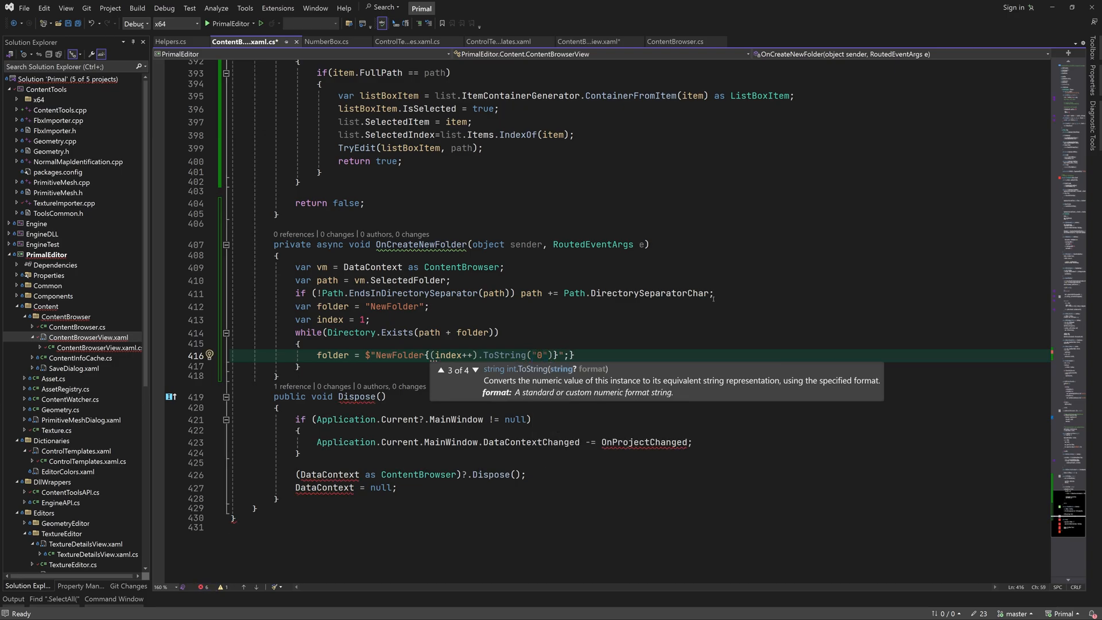
type("#")
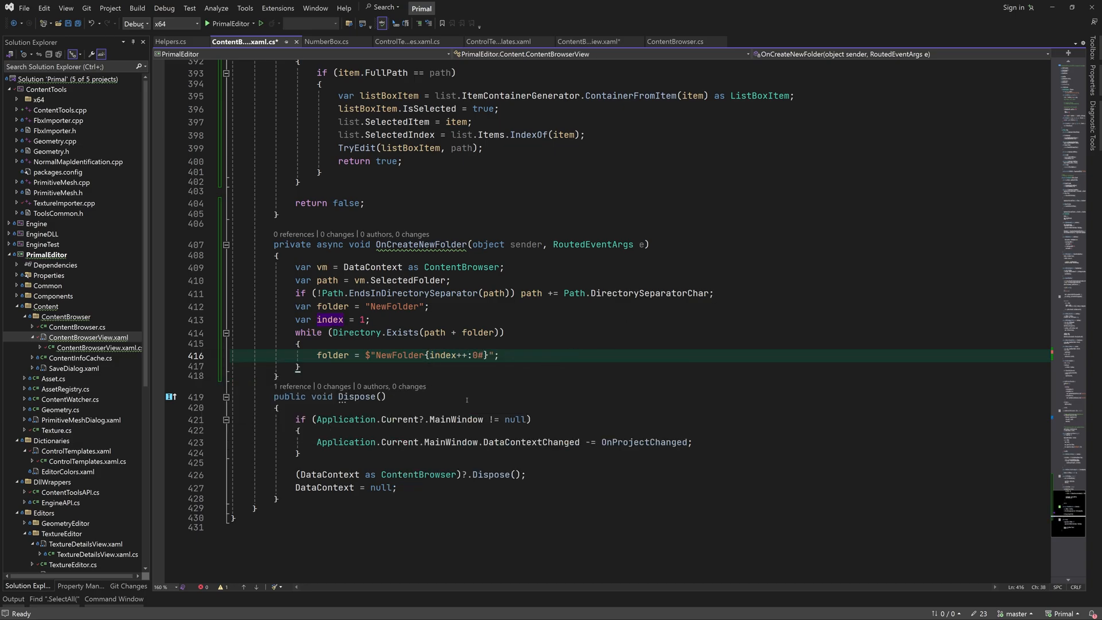
Create the directory at path + folder and declare waitCounter with a file-system-watcher comment.
key("Enter")
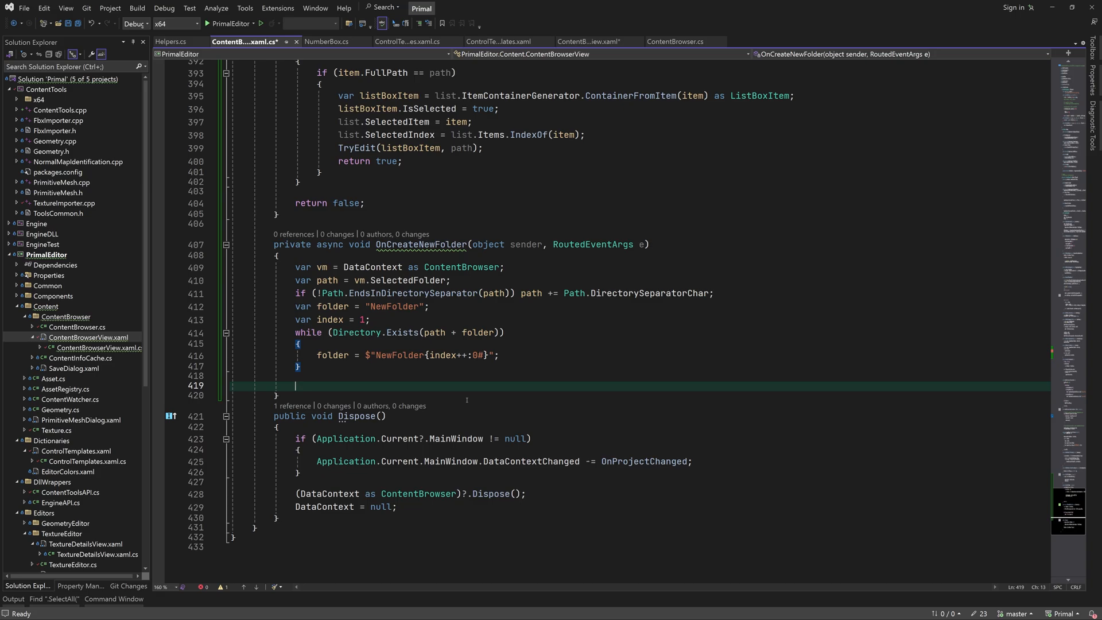
type("folder = path + folder;")
type("try")
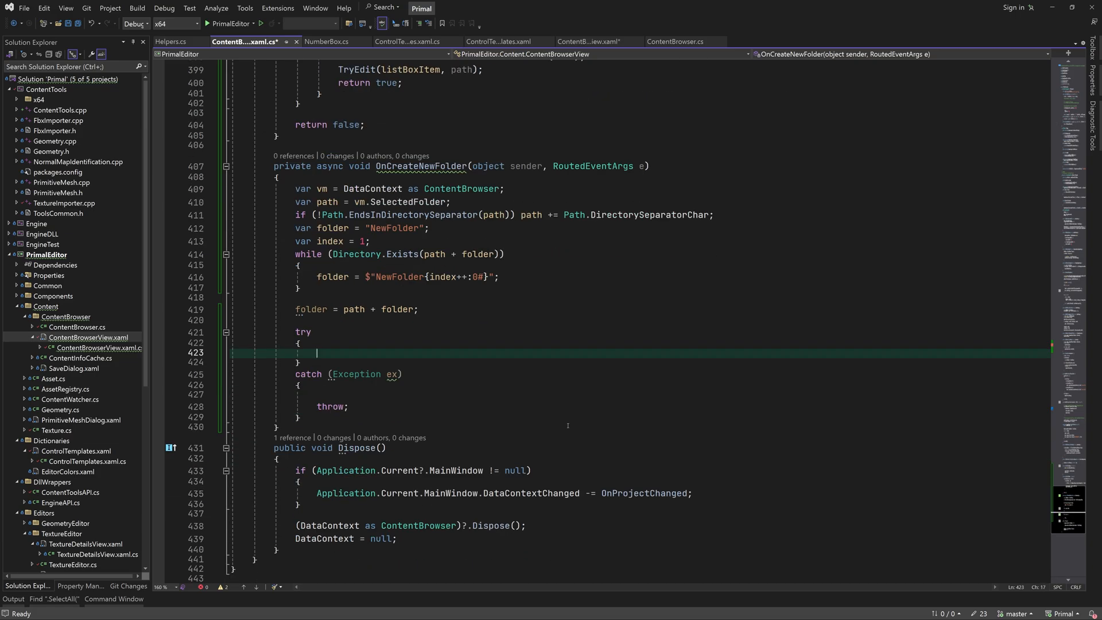
type("Directory.CreateDirectory(folder);")
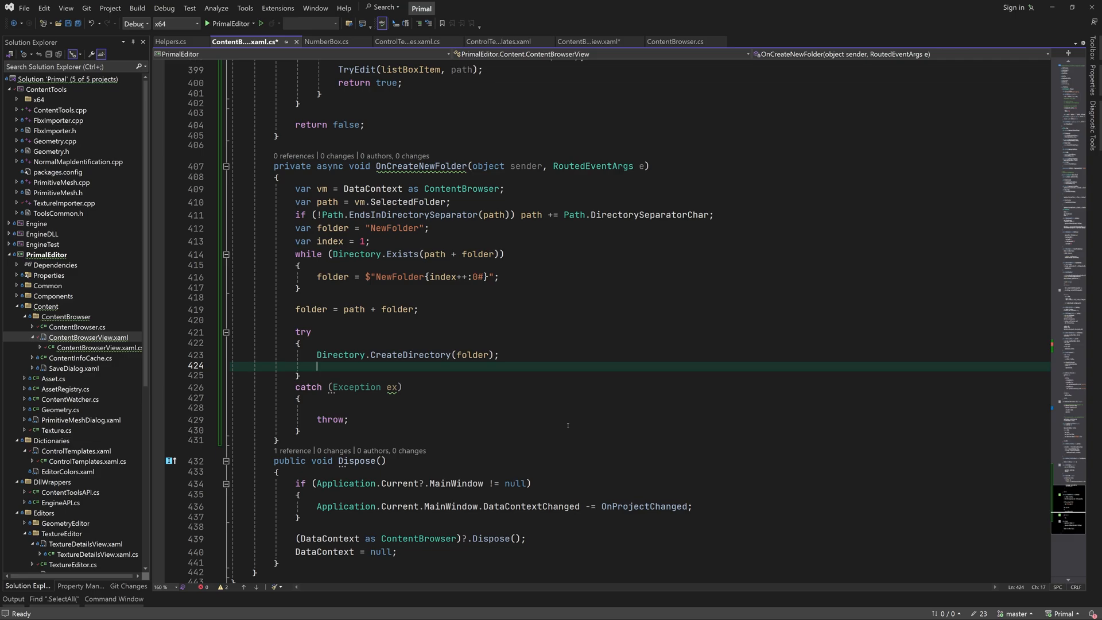
type("var waitCounter = 0;")
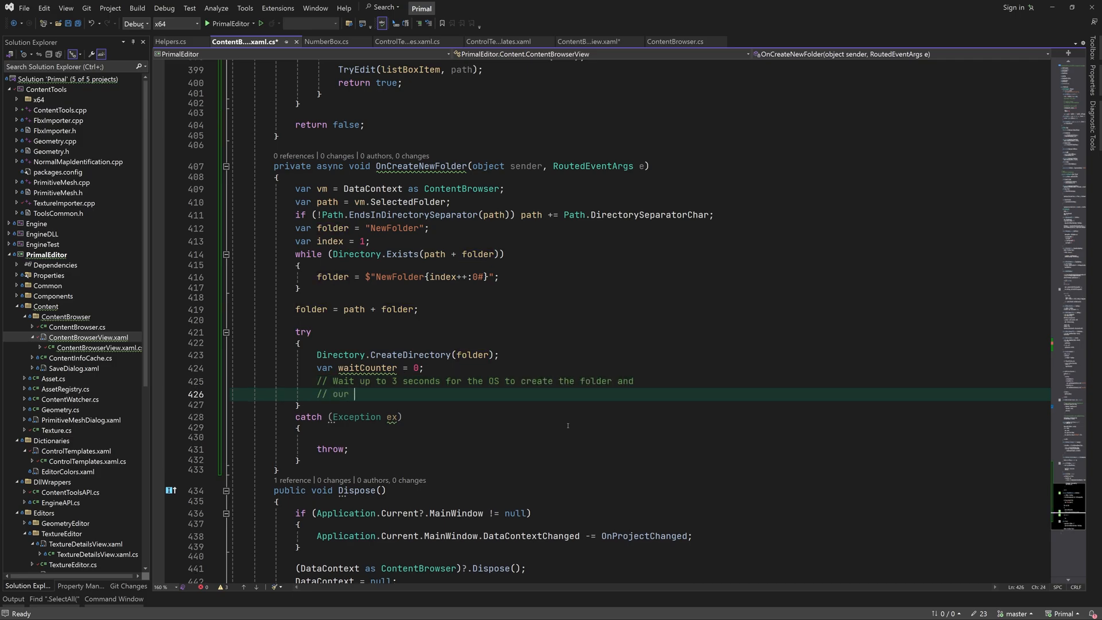
type("file system watcher to make a new entry in Content Brow")
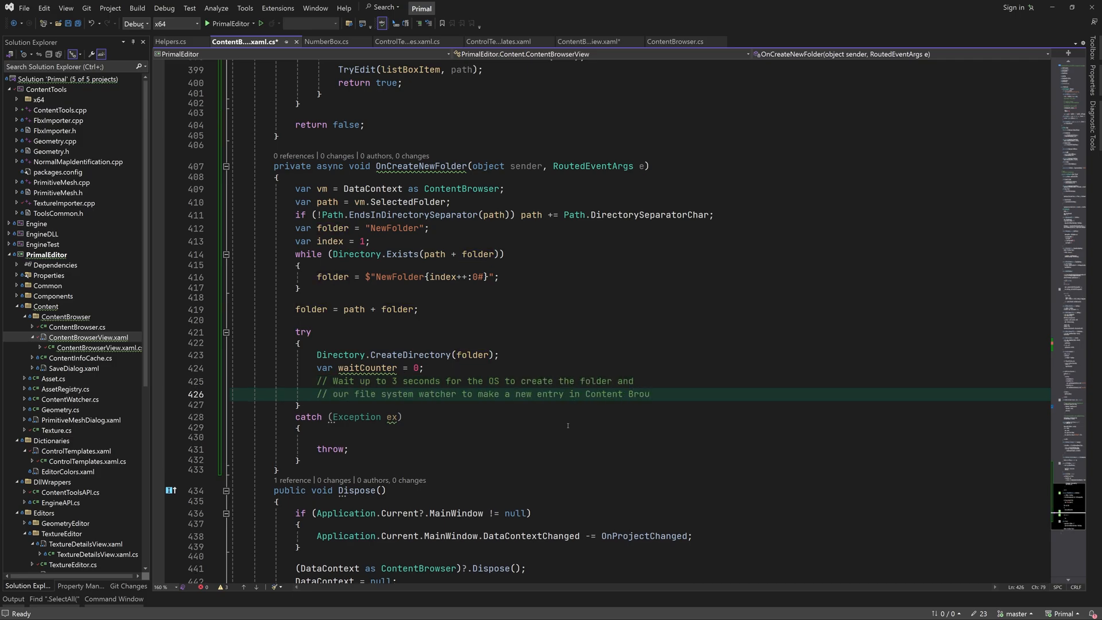
While waitCounter < 10 and TryEdit fails, await Task.Run with Thread.Sleep(100).
type("while(waitCounter < 10) { }")
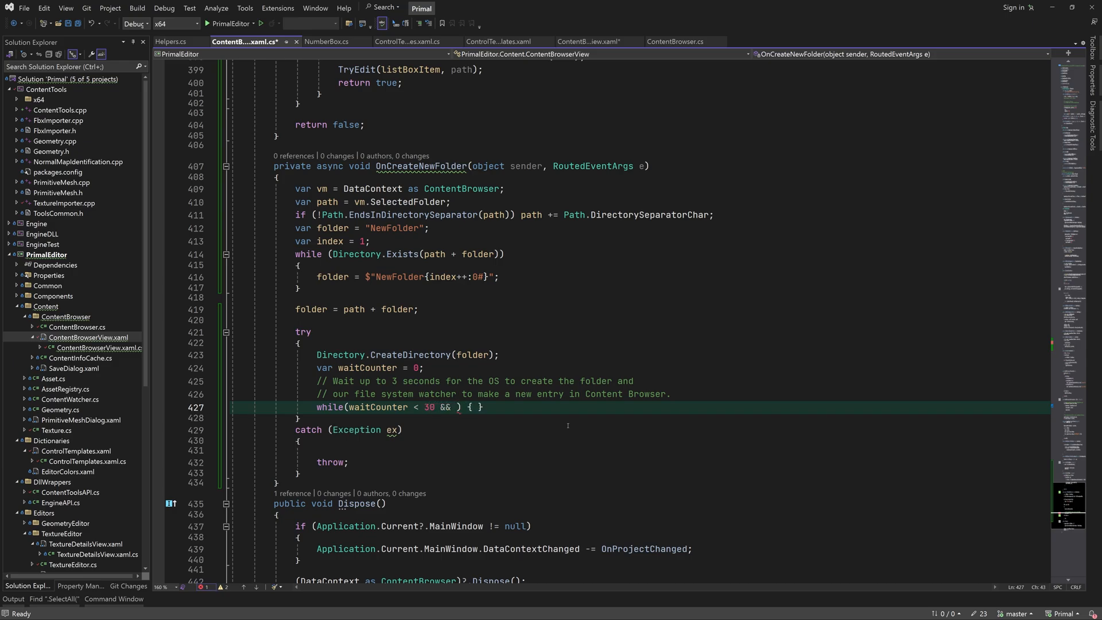
type("!TryEdit(folderListView, folder")
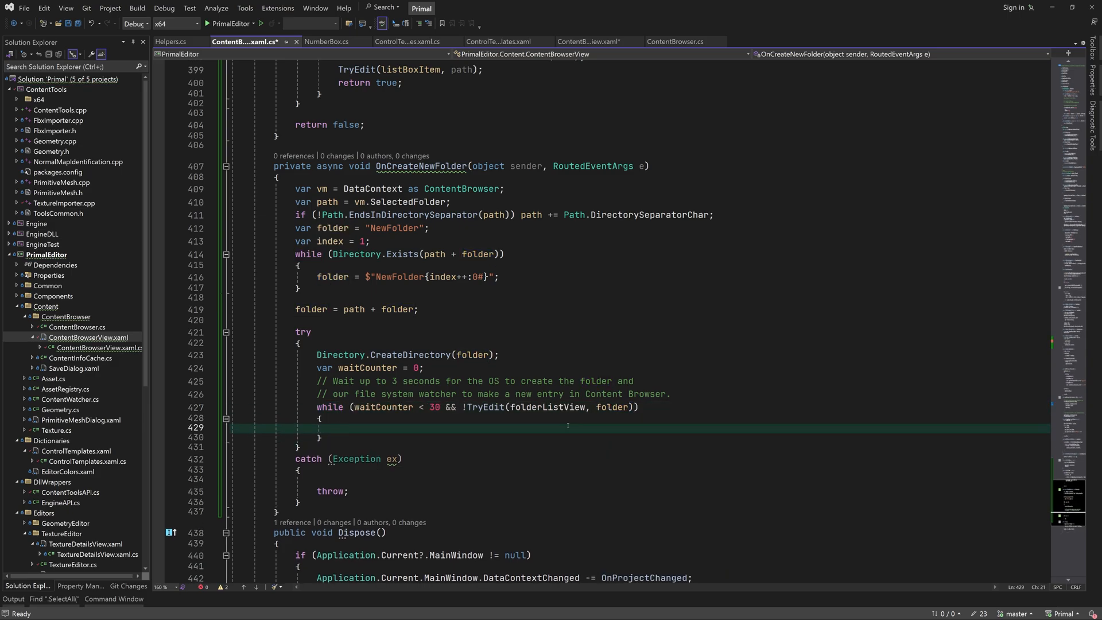
type("await Task")
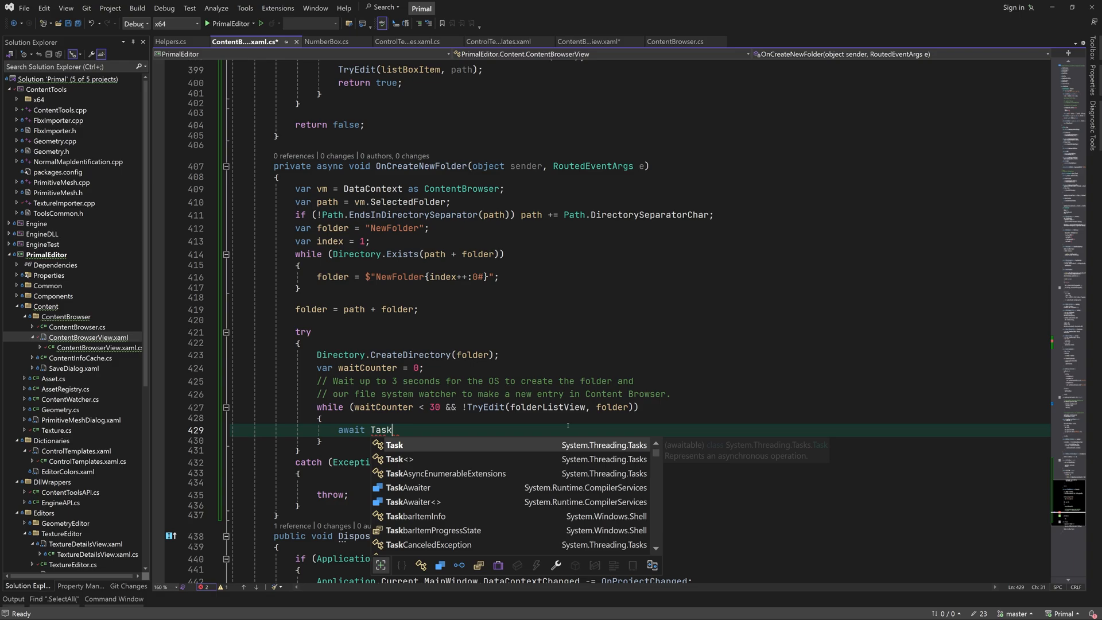
type(".Run()")
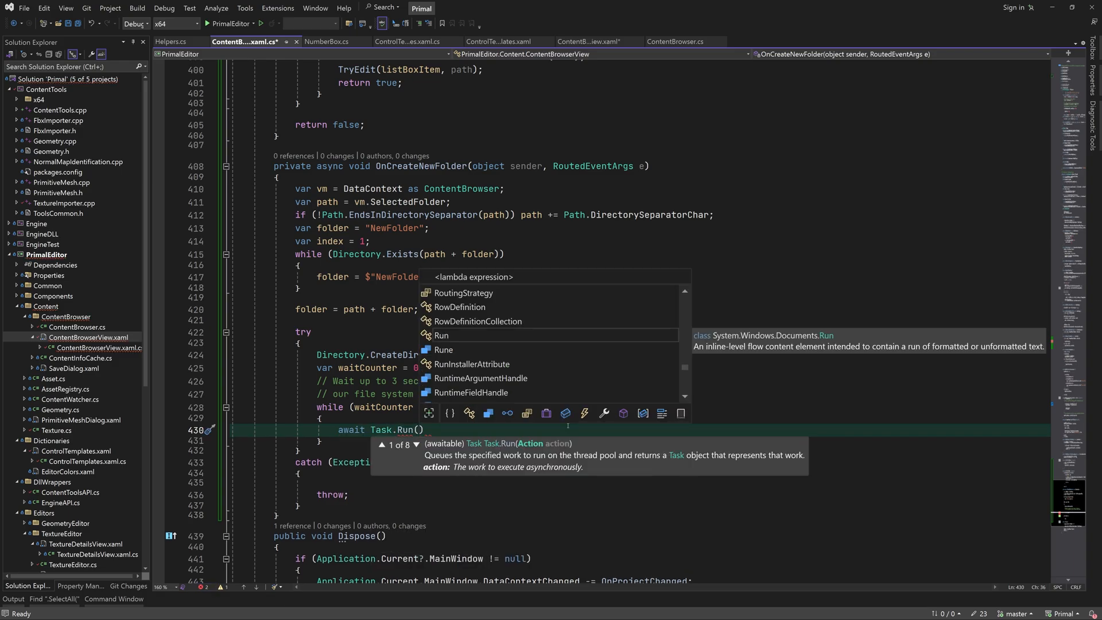
type("(()=> Thread.")
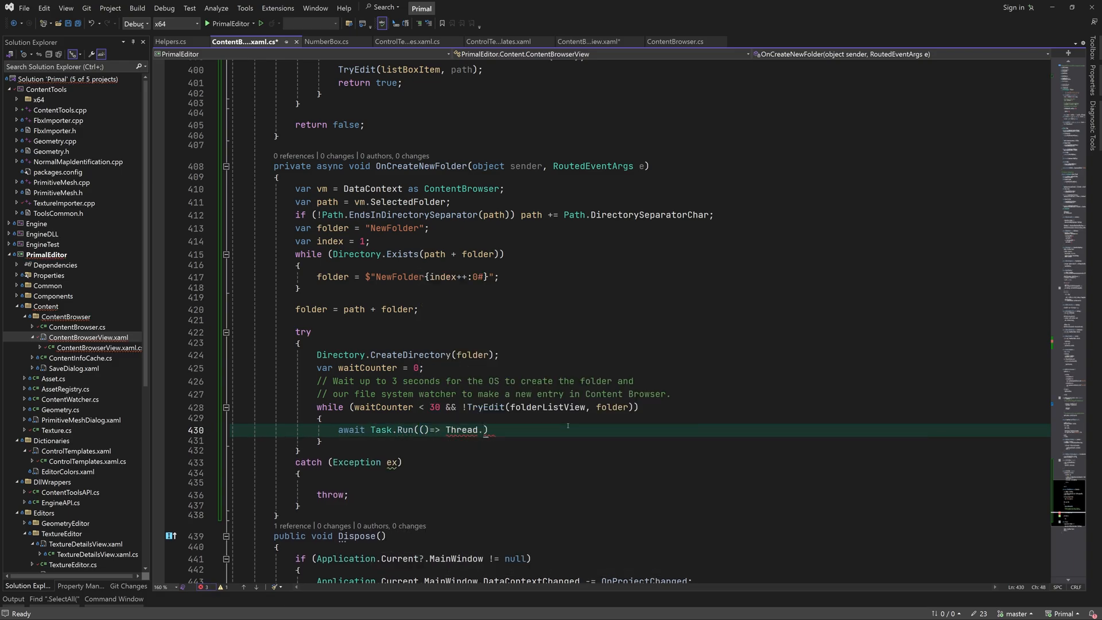
type("Sleep(100")
type("++waitCounter;")
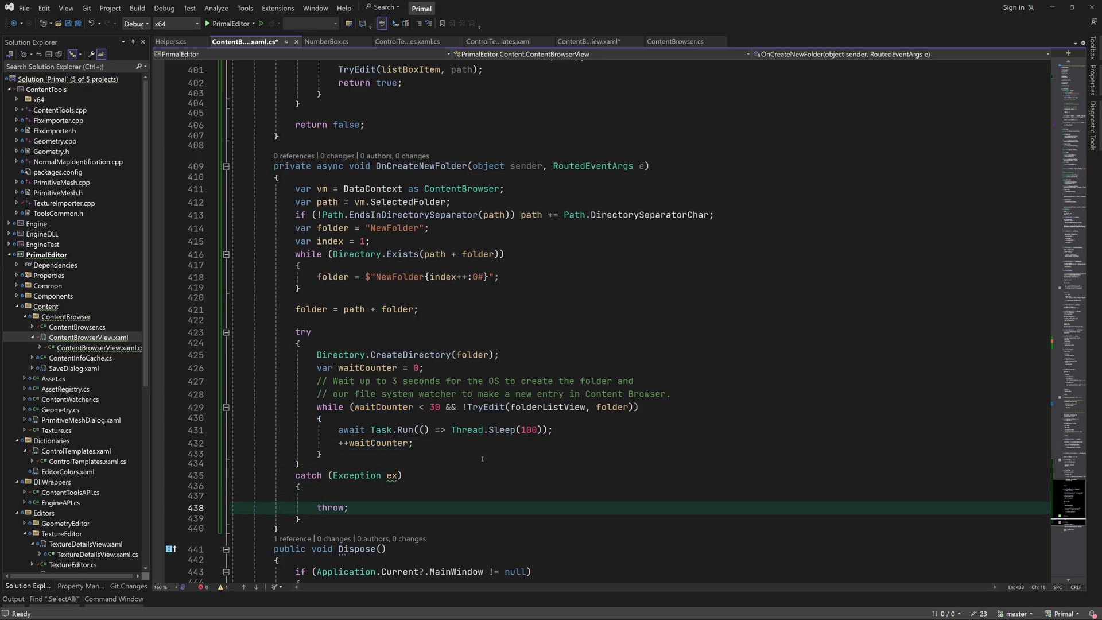
Log exceptions and an "Error: fail" message via Debug.WriteLine, then run the editor.
type("Debug.WriteLine(ex);")
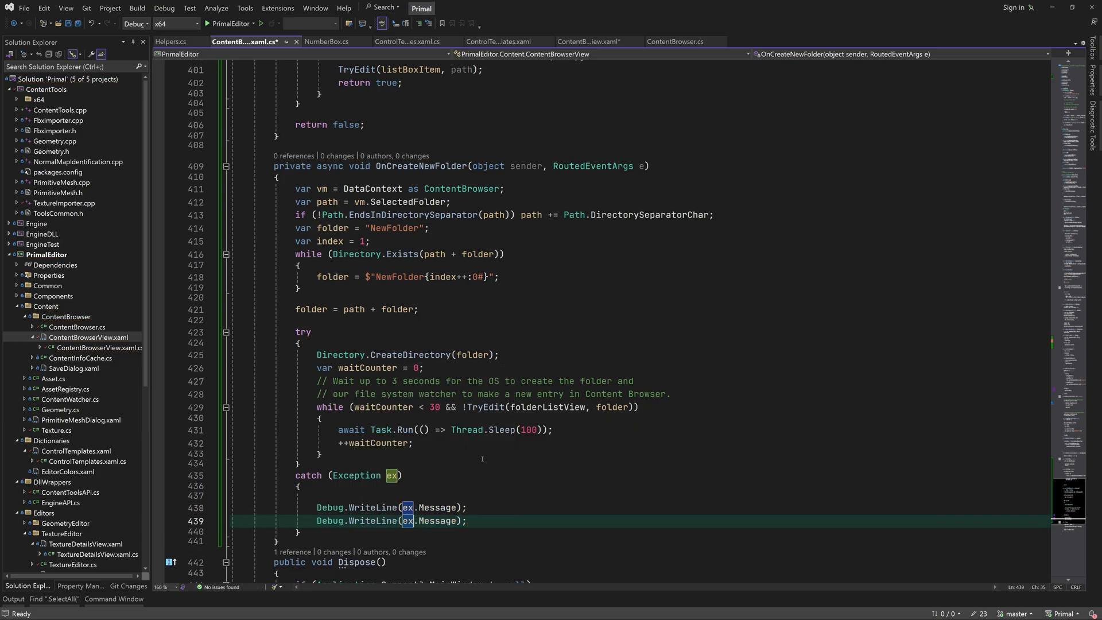
type("\"Error: failed to create new folder: {")
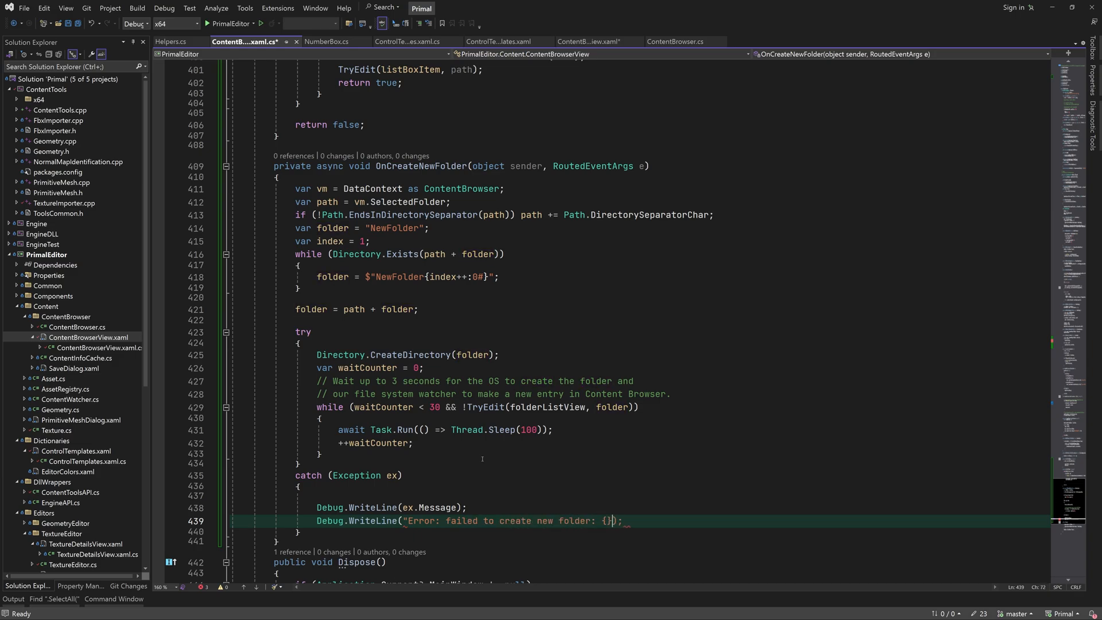
type("$")
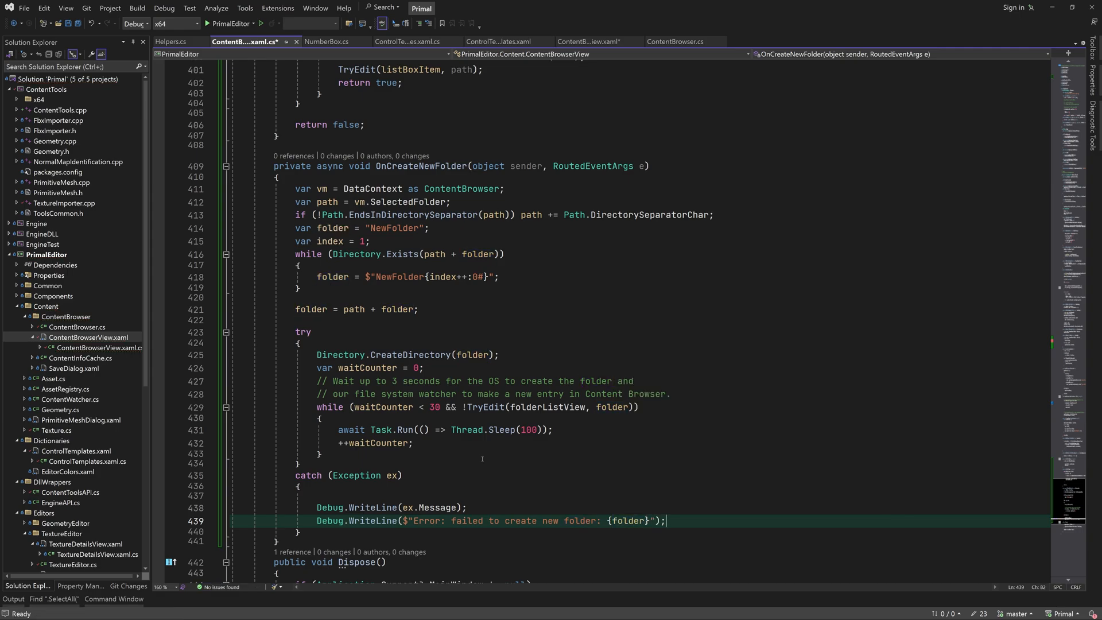
key("F6")
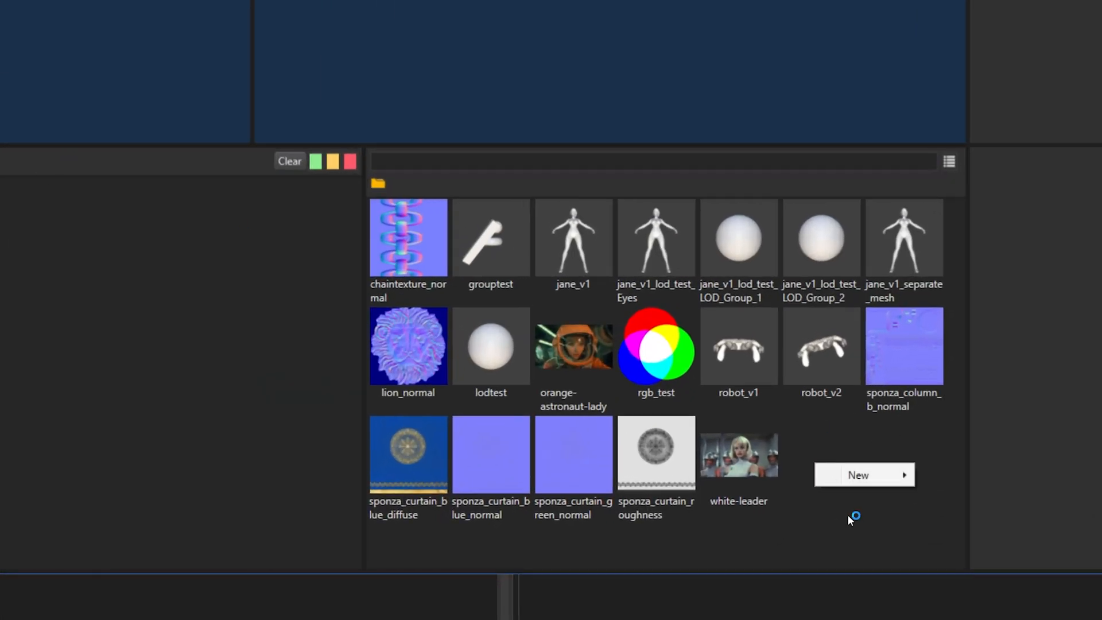
Create a Test folder via New > Folder, then another renamed Inner-folder.
left_click(859, 475)
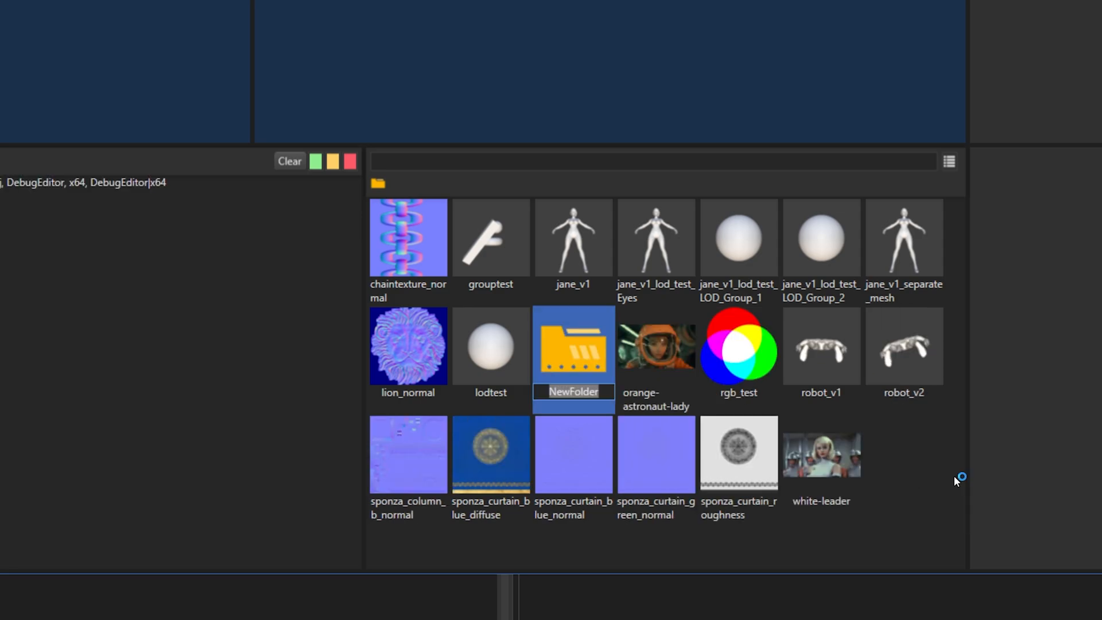
type("Test")
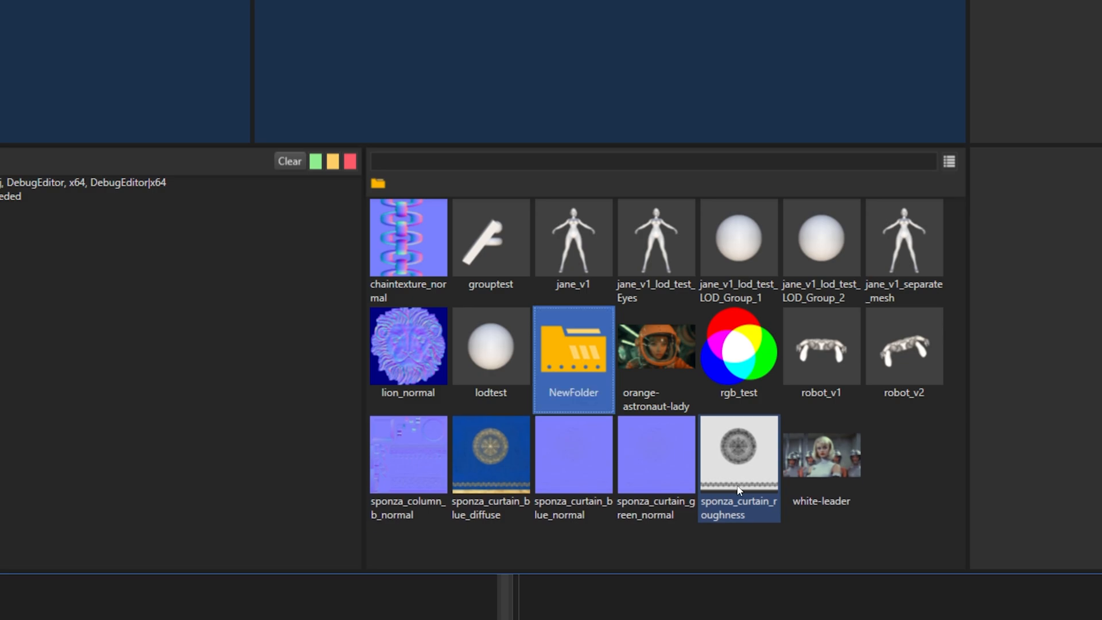
left_click(408, 183)
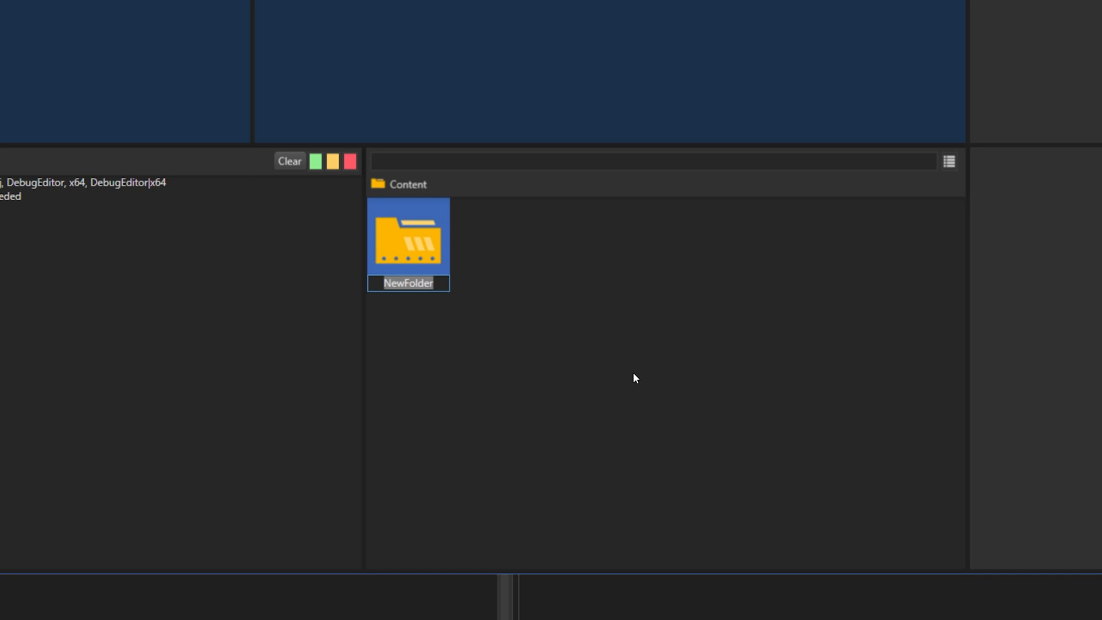
type("Inner-folder")
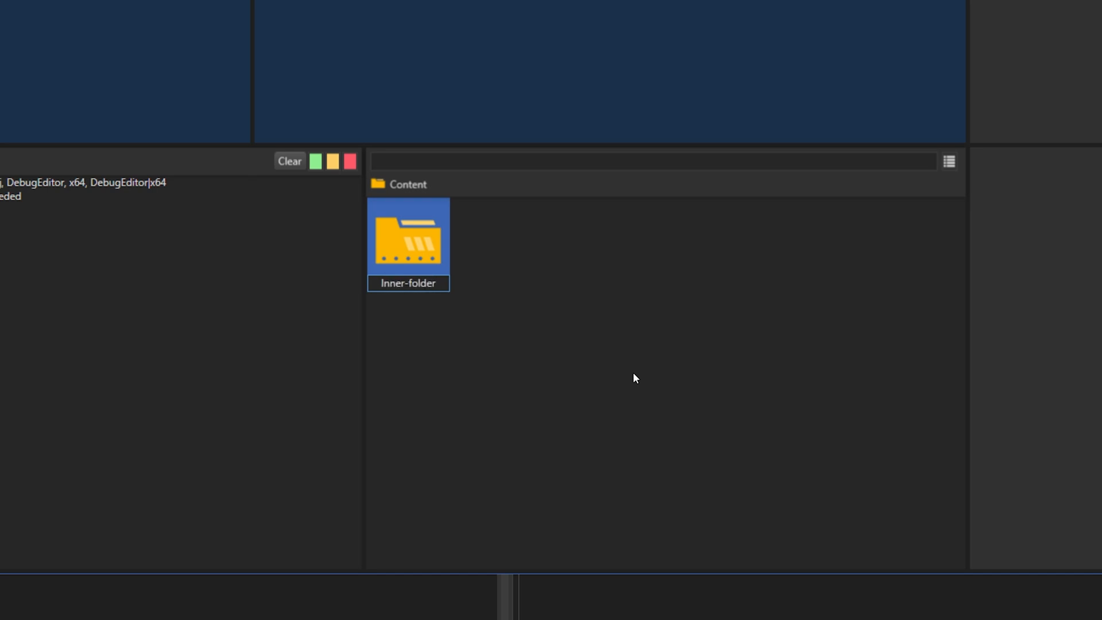
left_click(408, 239)
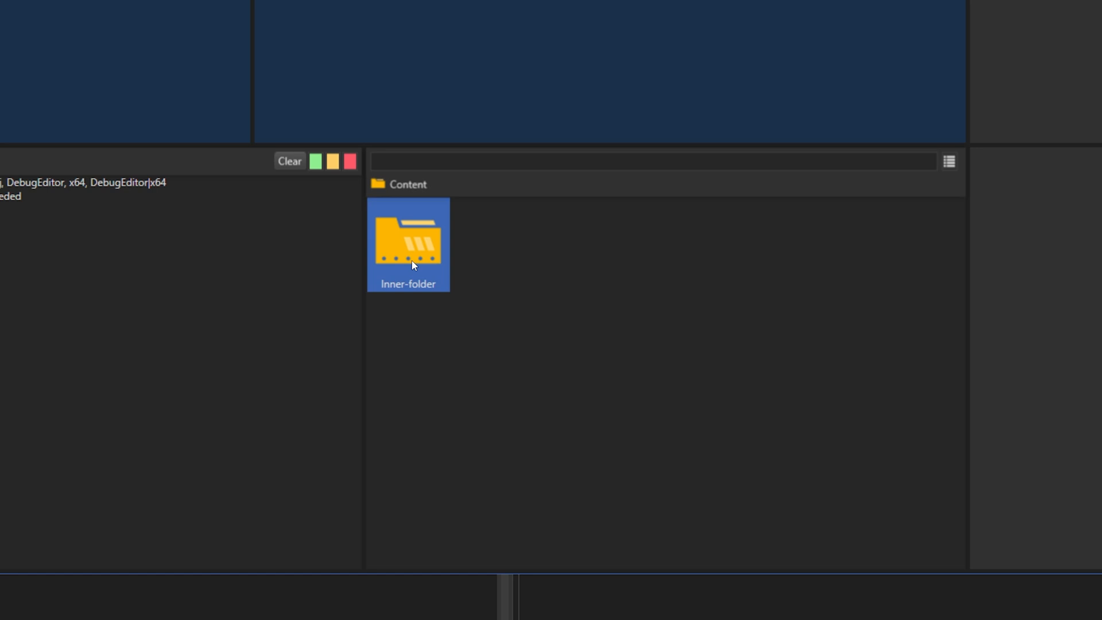
Back in the top folder, name a new folder Nah-my-imagination-is-fine.
double_click(407, 245)
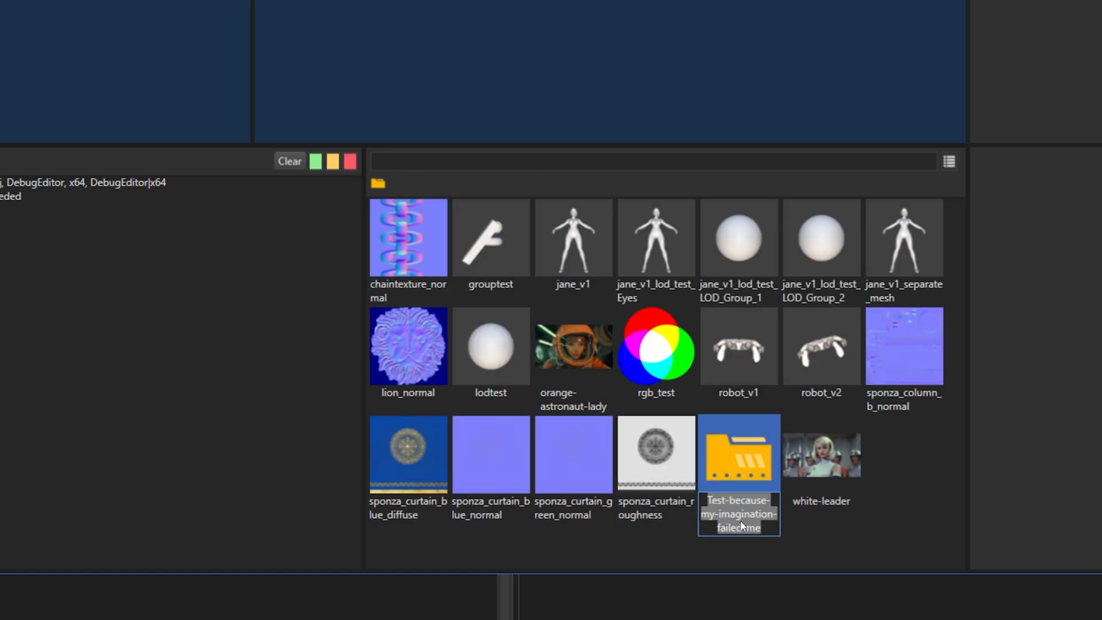
type("Nah-my-imaginati")
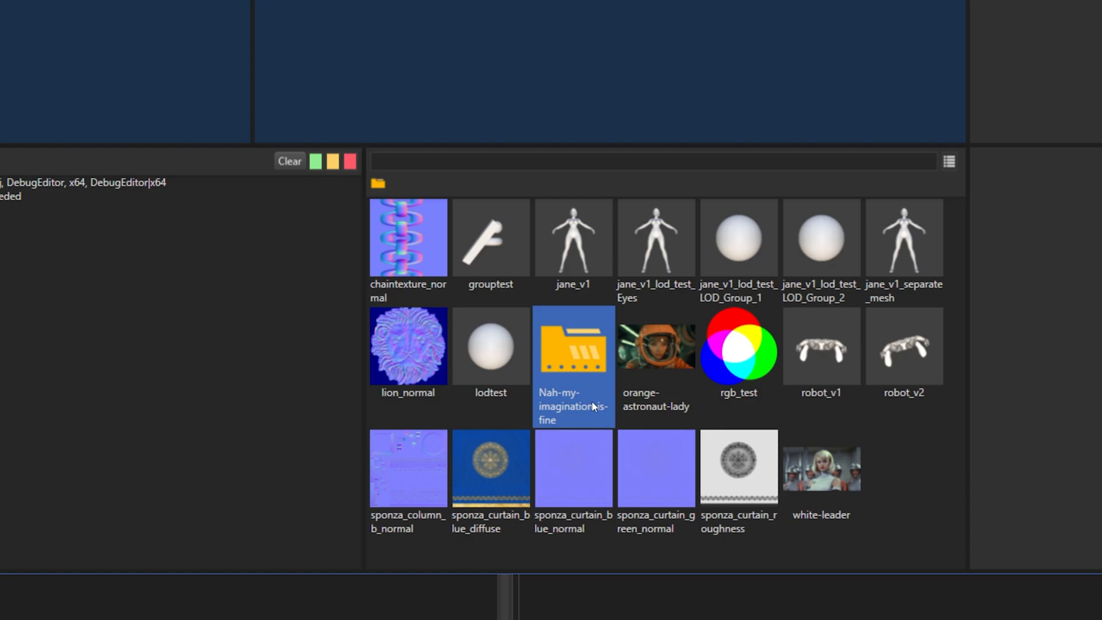
mouse_move(581, 361)
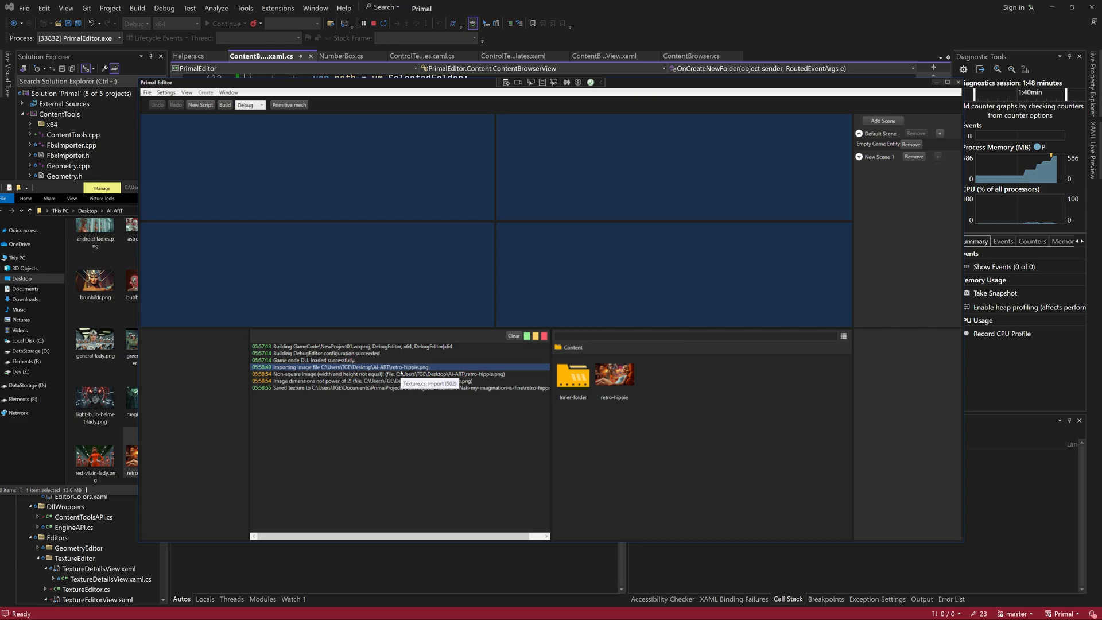
Open the retro-hippie texture in the Texture Editor from the content browser.
double_click(613, 377)
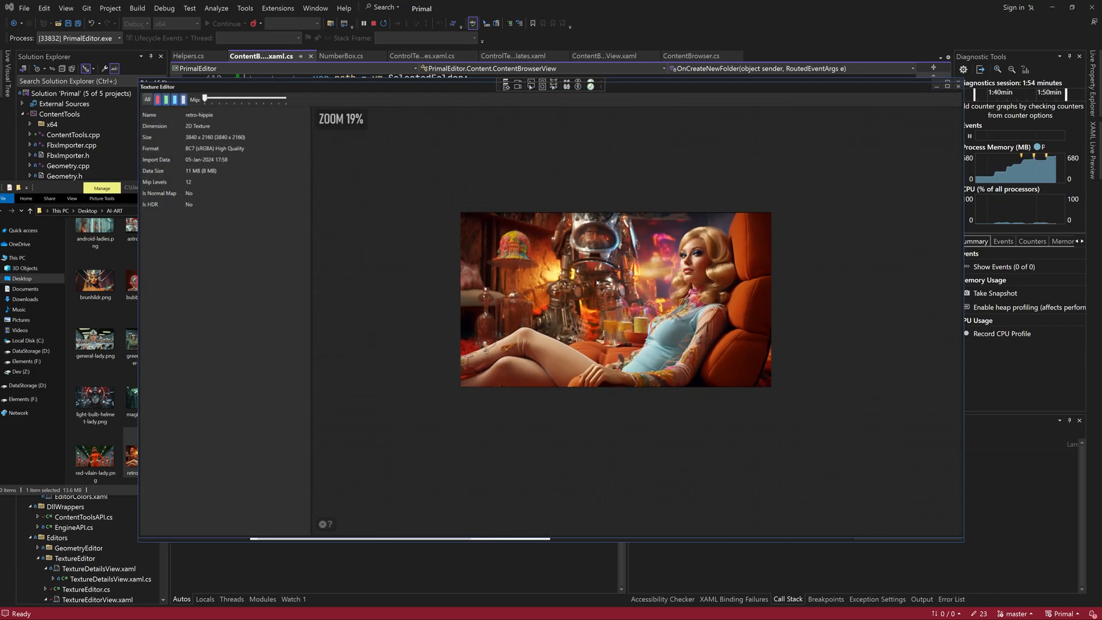